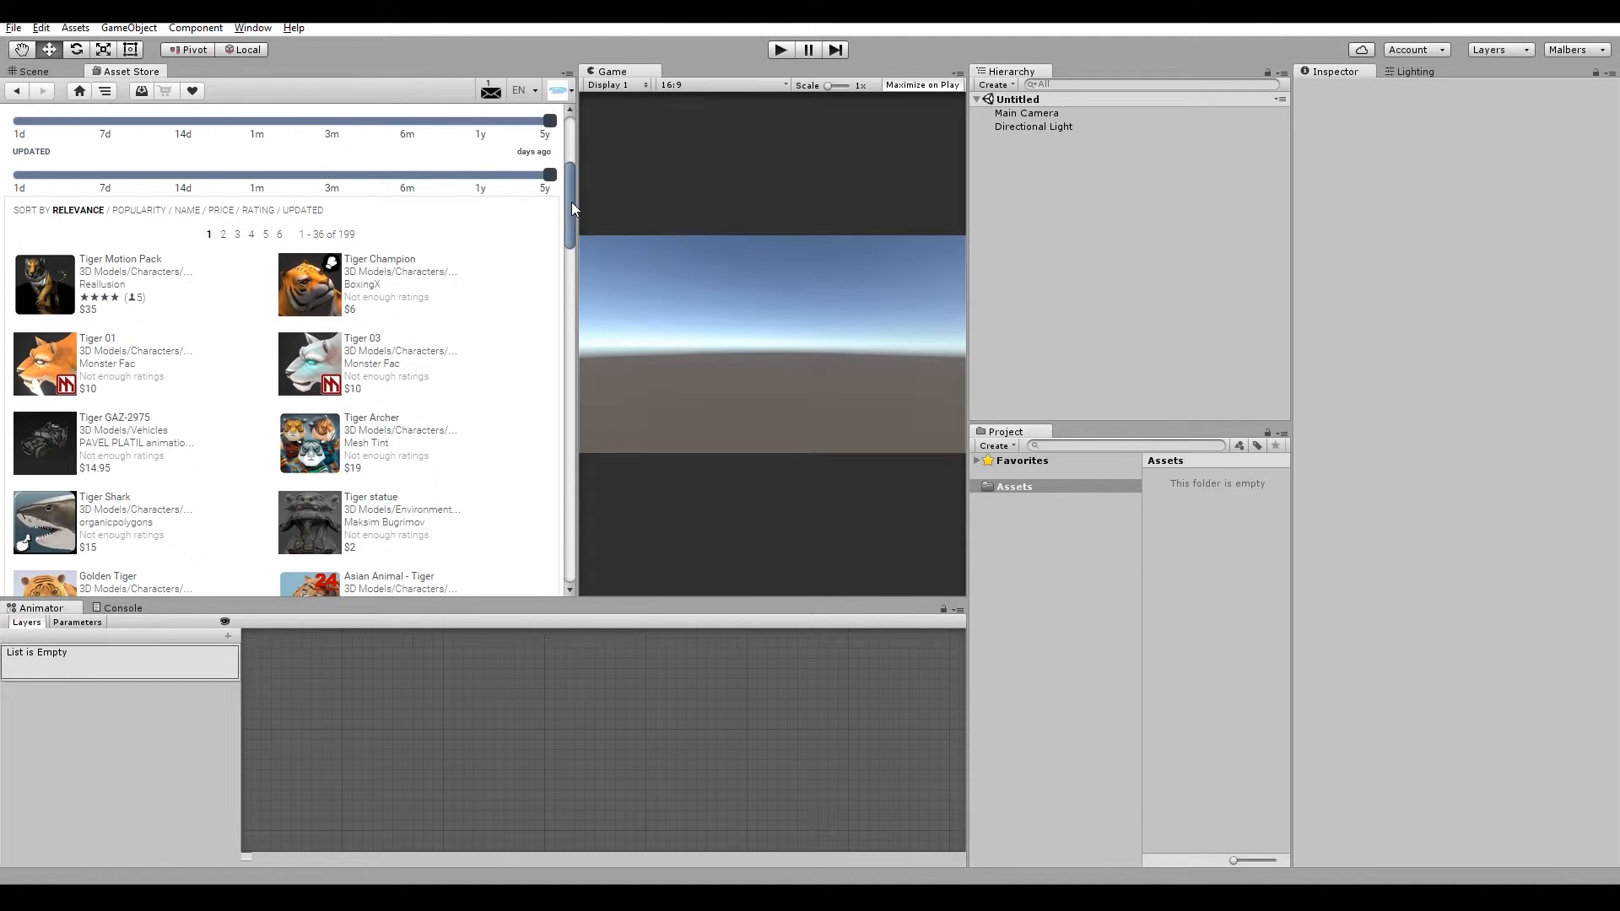
# Browse the Asset Store tiger results and go to the Asian Animal - Tiger (Full) page
pyautogui.click(465, 124)
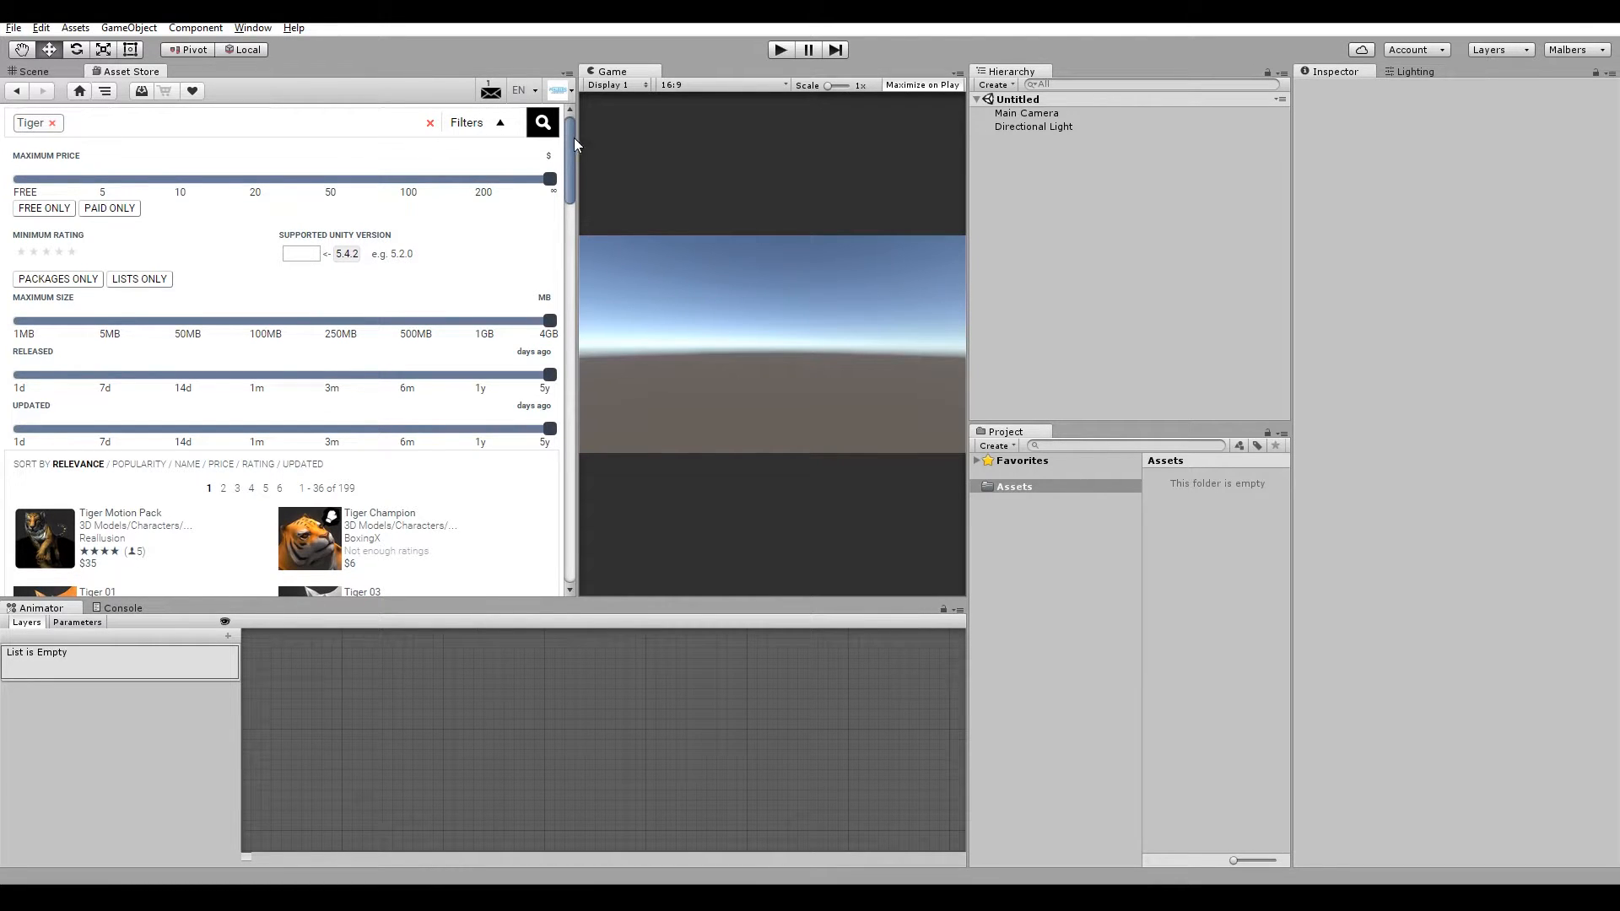
pyautogui.scroll(-3)
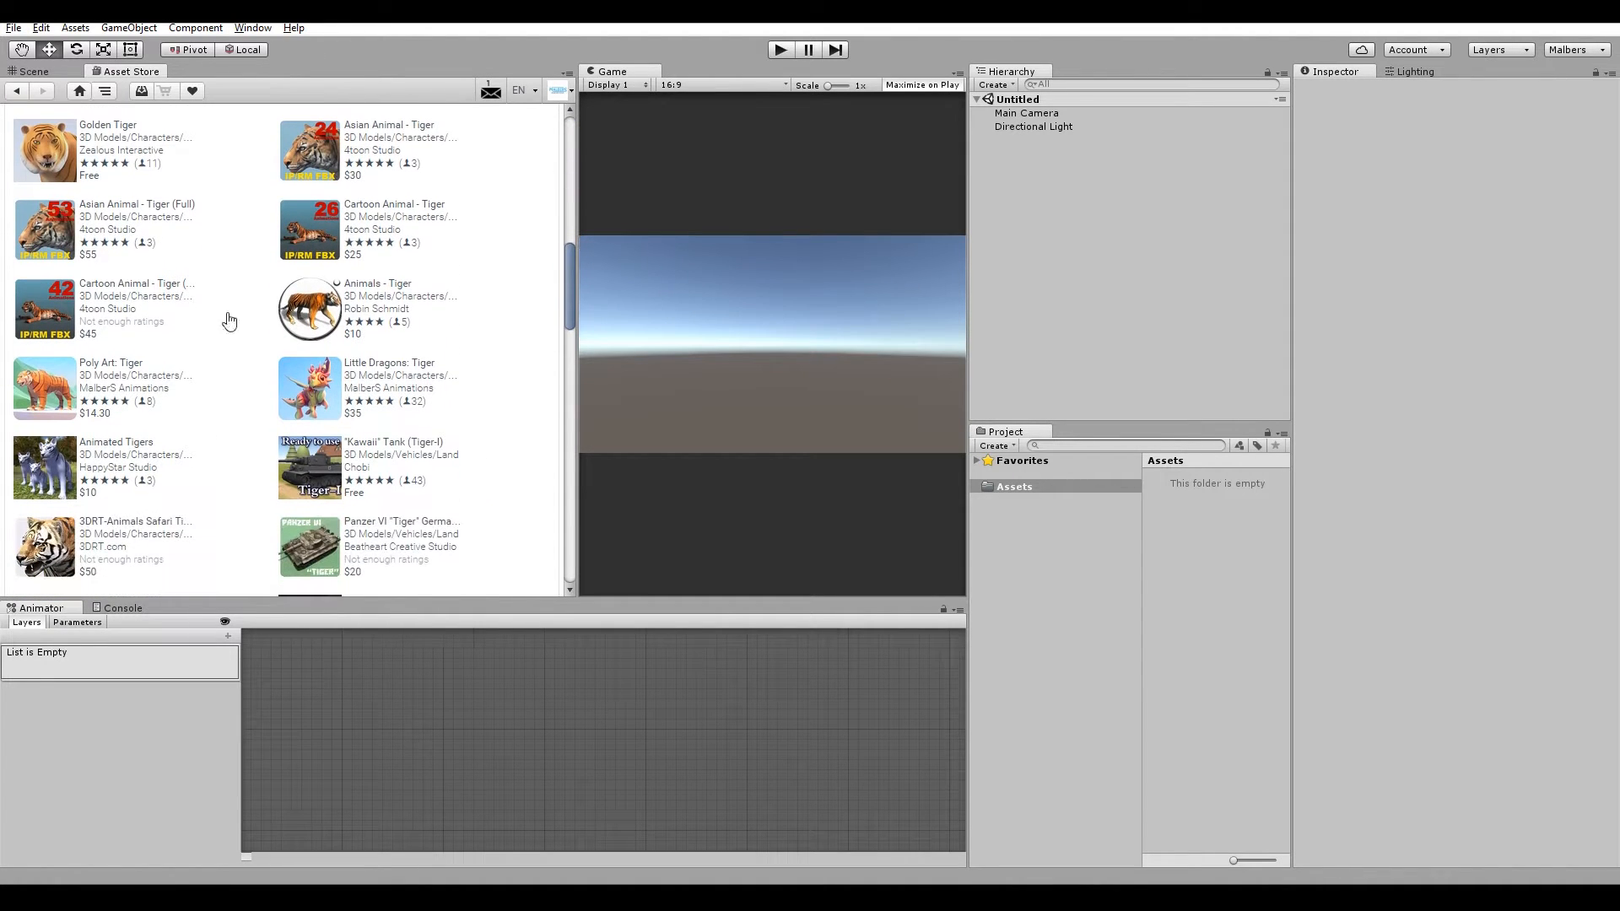
pyautogui.click(110, 362)
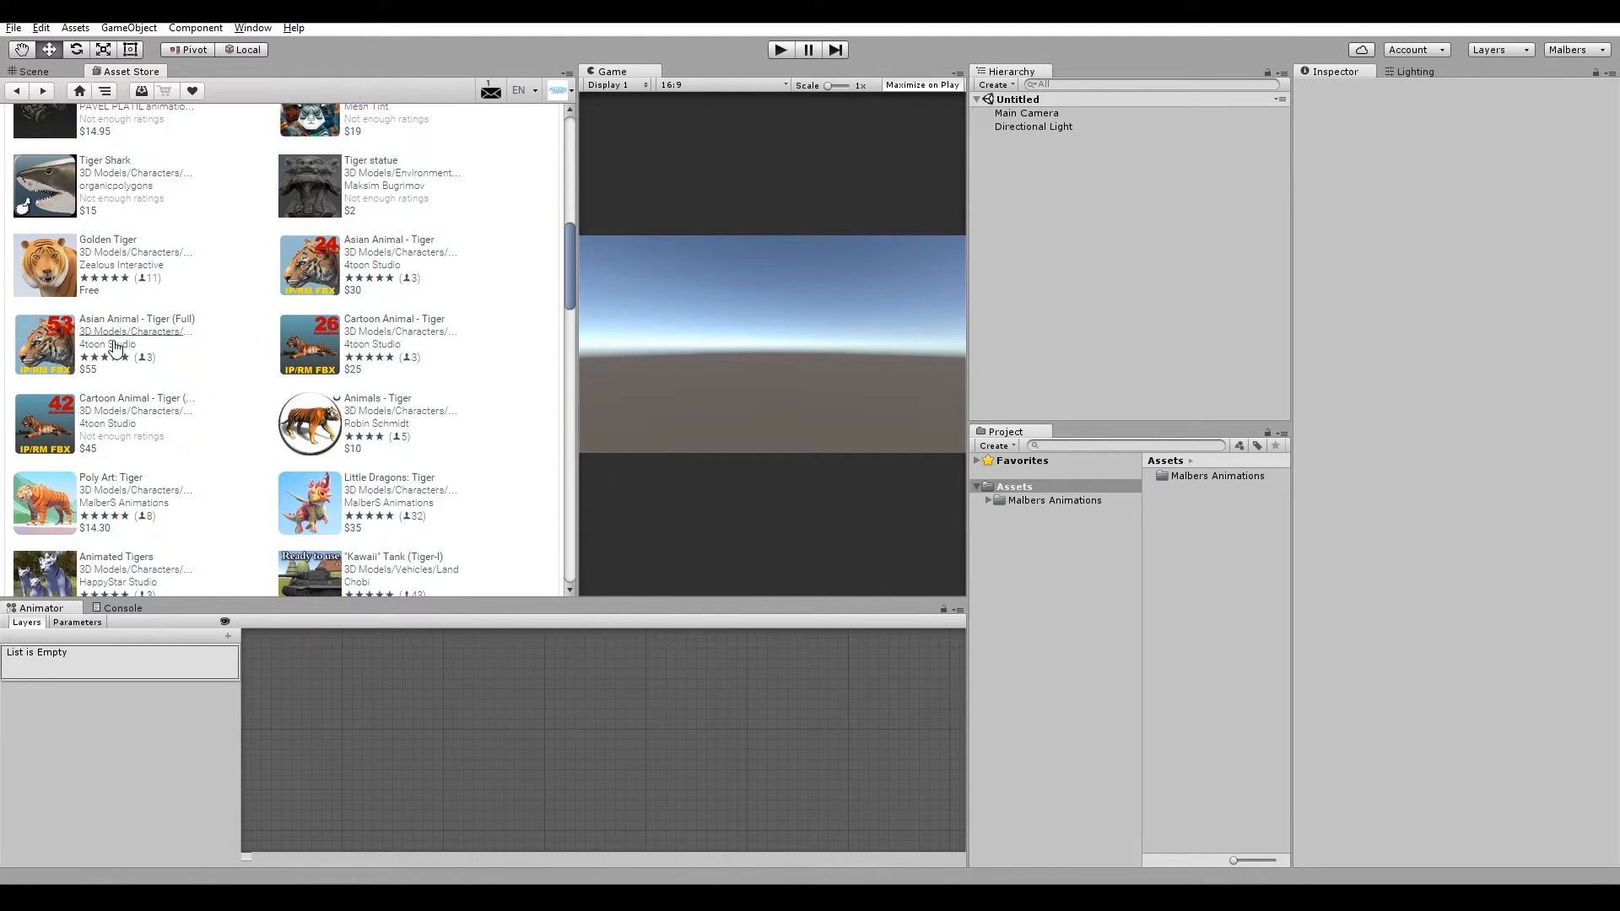
pyautogui.click(134, 344)
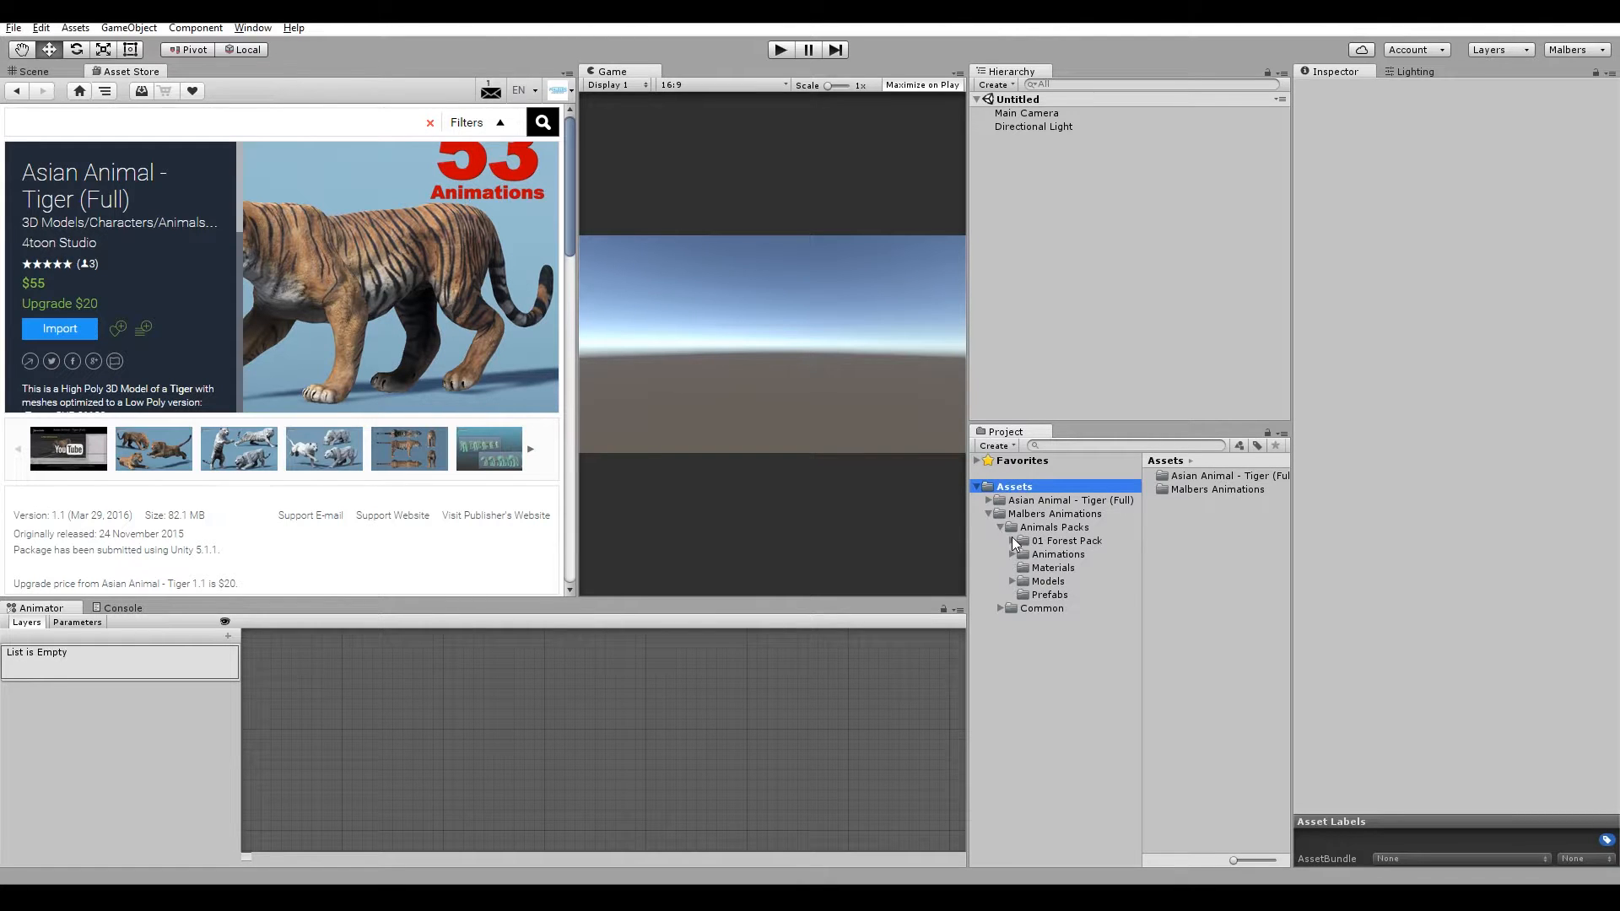
# Expand the 01 Forest Pack and Models folders and select a tiger model file
pyautogui.click(1071, 581)
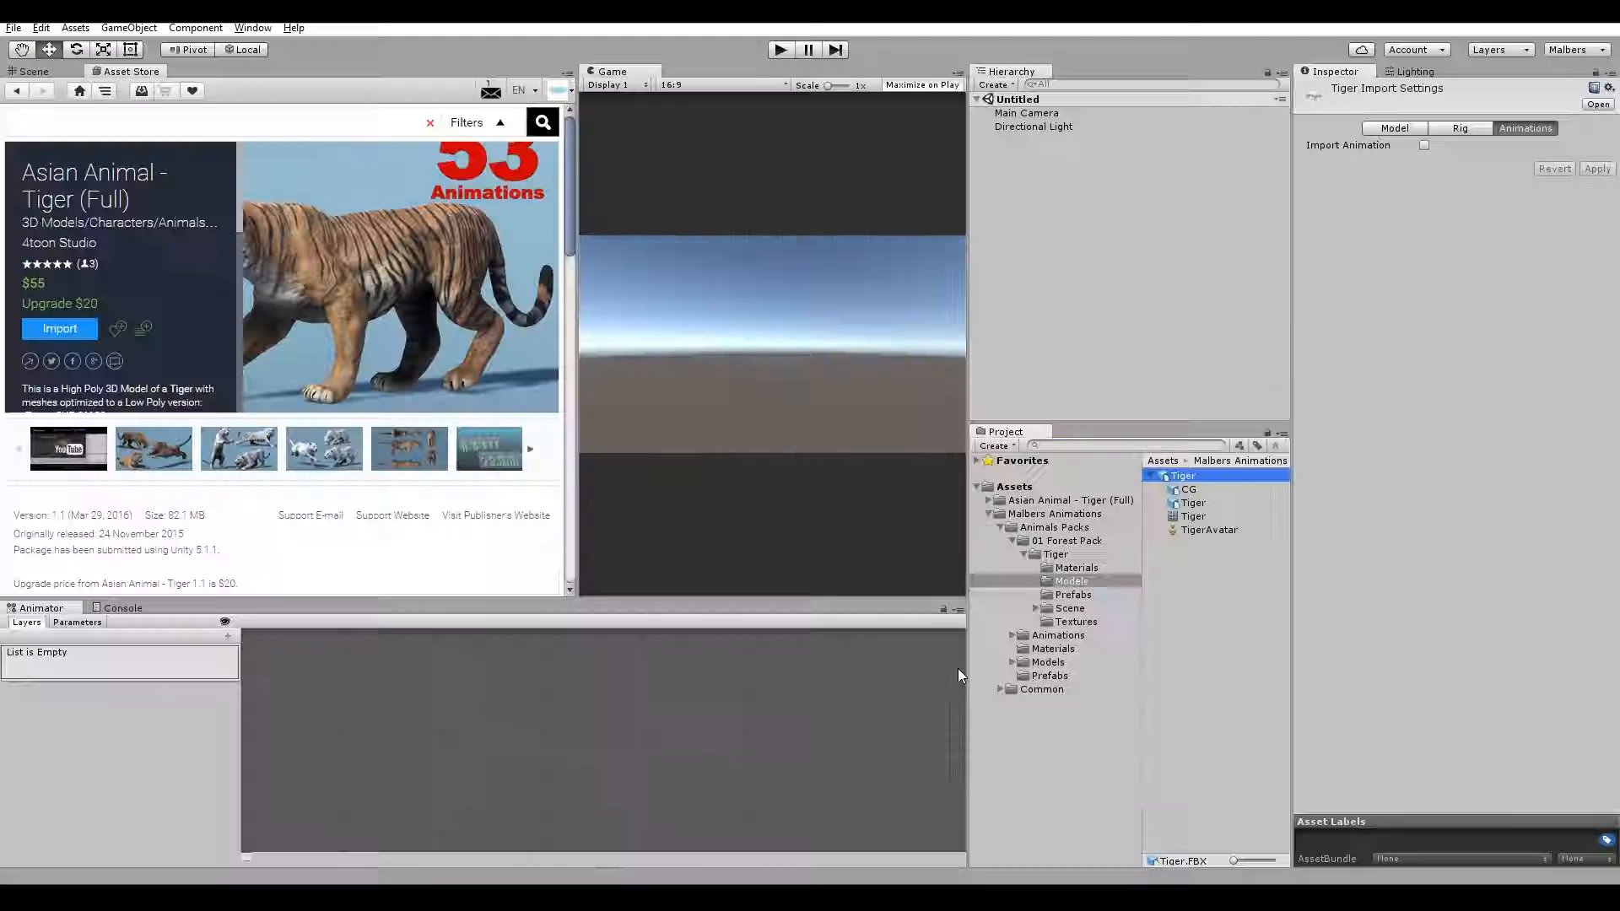
pyautogui.click(1069, 500)
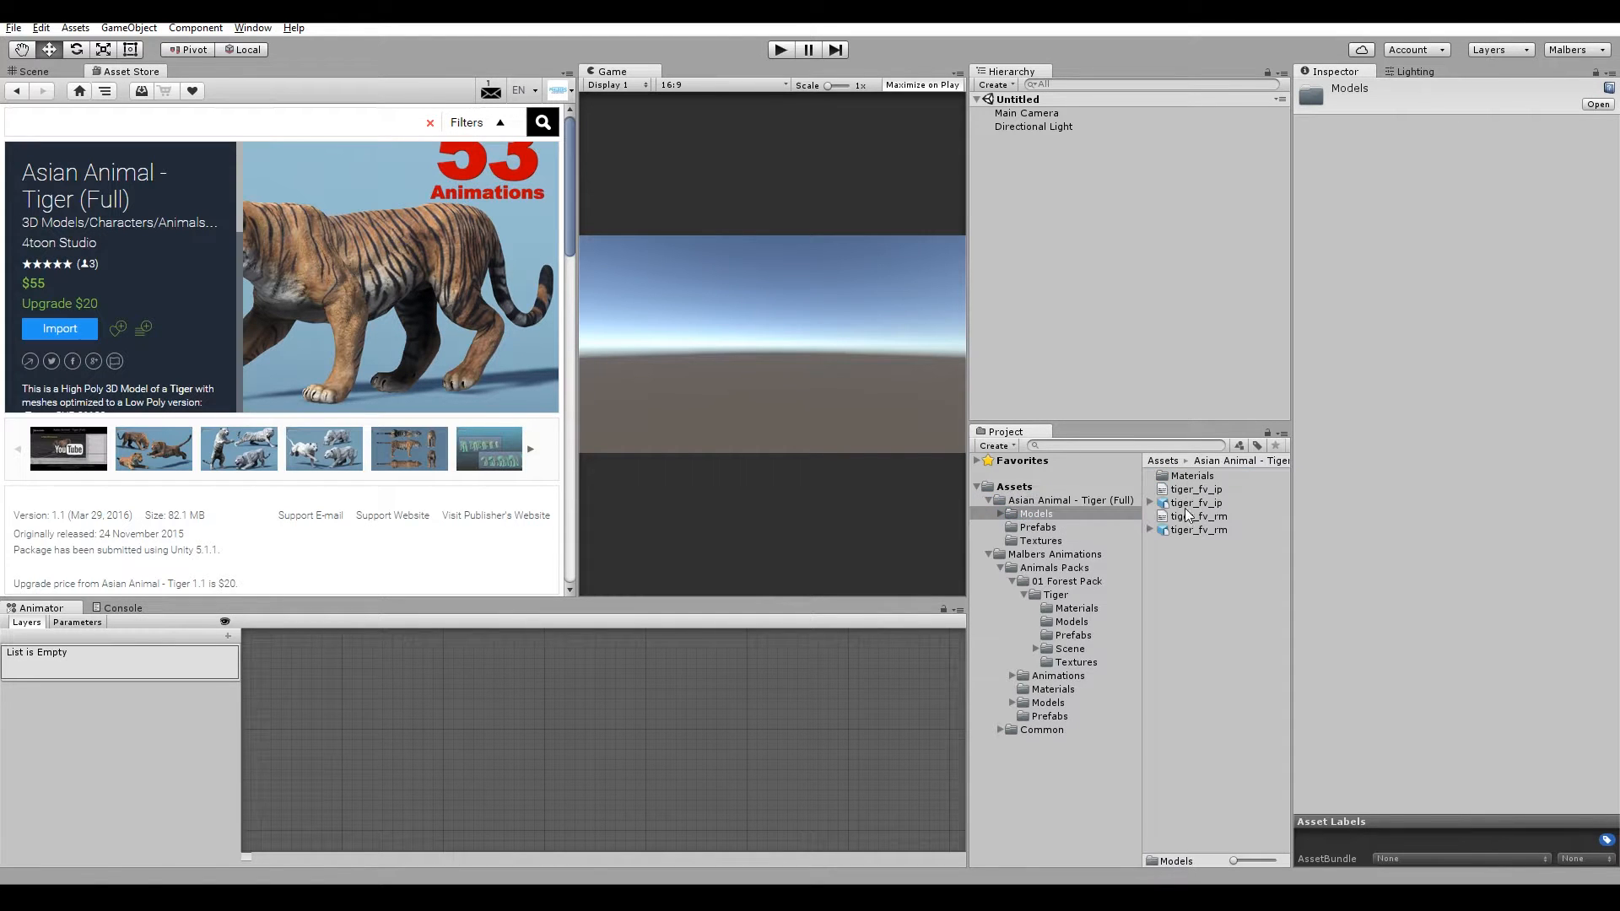
pyautogui.click(1195, 503)
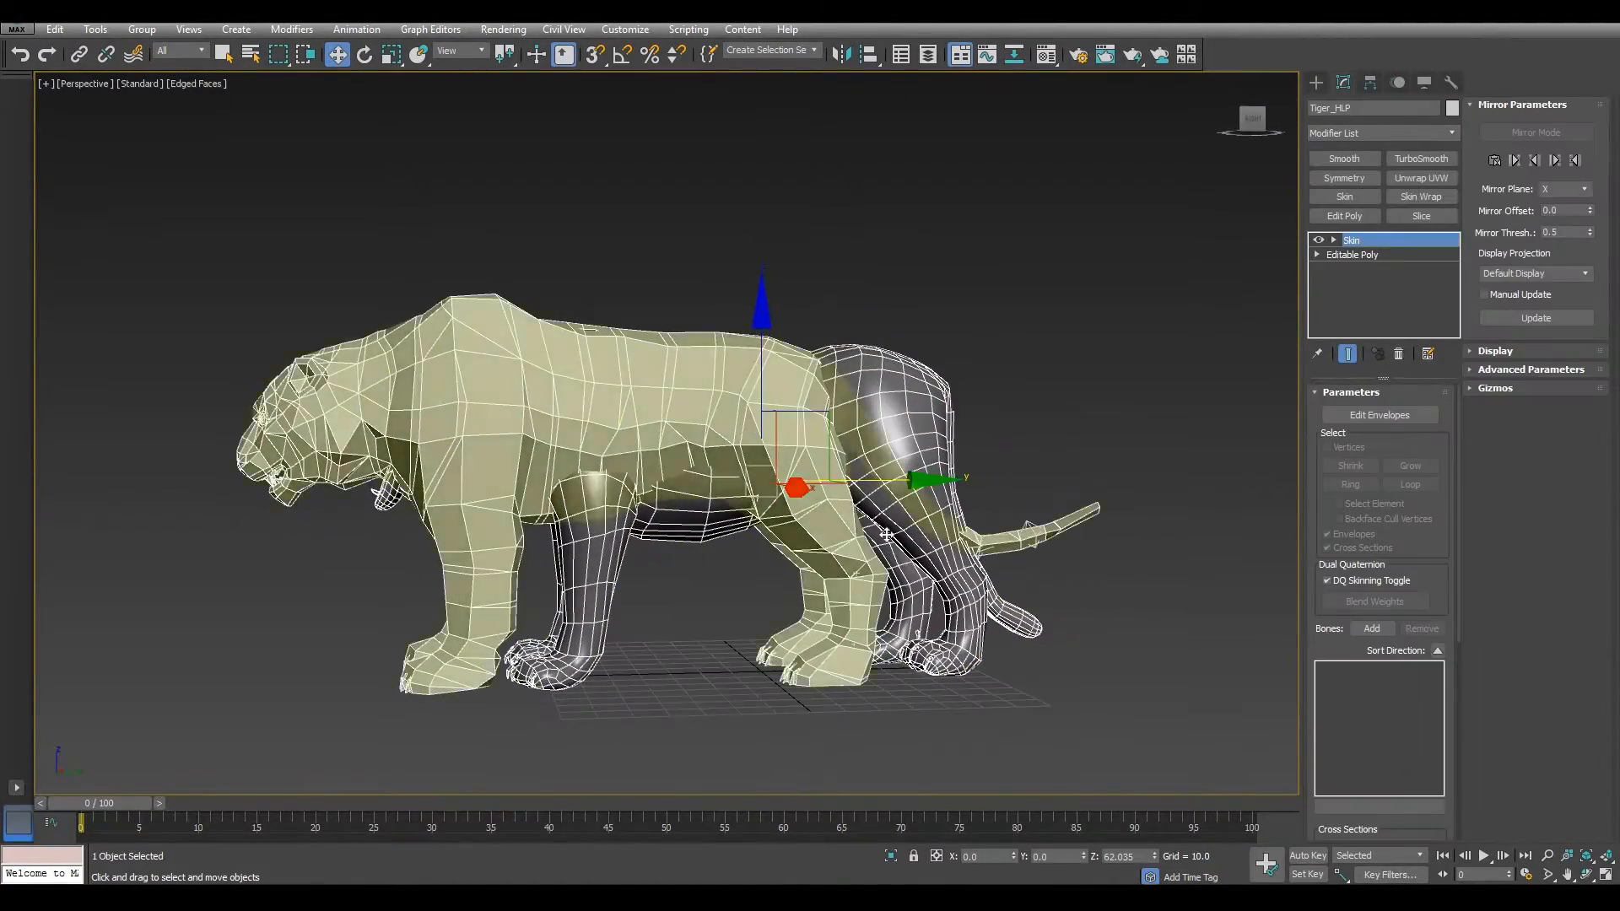
# Deselect to view the whole Tiger_HLP mesh, then reselect it
pyautogui.click(733, 606)
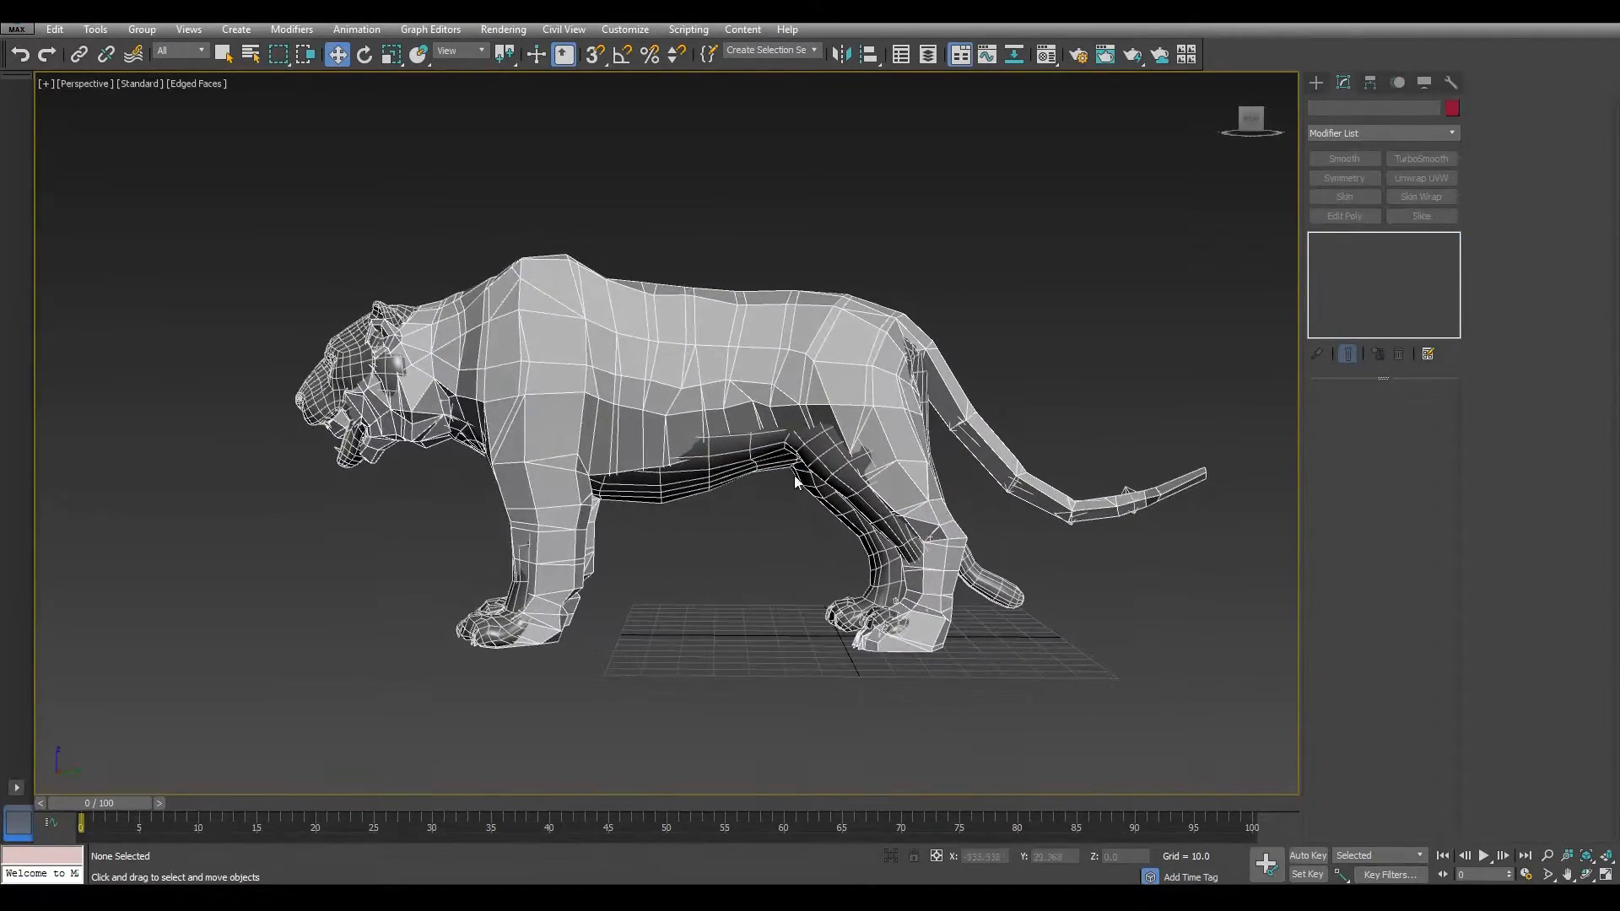
pyautogui.click(796, 483)
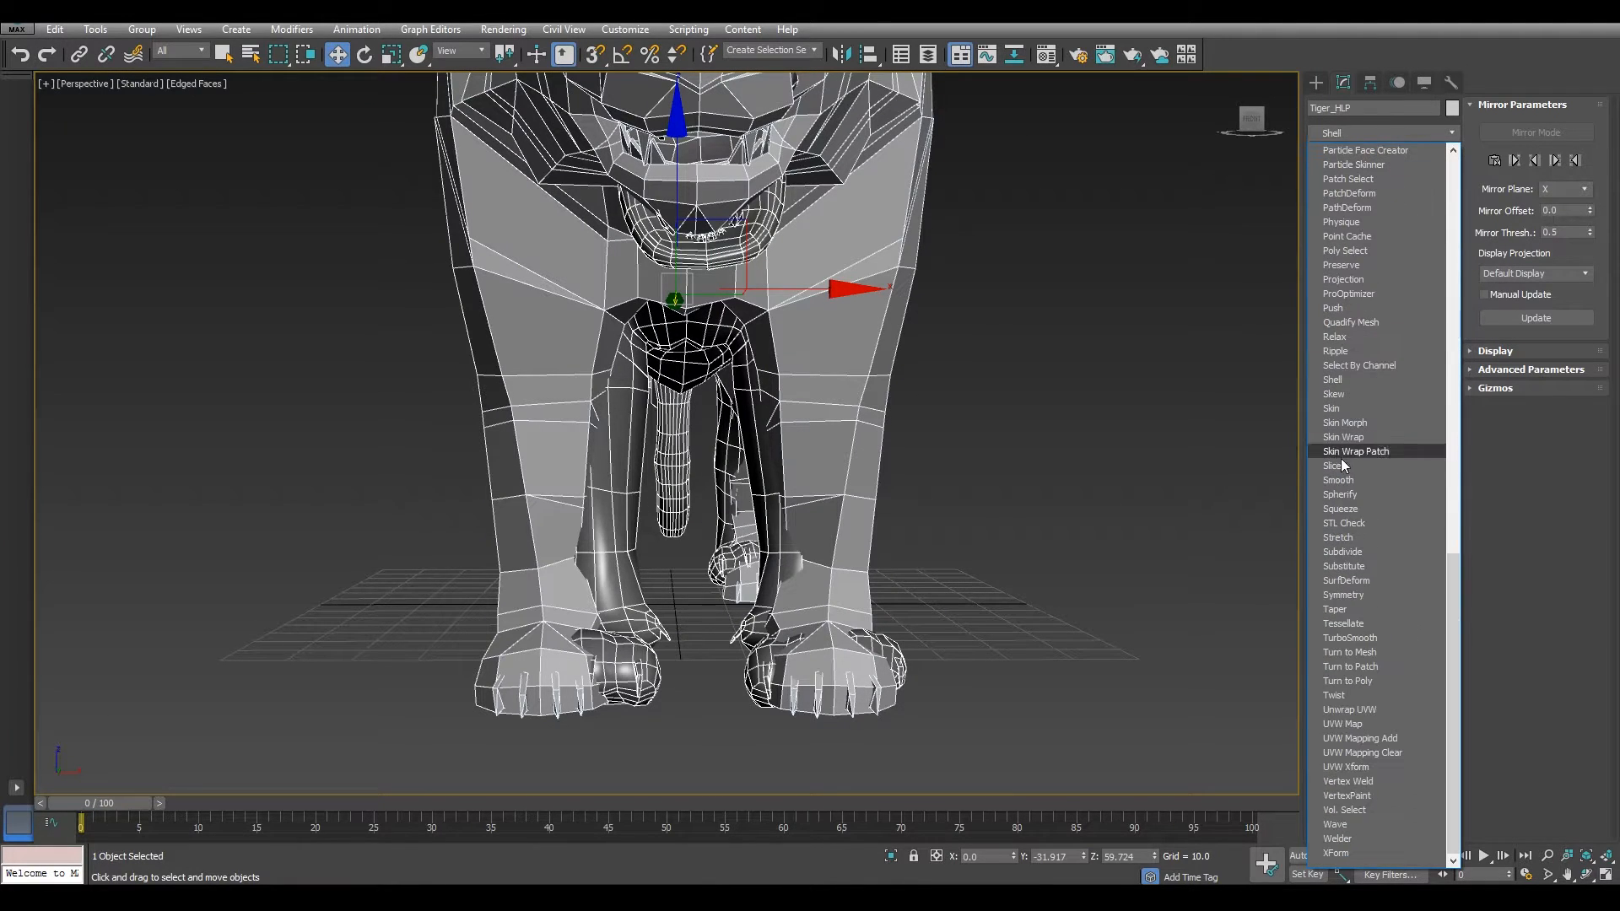
# Add a Symmetry modifier to Tiger_HLP and collapse the stack to an Editable Poly
pyautogui.click(1344, 594)
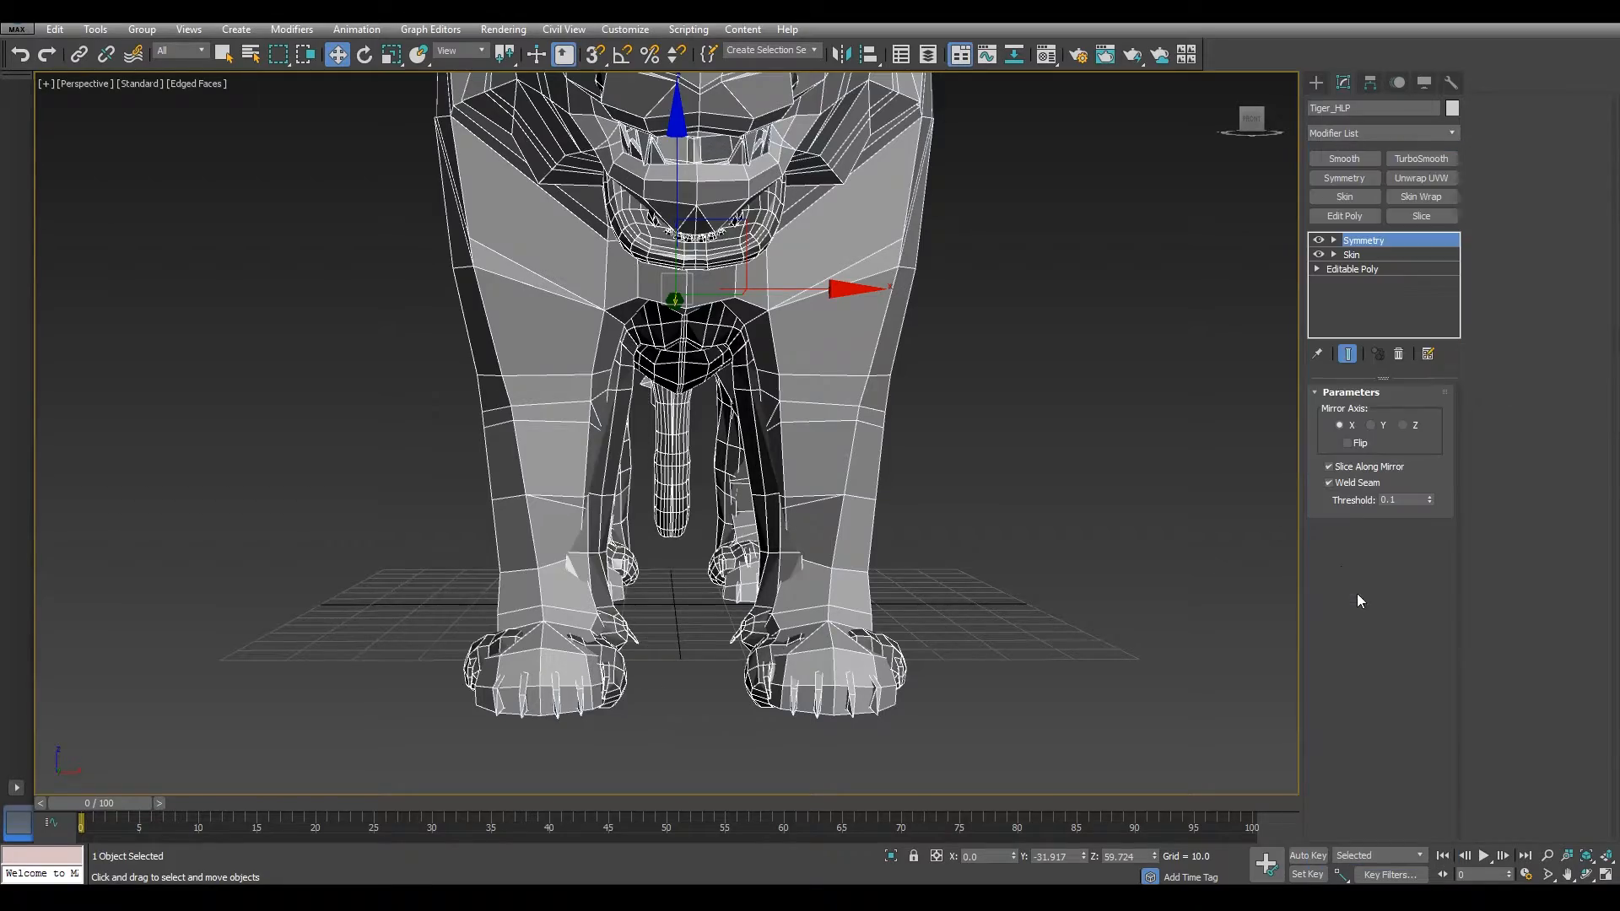
pyautogui.moveTo(671, 414); pyautogui.dragTo(722, 309)
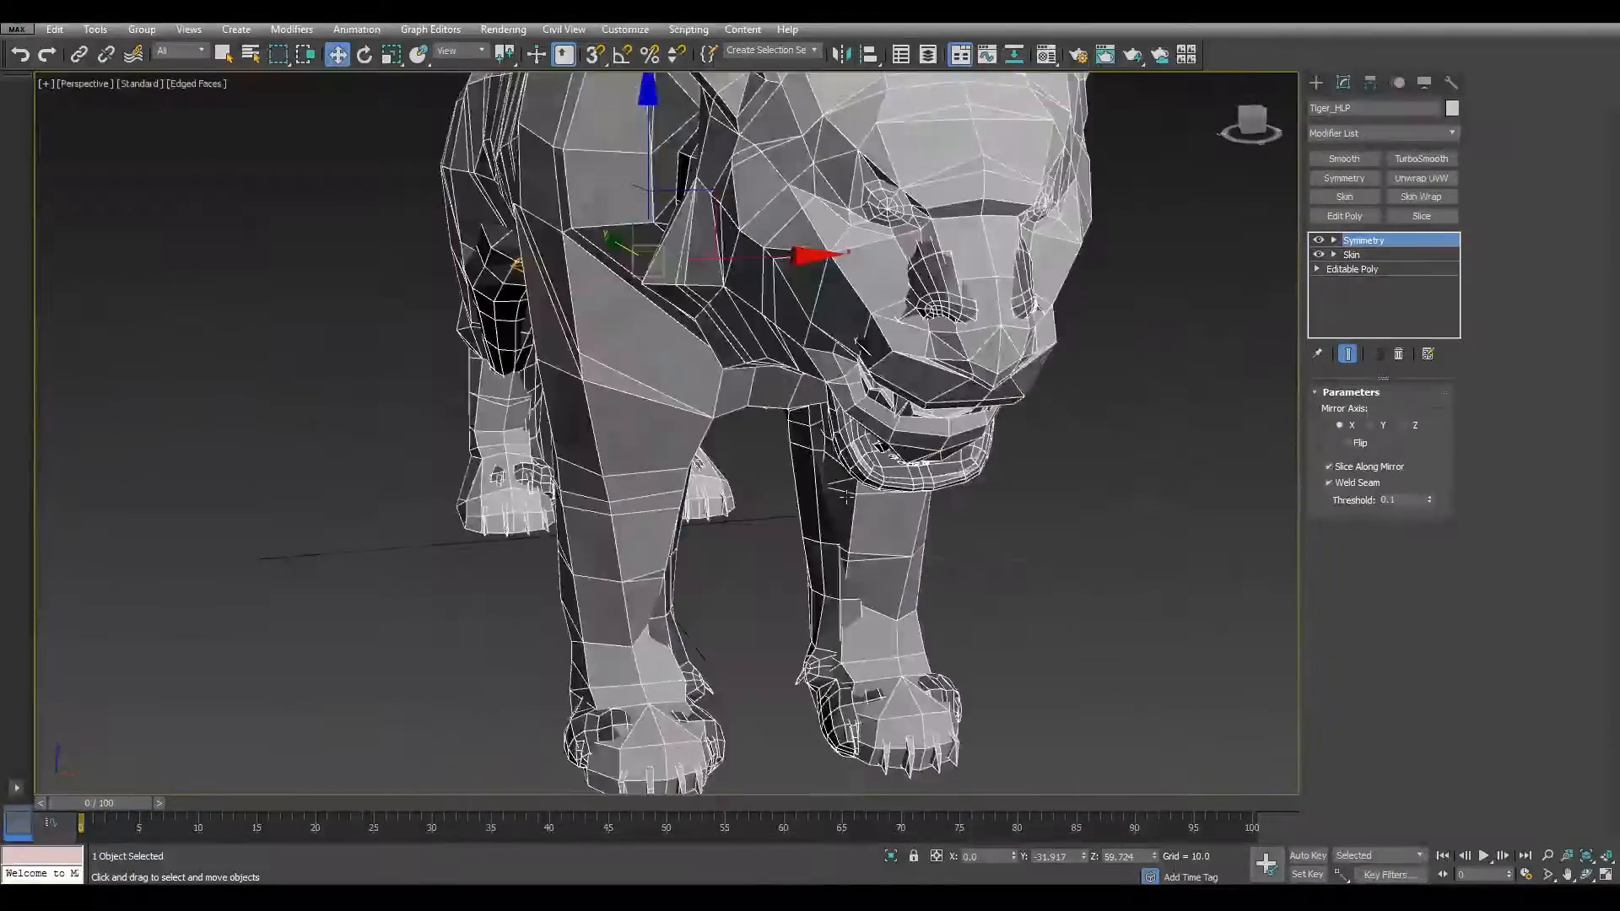
pyautogui.rightClick(1362, 239)
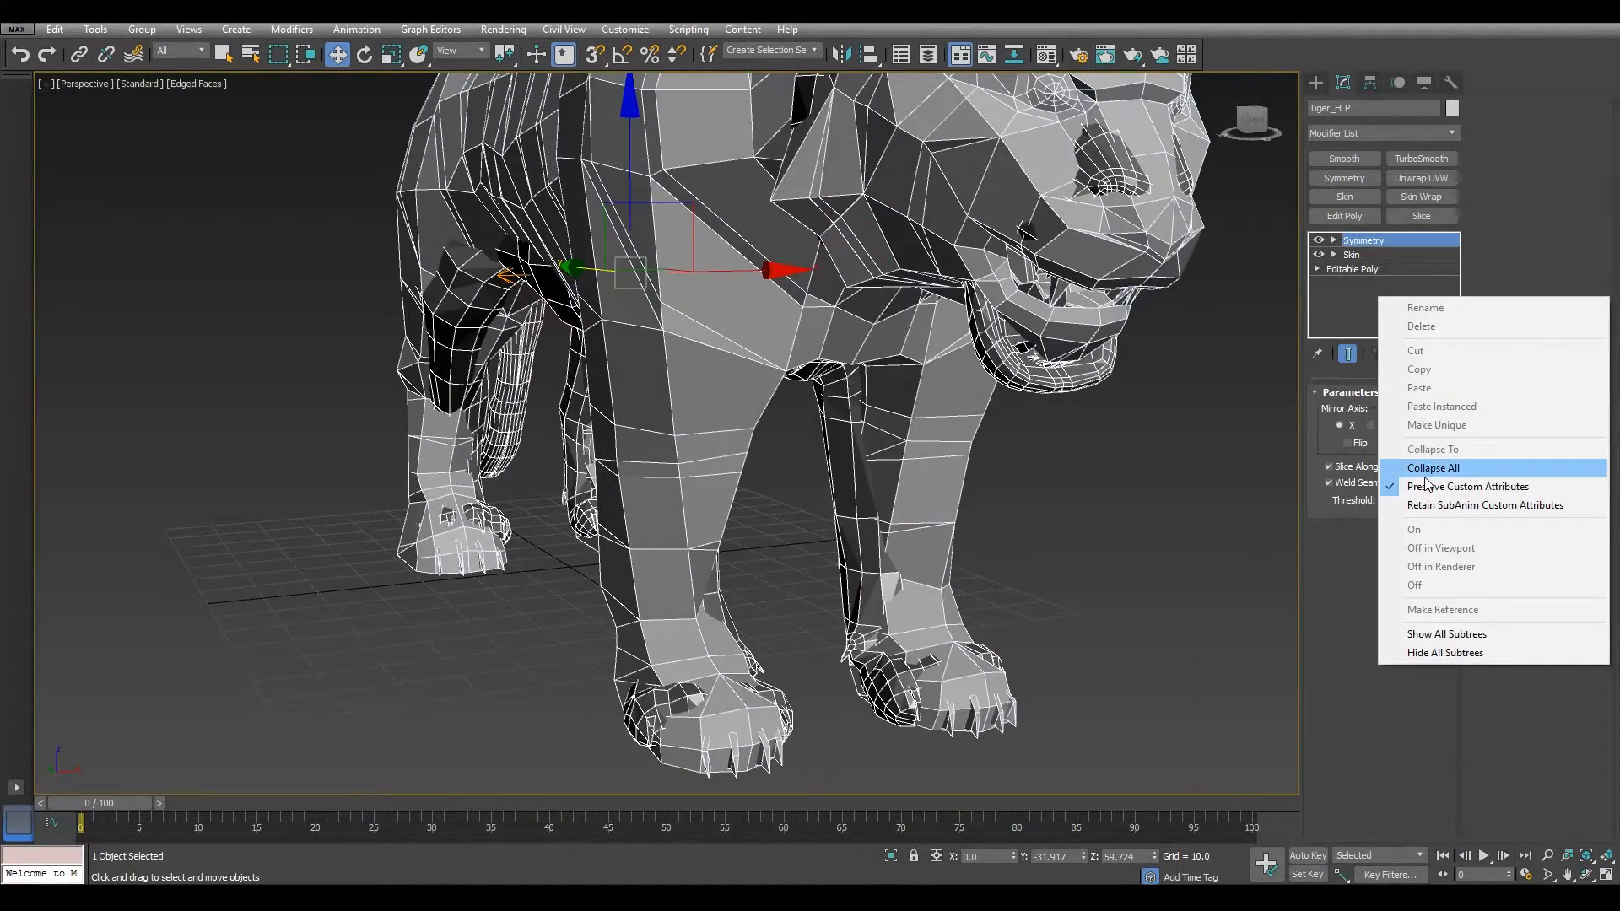
pyautogui.click(1434, 466)
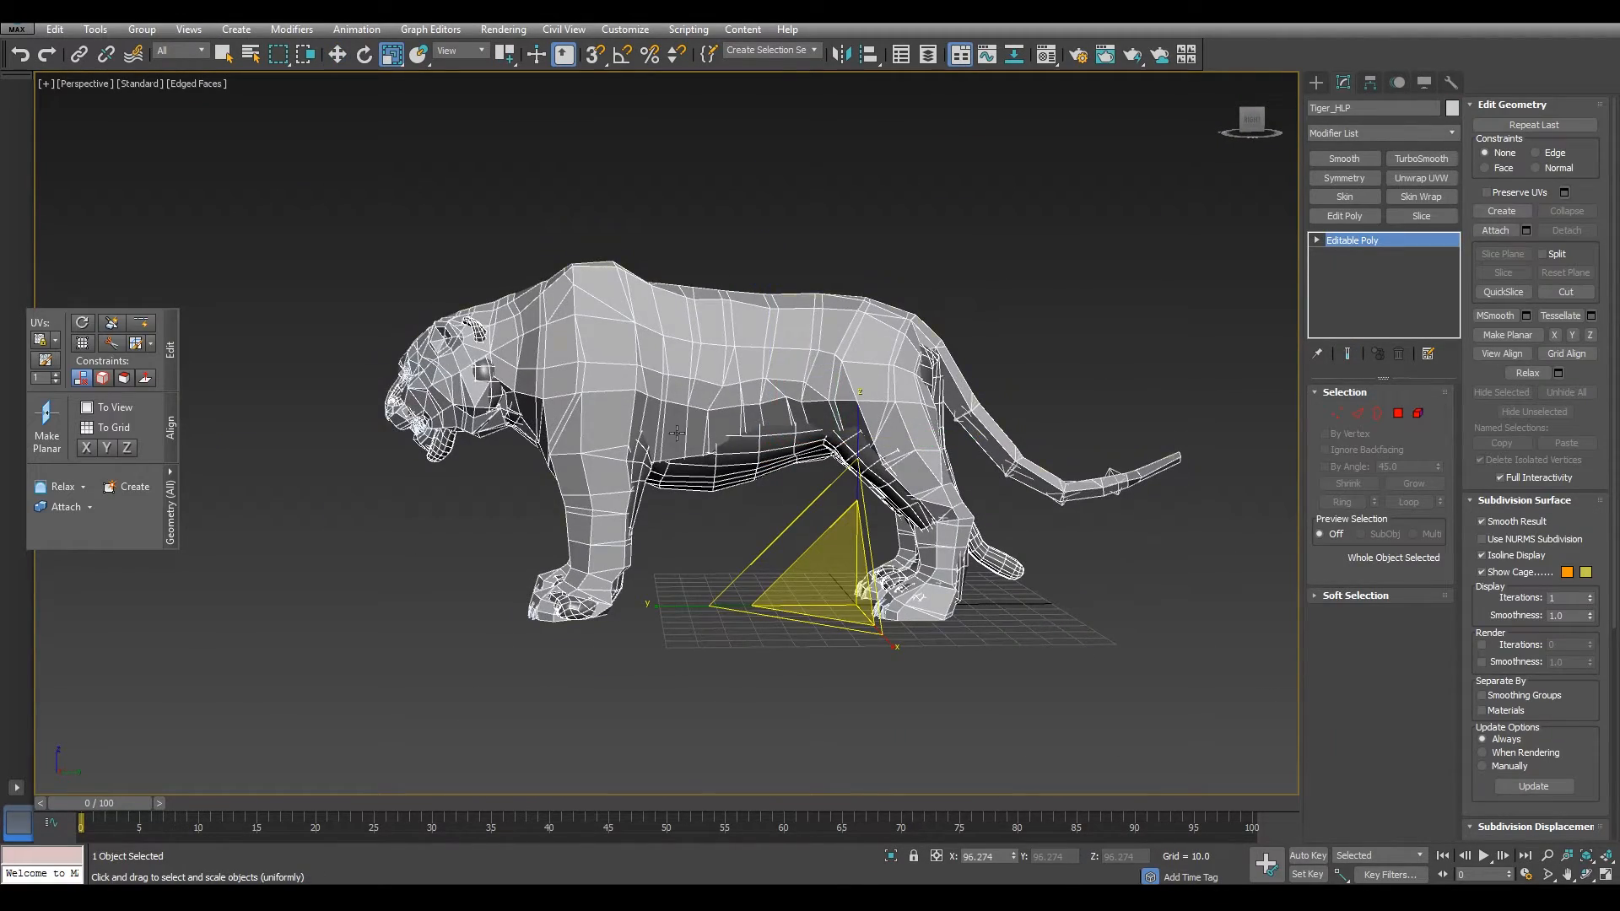
# Reset Tiger_HLP's transforms with ResetXForm in the Transform Toolbox
pyautogui.click(54, 28)
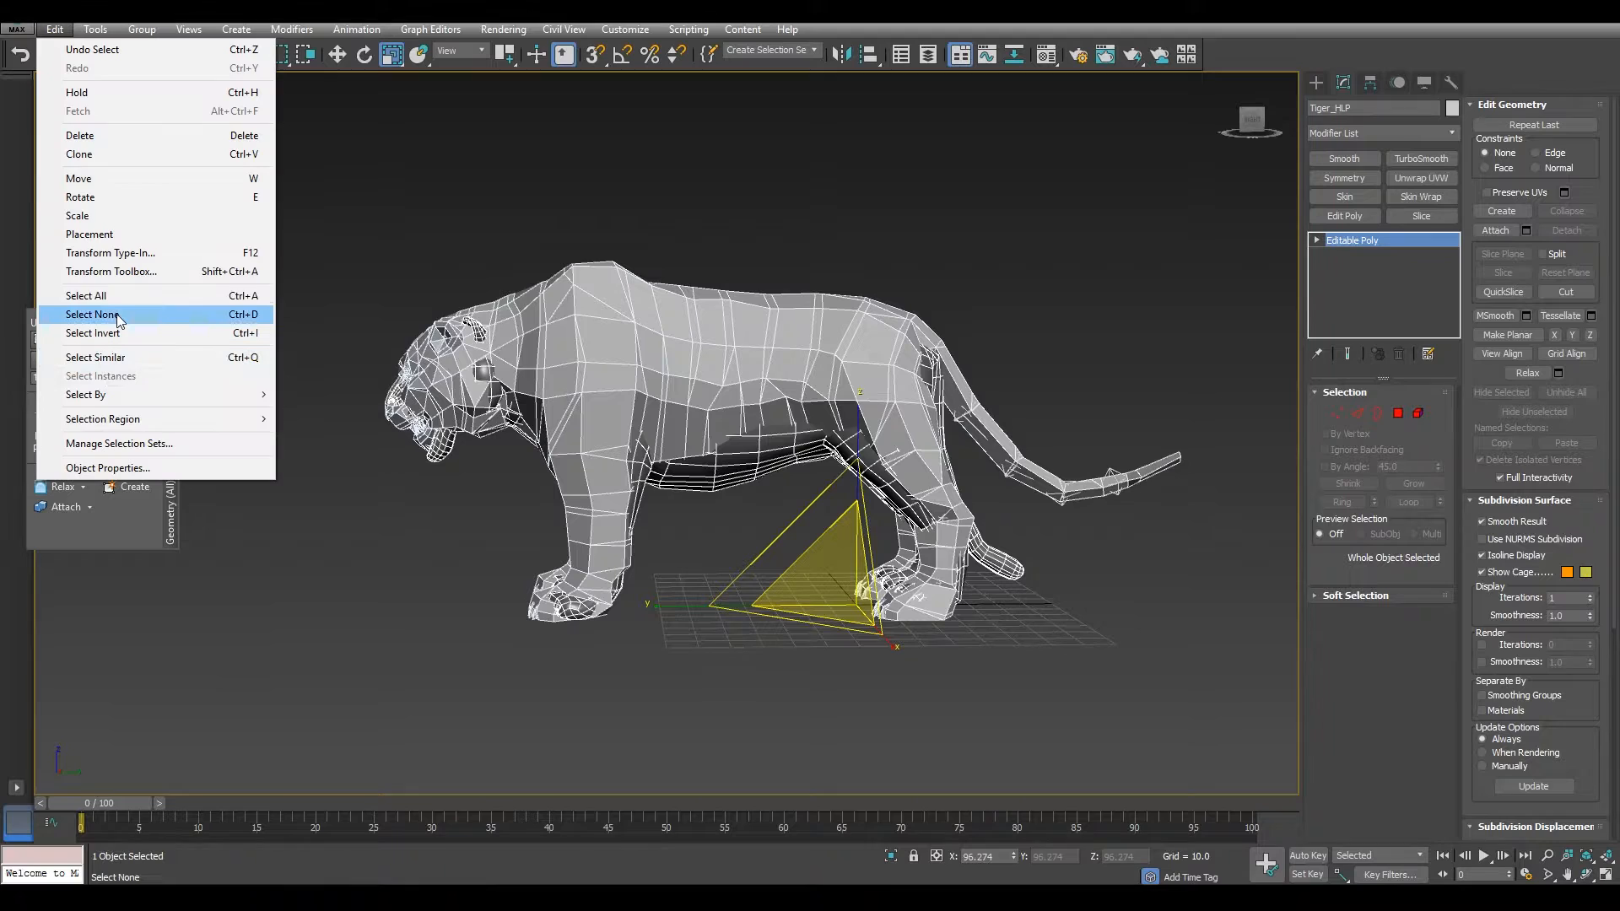
pyautogui.click(112, 271)
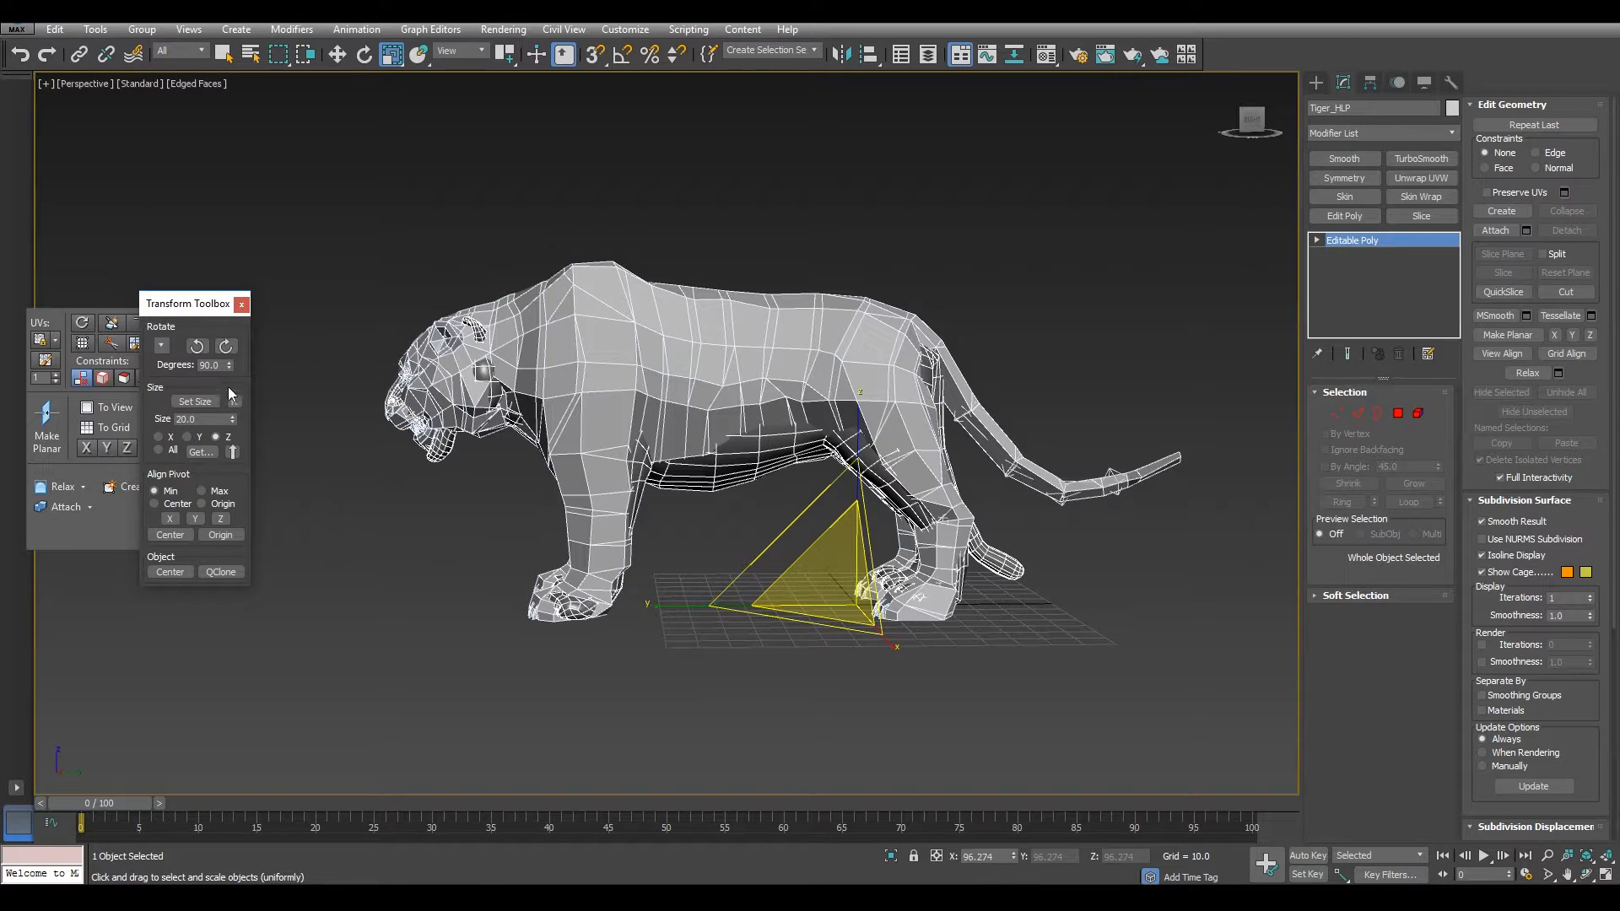
pyautogui.moveTo(235, 404)
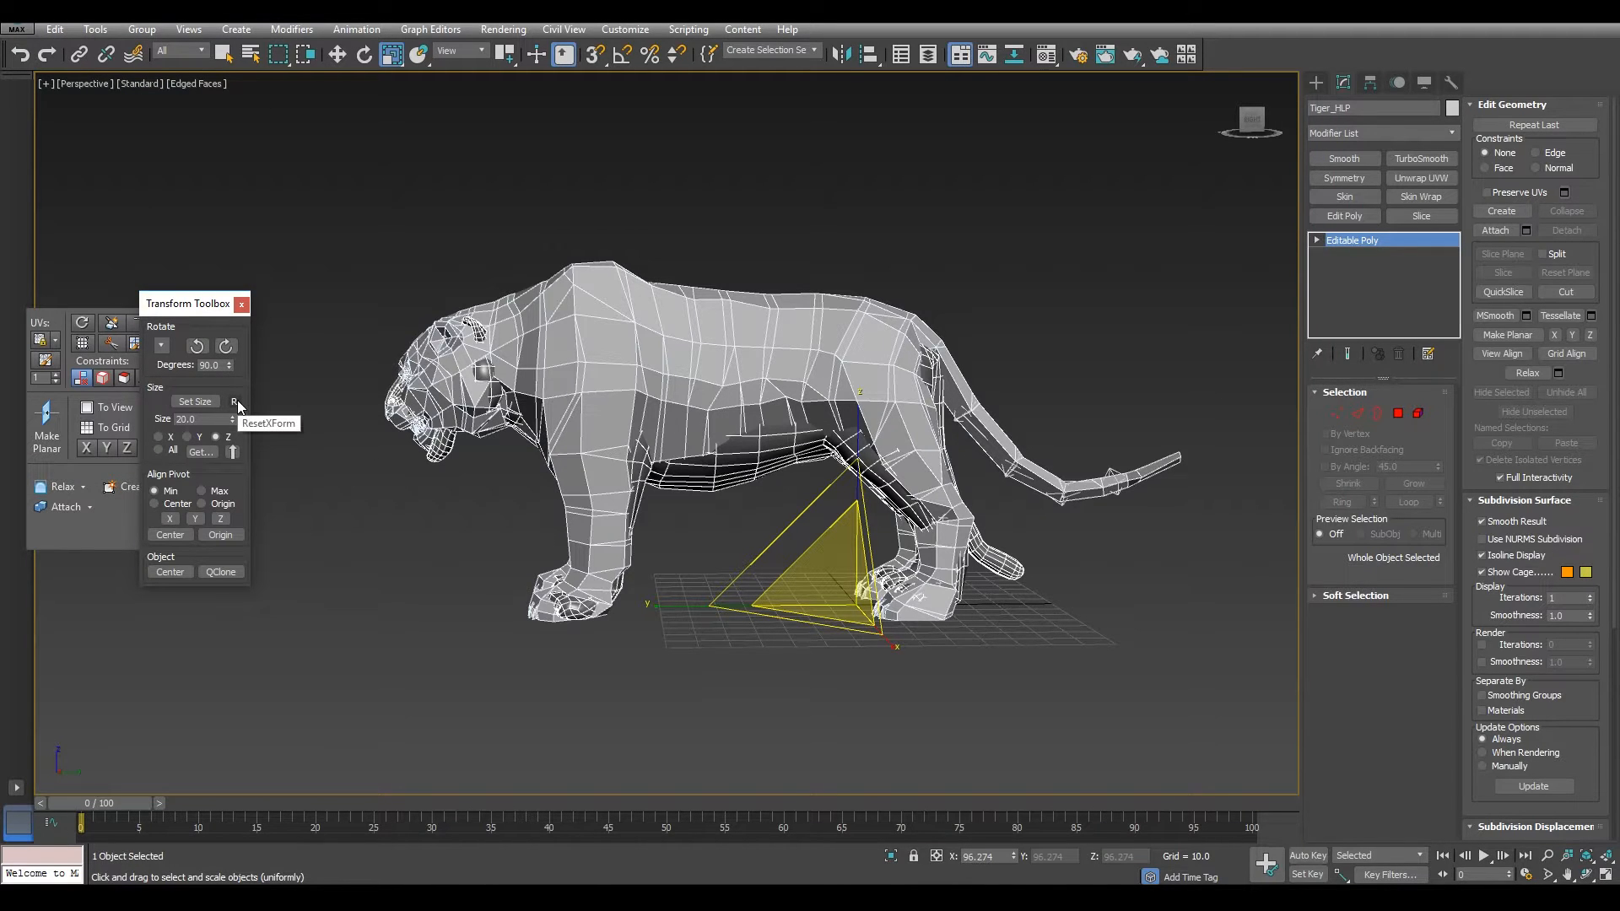
pyautogui.click(234, 400)
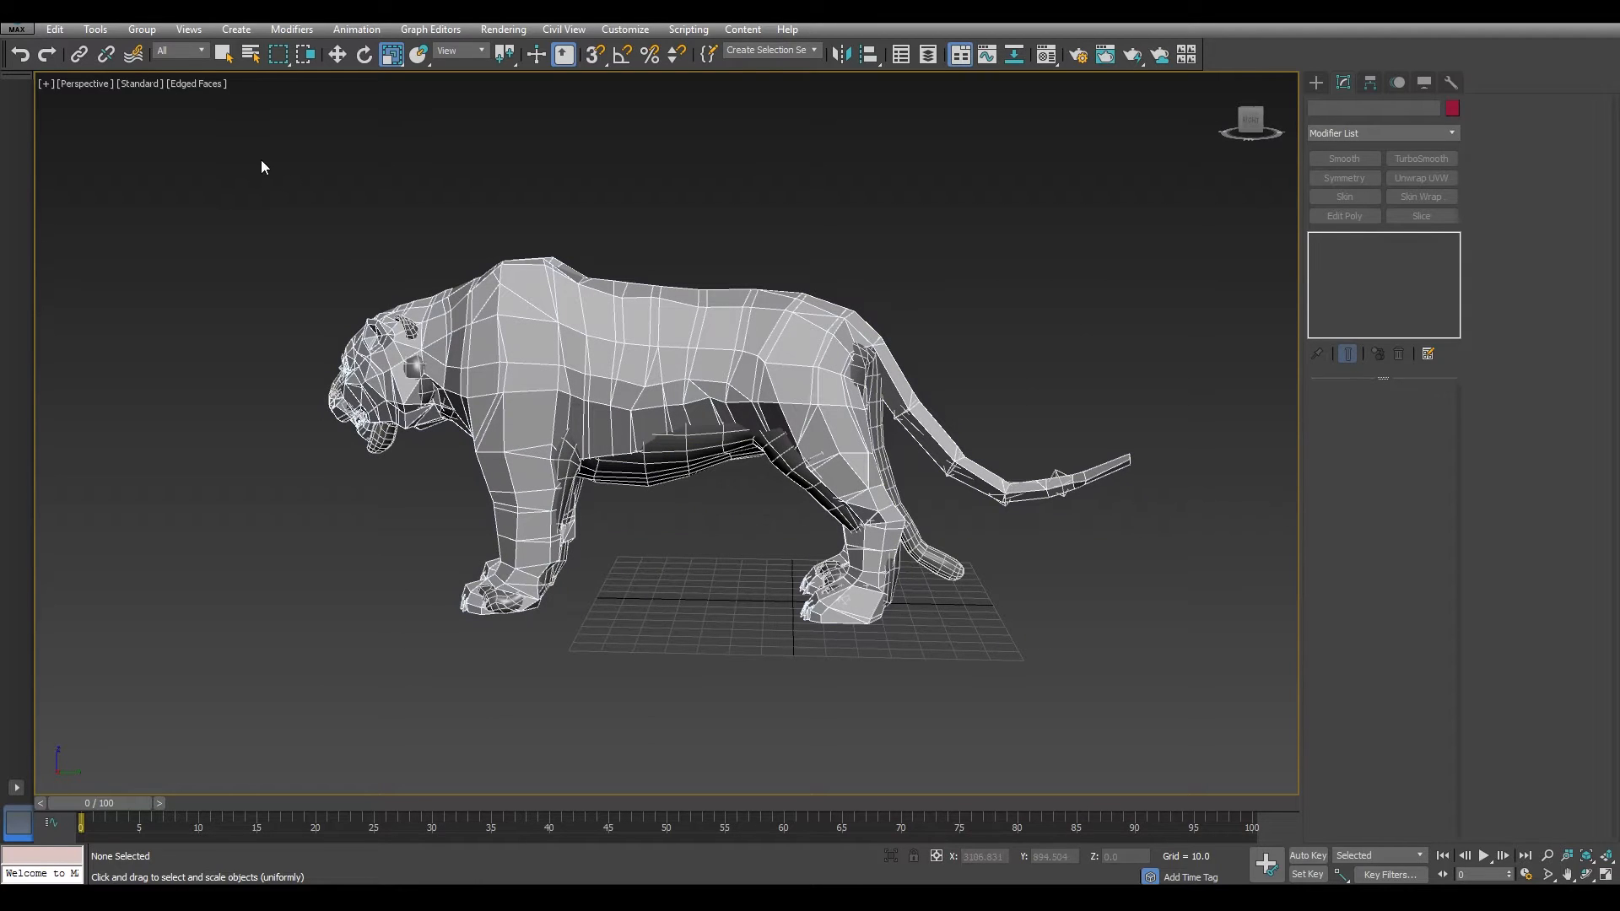
pyautogui.moveTo(231, 197)
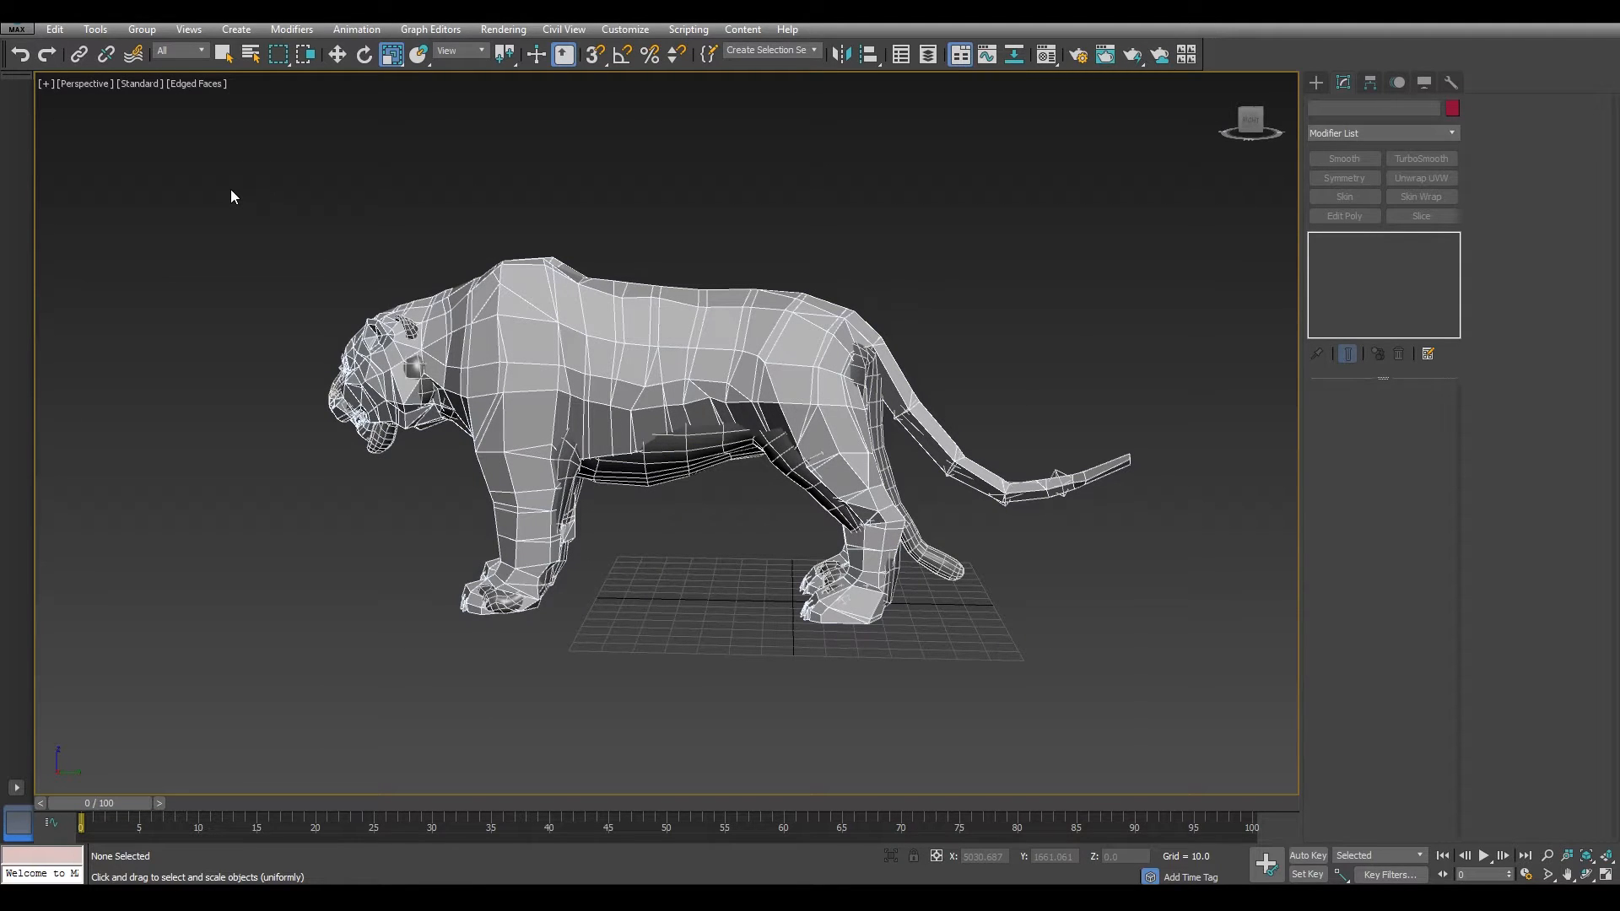
# Hide the tiger geometry (Shift+G) so only the 34-helper bone rig shows
pyautogui.press('shift+g')
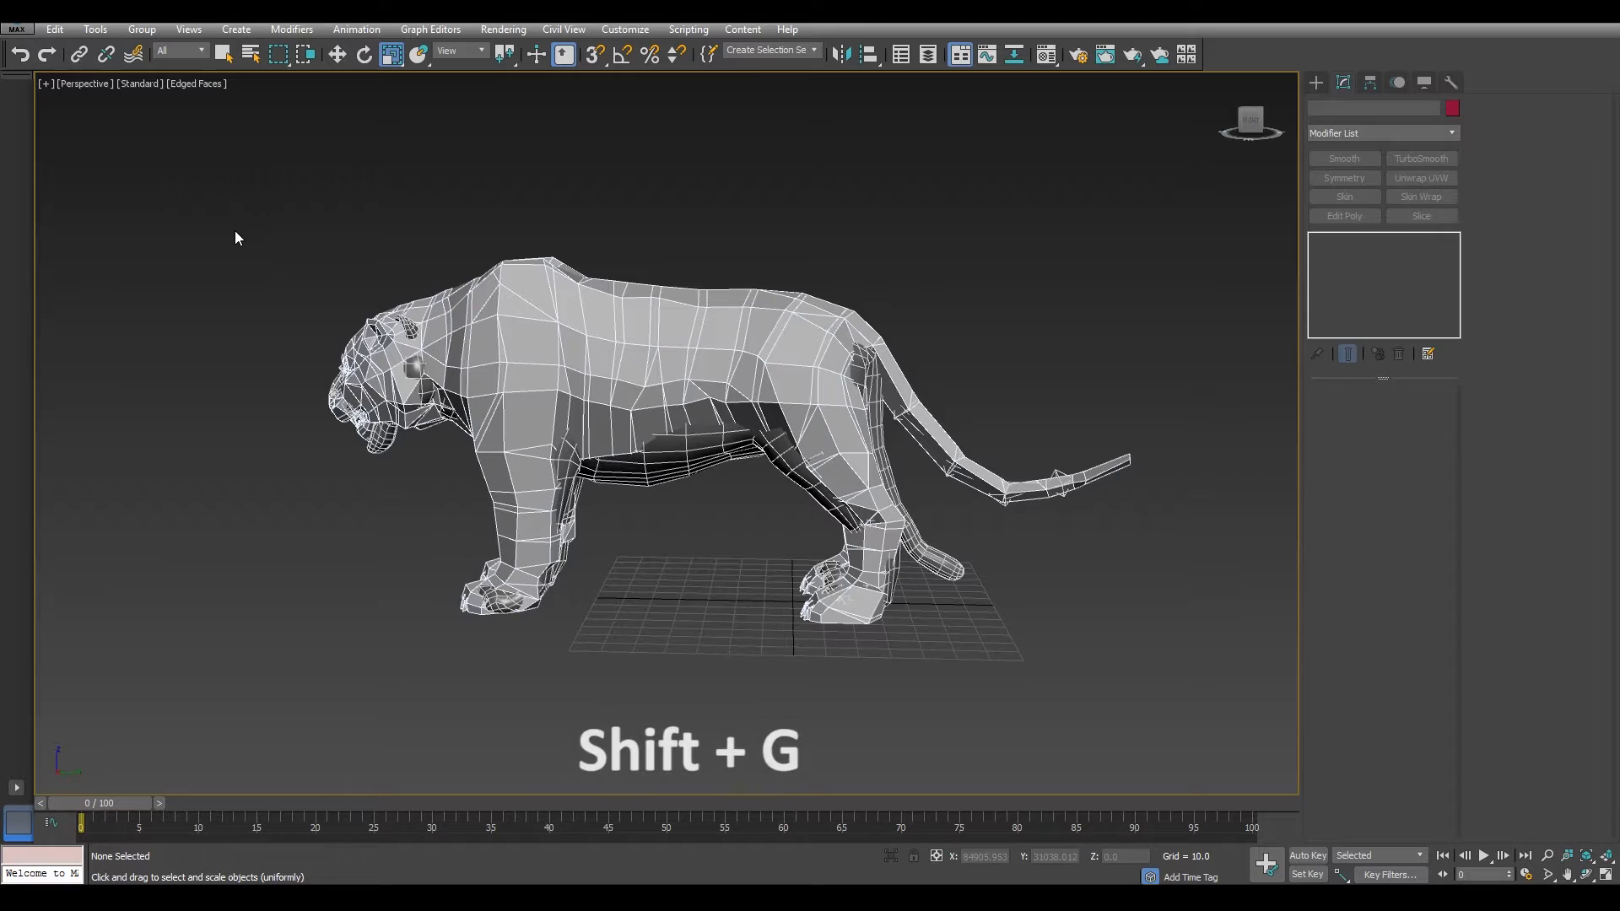
pyautogui.press('shift+g')
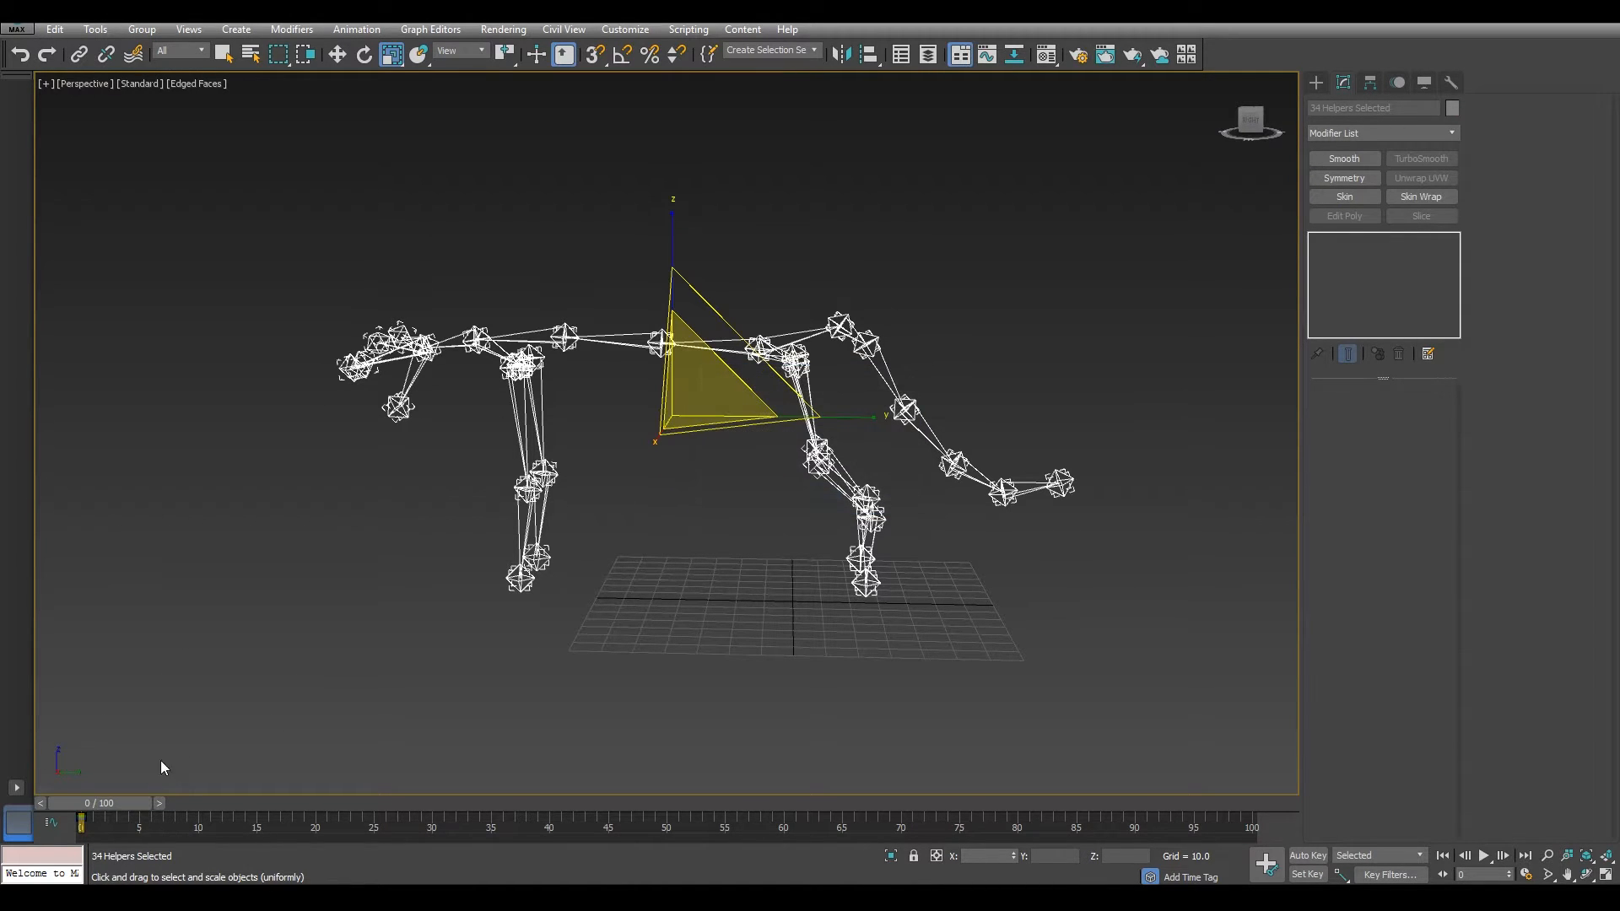
pyautogui.moveTo(82, 821); pyautogui.dragTo(546, 820)
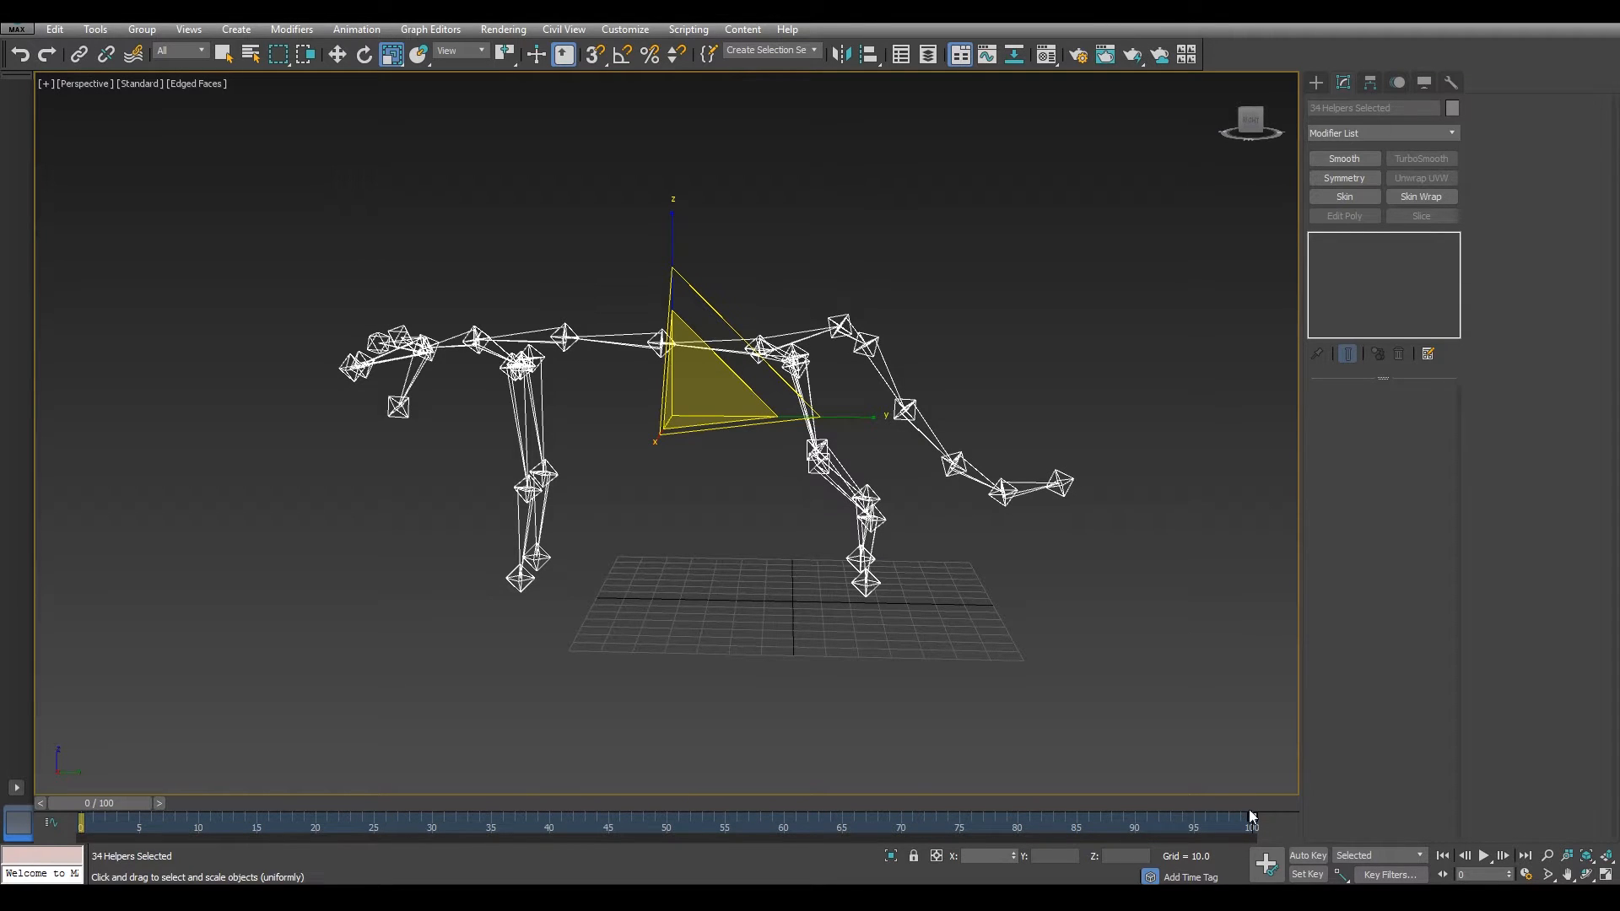
pyautogui.click(665, 498)
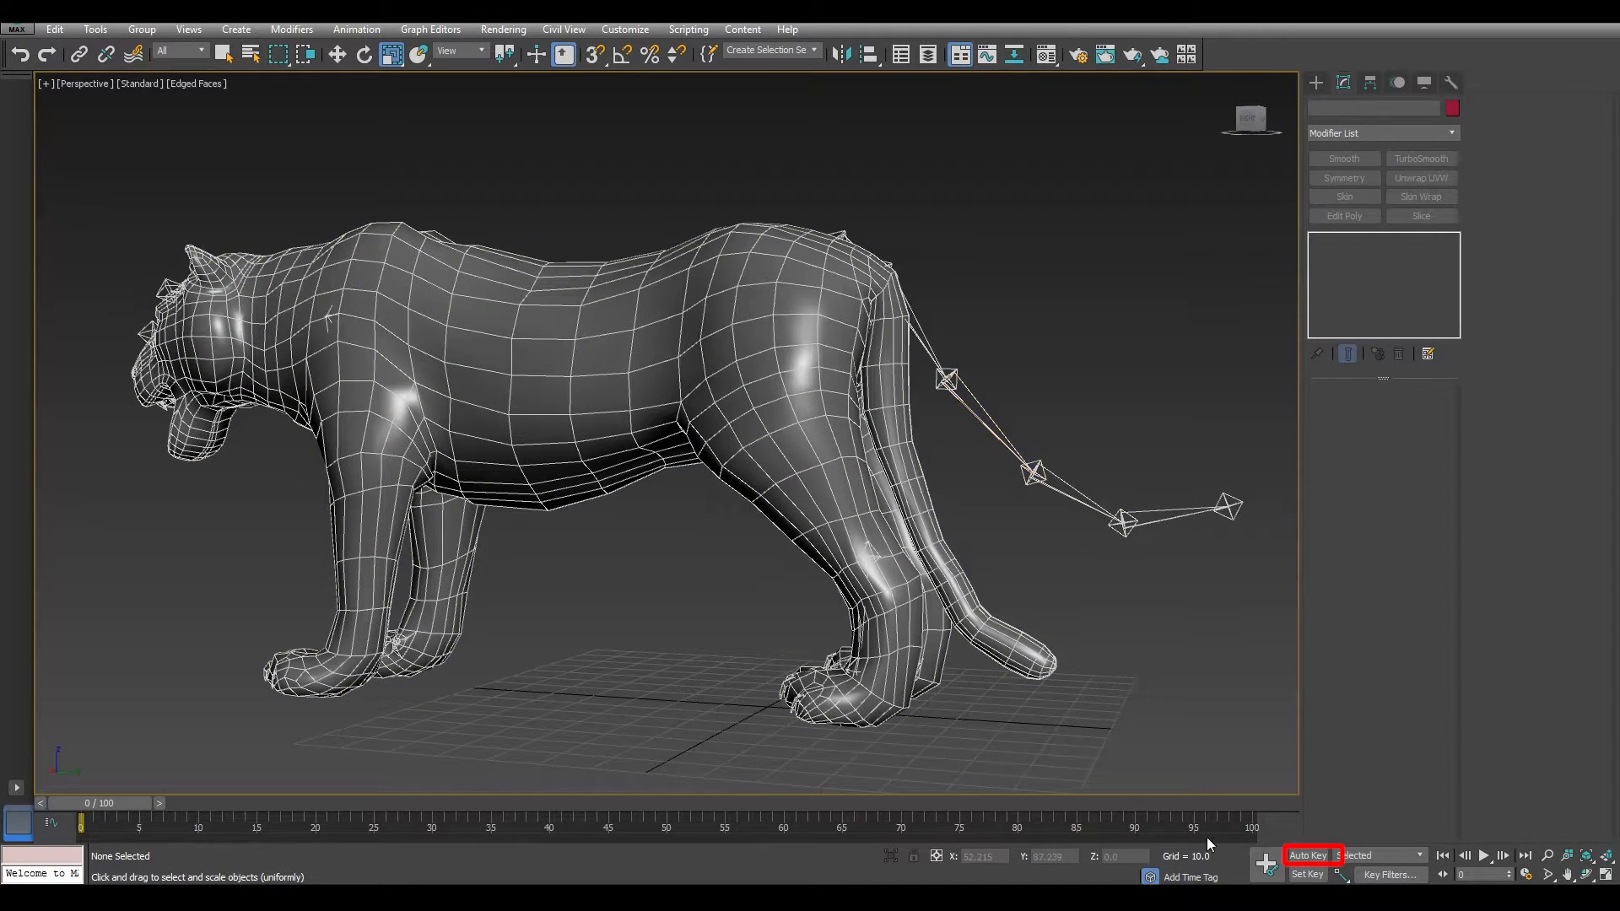
# With Auto Key on, rotate the tail root and bones down along the tail mesh
pyautogui.click(1306, 854)
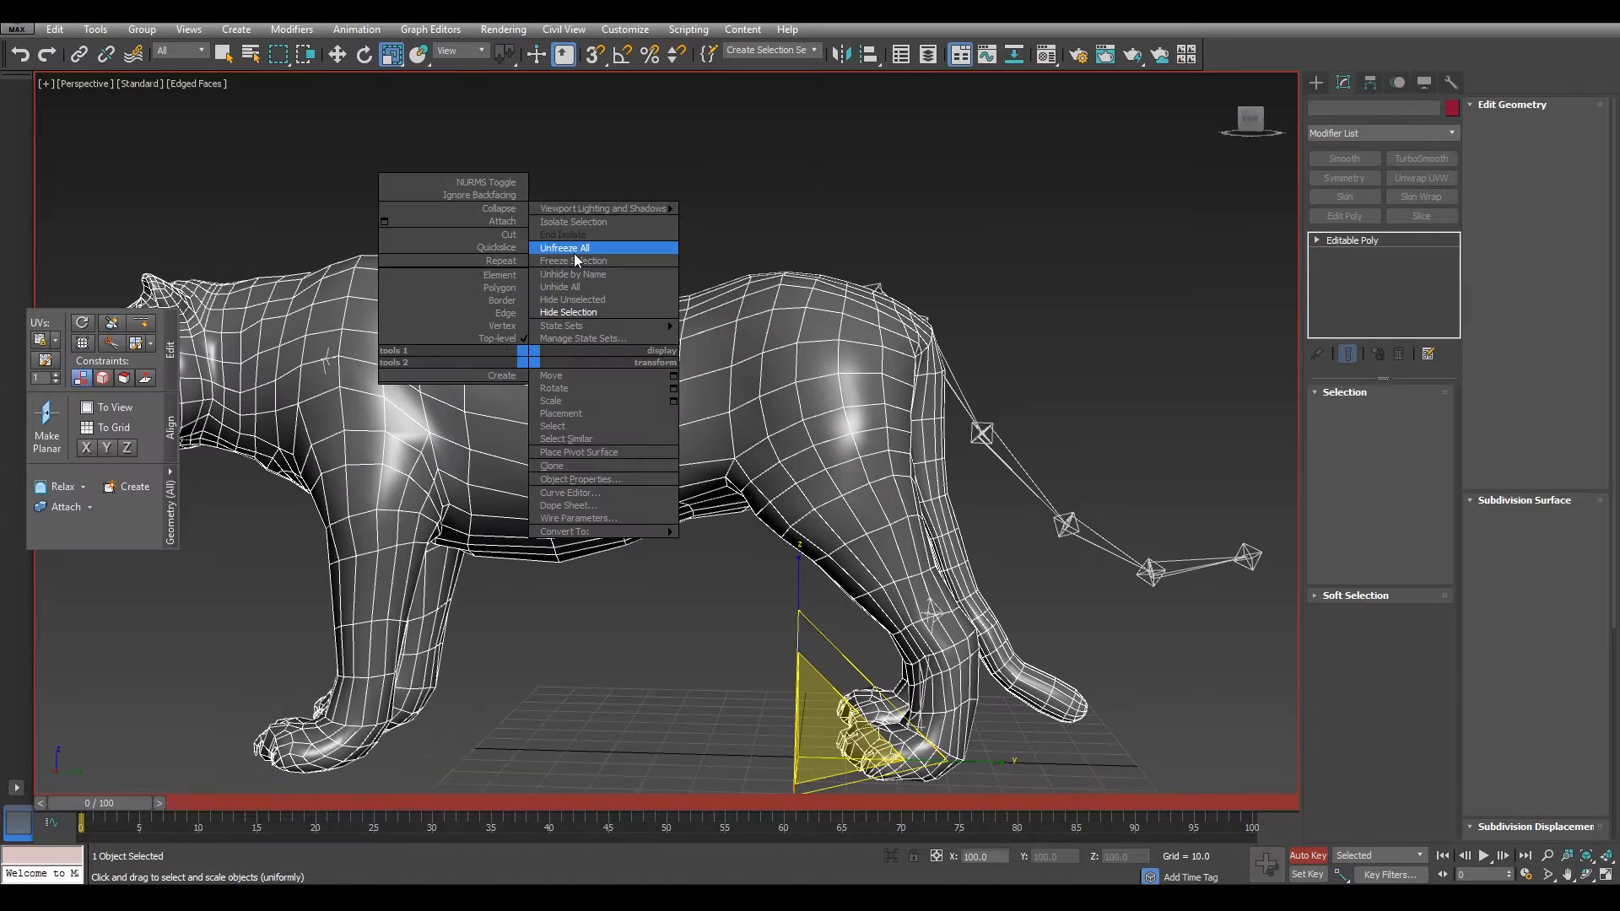
pyautogui.moveTo(579, 261)
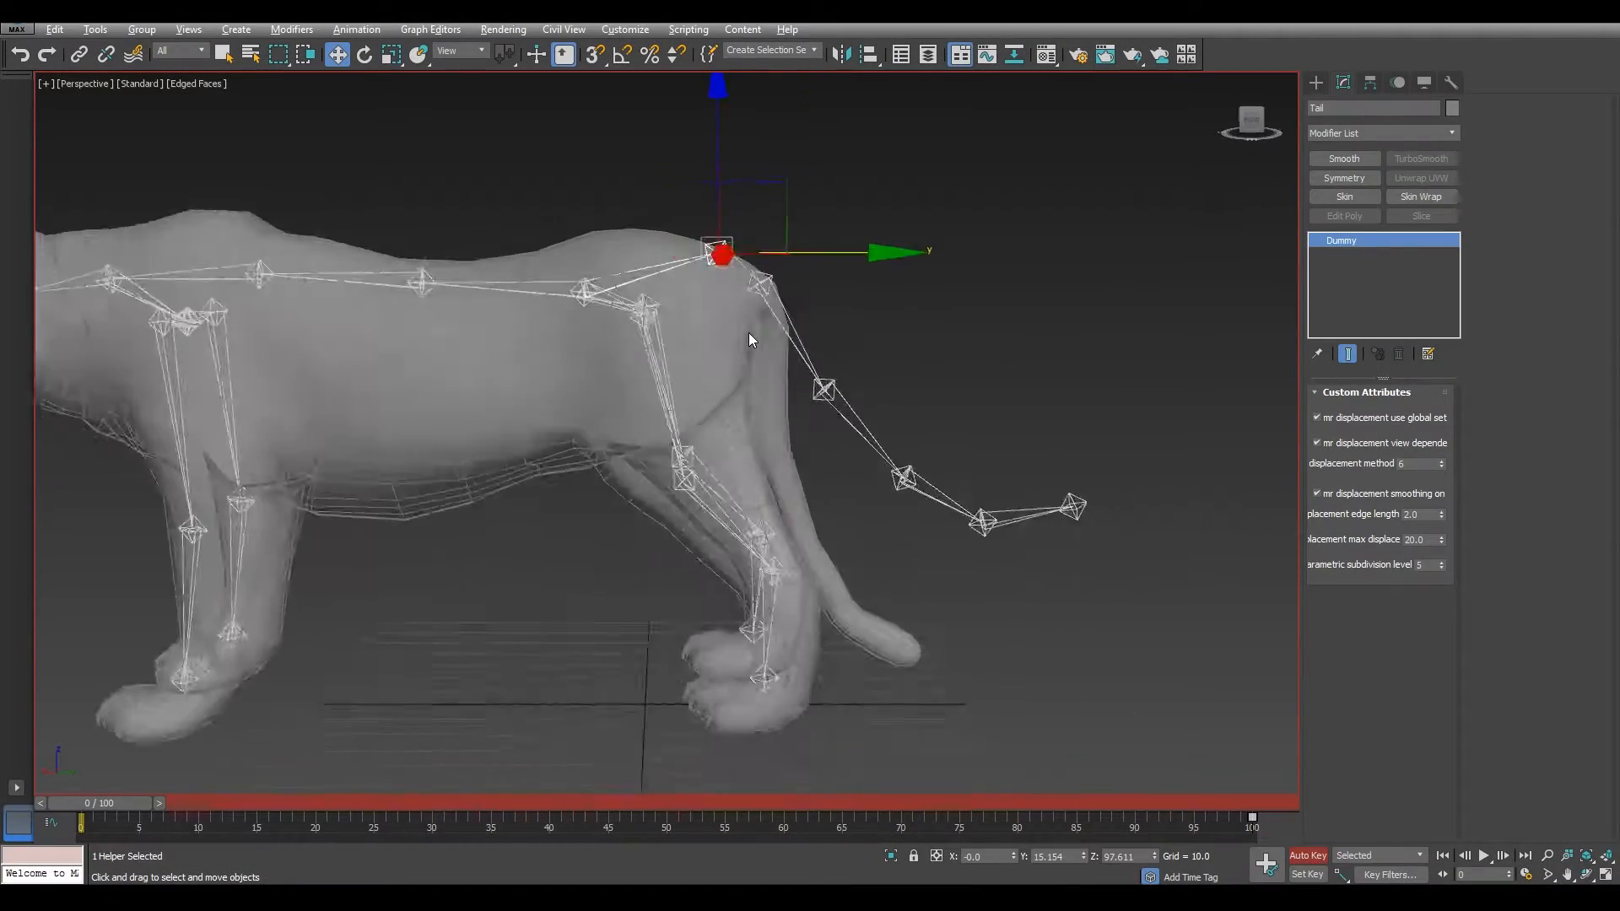
pyautogui.moveTo(718, 253); pyautogui.dragTo(739, 269)
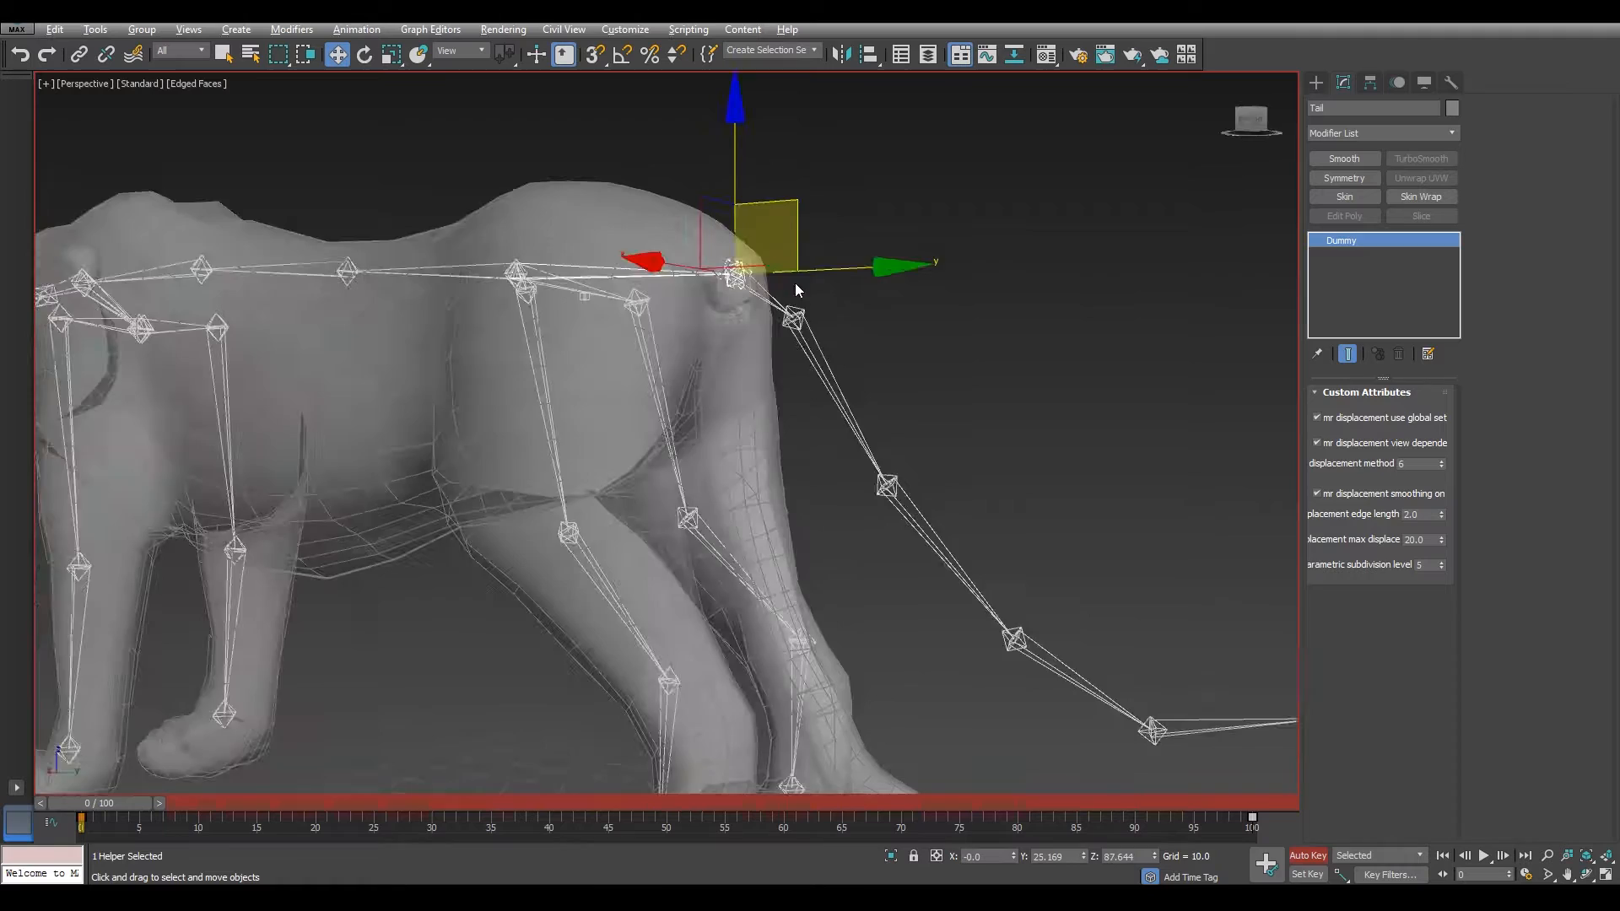
pyautogui.click(364, 54)
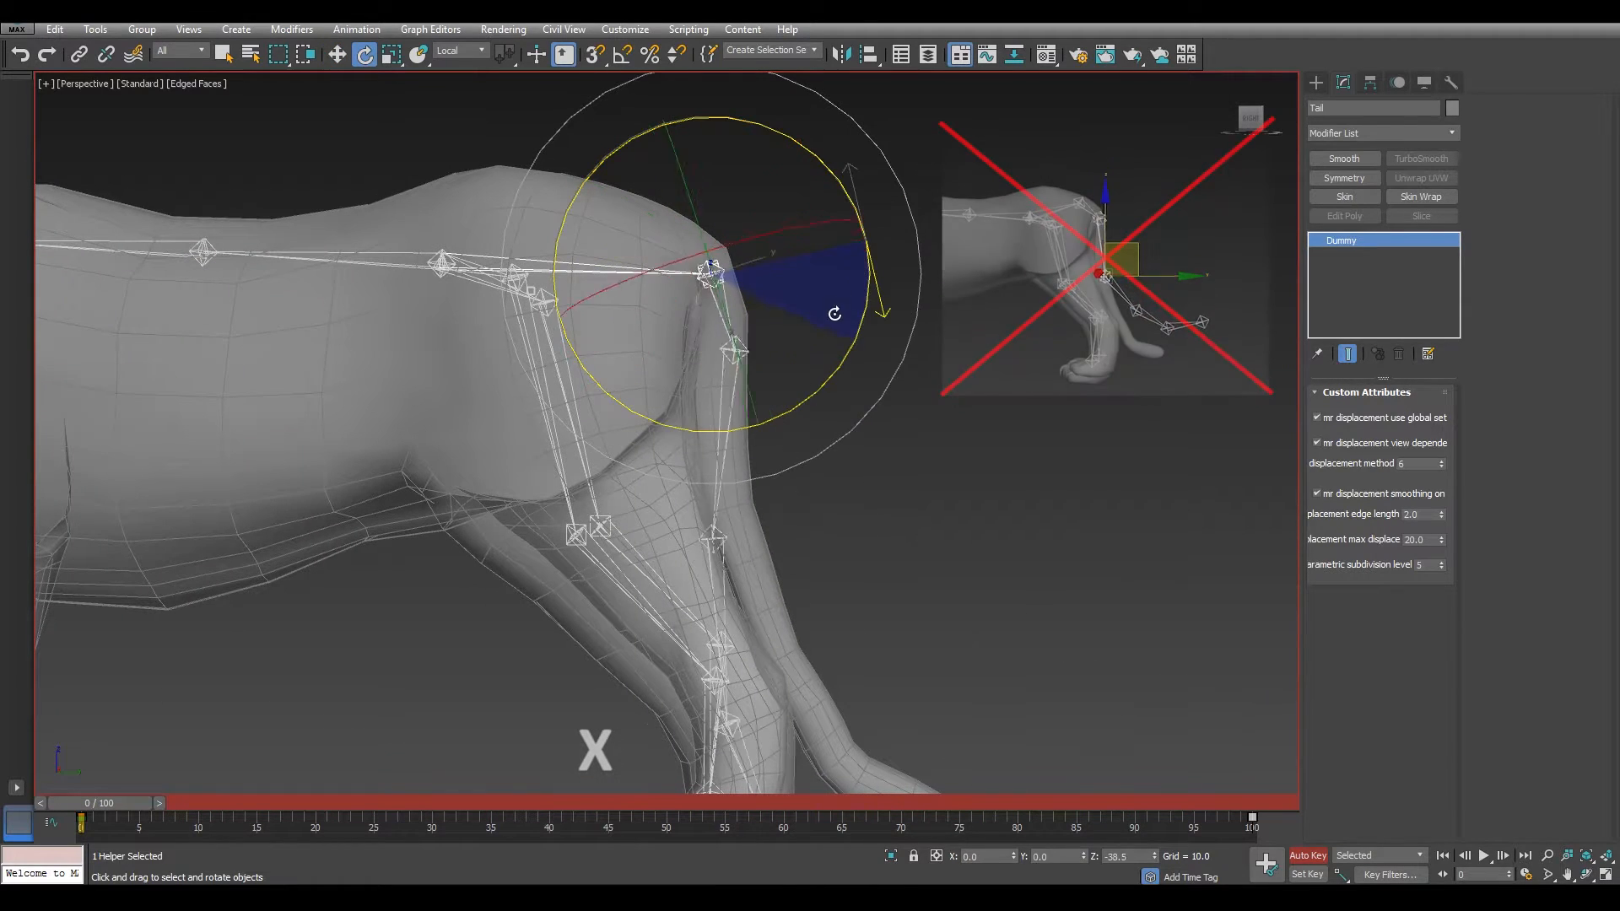
pyautogui.moveTo(713, 268); pyautogui.dragTo(847, 450)
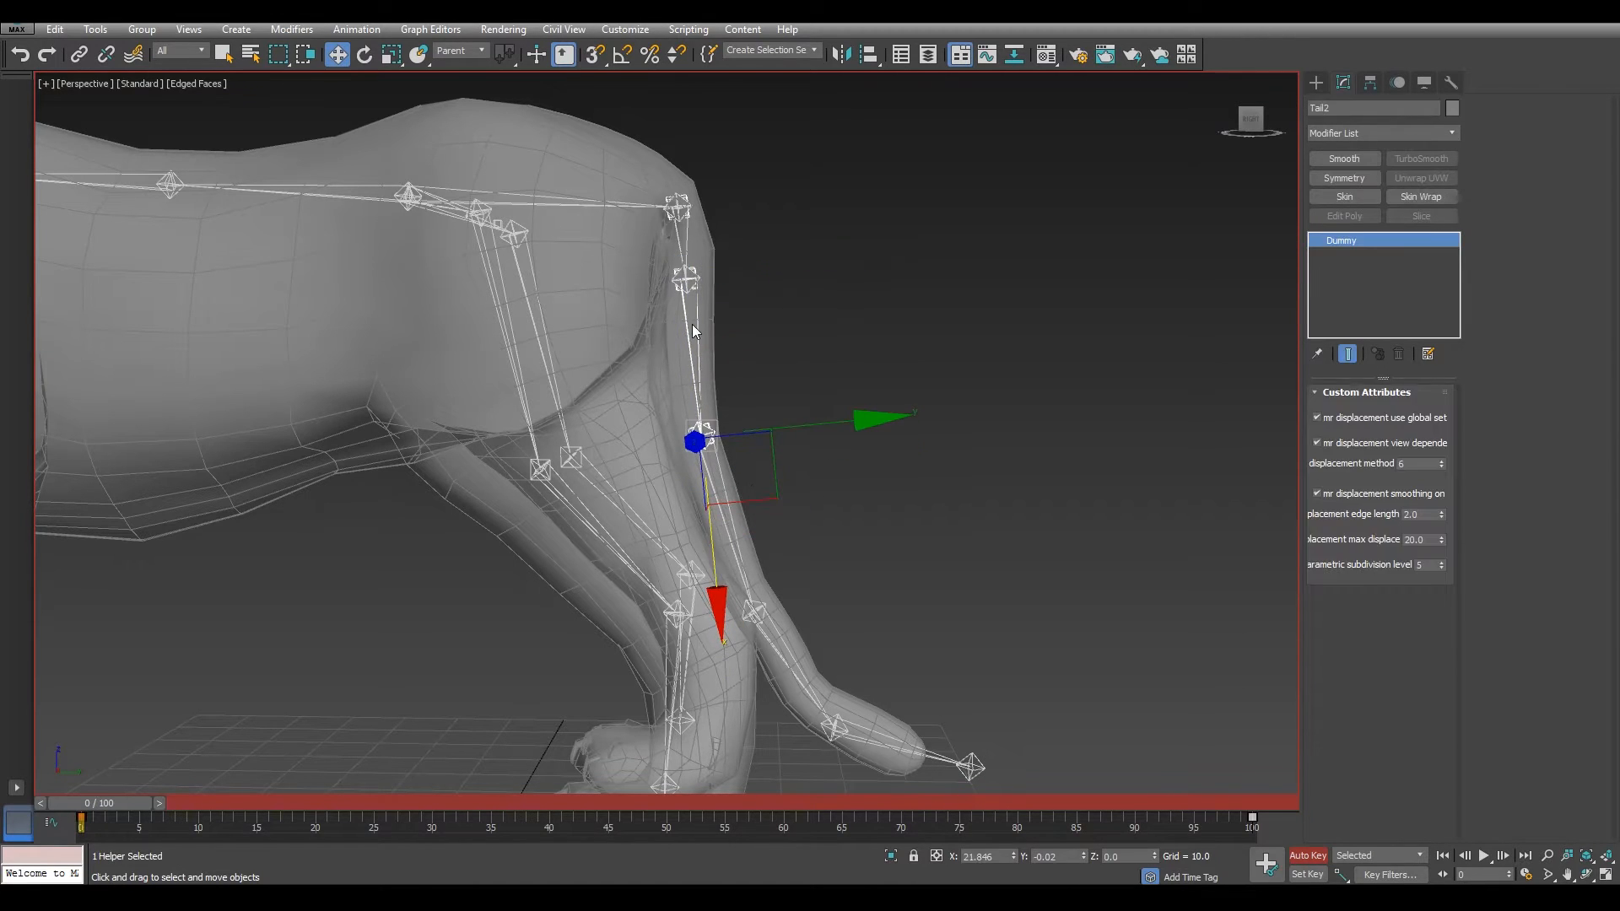
pyautogui.click(364, 54)
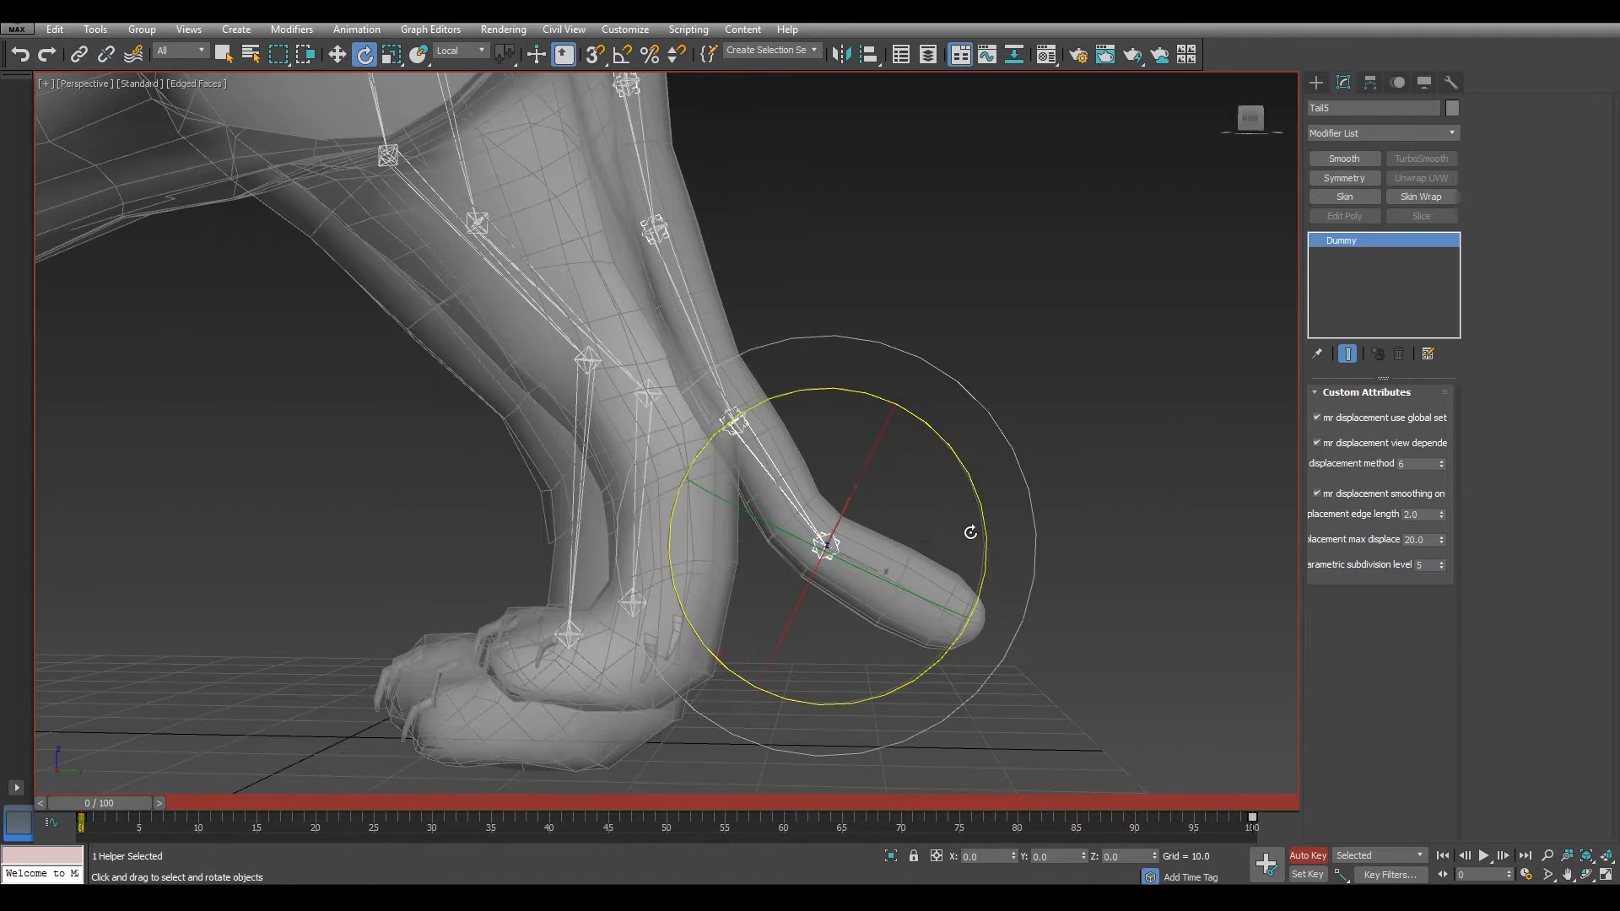
# Freeze the transforms of the L Thigh, Eye R and Jaw helpers via the quad menu
pyautogui.click(336, 54)
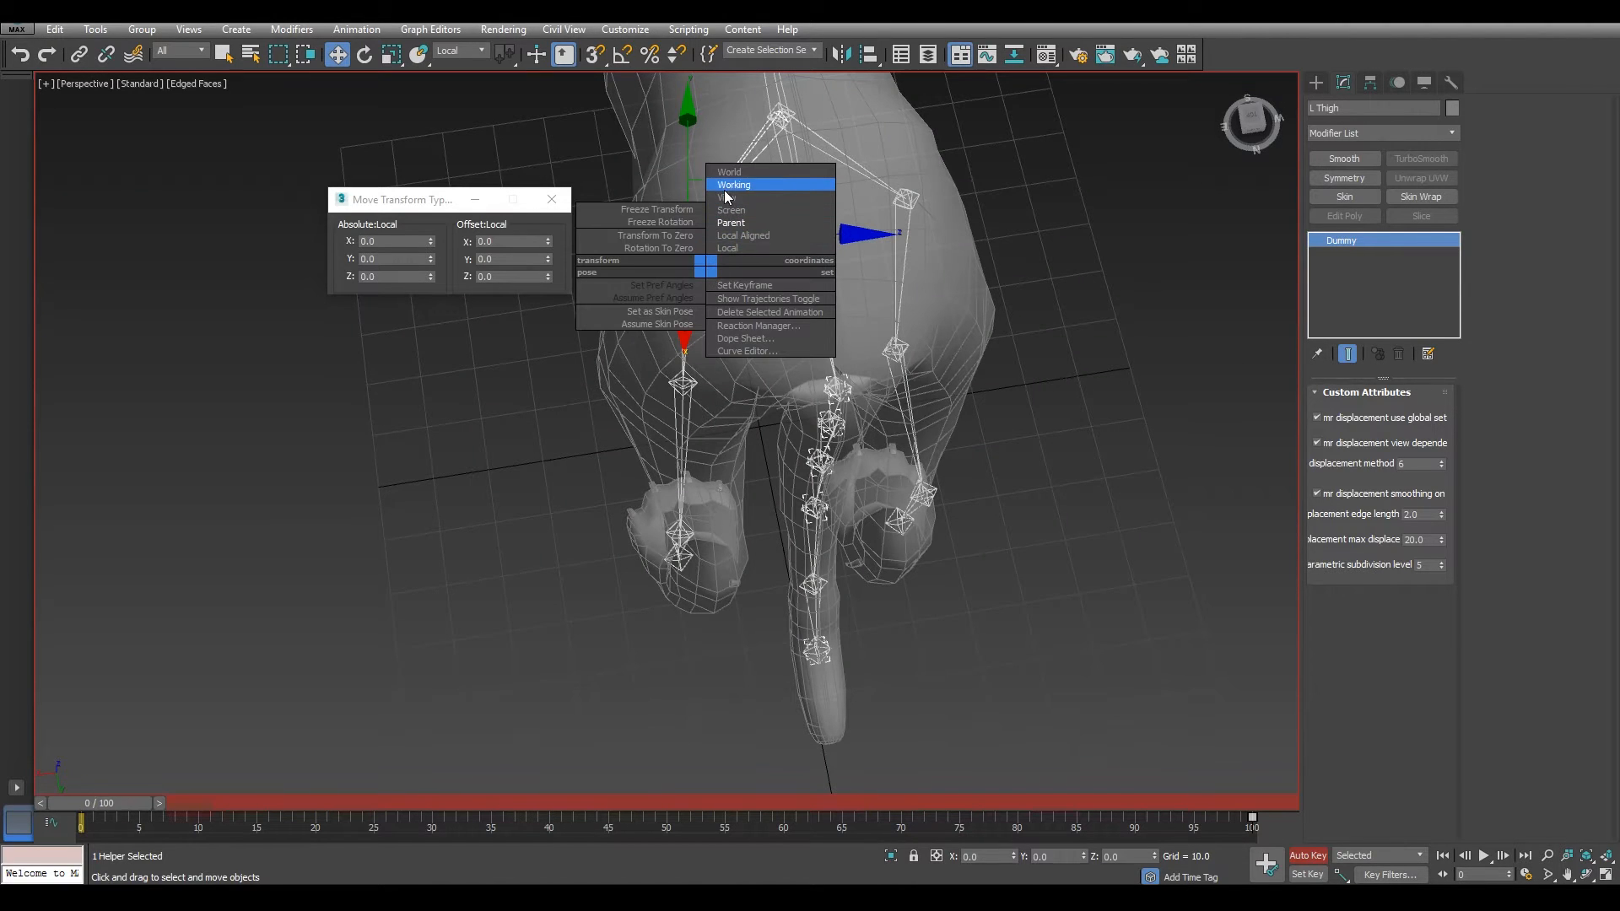
pyautogui.click(728, 171)
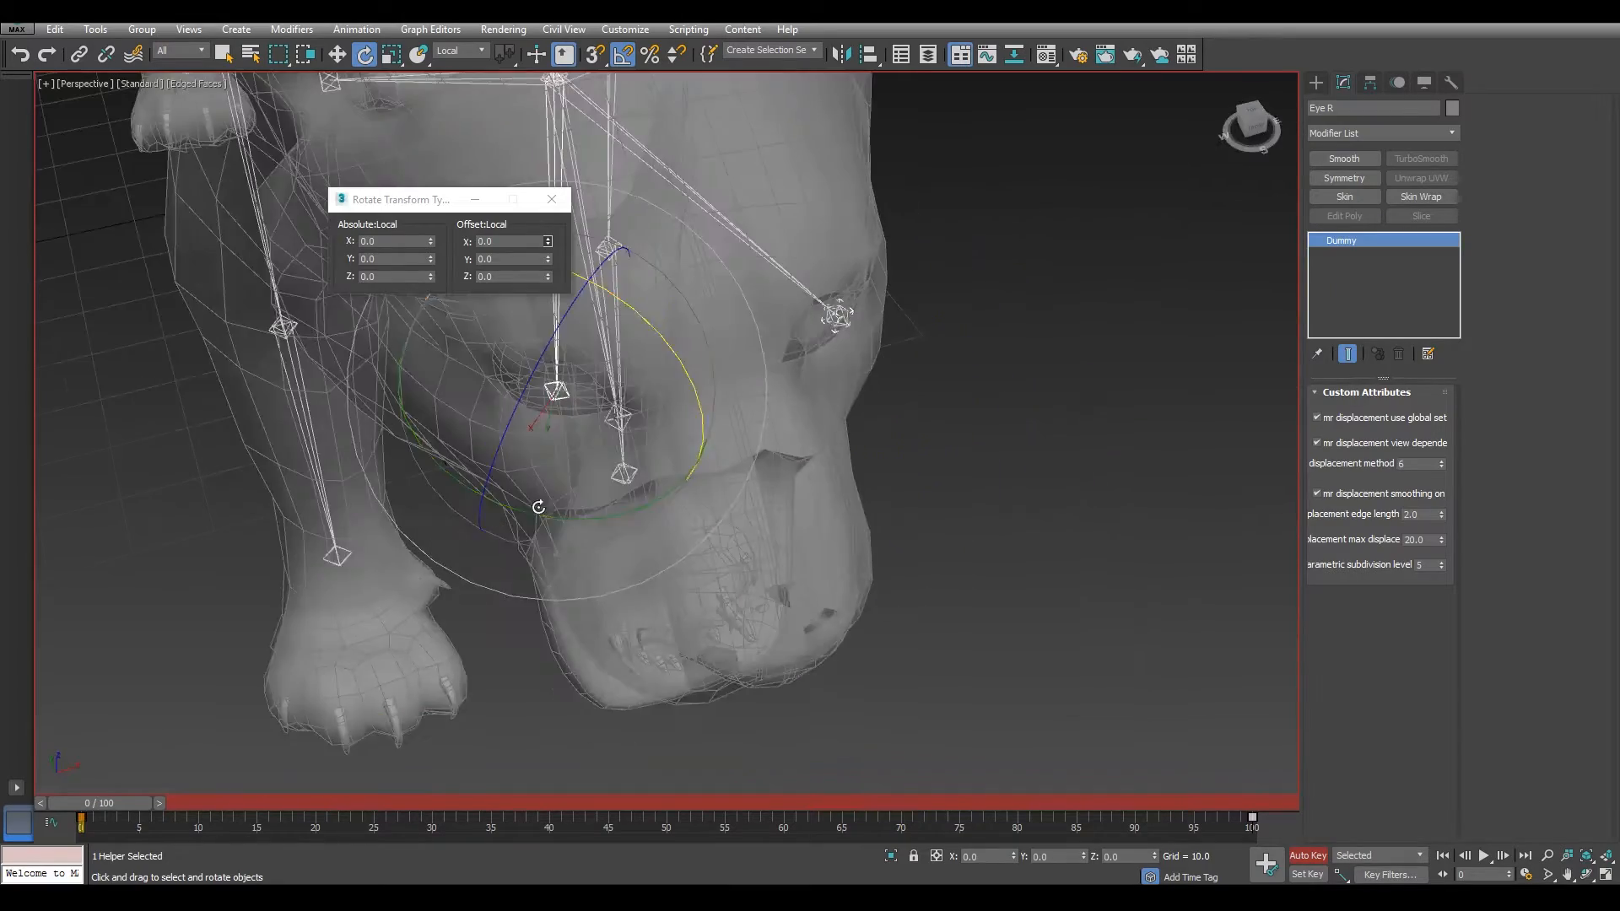
pyautogui.rightClick(687, 579)
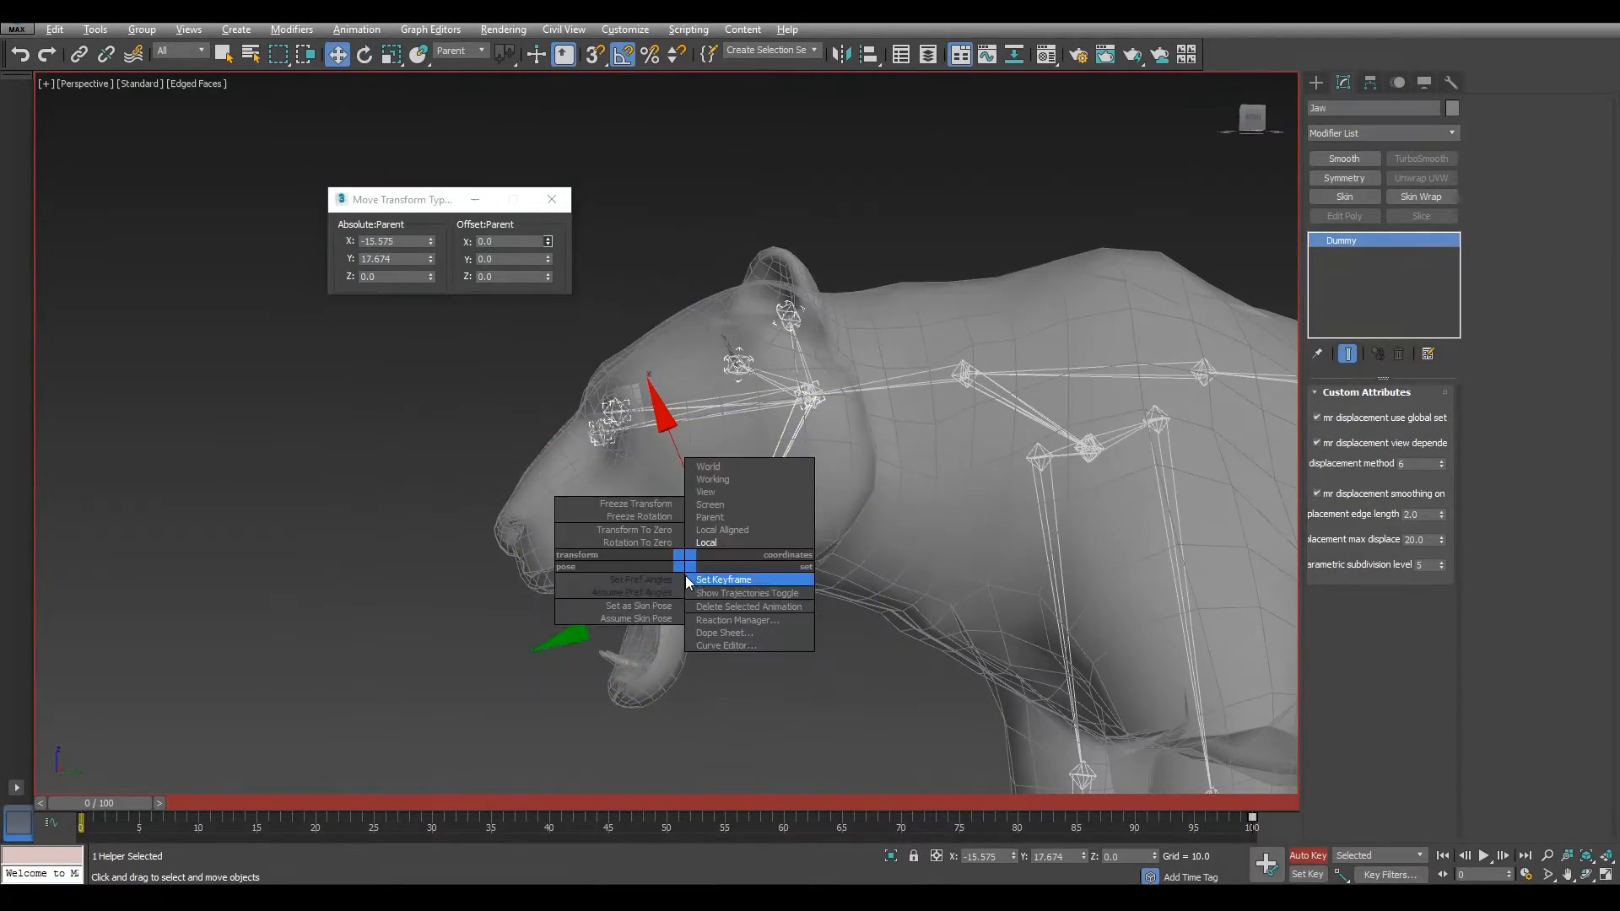
# Move R HorseLink to world position X −15.893, Y 28.813, Z 31.333, mirroring L HorseLink
pyautogui.click(705, 543)
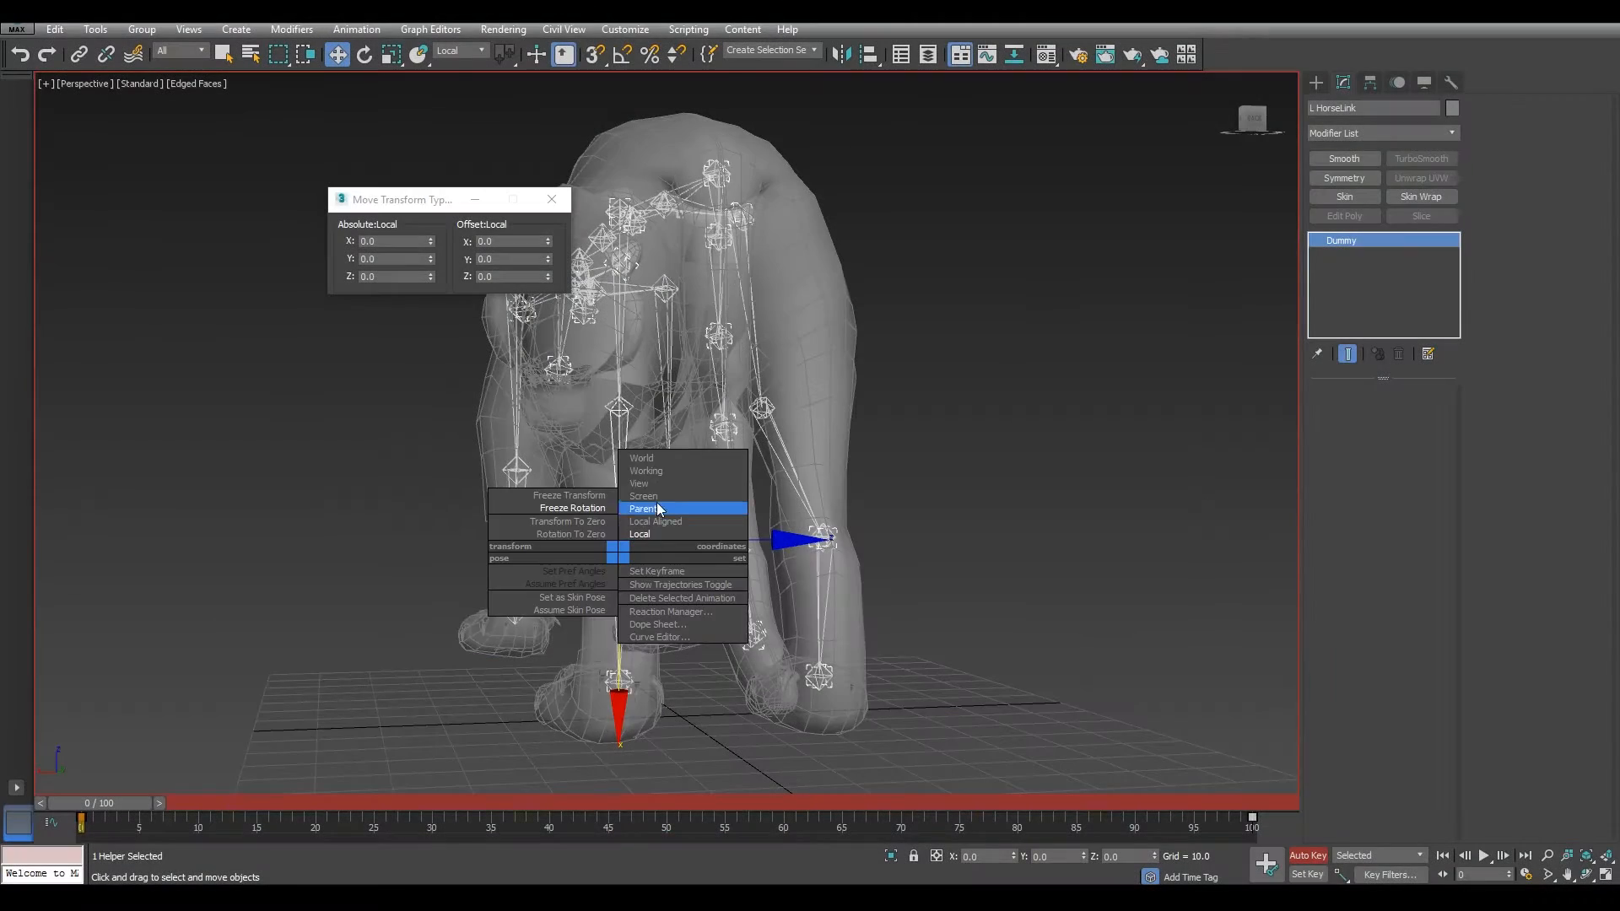
pyautogui.click(640, 457)
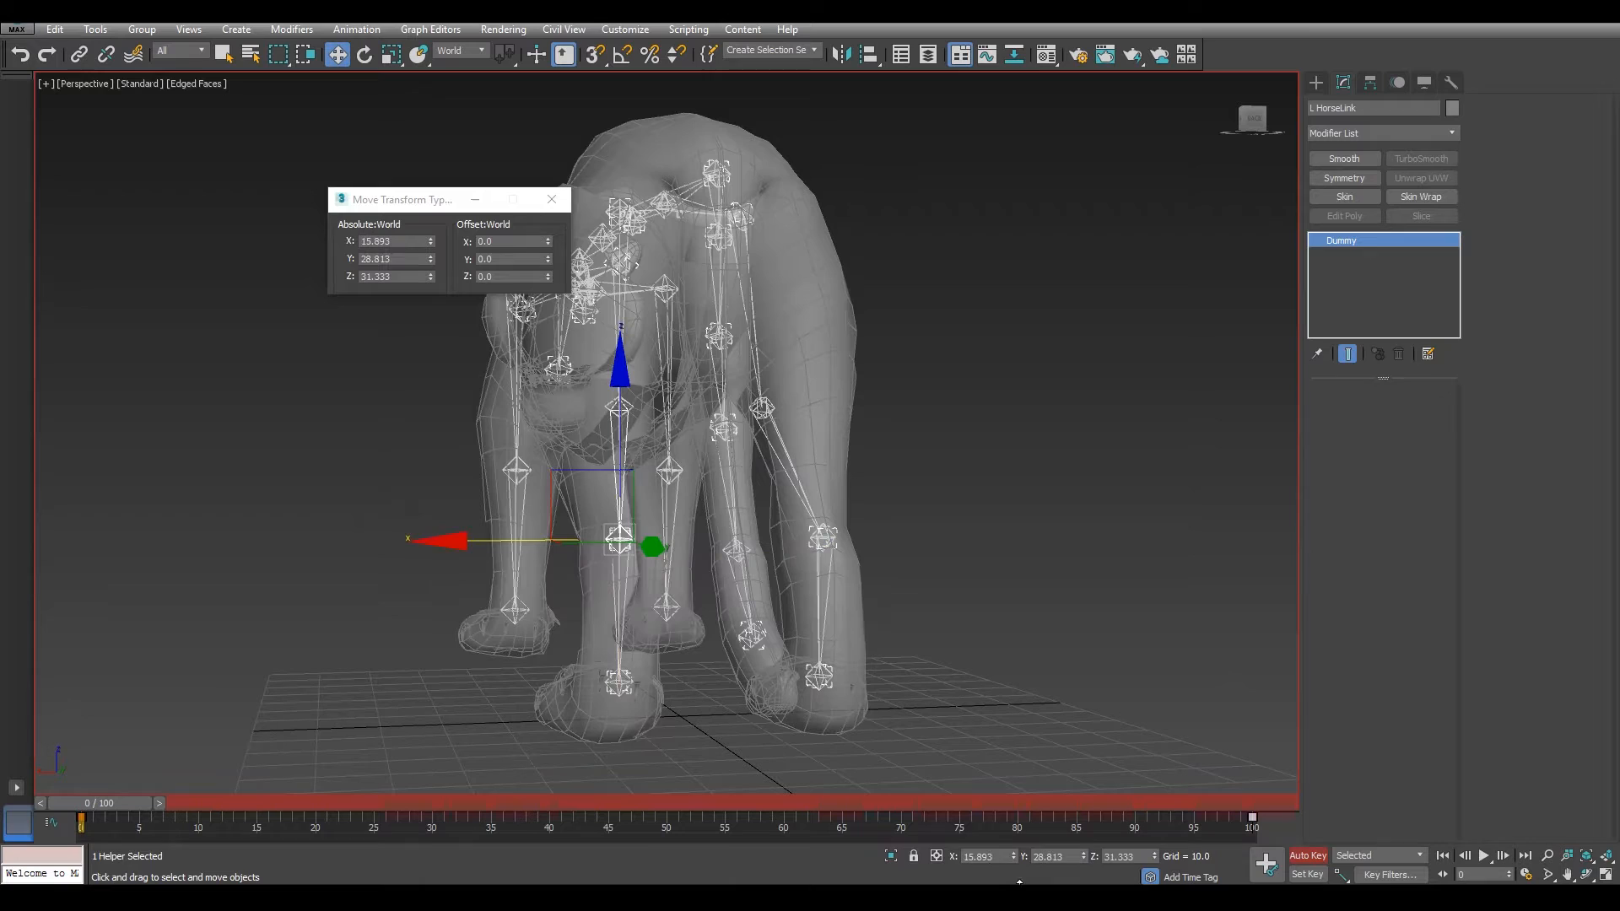
pyautogui.click(820, 537)
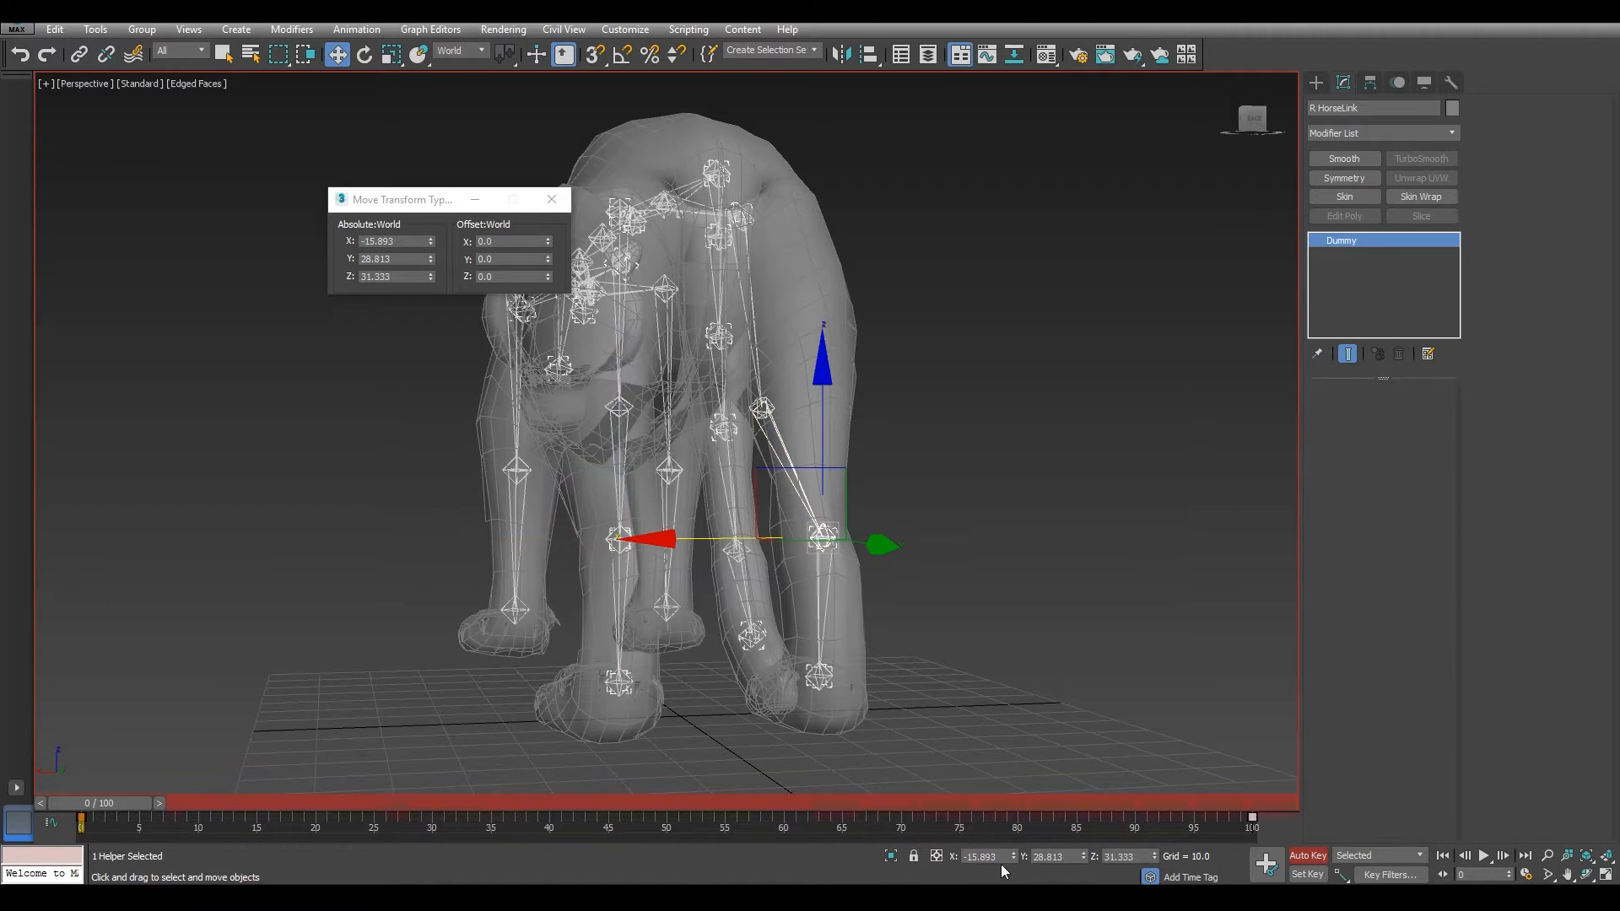
pyautogui.click(615, 682)
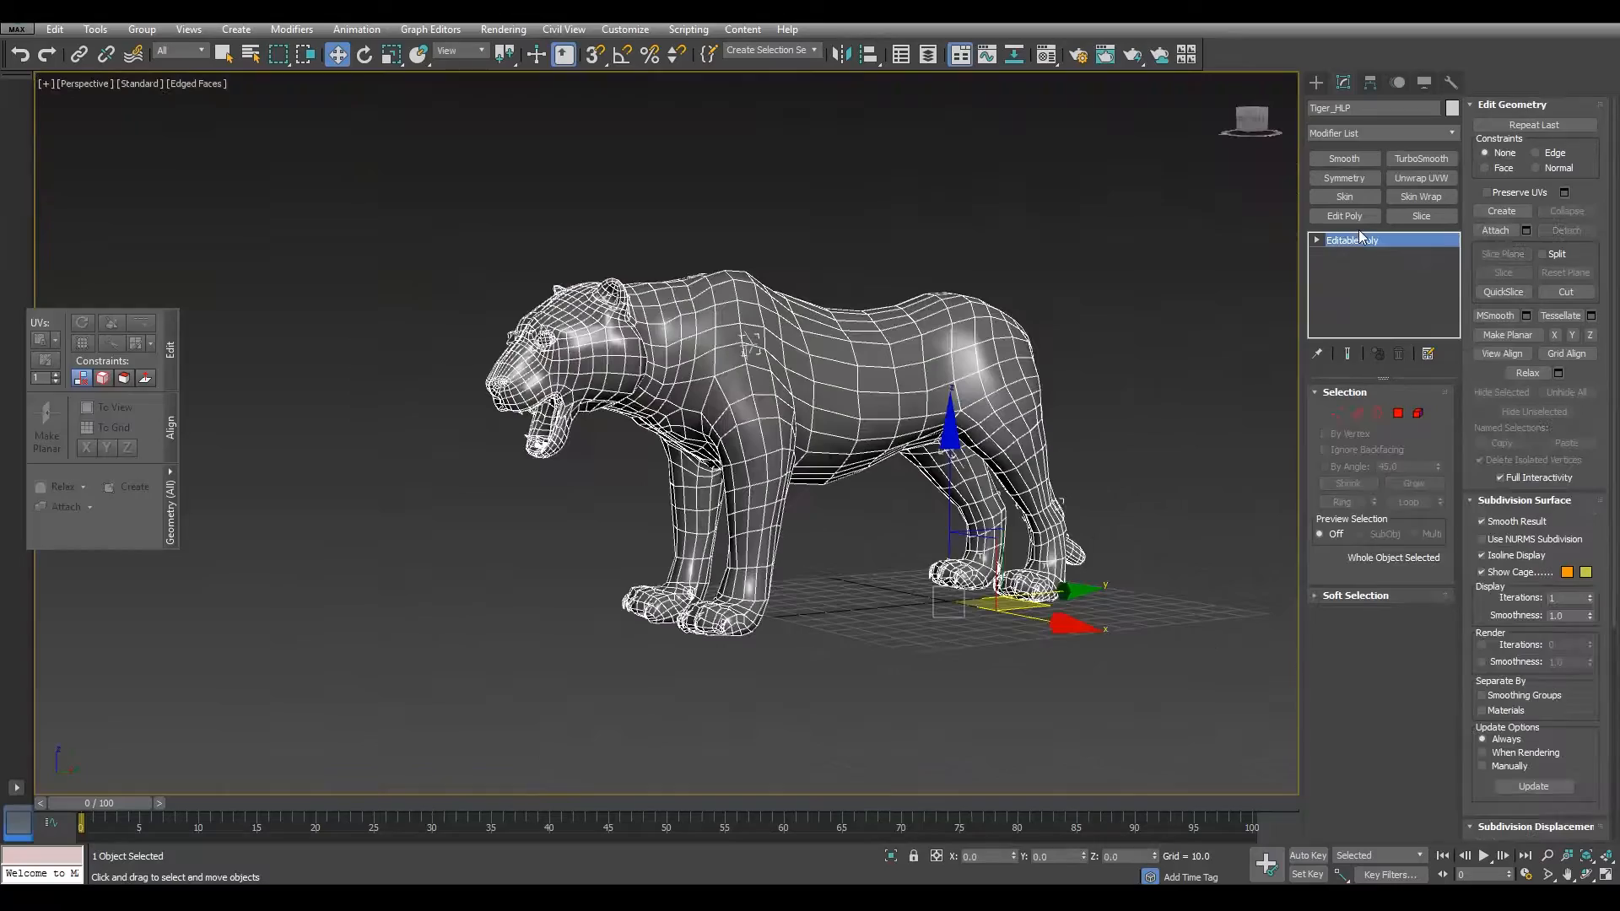
# Add a Skin modifier with all helpers Tail5 through CG, envelope mirroring off
pyautogui.click(1344, 197)
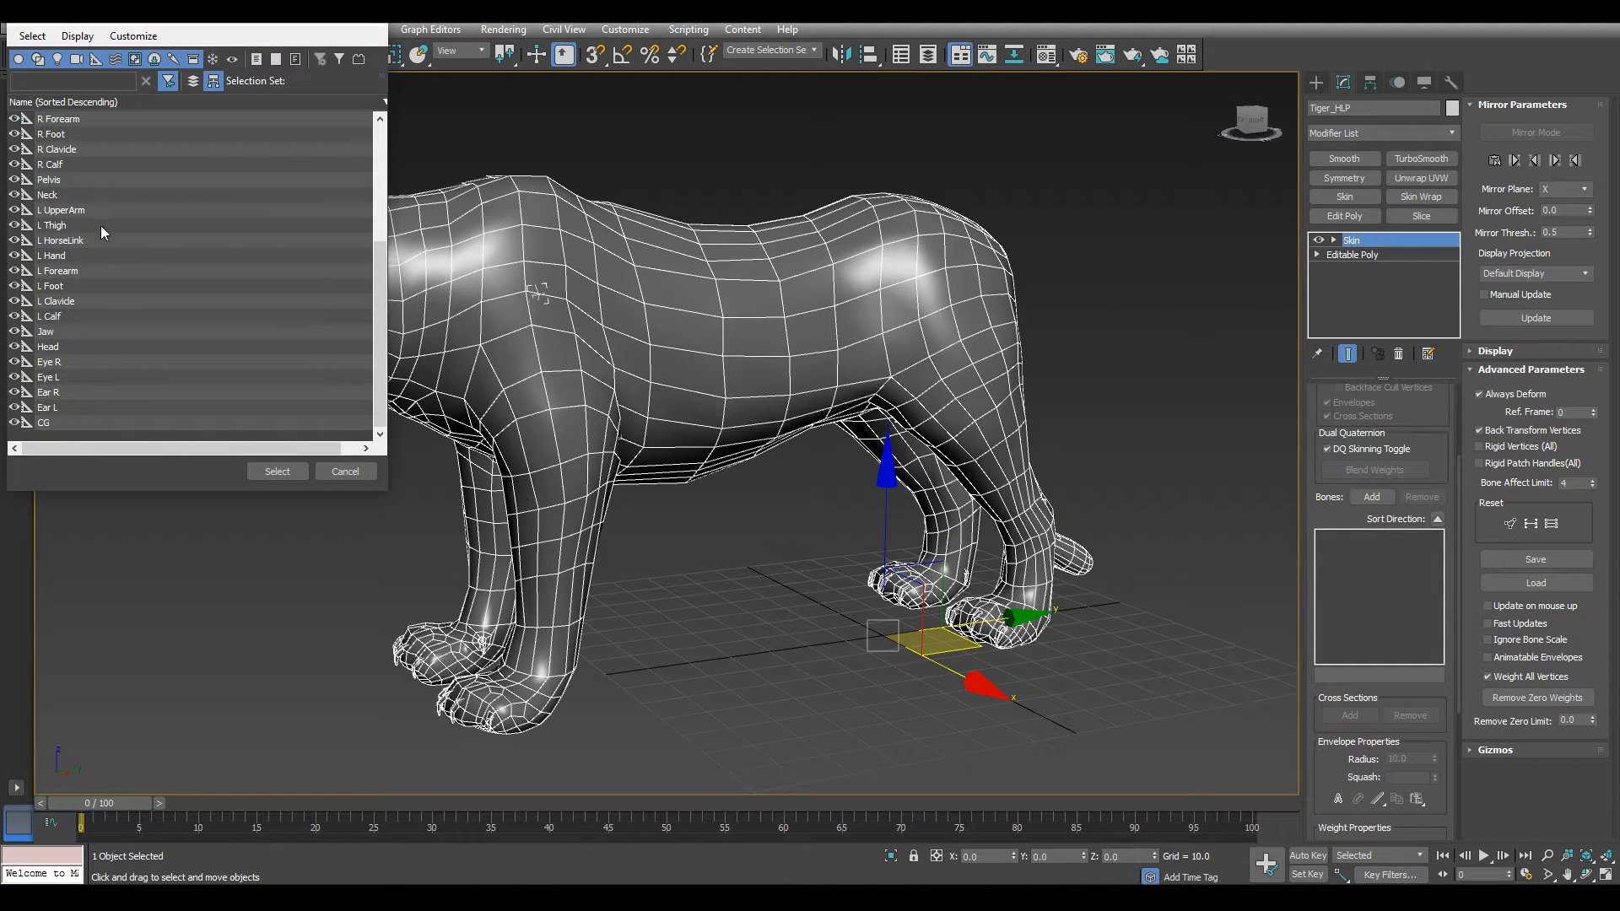
pyautogui.click(46, 407)
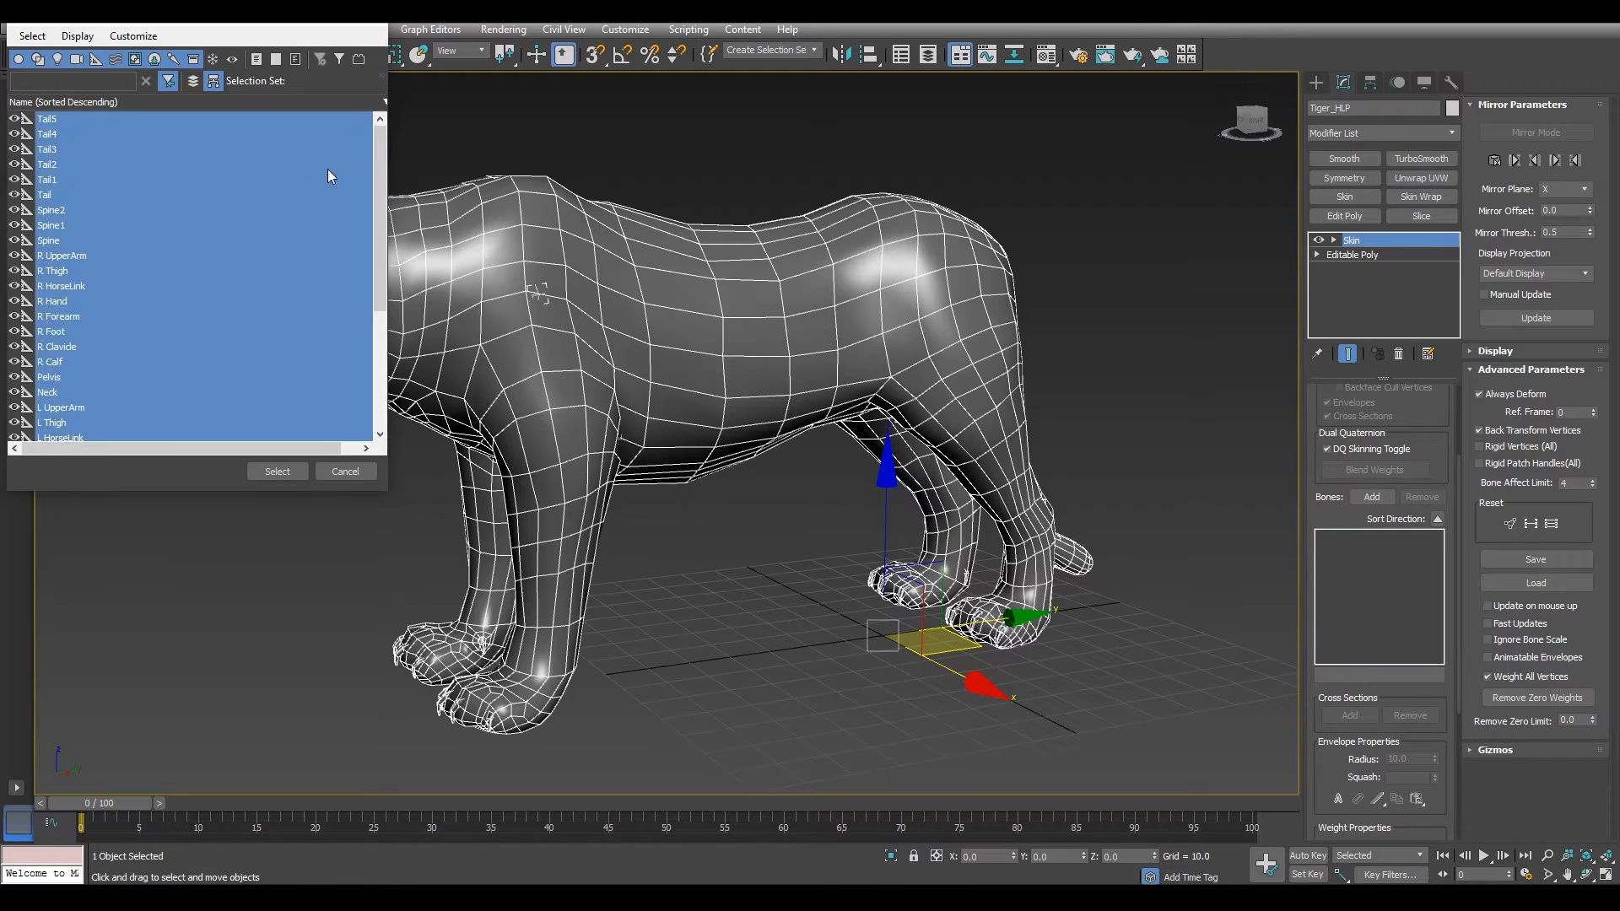
pyautogui.scroll(-3)
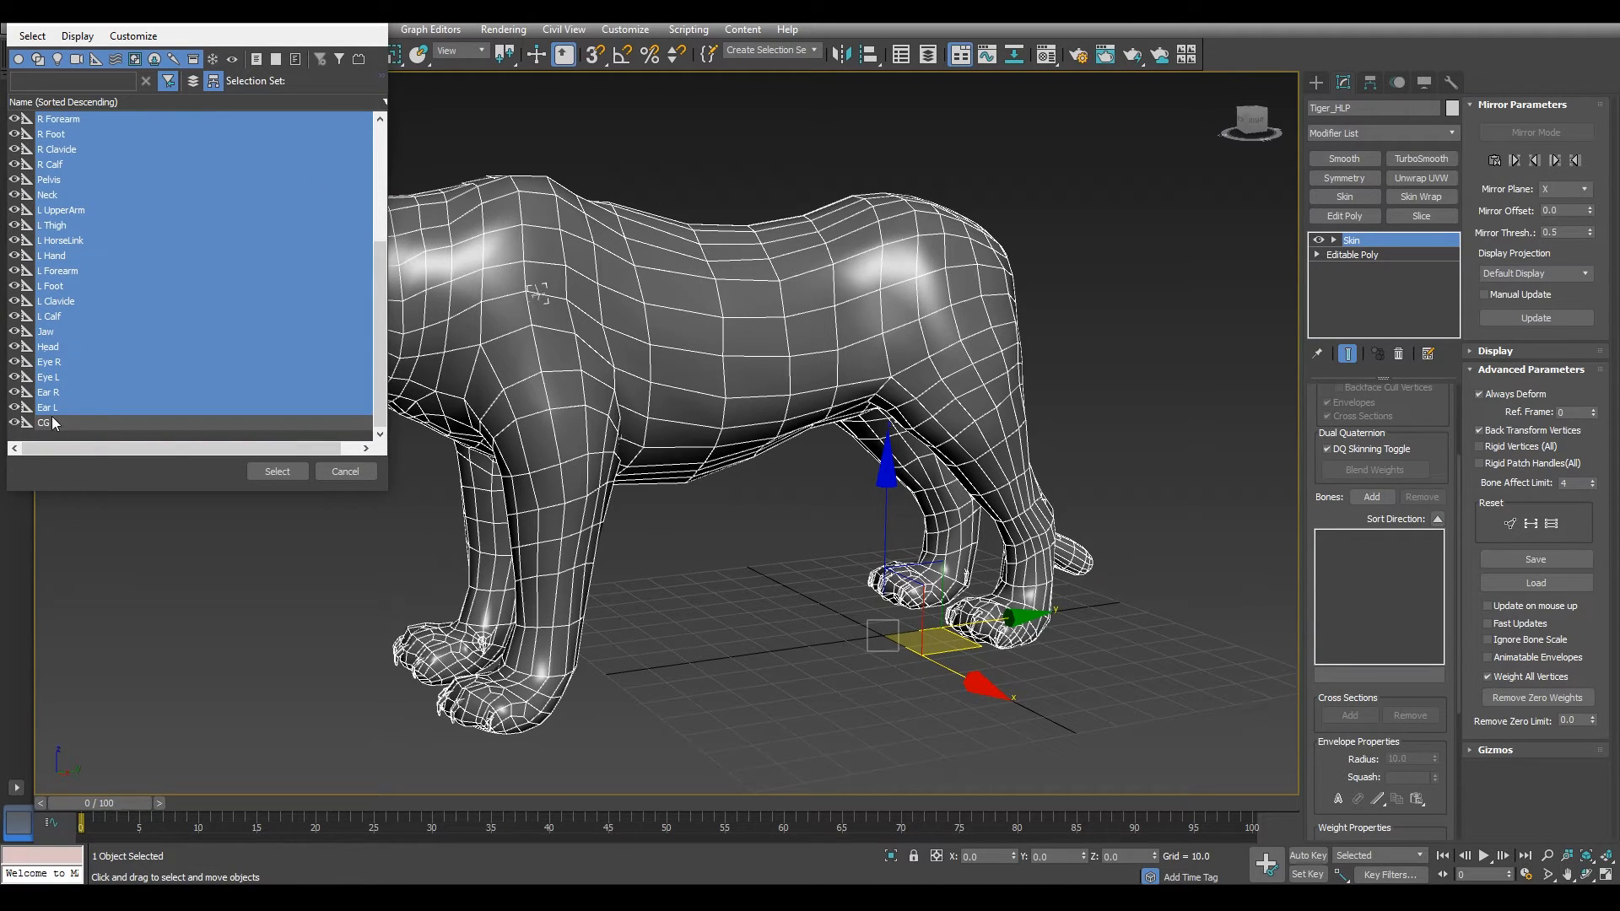
pyautogui.click(345, 471)
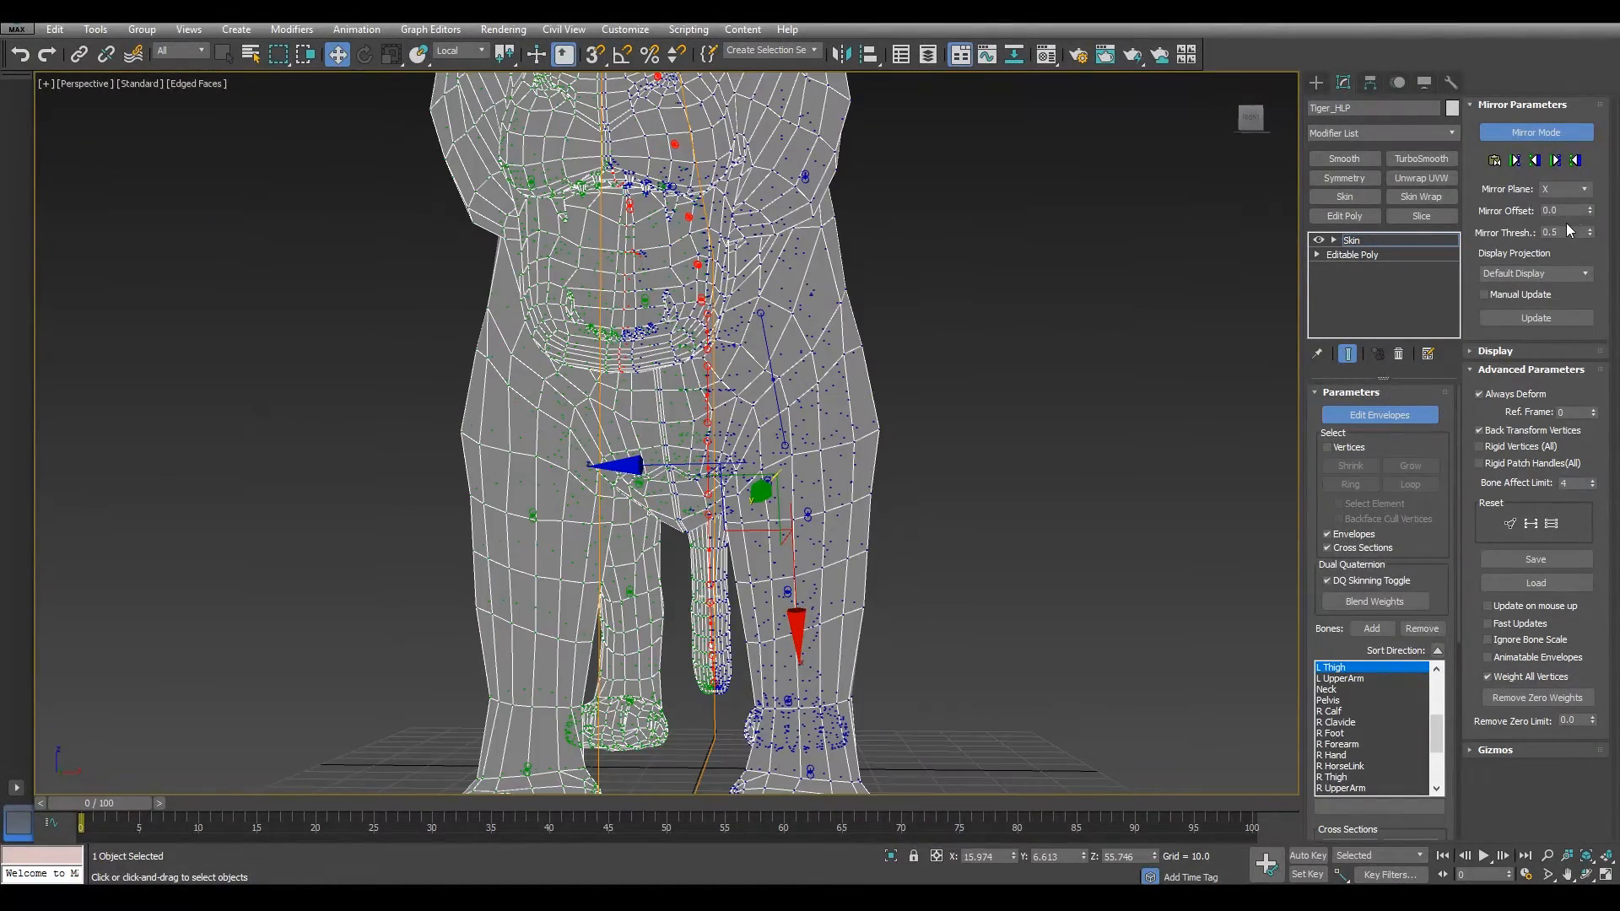
pyautogui.click(1588, 236)
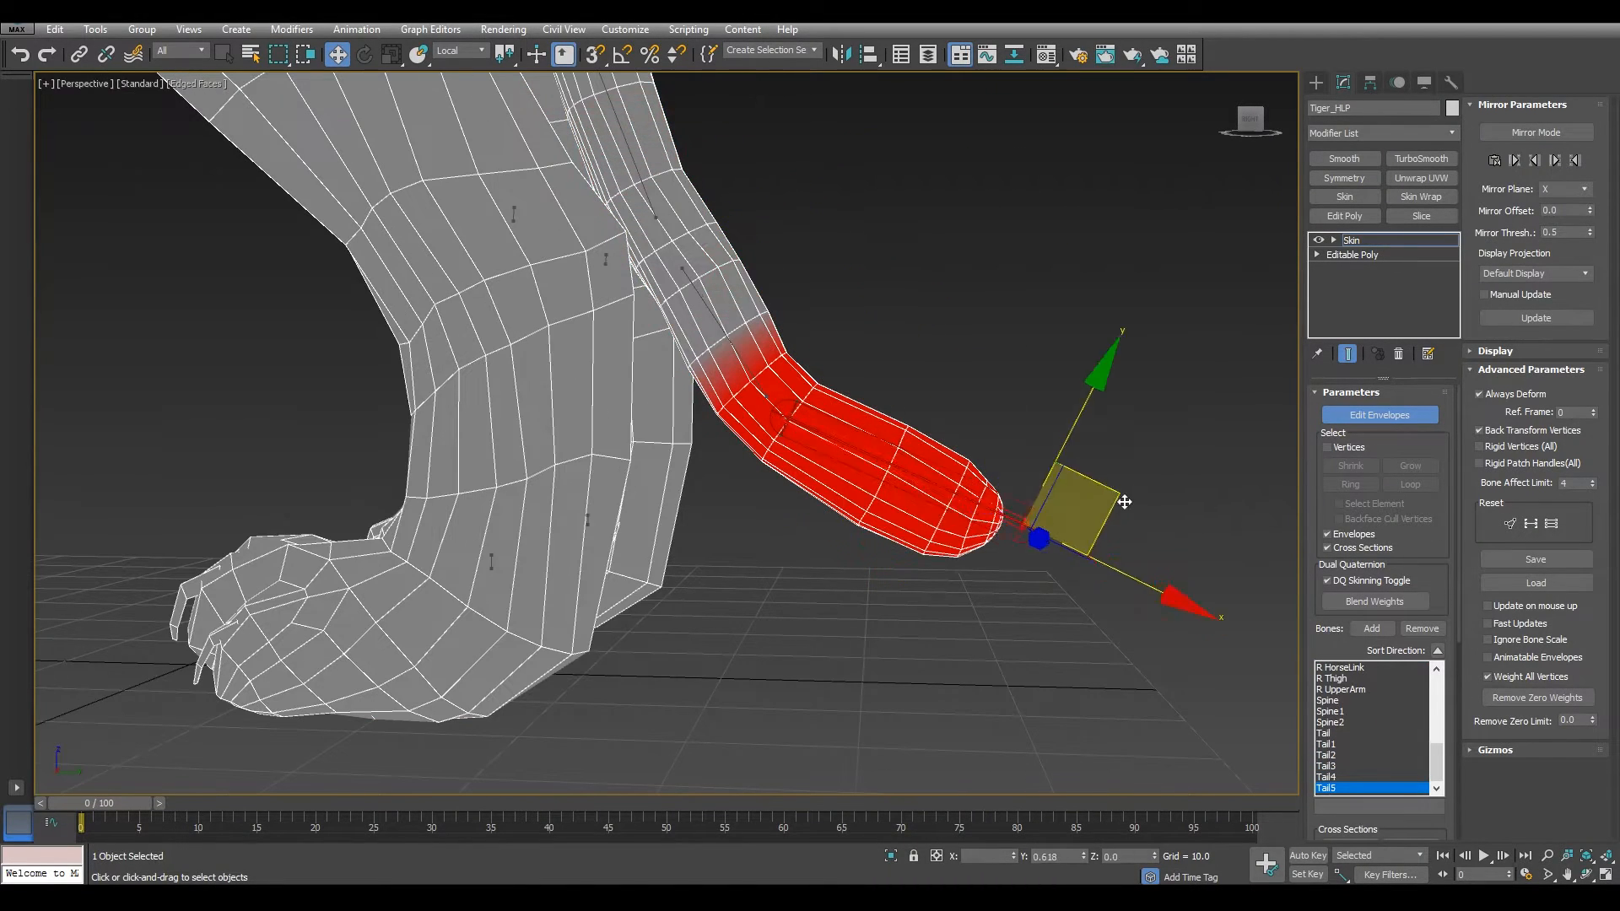
# Resize the Tail5, L UpperArm, L Forearm and Spine2 envelopes over their body parts
pyautogui.moveTo(1039, 537); pyautogui.dragTo(1105, 408)
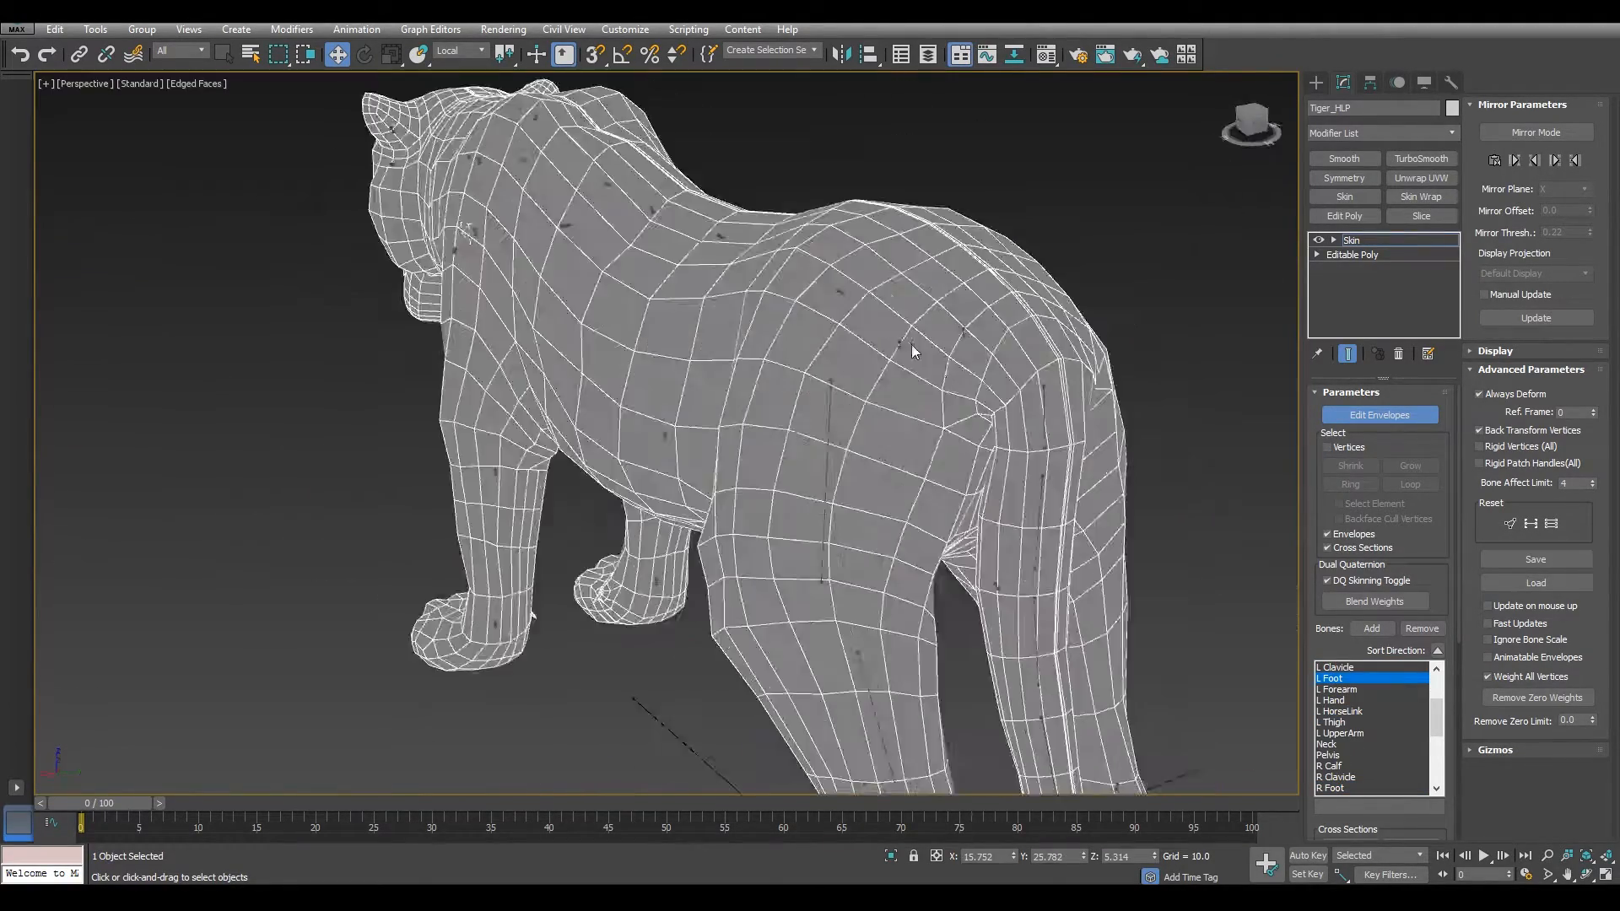
pyautogui.click(1330, 755)
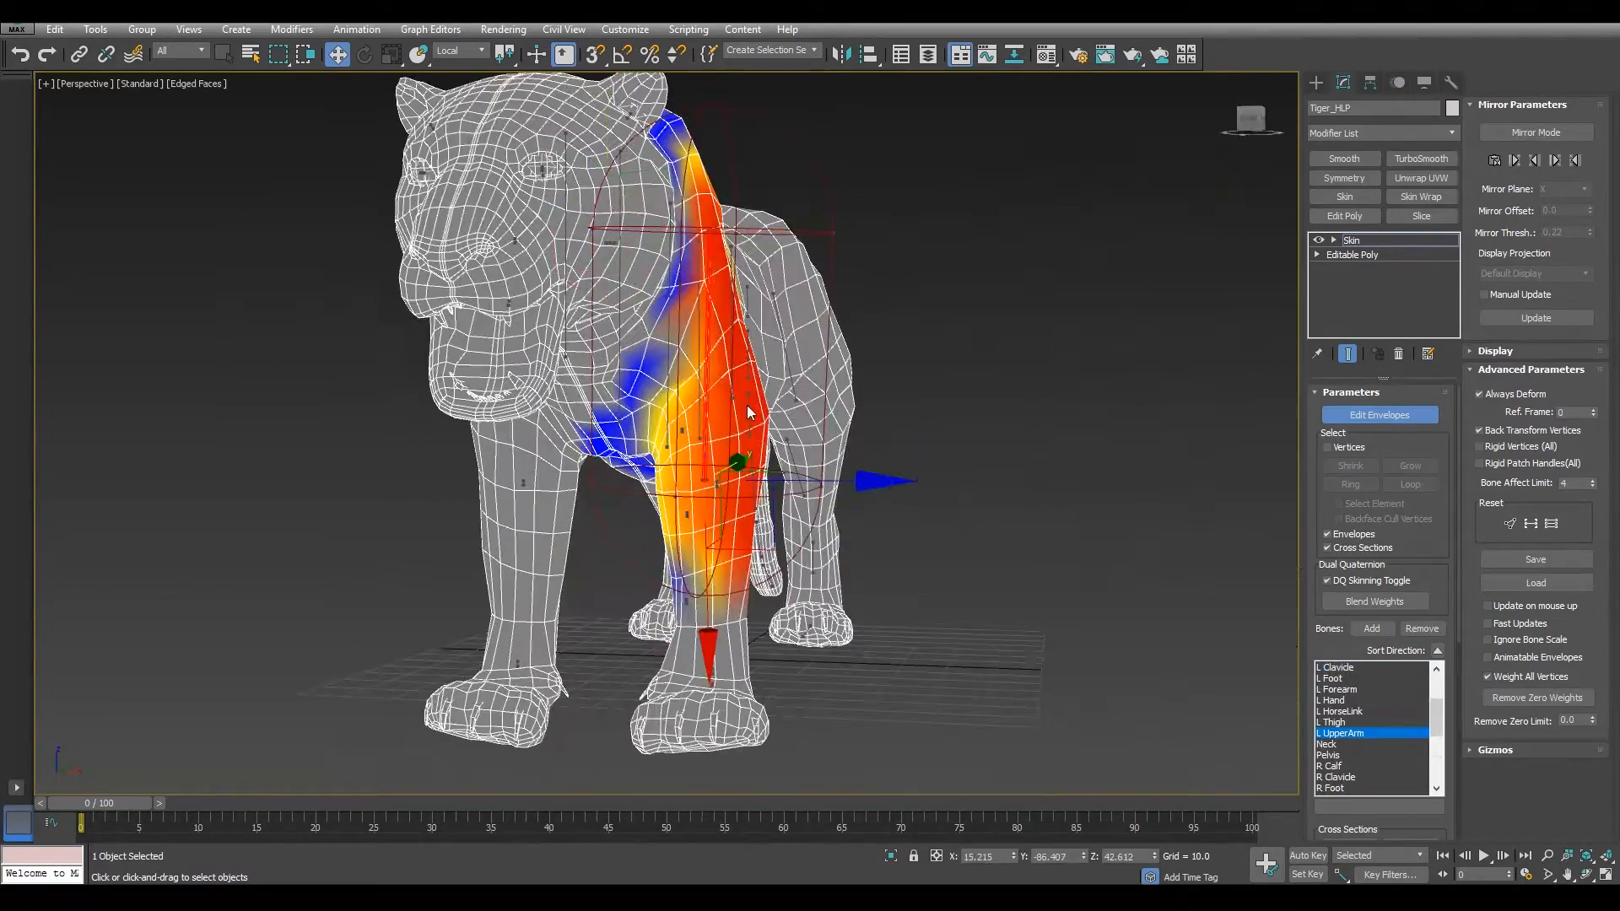
pyautogui.click(1336, 689)
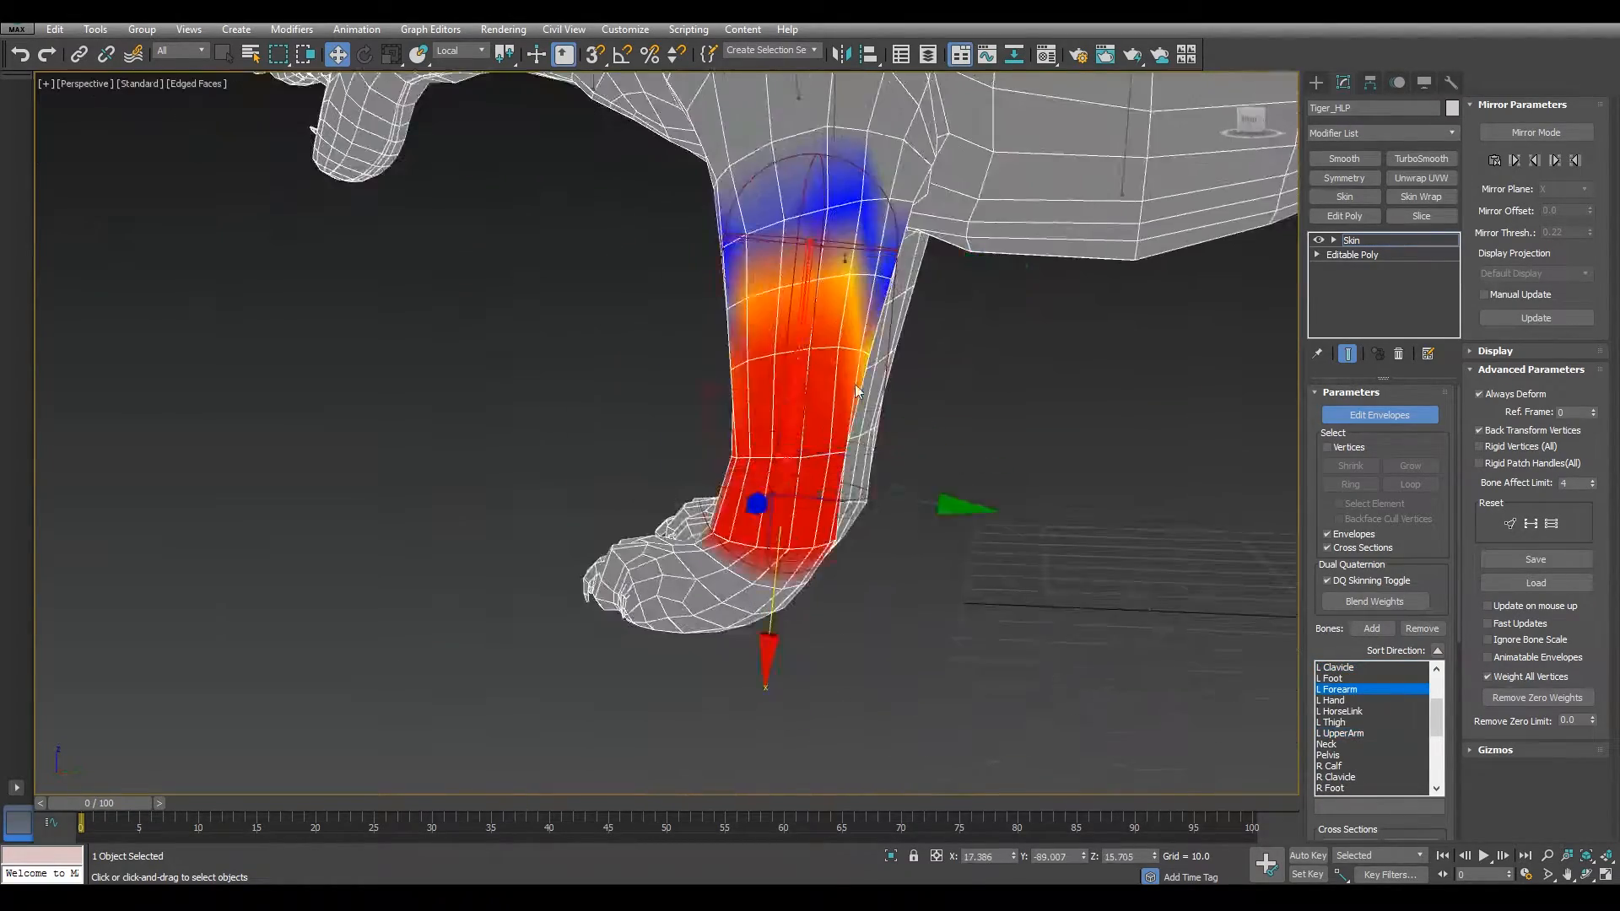
pyautogui.click(1333, 700)
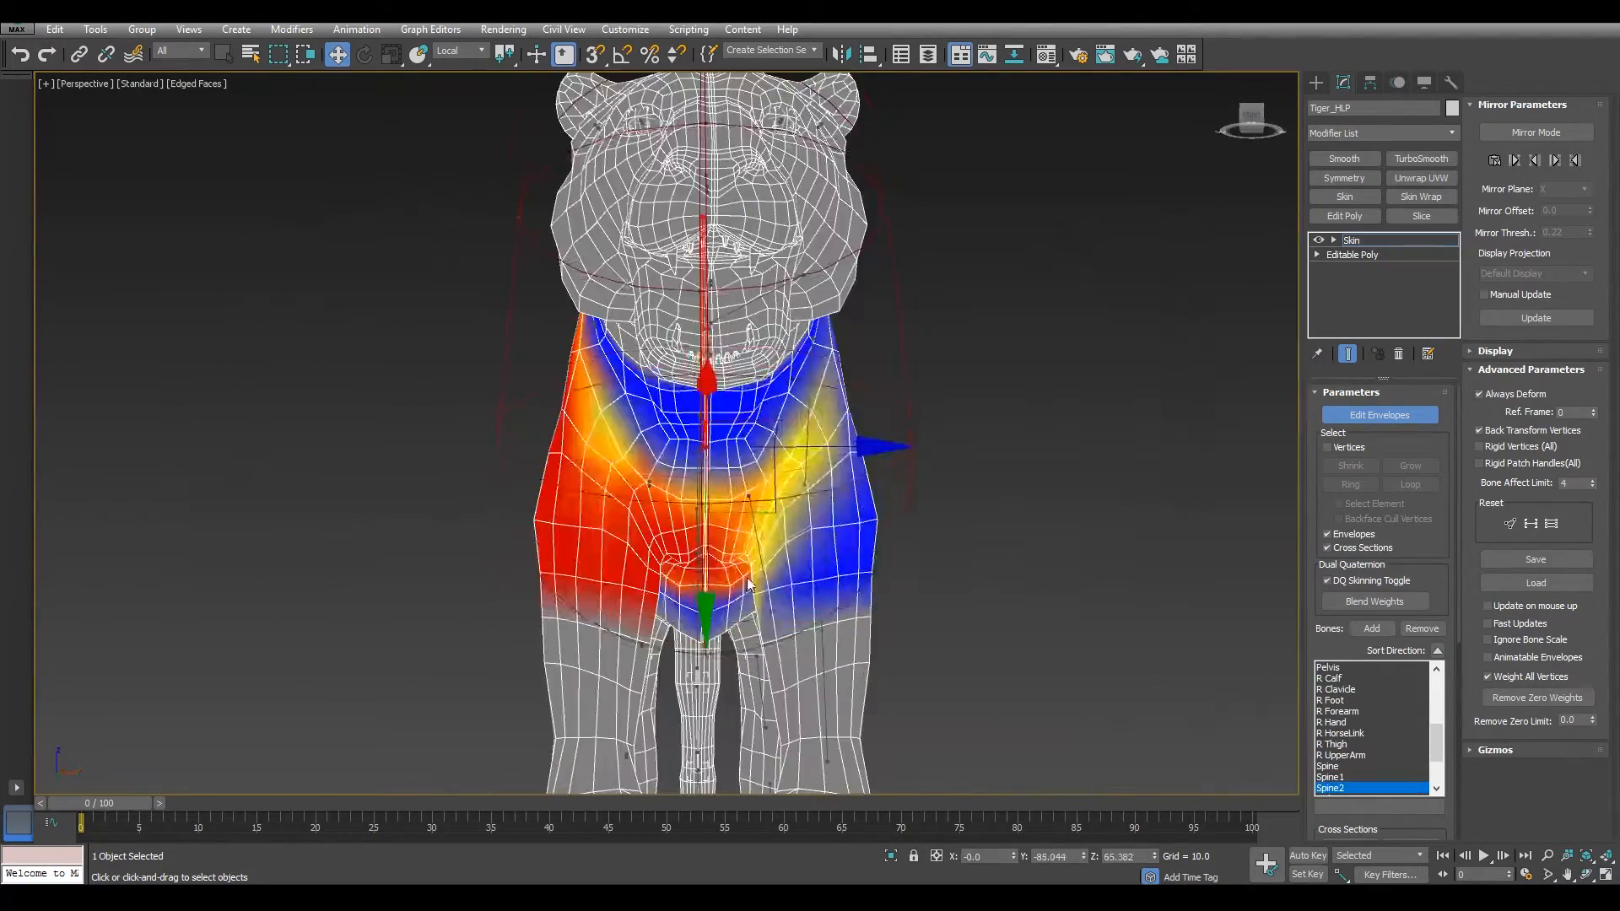
pyautogui.click(1340, 710)
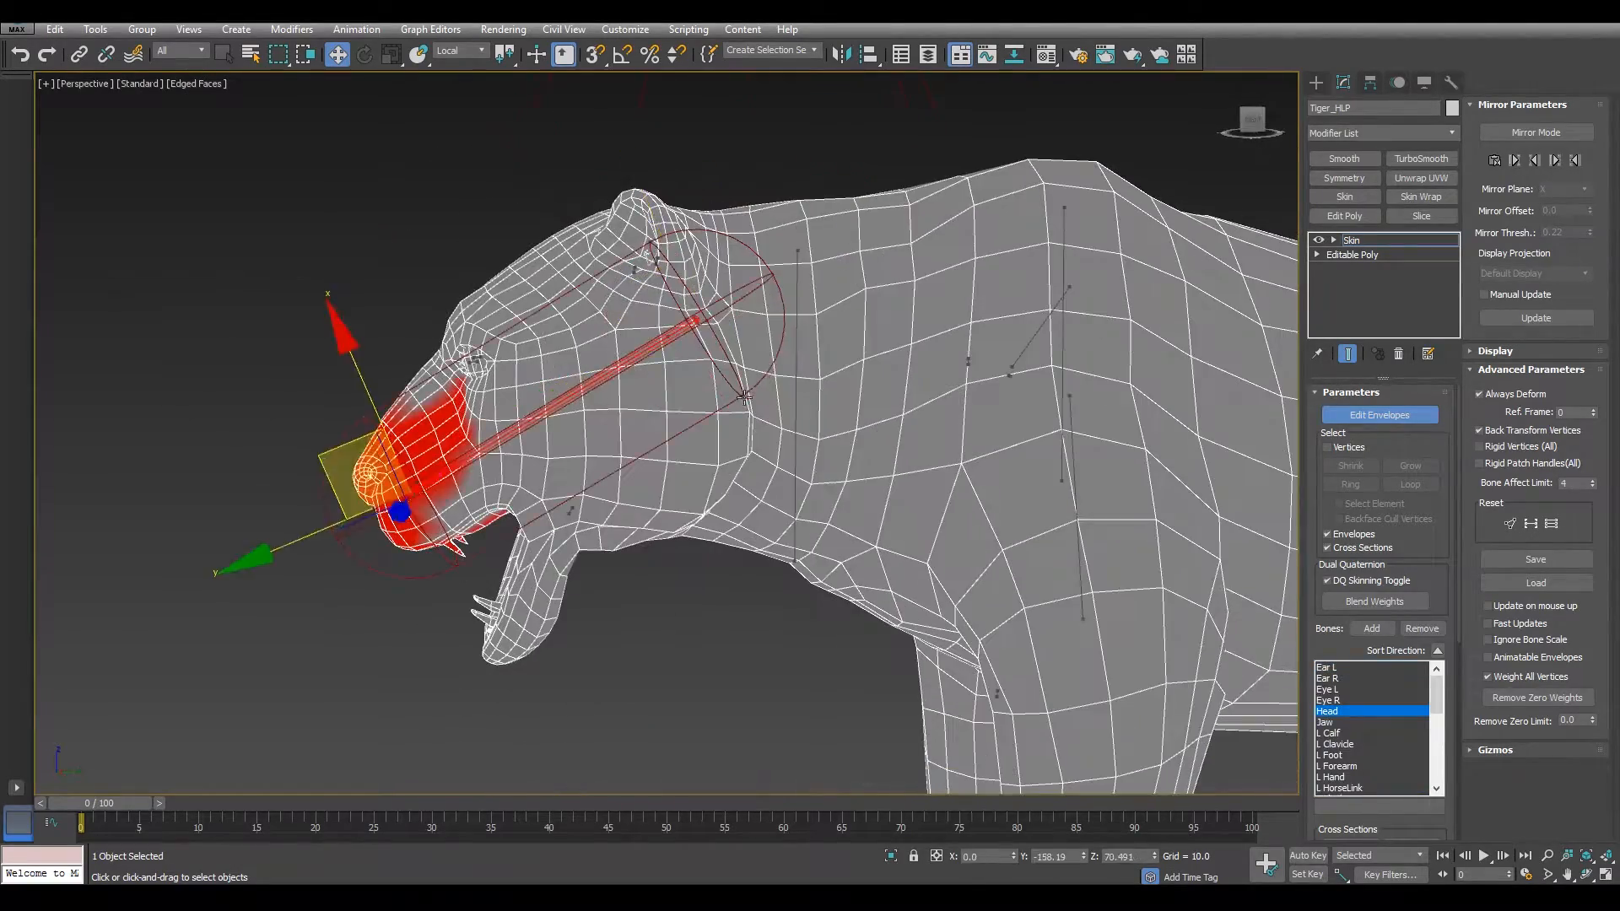
# Enlarge the Head envelope over the skull and adjust L UpperArm, L HorseLink and Neck
pyautogui.click(1333, 722)
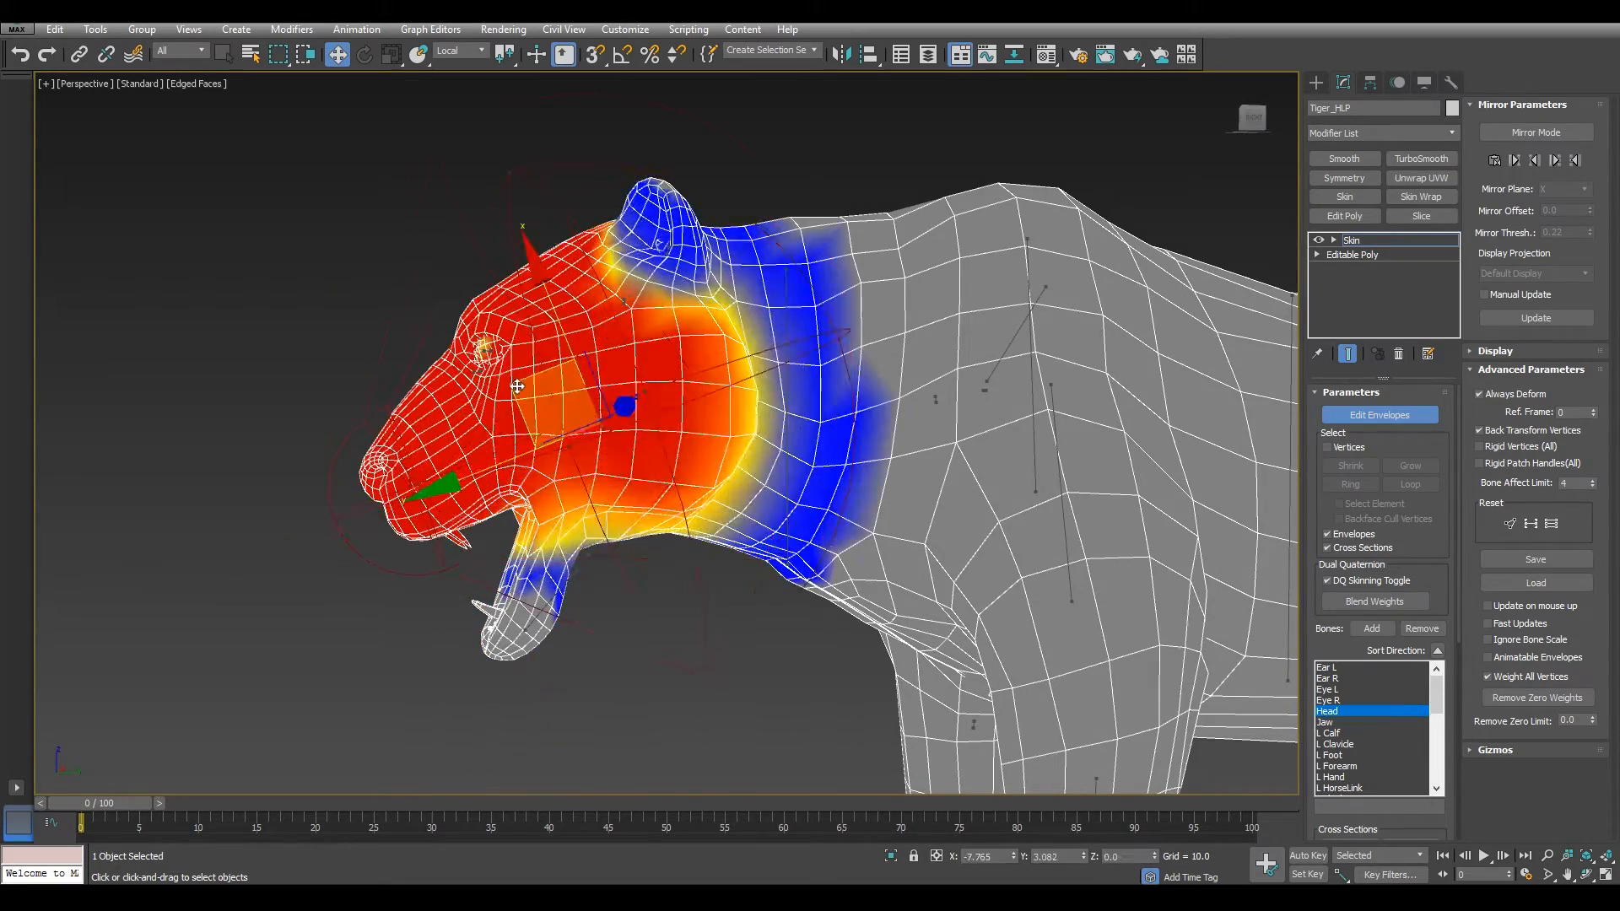
pyautogui.click(1343, 787)
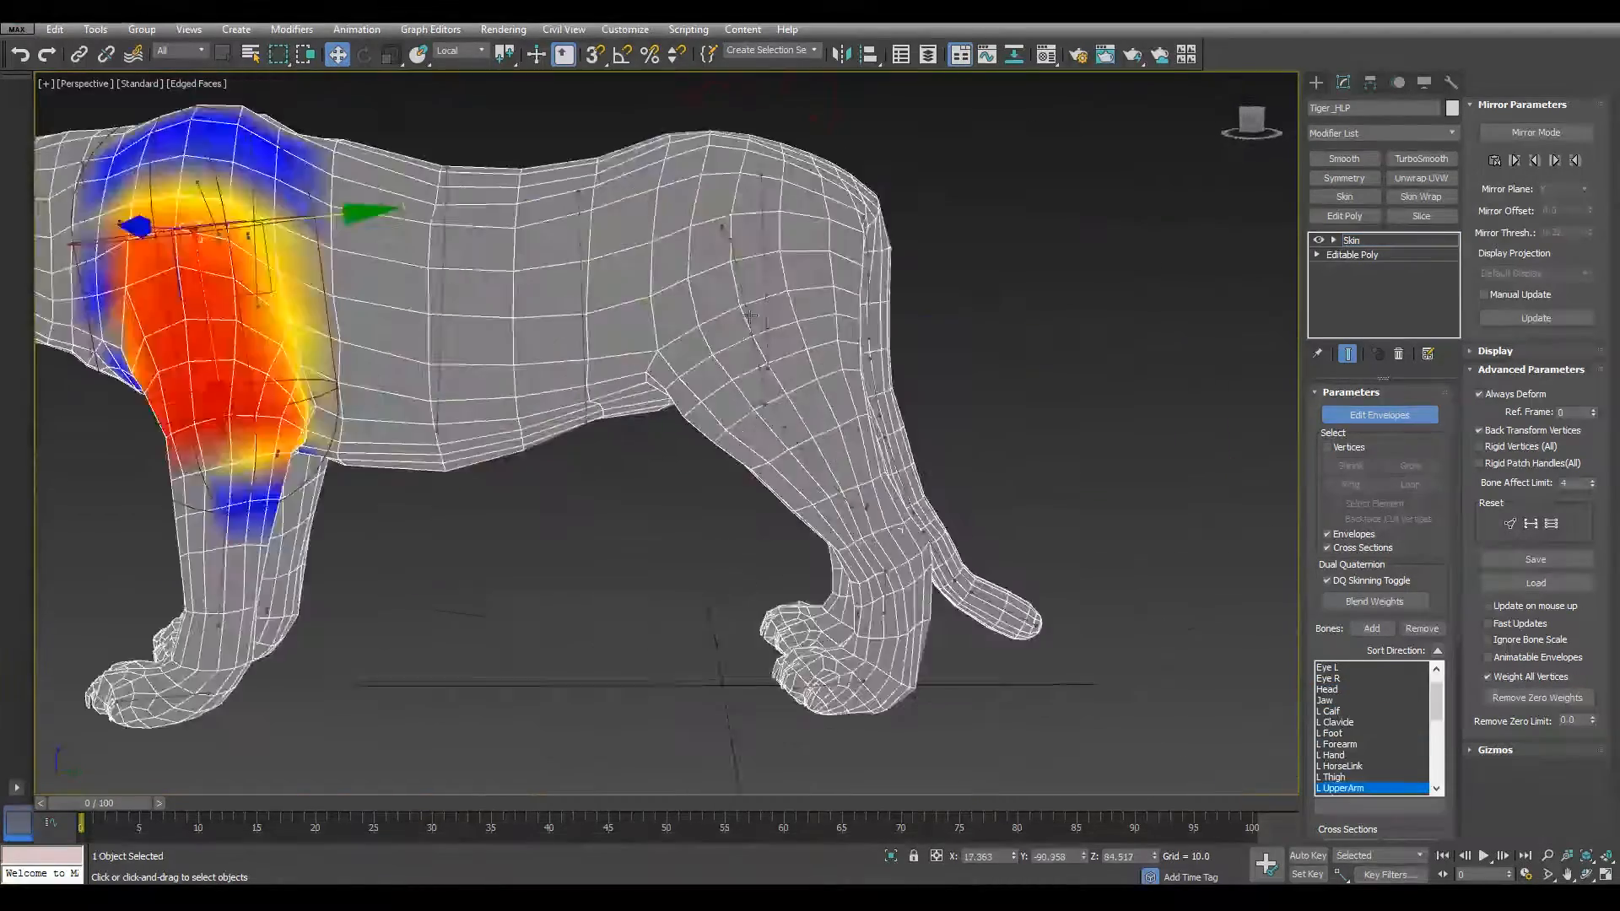
pyautogui.click(1343, 765)
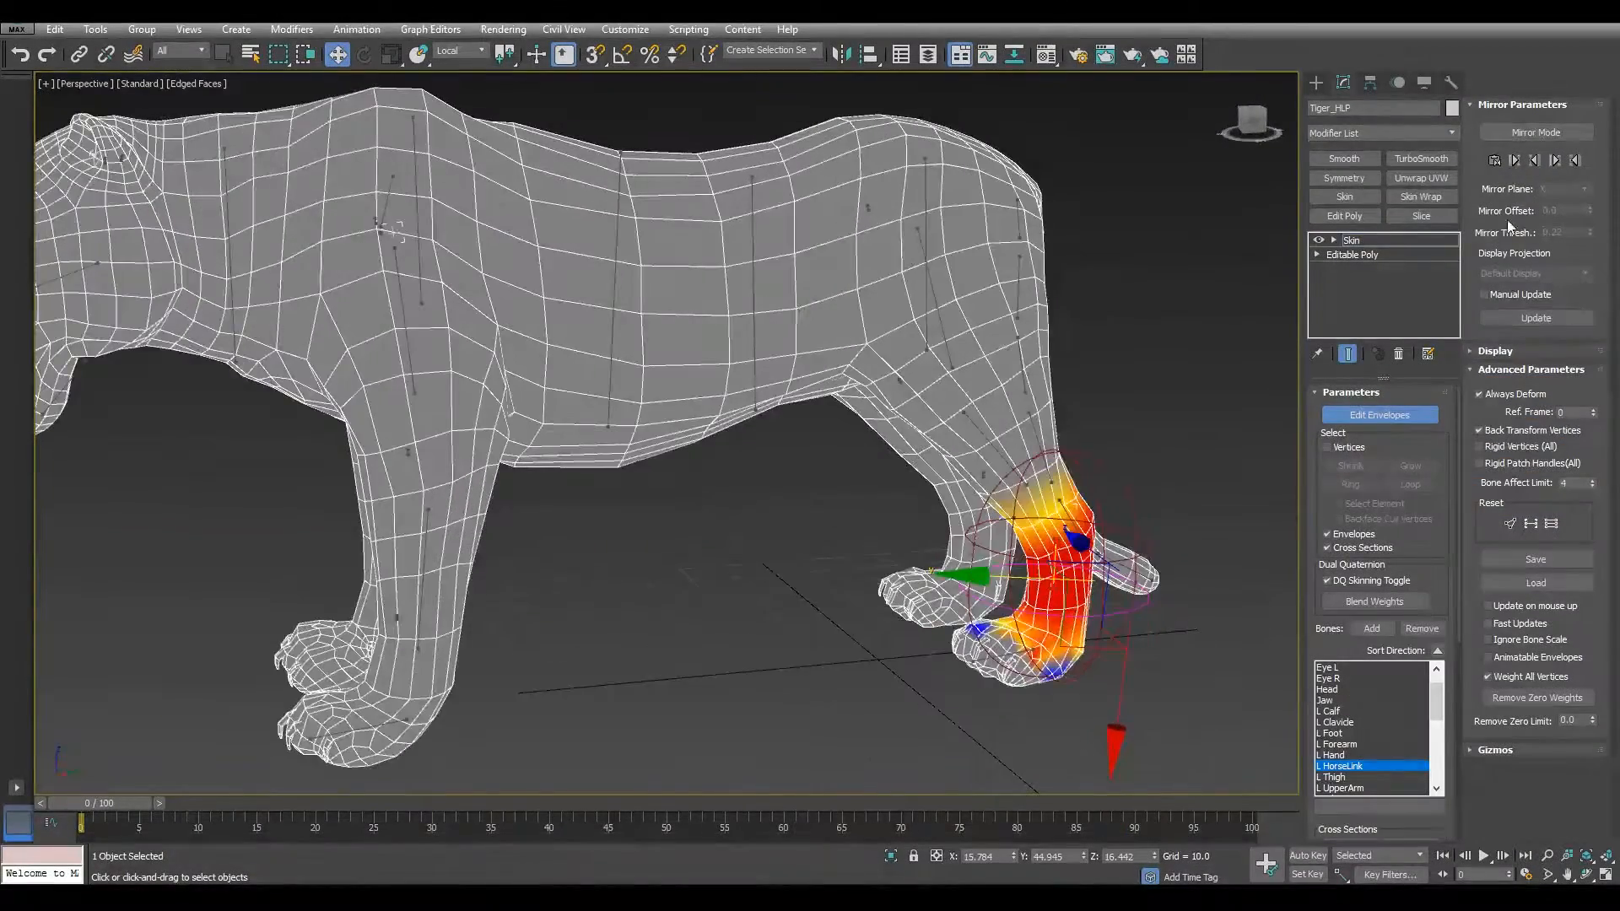
pyautogui.click(1533, 133)
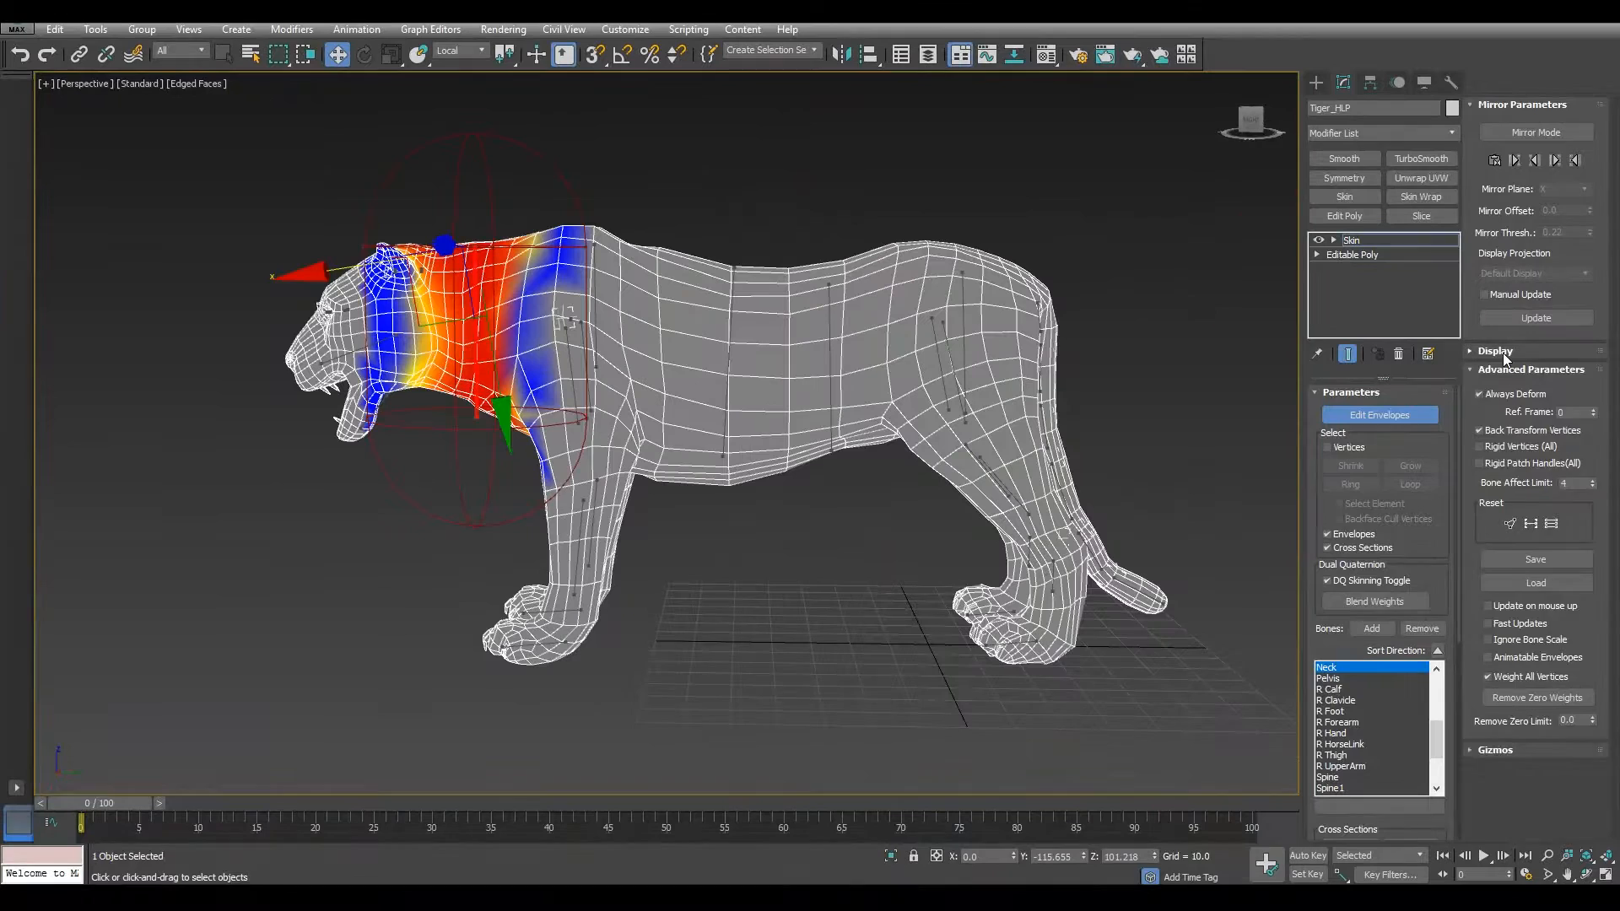
# Show Spine1's envelope in the Skin Display rollout with the mesh vertices visible
pyautogui.click(1495, 351)
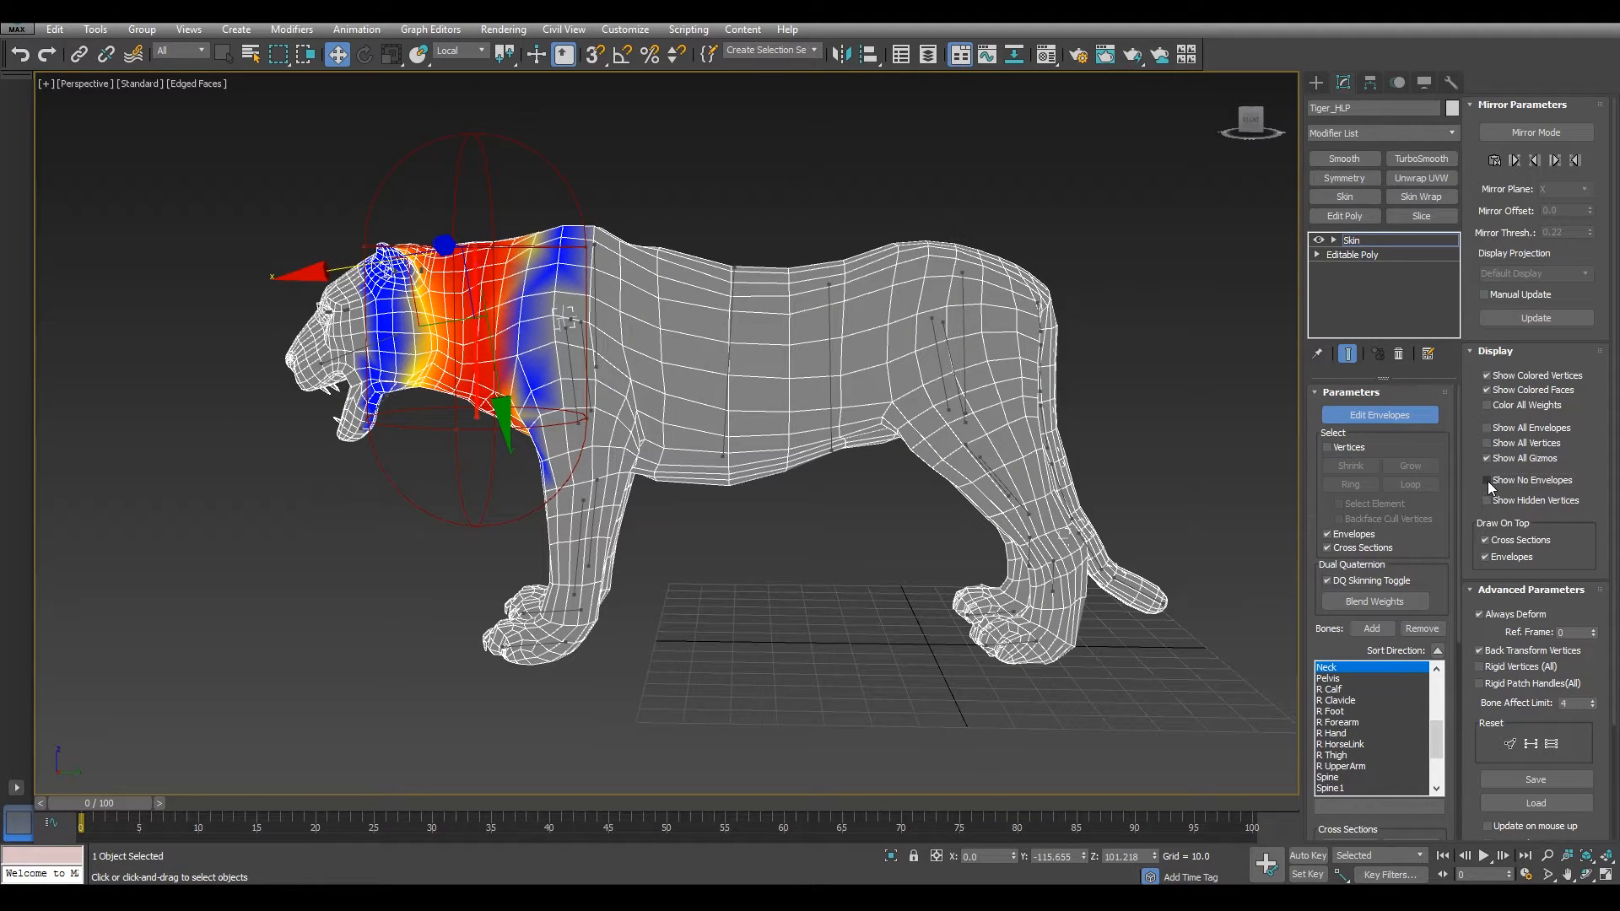
pyautogui.click(1333, 787)
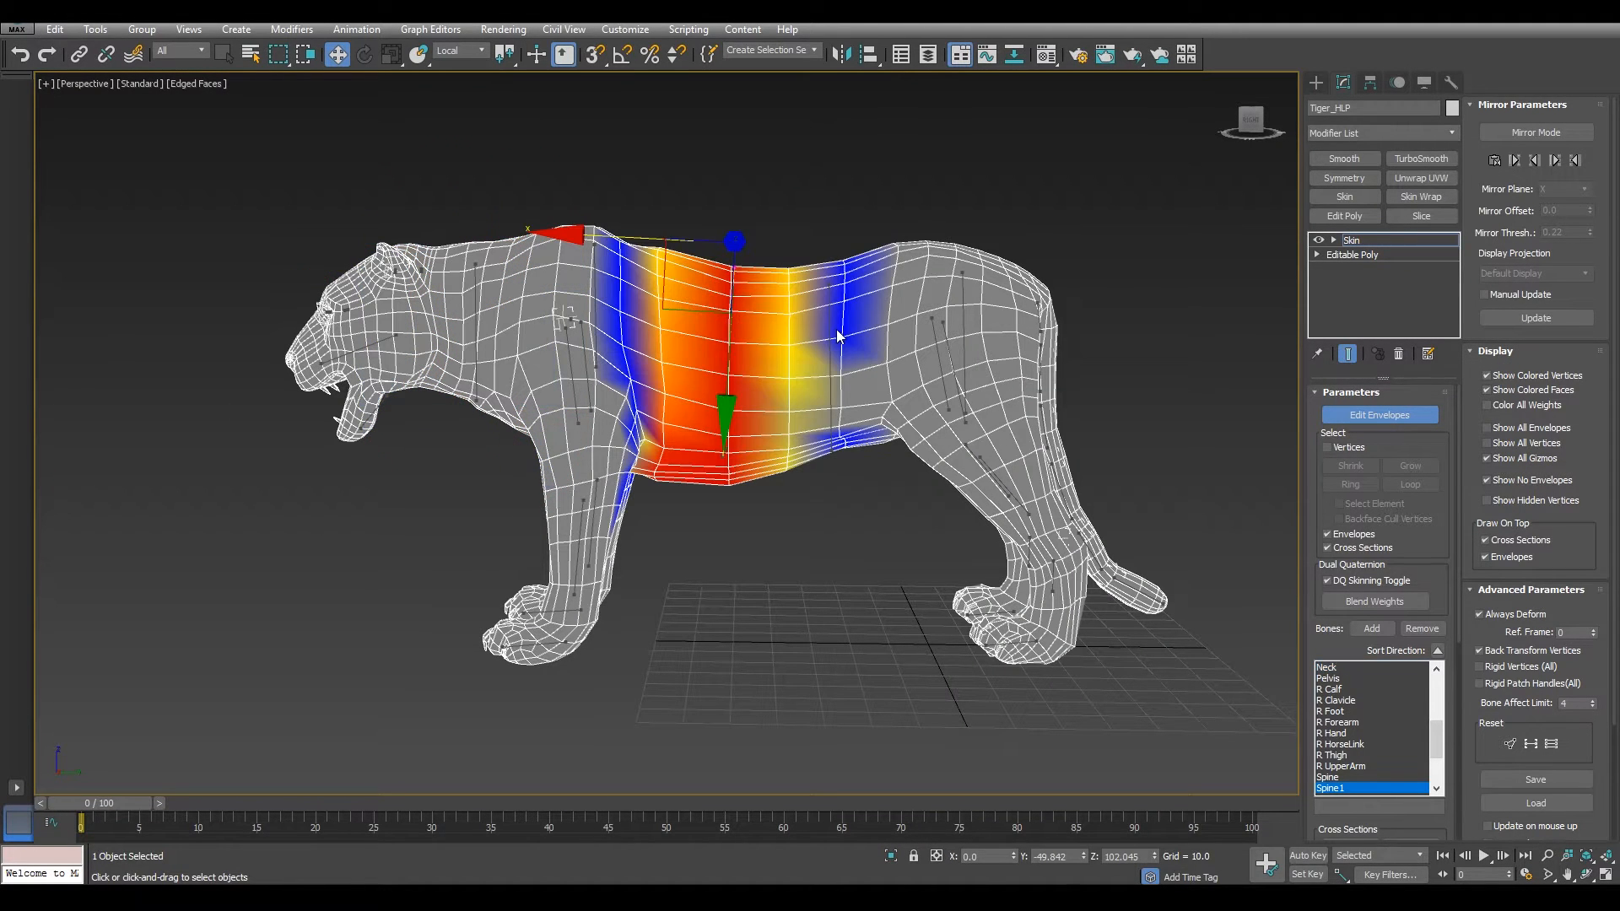
pyautogui.click(1333, 776)
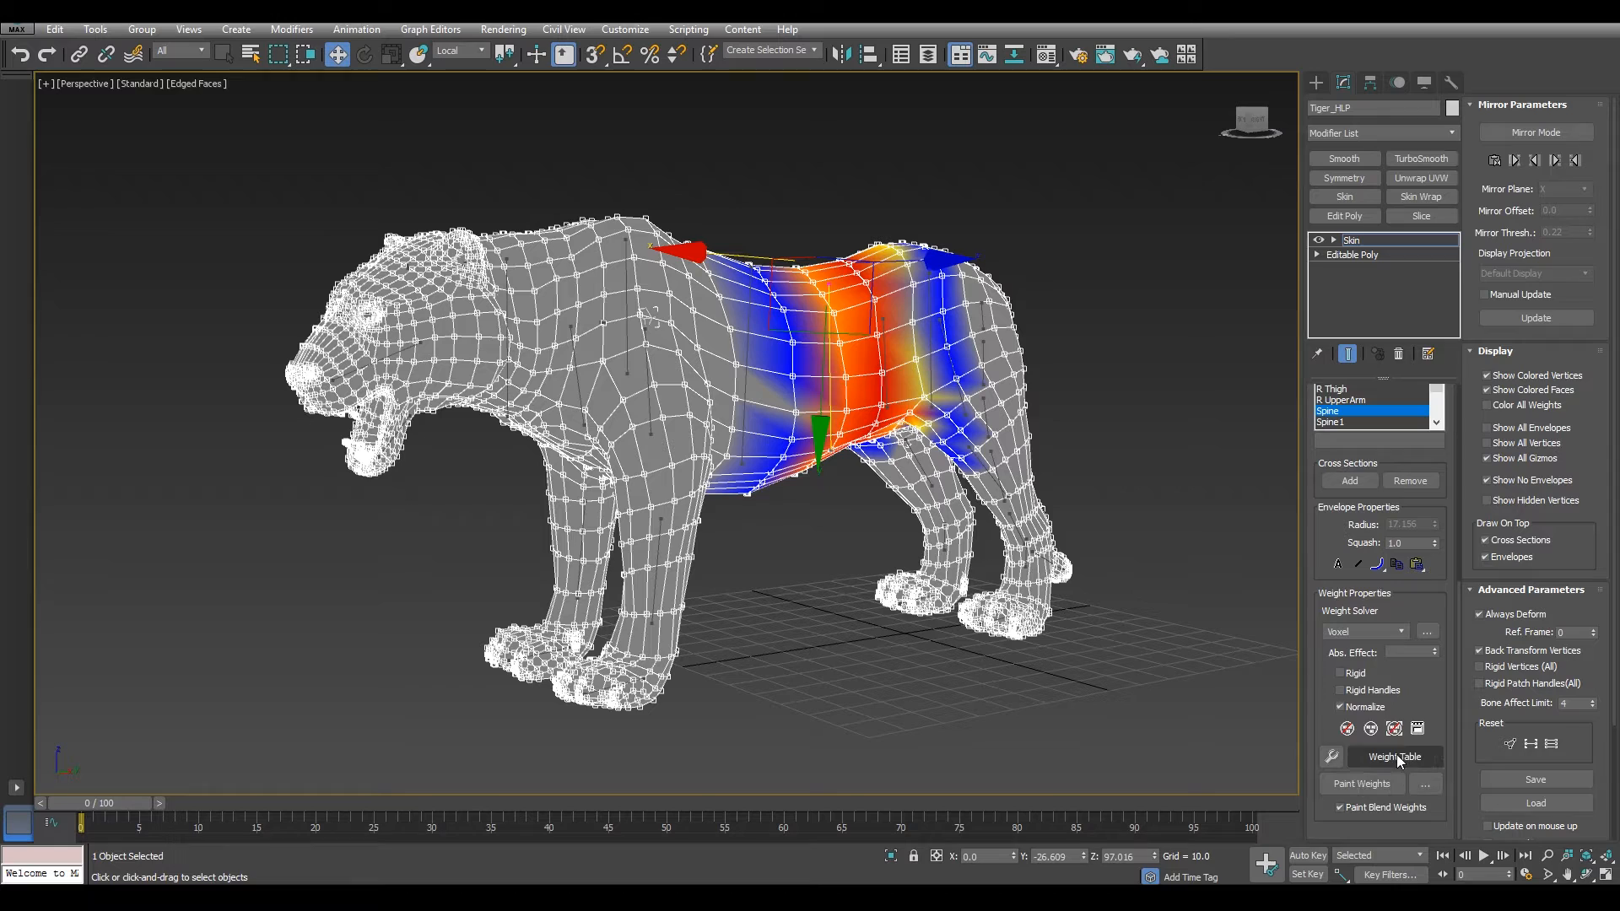
pyautogui.moveTo(1416, 728)
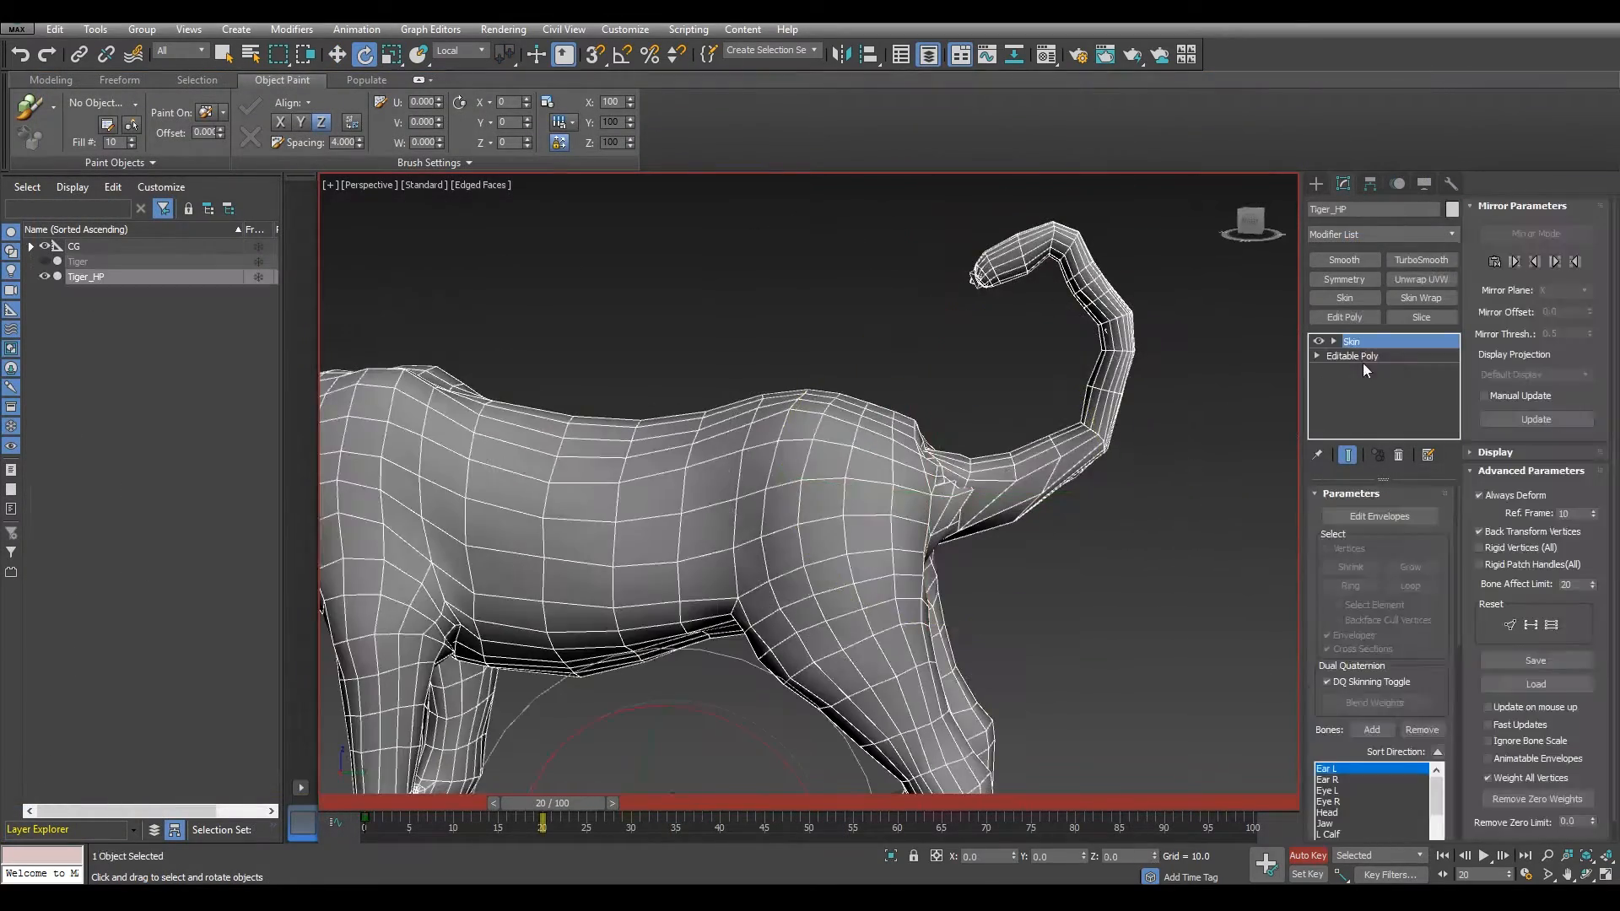
# Drop to the base geometry level and rebalance the left hind leg weights toward L Calf
pyautogui.click(1378, 414)
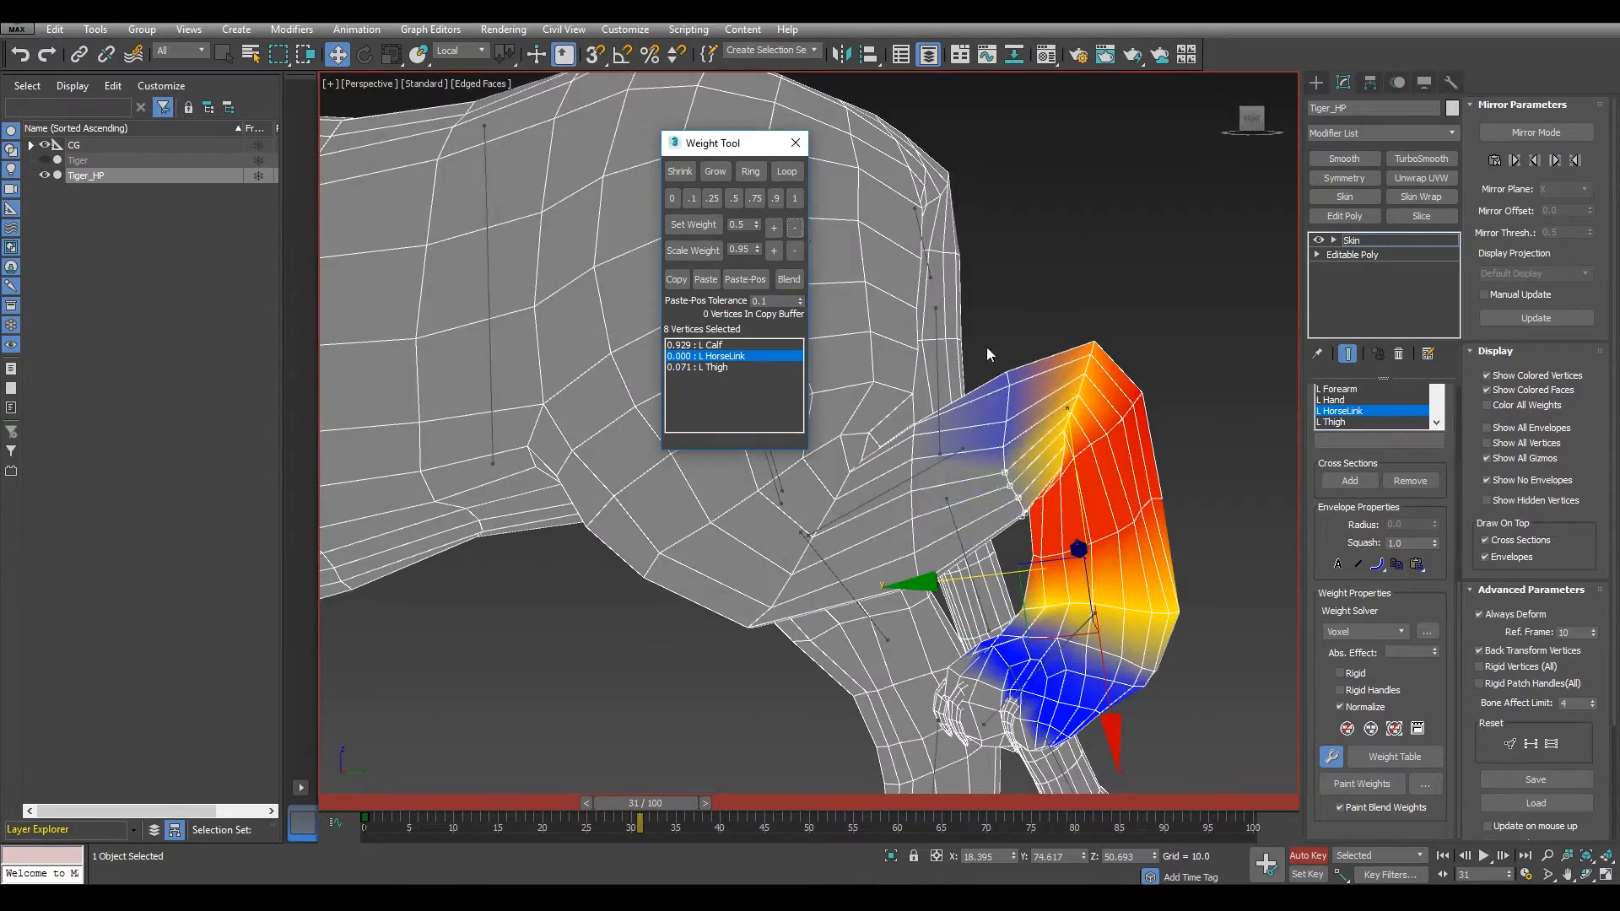
pyautogui.moveTo(640, 815); pyautogui.dragTo(685, 816)
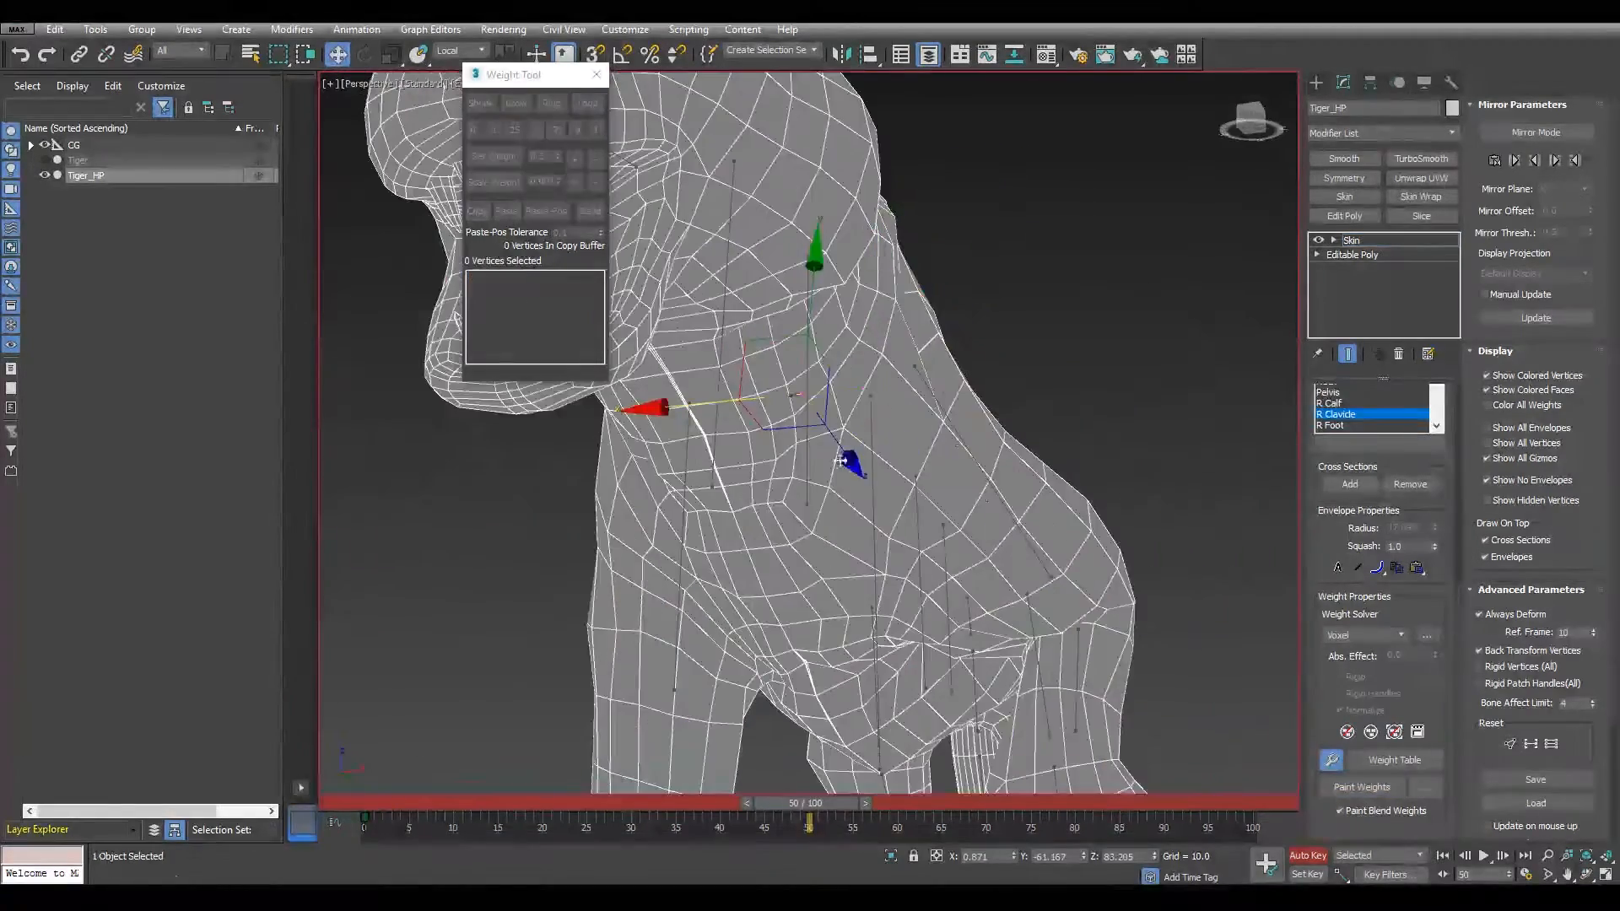
# Paint-smooth skin weights over the neck, tongue, lower jaw and head-to-jaw blend
pyautogui.click(1362, 786)
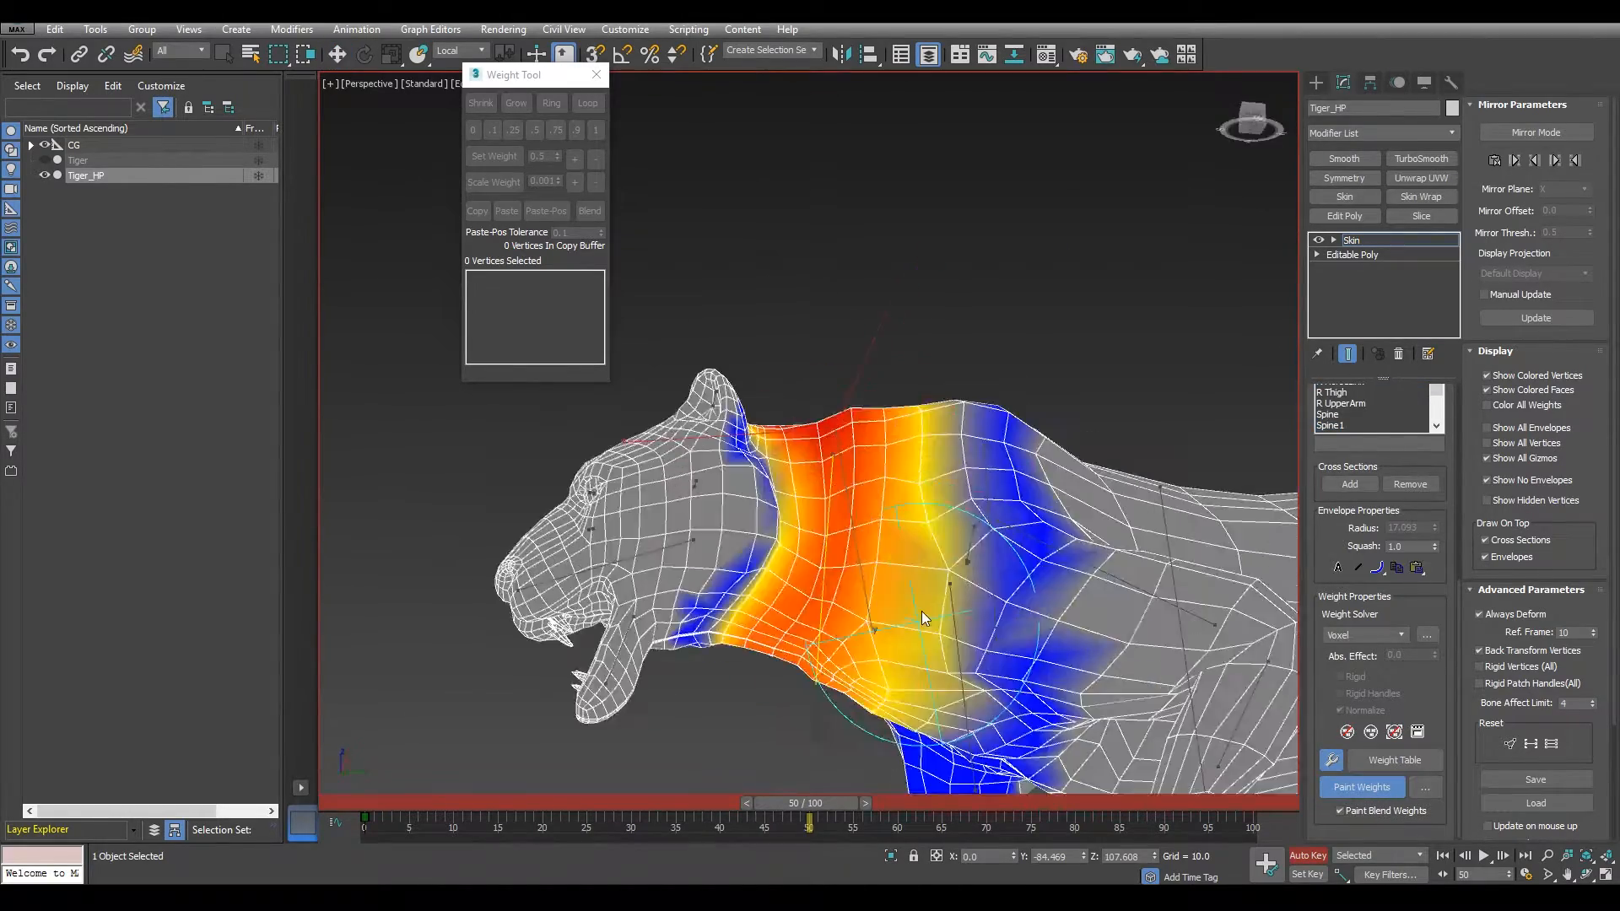
pyautogui.moveTo(809, 816); pyautogui.dragTo(677, 816)
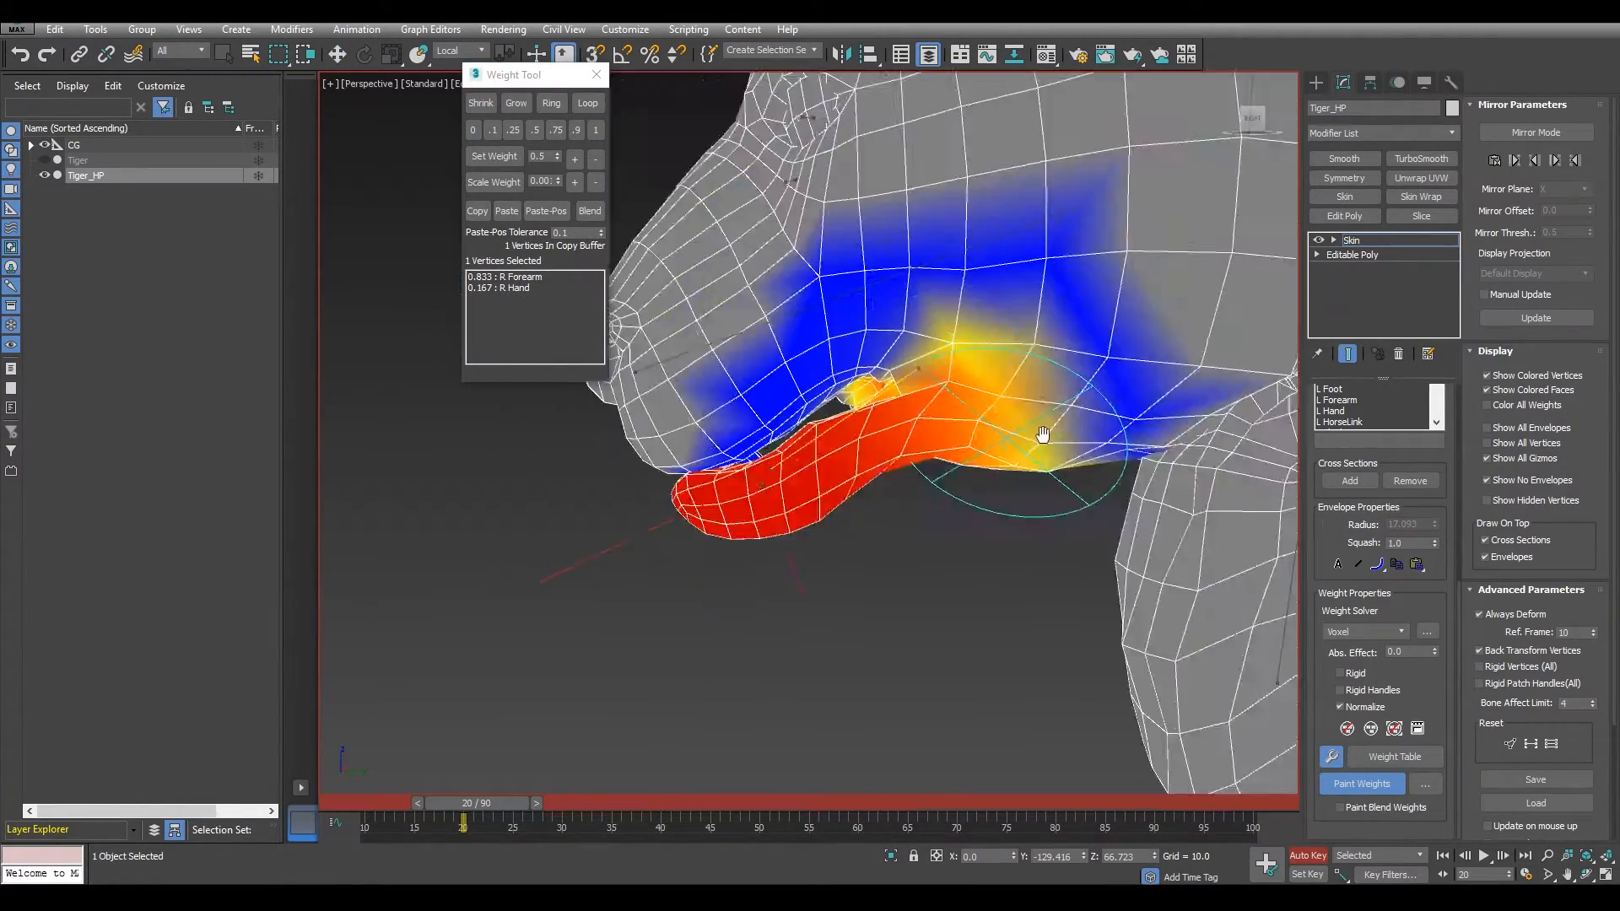
pyautogui.moveTo(463, 821); pyautogui.dragTo(383, 821)
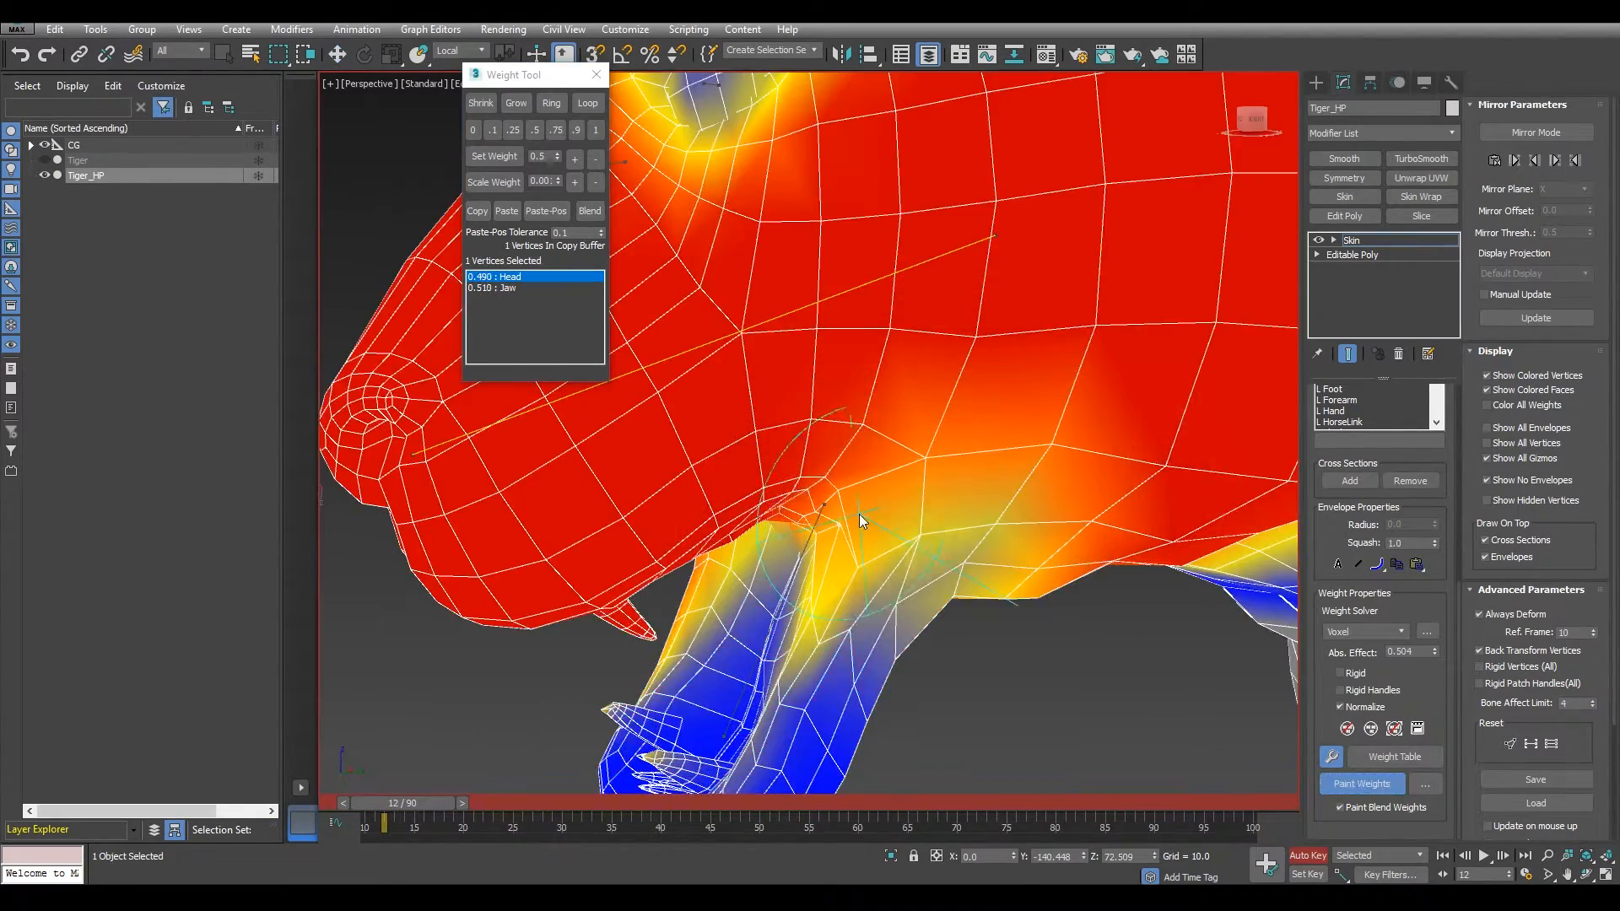
pyautogui.moveTo(383, 817); pyautogui.dragTo(484, 817)
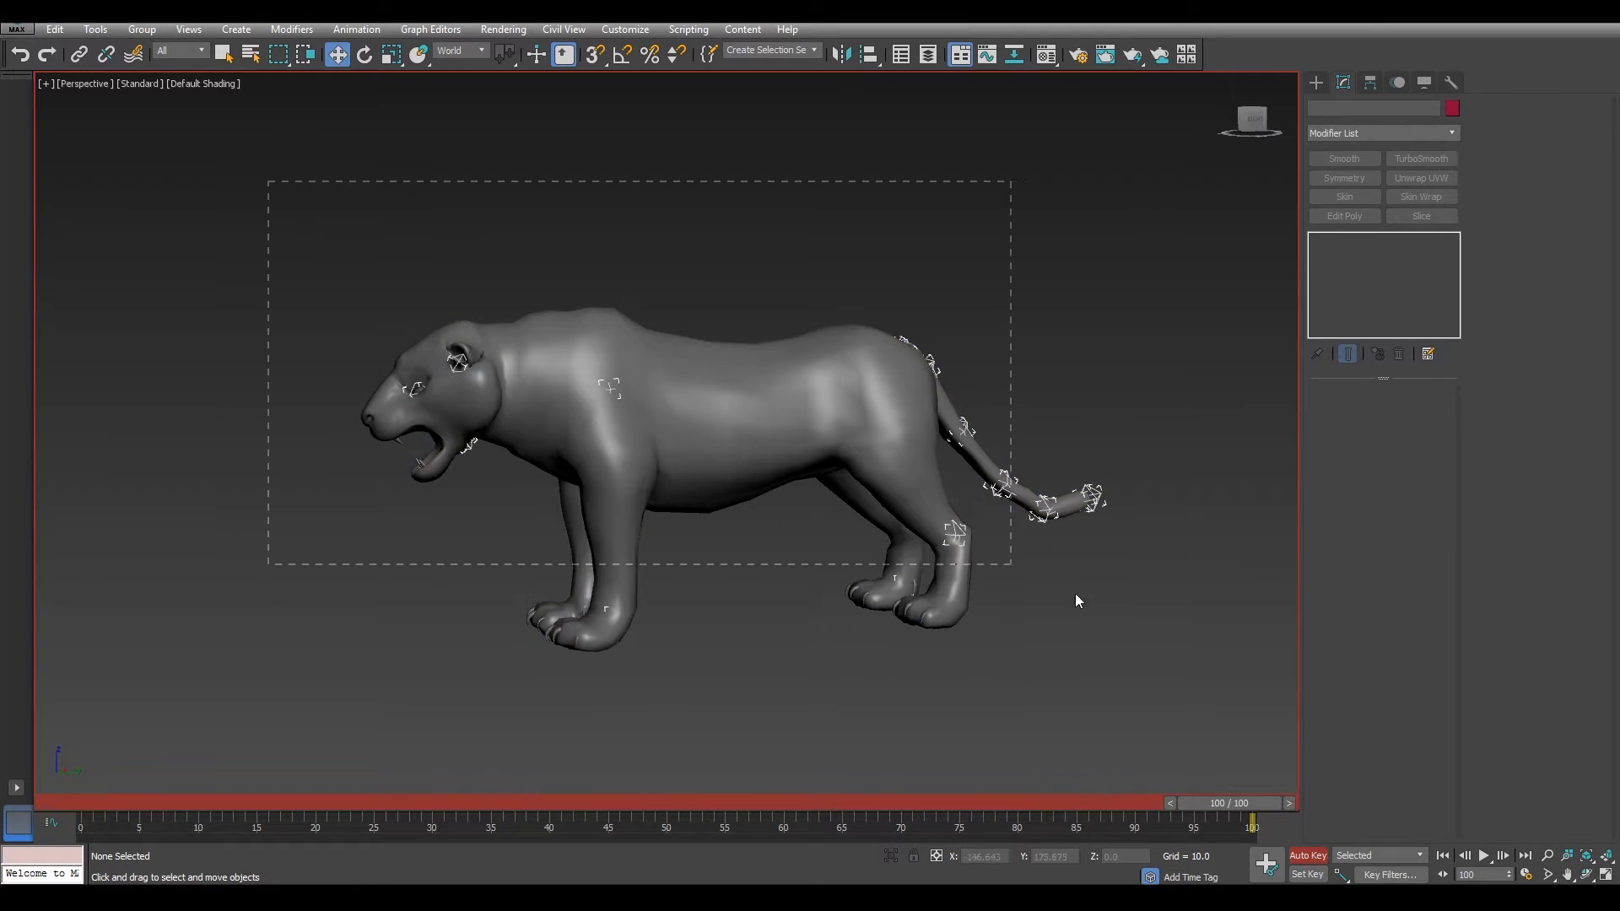
# Select all 35 rig bones and shift their keys from frame 100 to frame 19
pyautogui.moveTo(1253, 819); pyautogui.dragTo(491, 819)
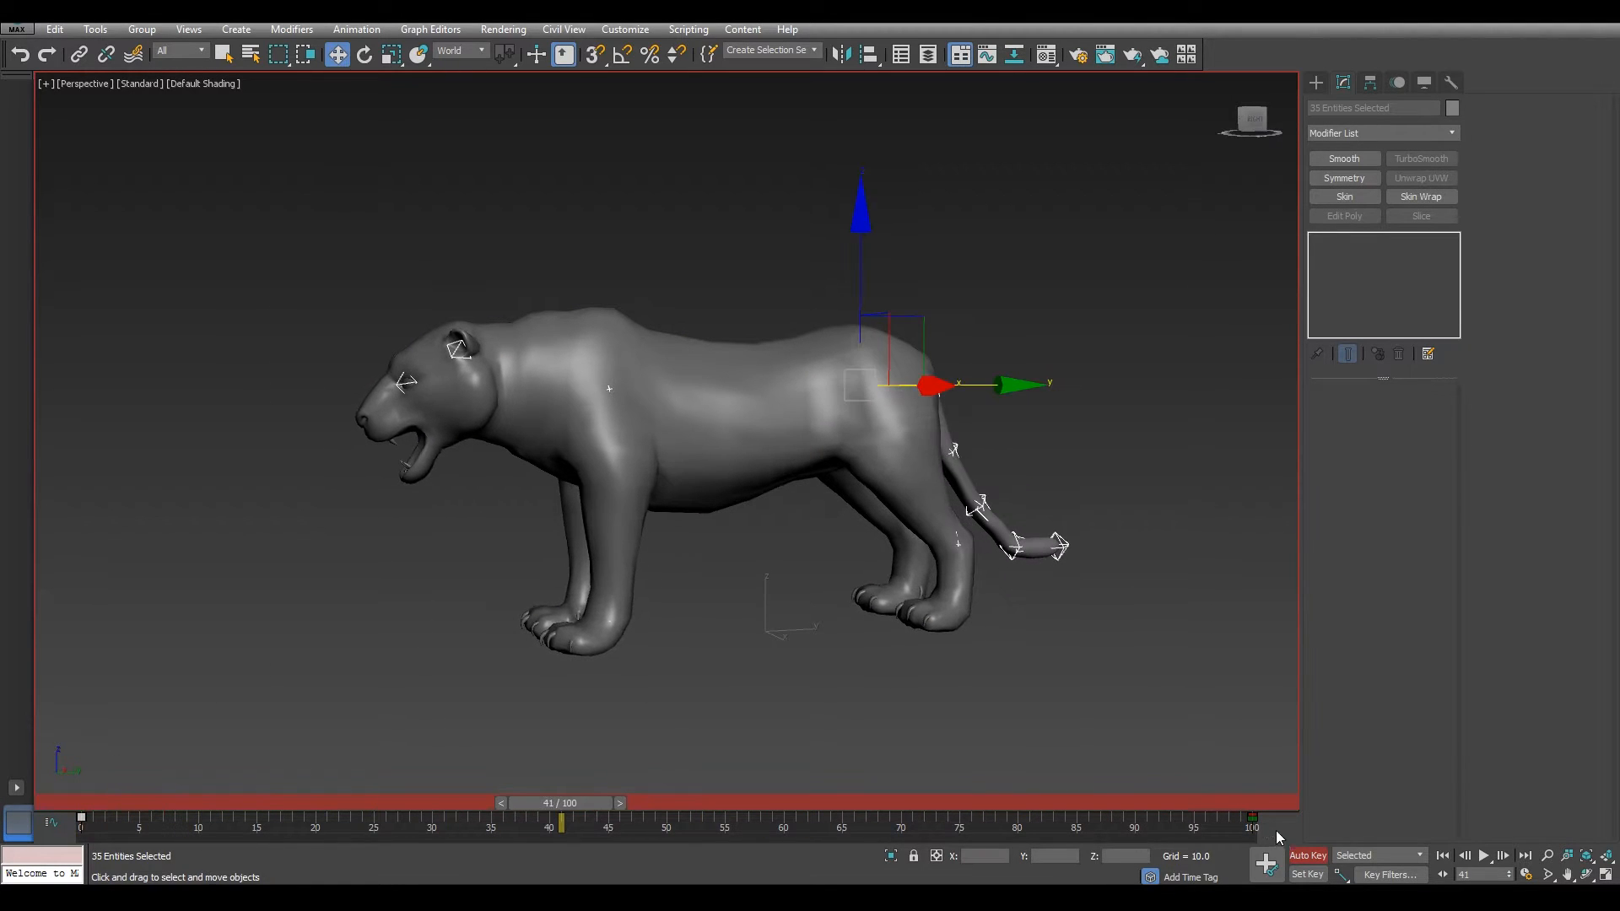
pyautogui.moveTo(1250, 818); pyautogui.dragTo(302, 818)
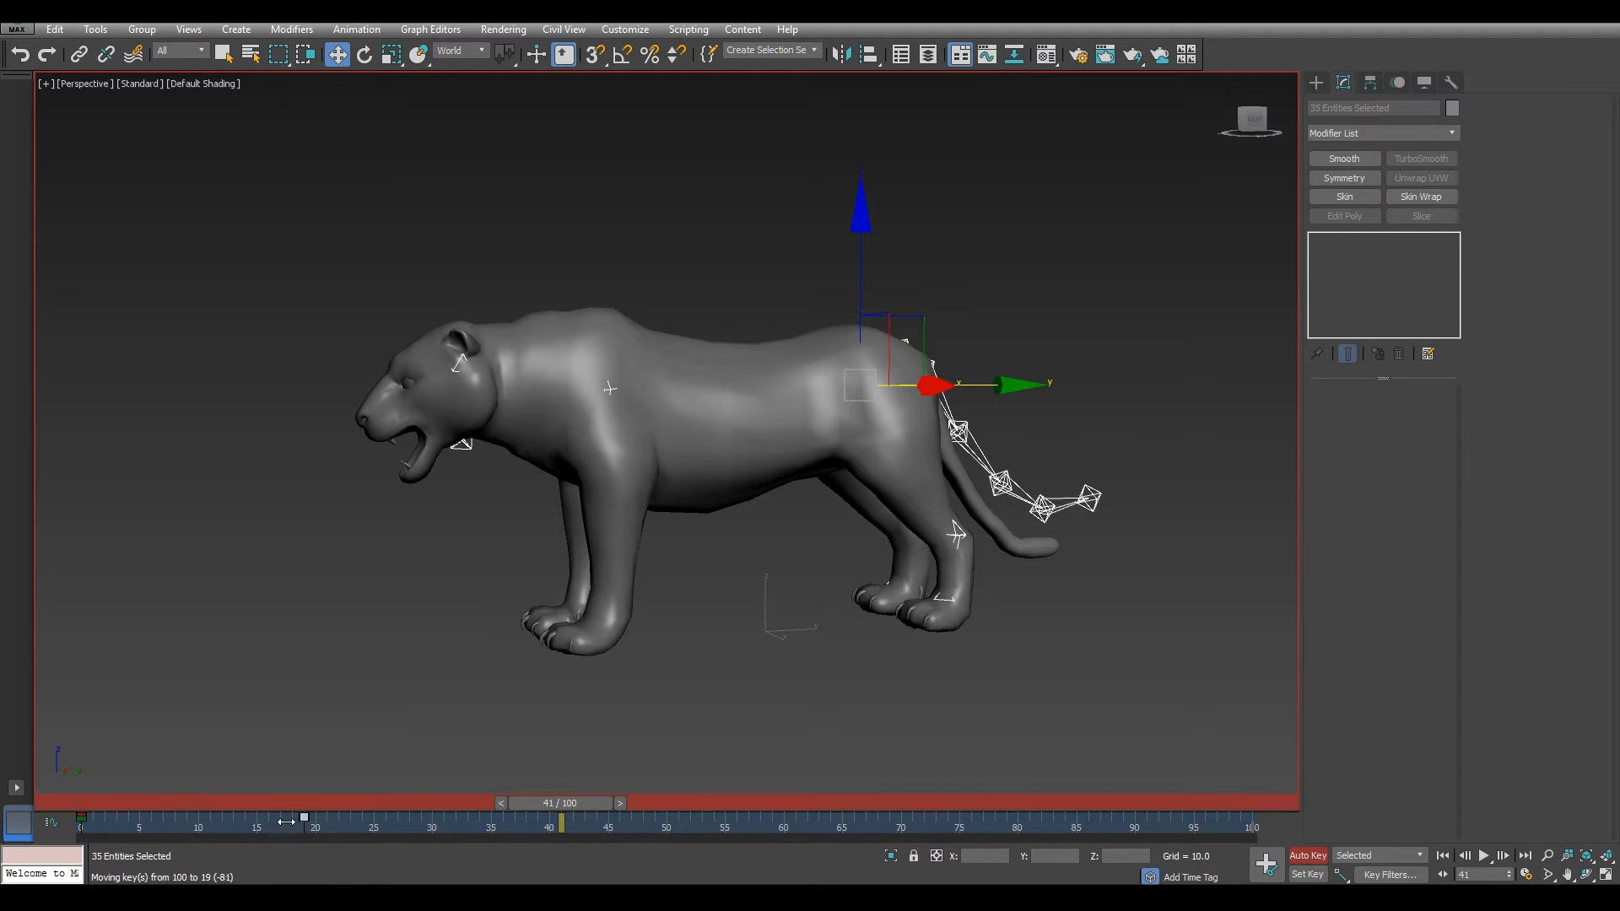
pyautogui.moveTo(563, 816); pyautogui.dragTo(197, 816)
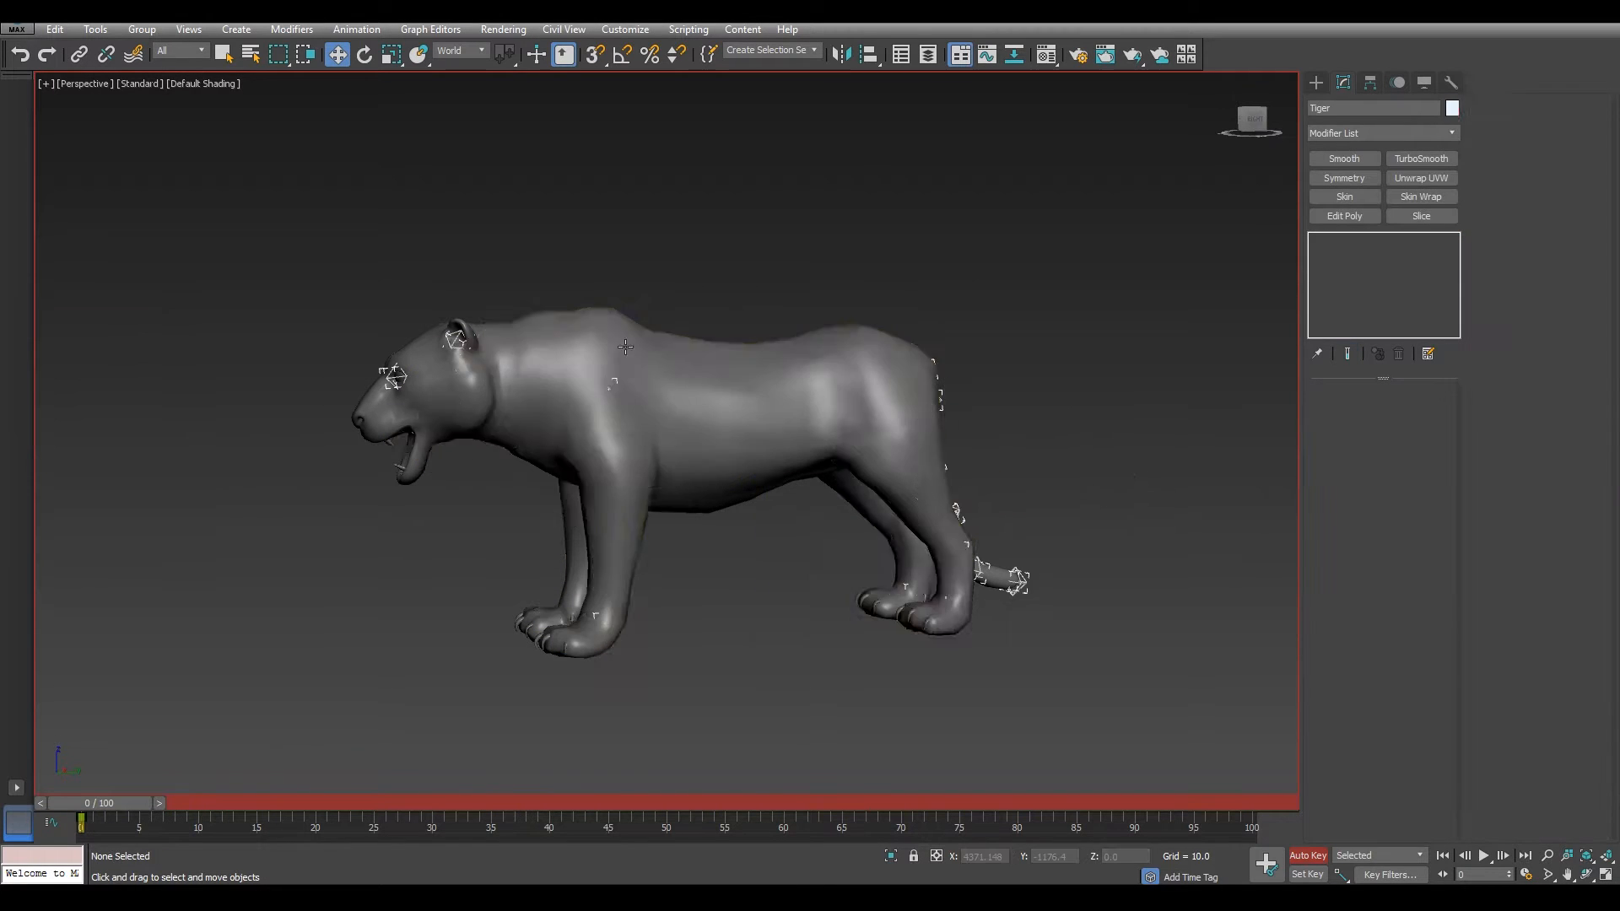
# Export the scene to the Desktop as TigerNewBones.fbx through the FBX Export dialog
pyautogui.click(15, 27)
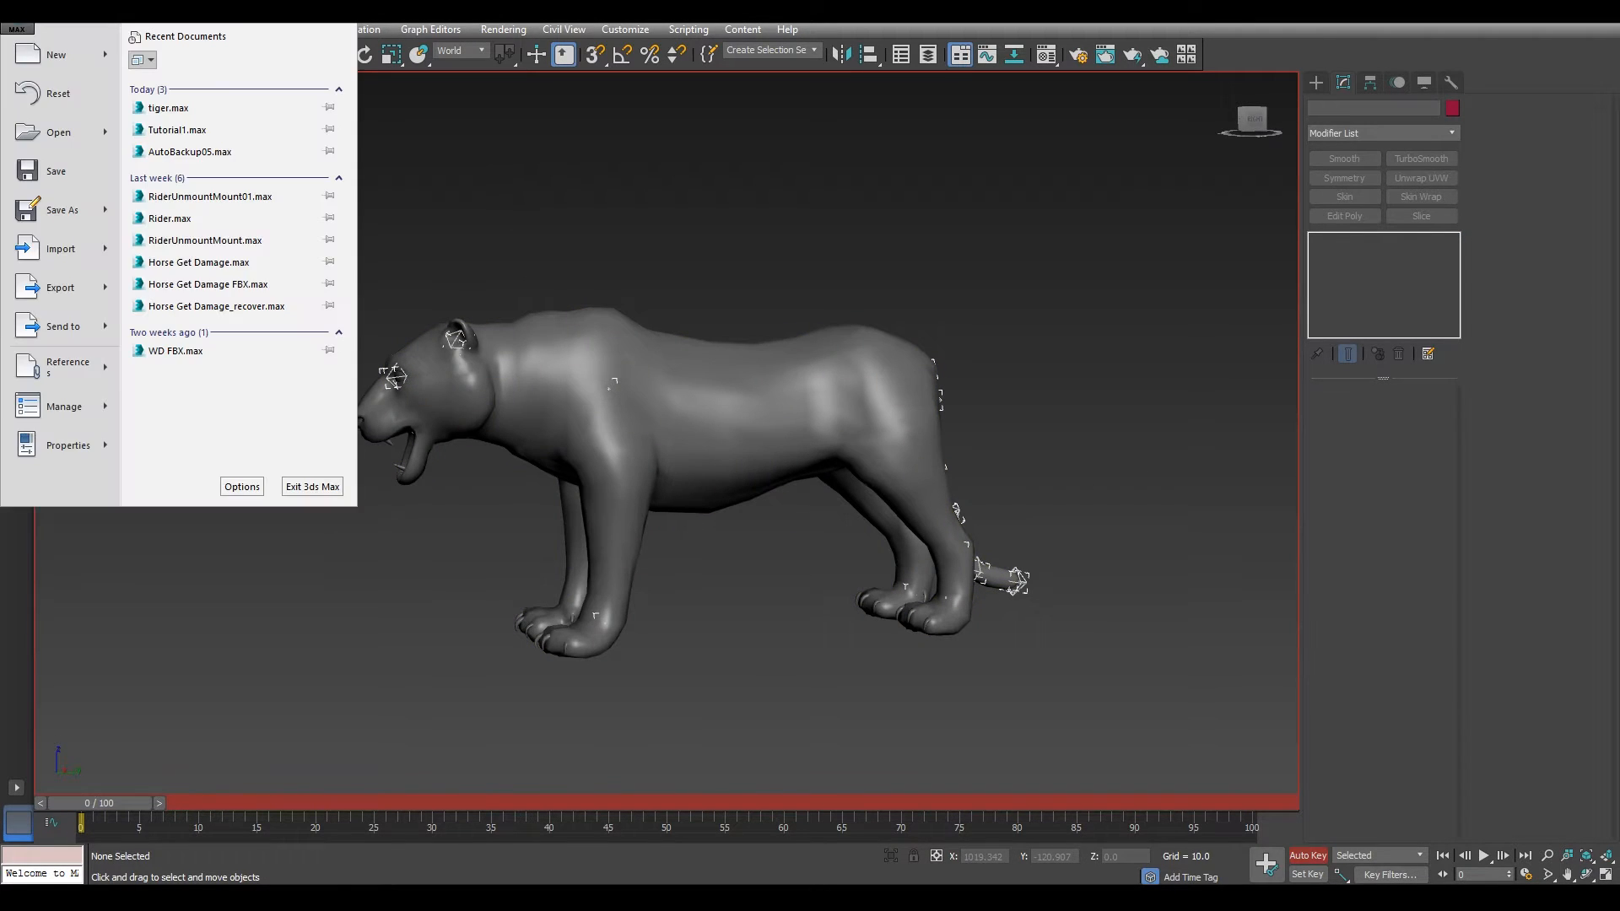
pyautogui.click(59, 286)
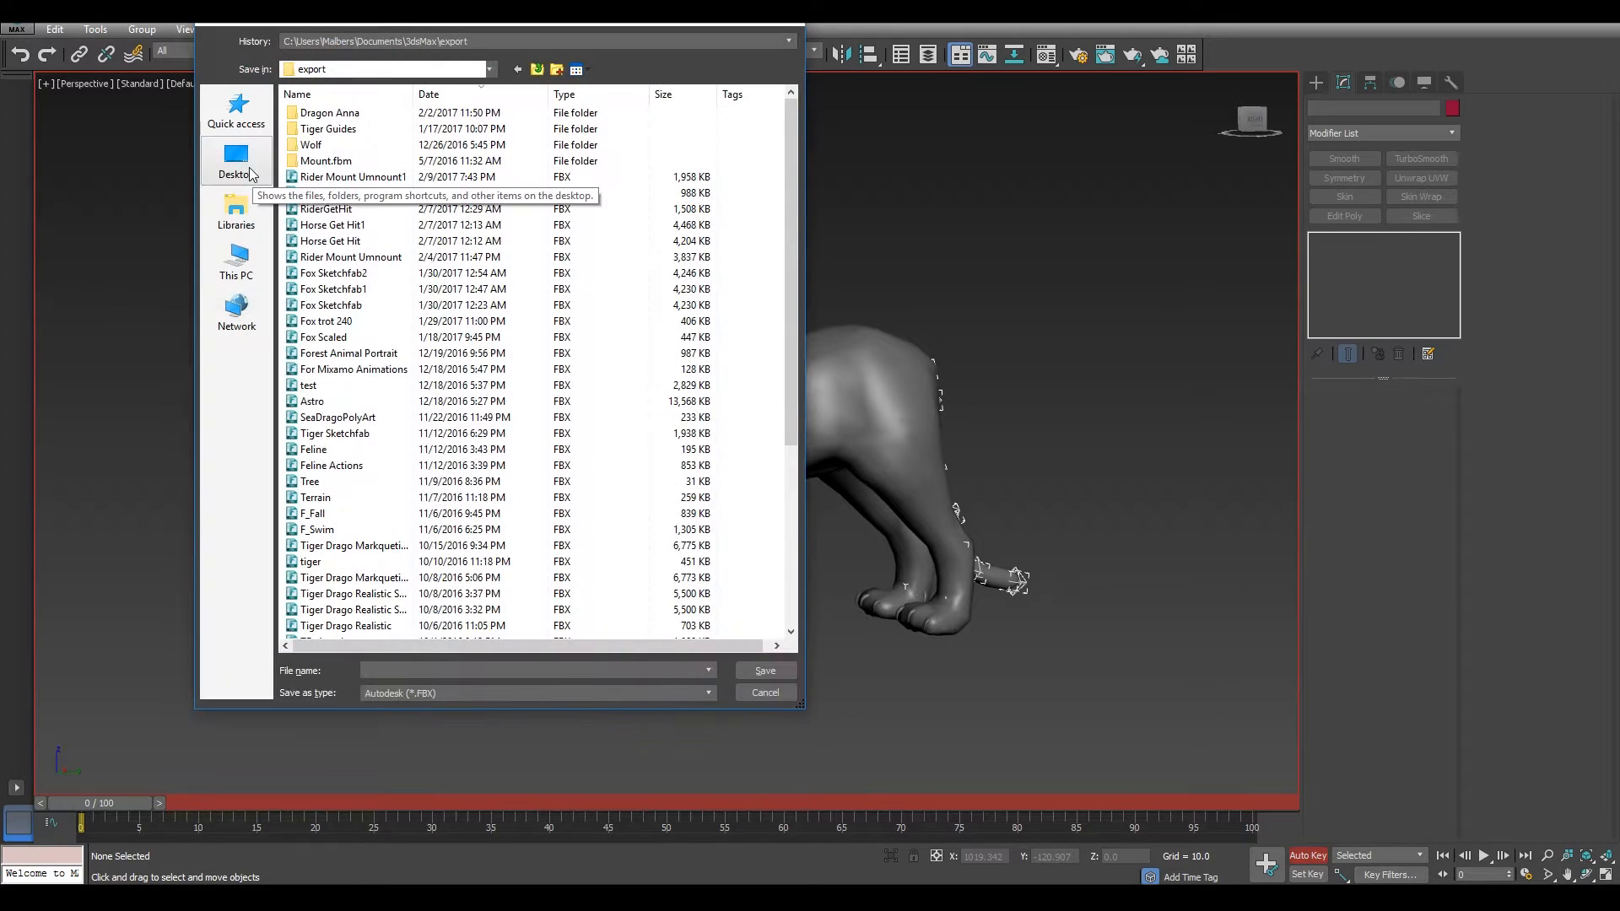
pyautogui.click(235, 161)
pyautogui.write('TigerNewBones')
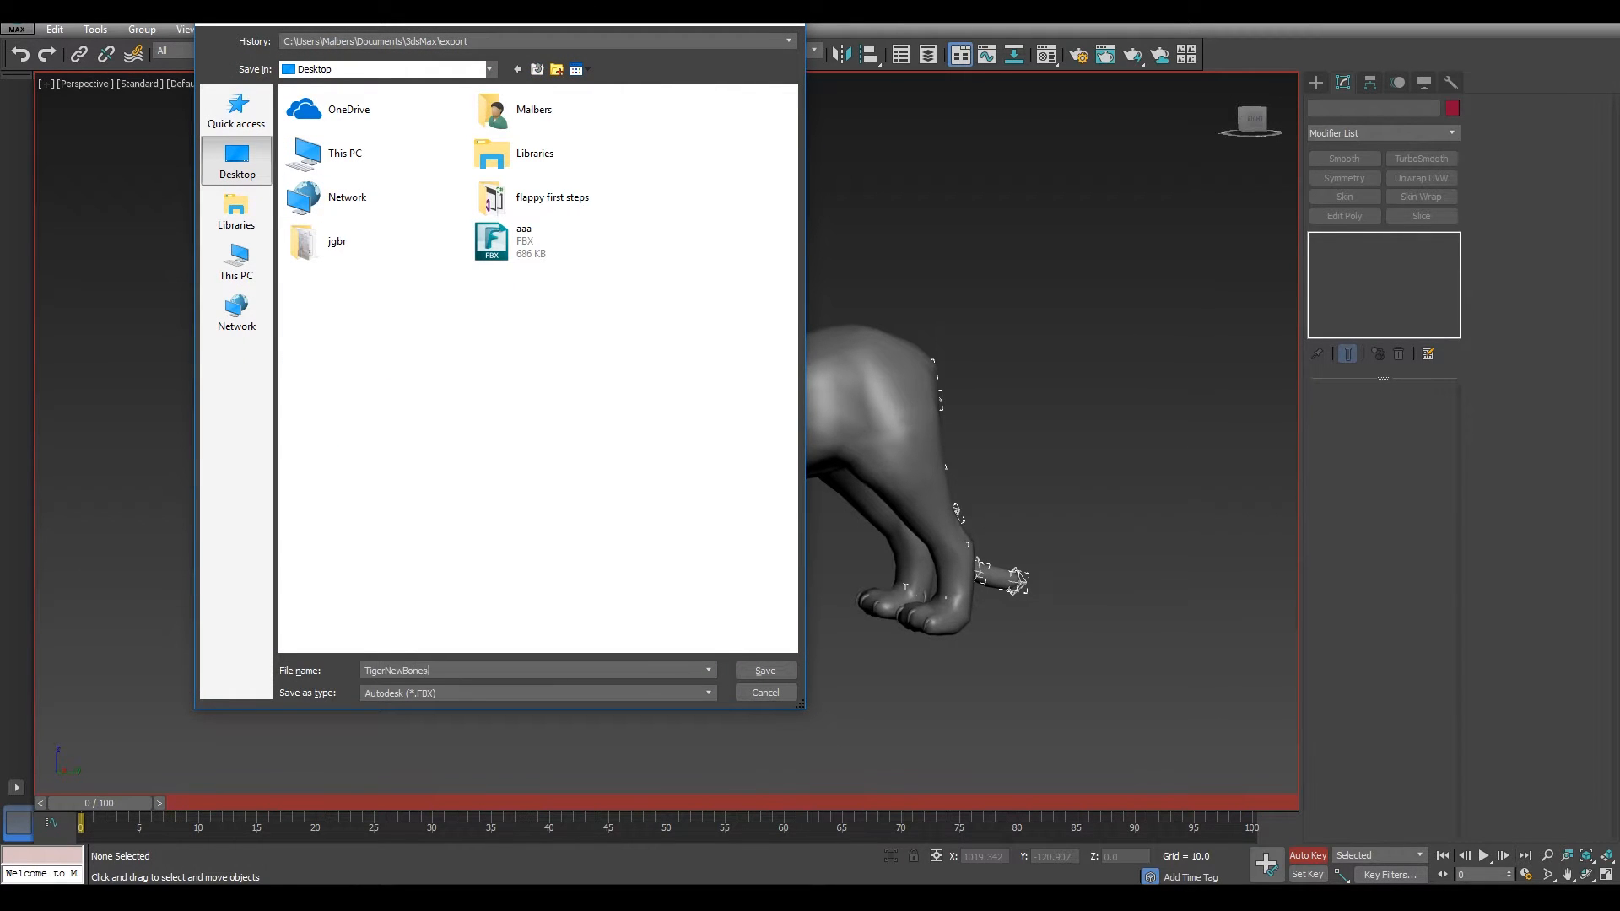
pyautogui.click(763, 669)
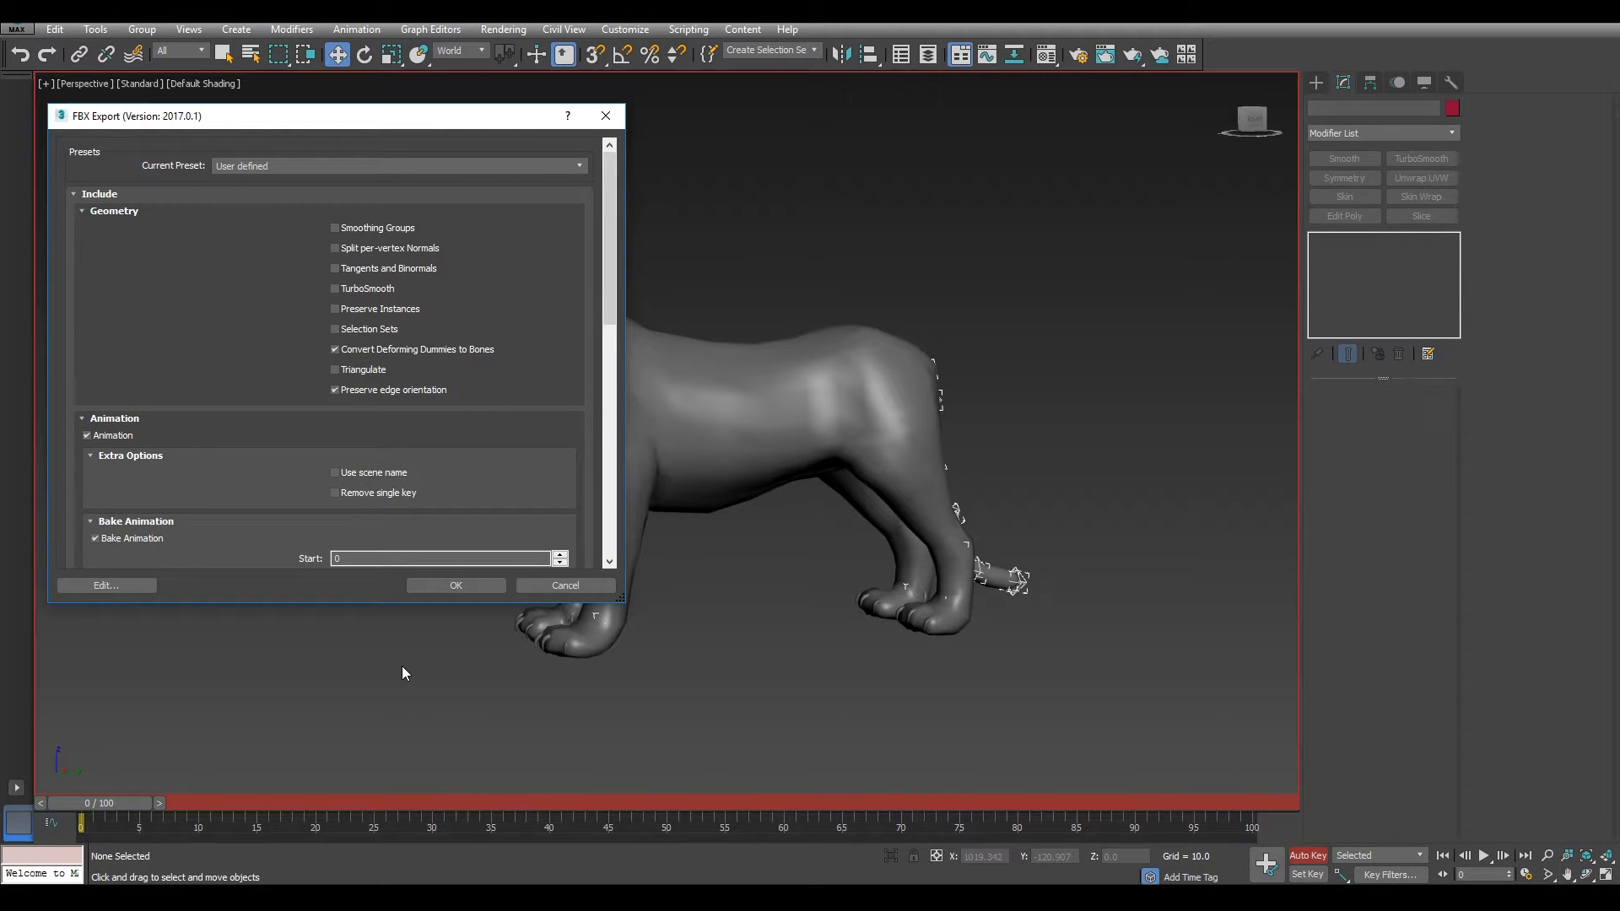
pyautogui.scroll(-3)
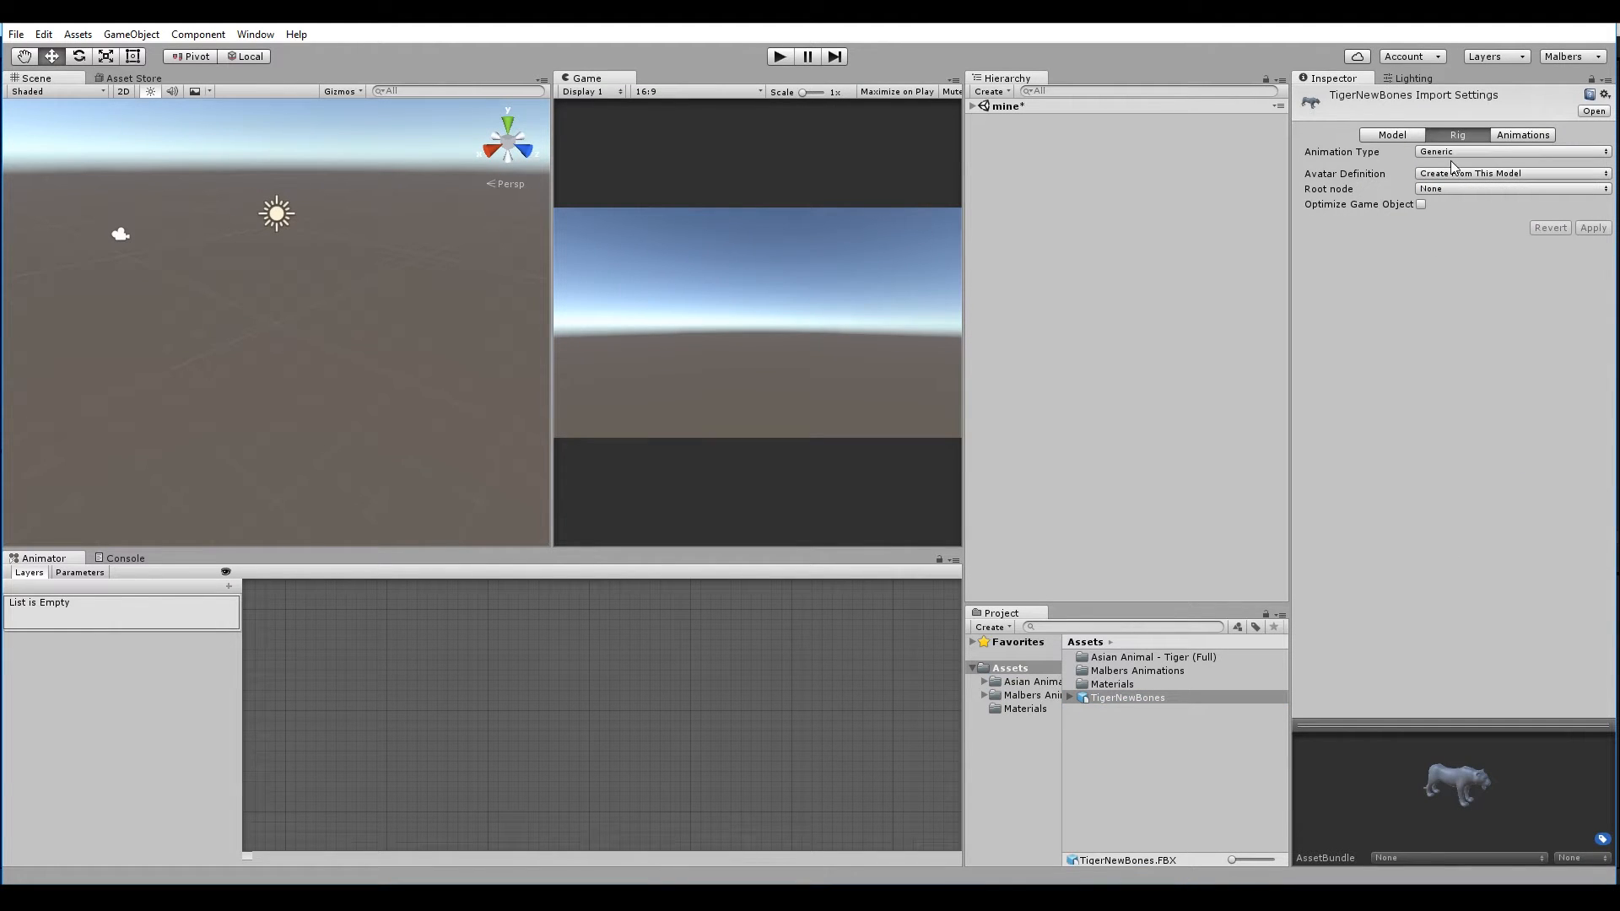
# Set CG as the TigerNewBones rig's root node and apply the change
pyautogui.click(1509, 188)
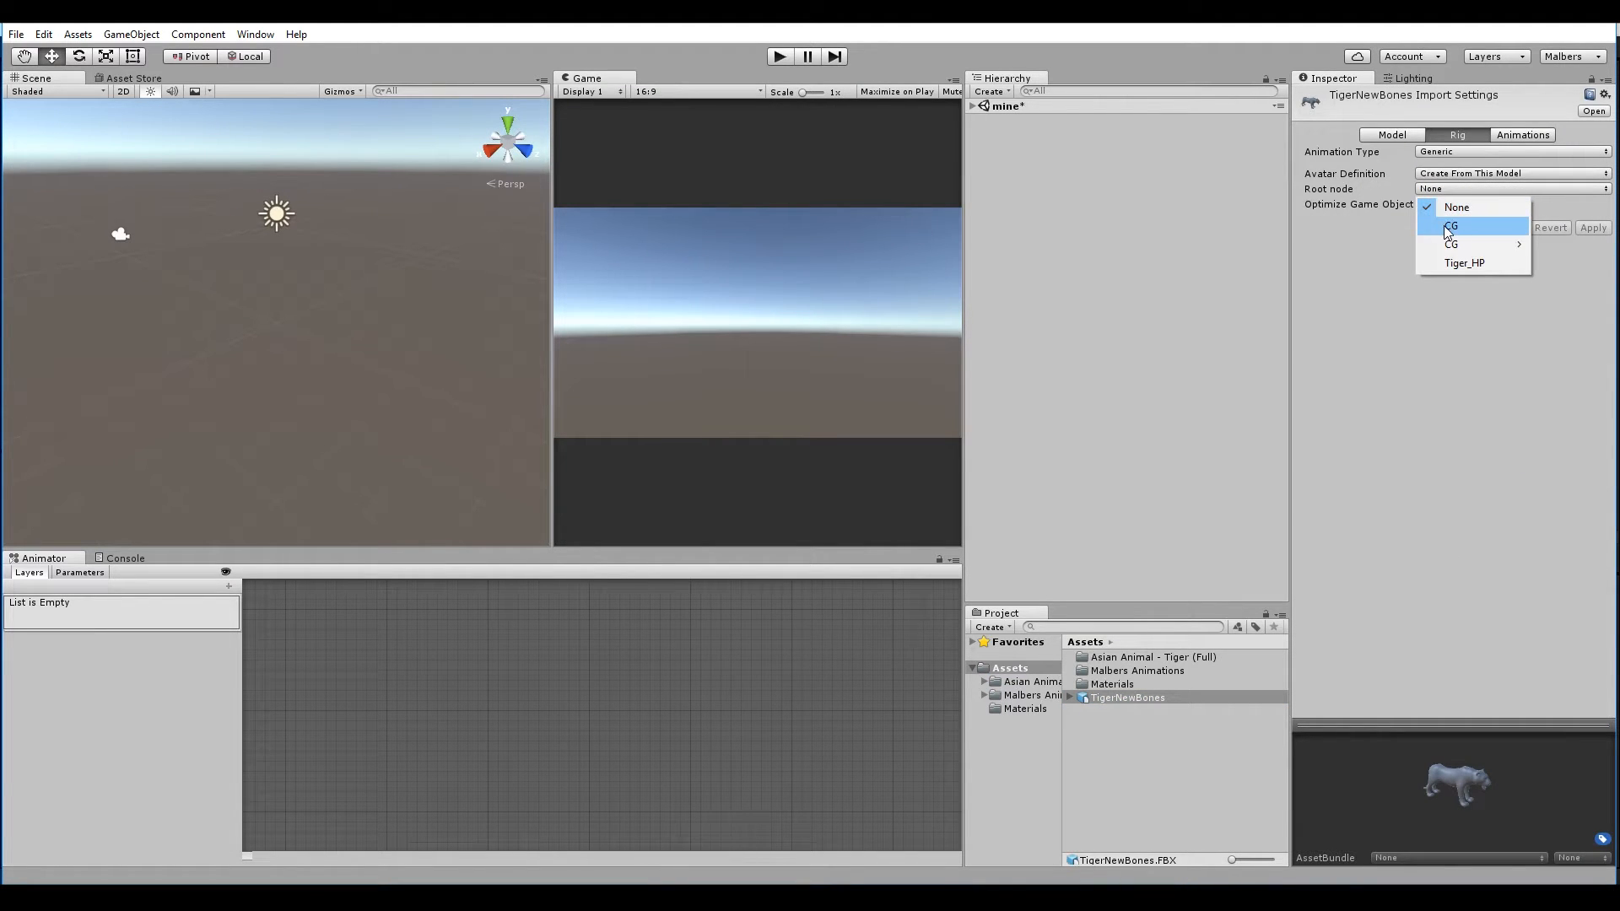
pyautogui.click(1452, 225)
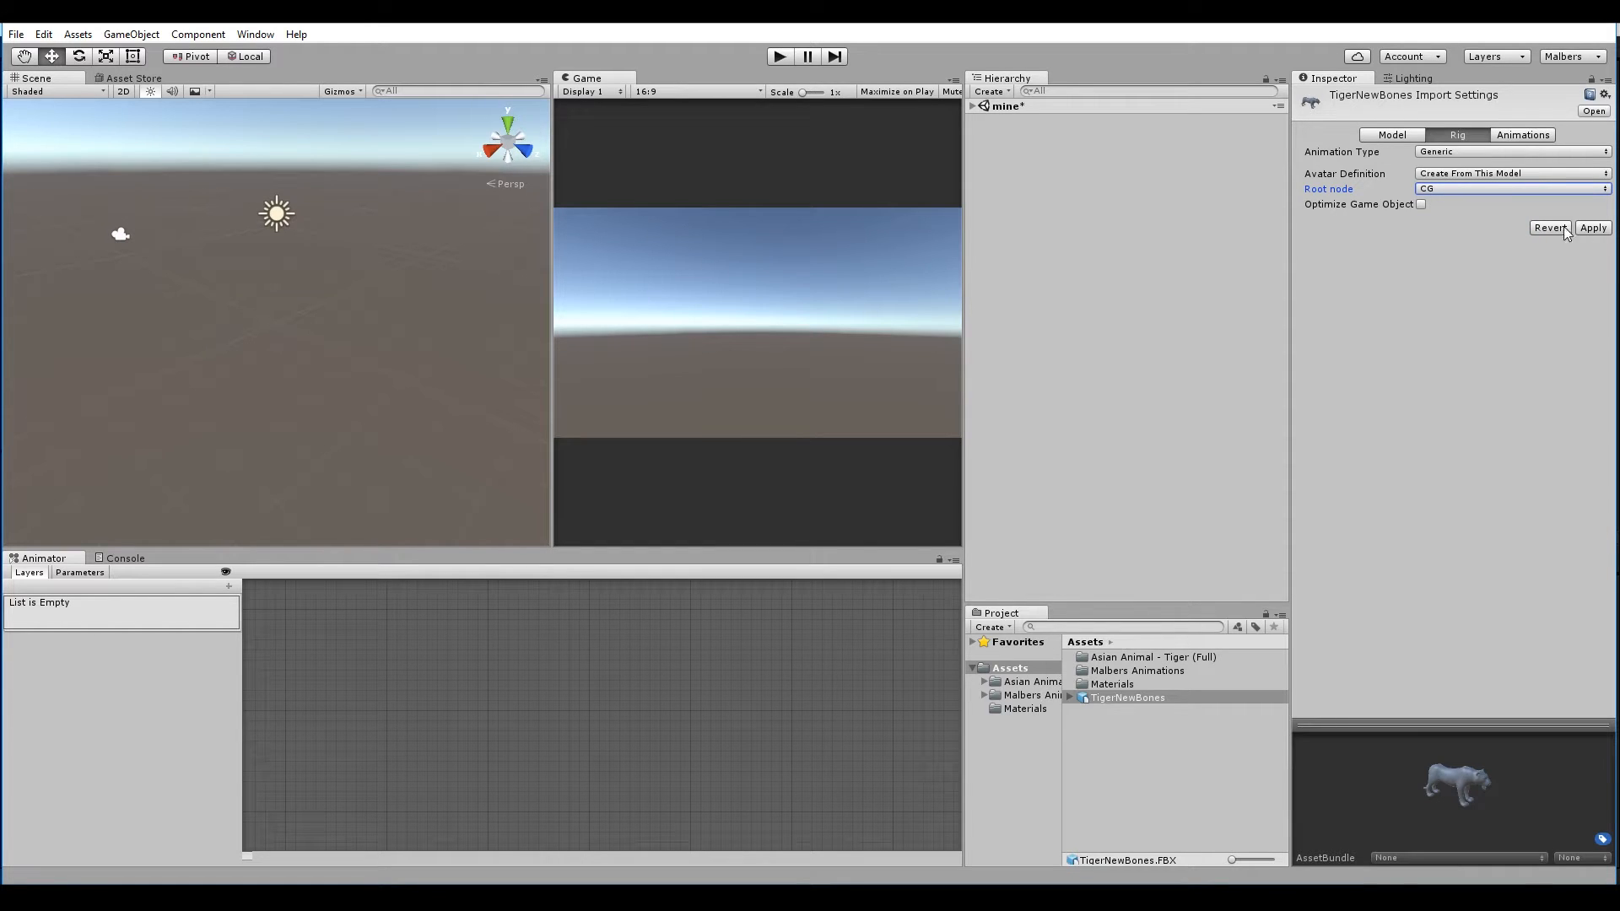
pyautogui.click(1515, 134)
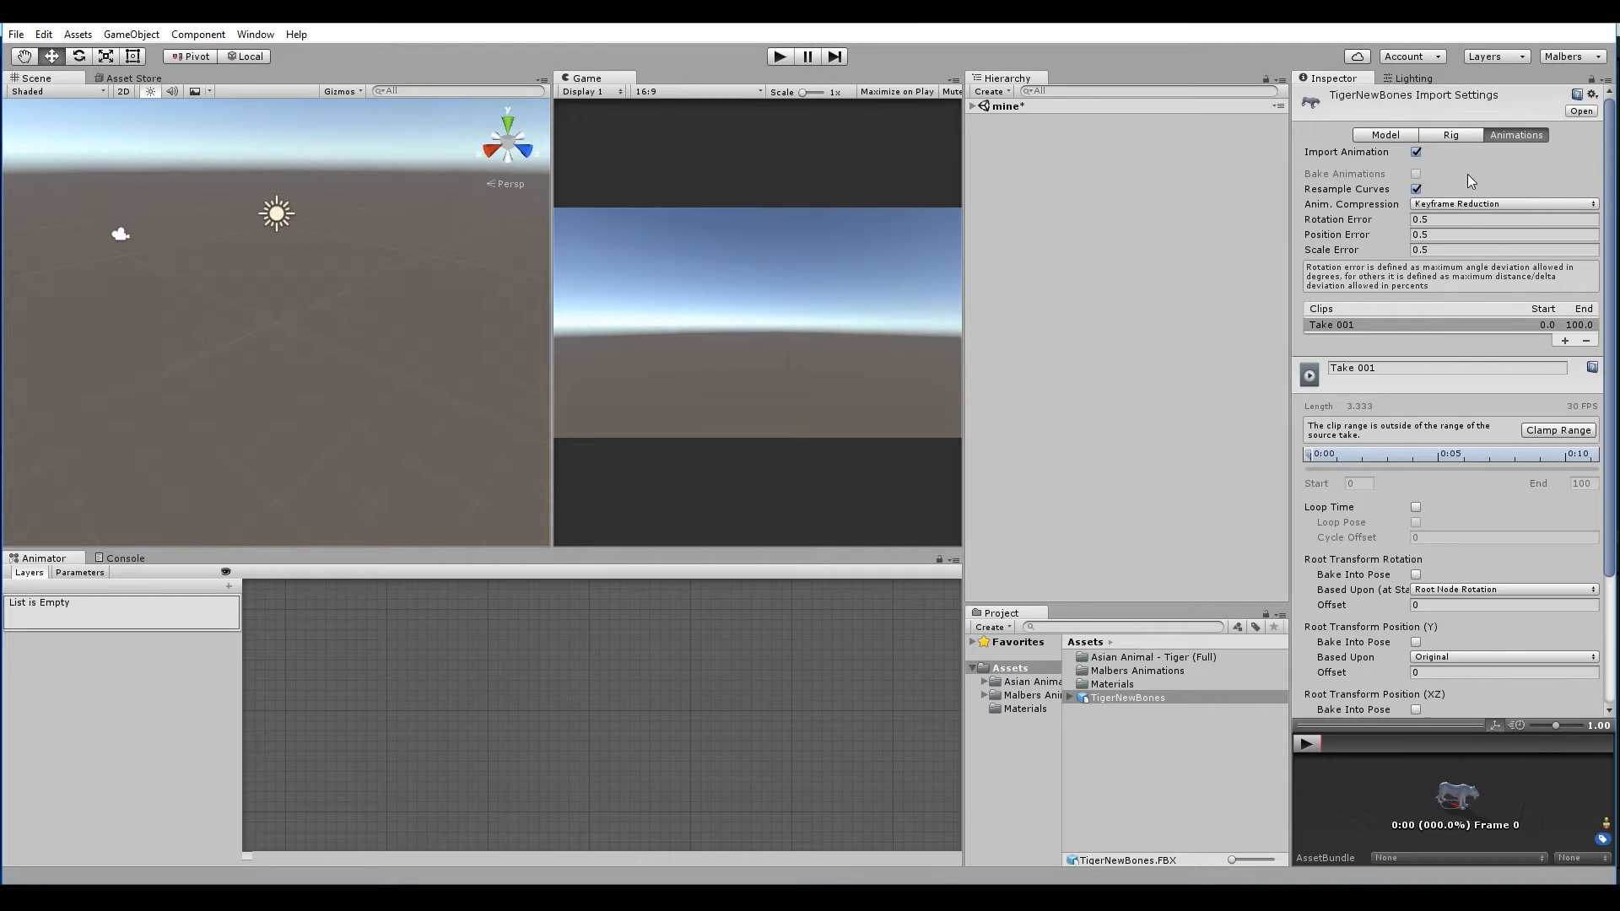
# Turn animation compression off and name the clip TigerFixPose with additive reference pose frame 10
pyautogui.click(1501, 203)
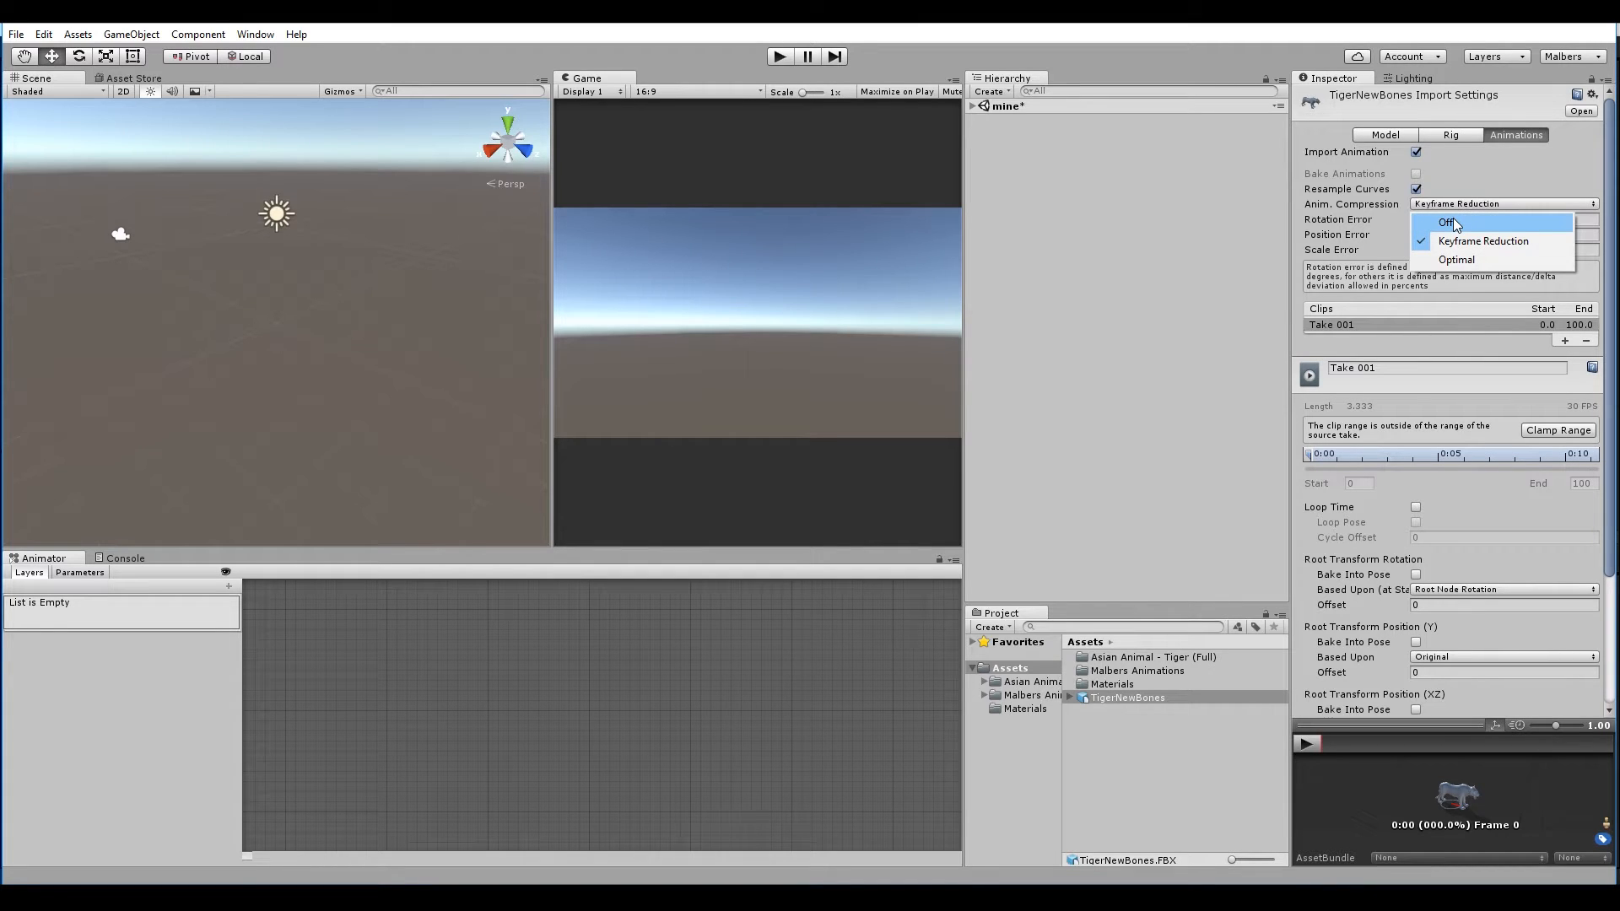
pyautogui.click(1454, 222)
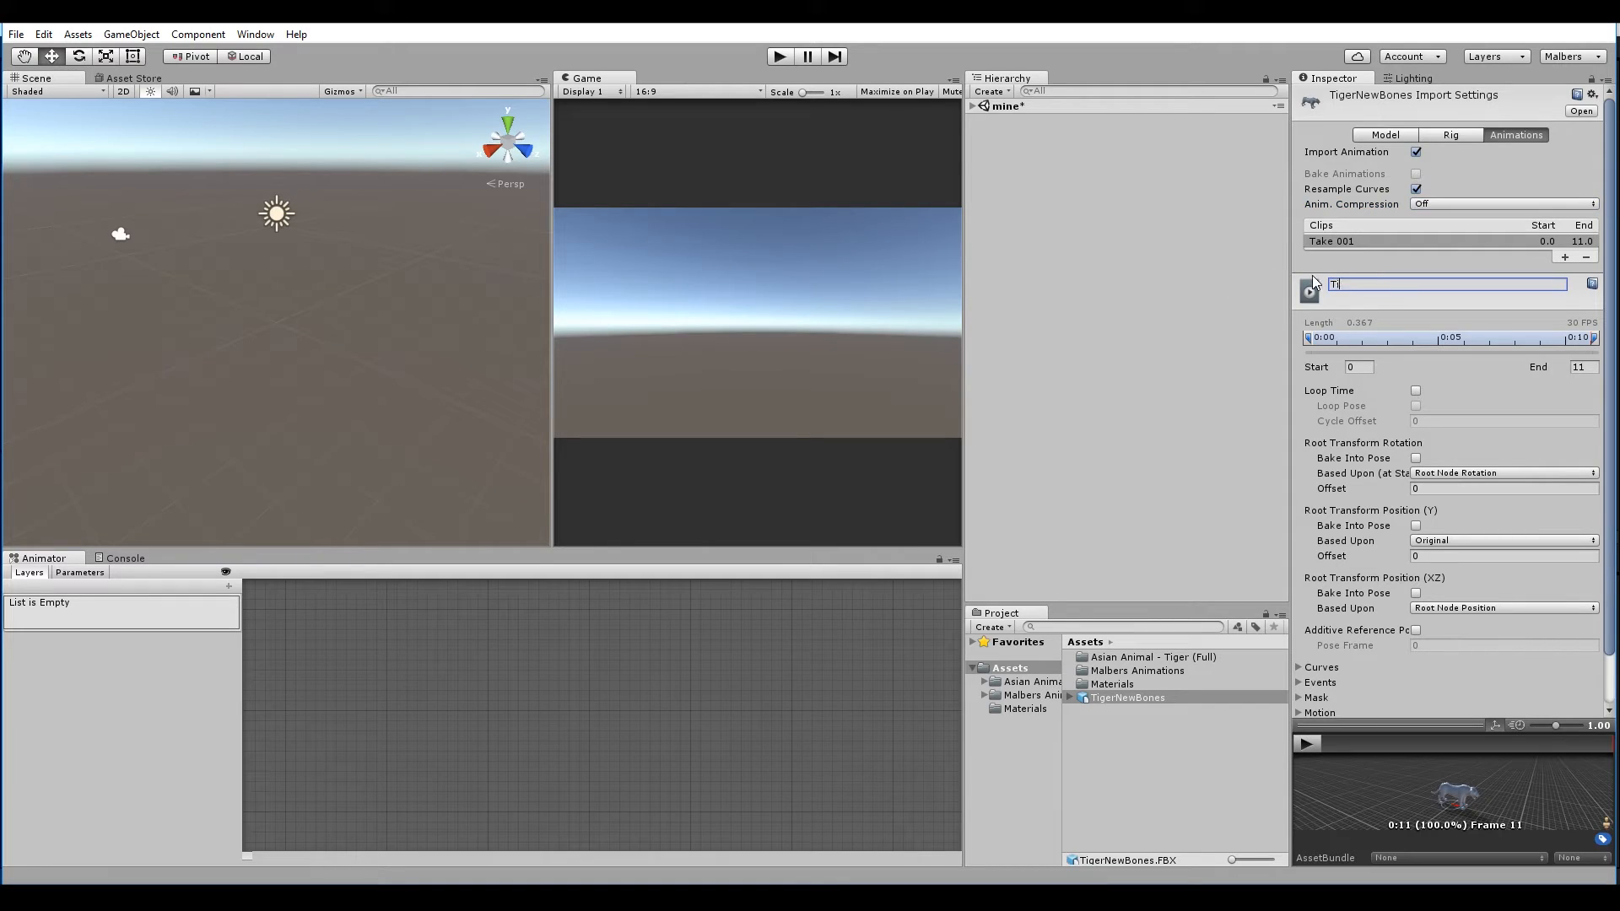
pyautogui.write('TigerFix')
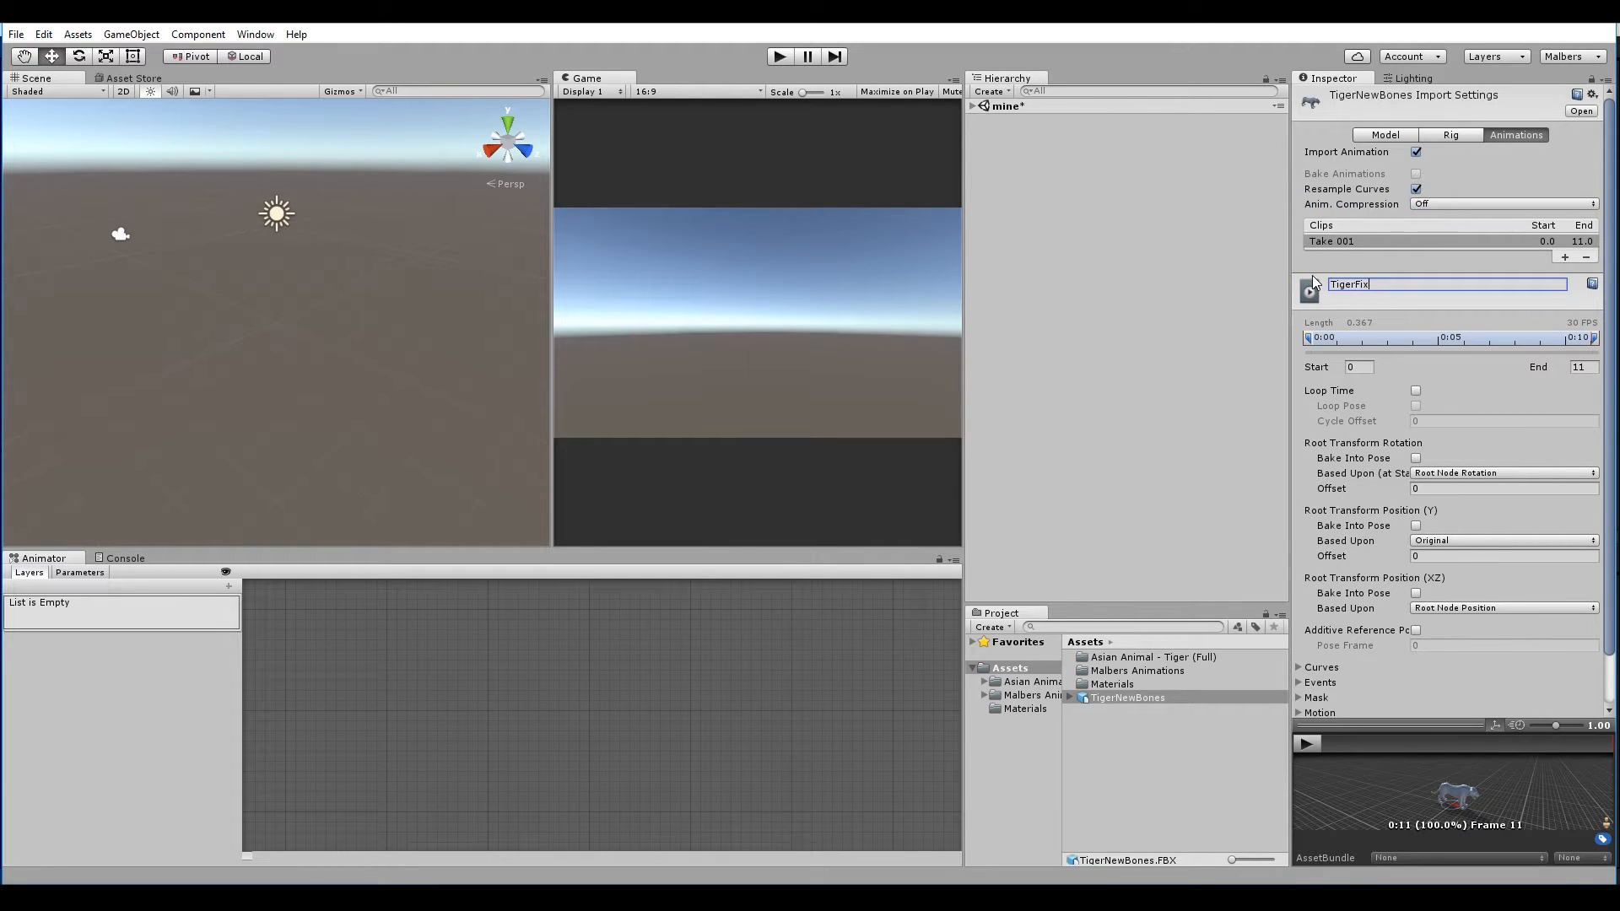
pyautogui.write('Pose')
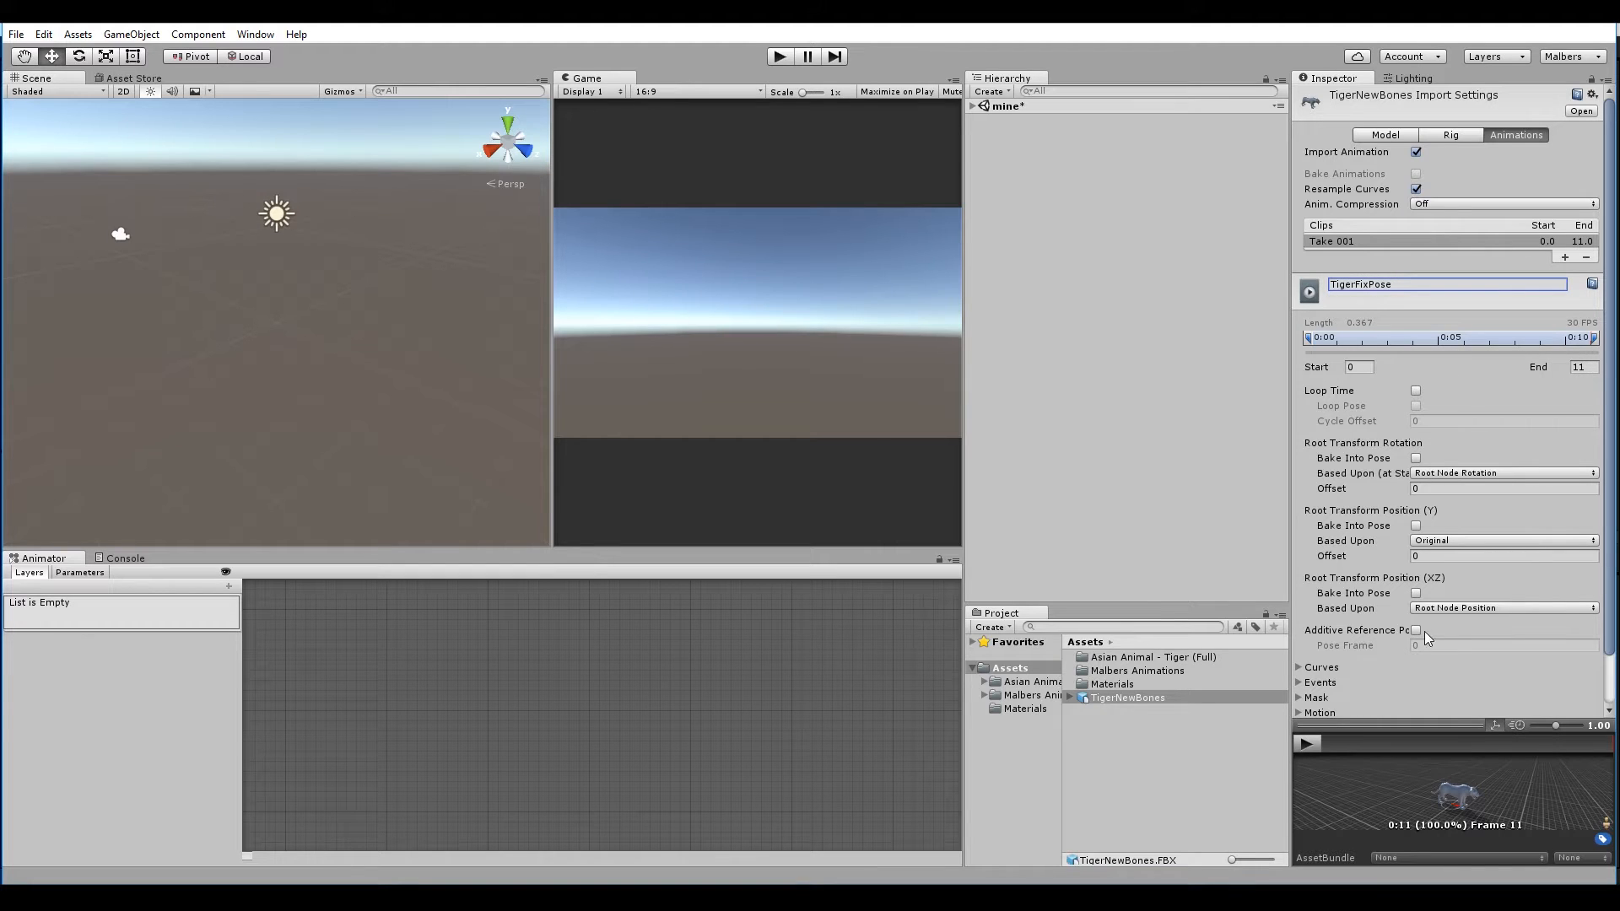
pyautogui.click(1416, 630)
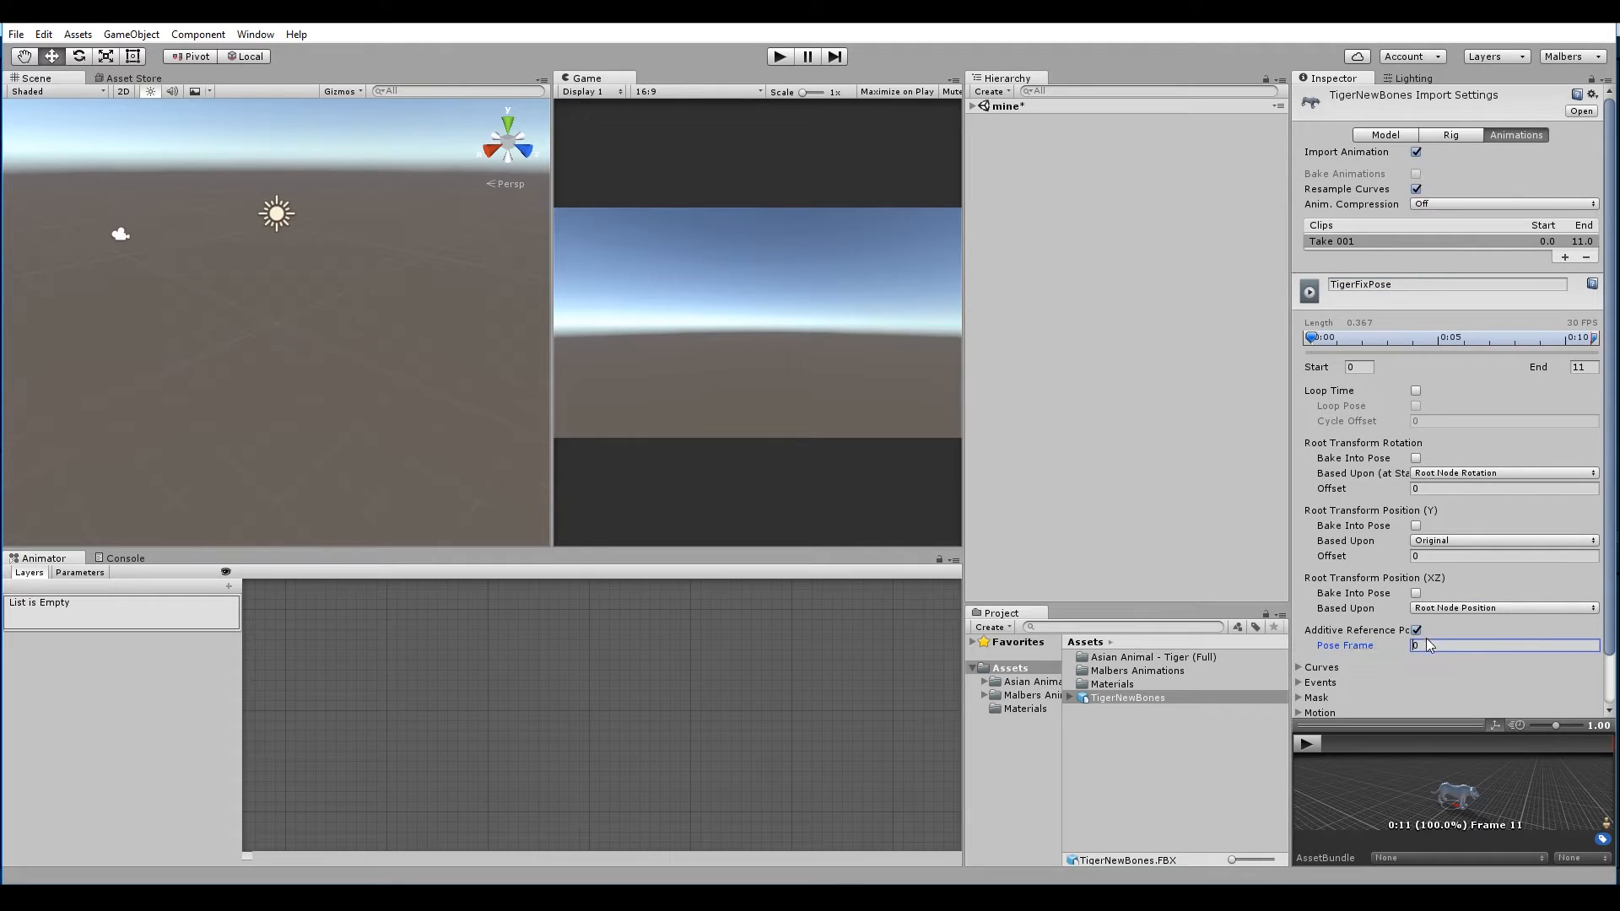
pyautogui.write('10')
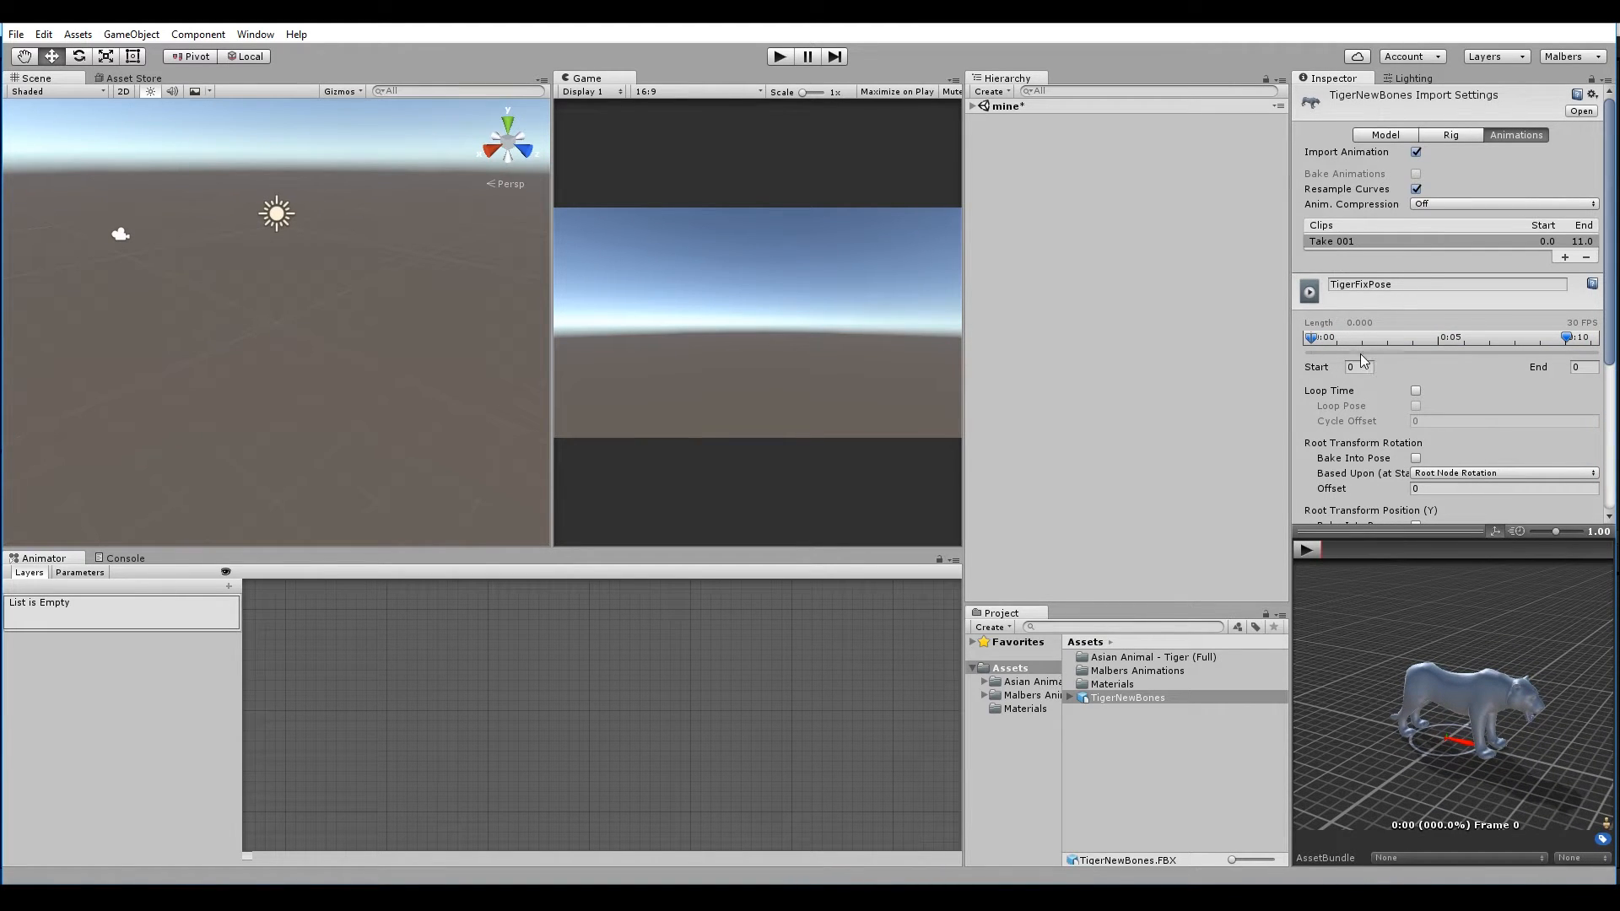
# Limit the clip to frames 0–0.1 with root rotation based upon Original
pyautogui.click(1359, 367)
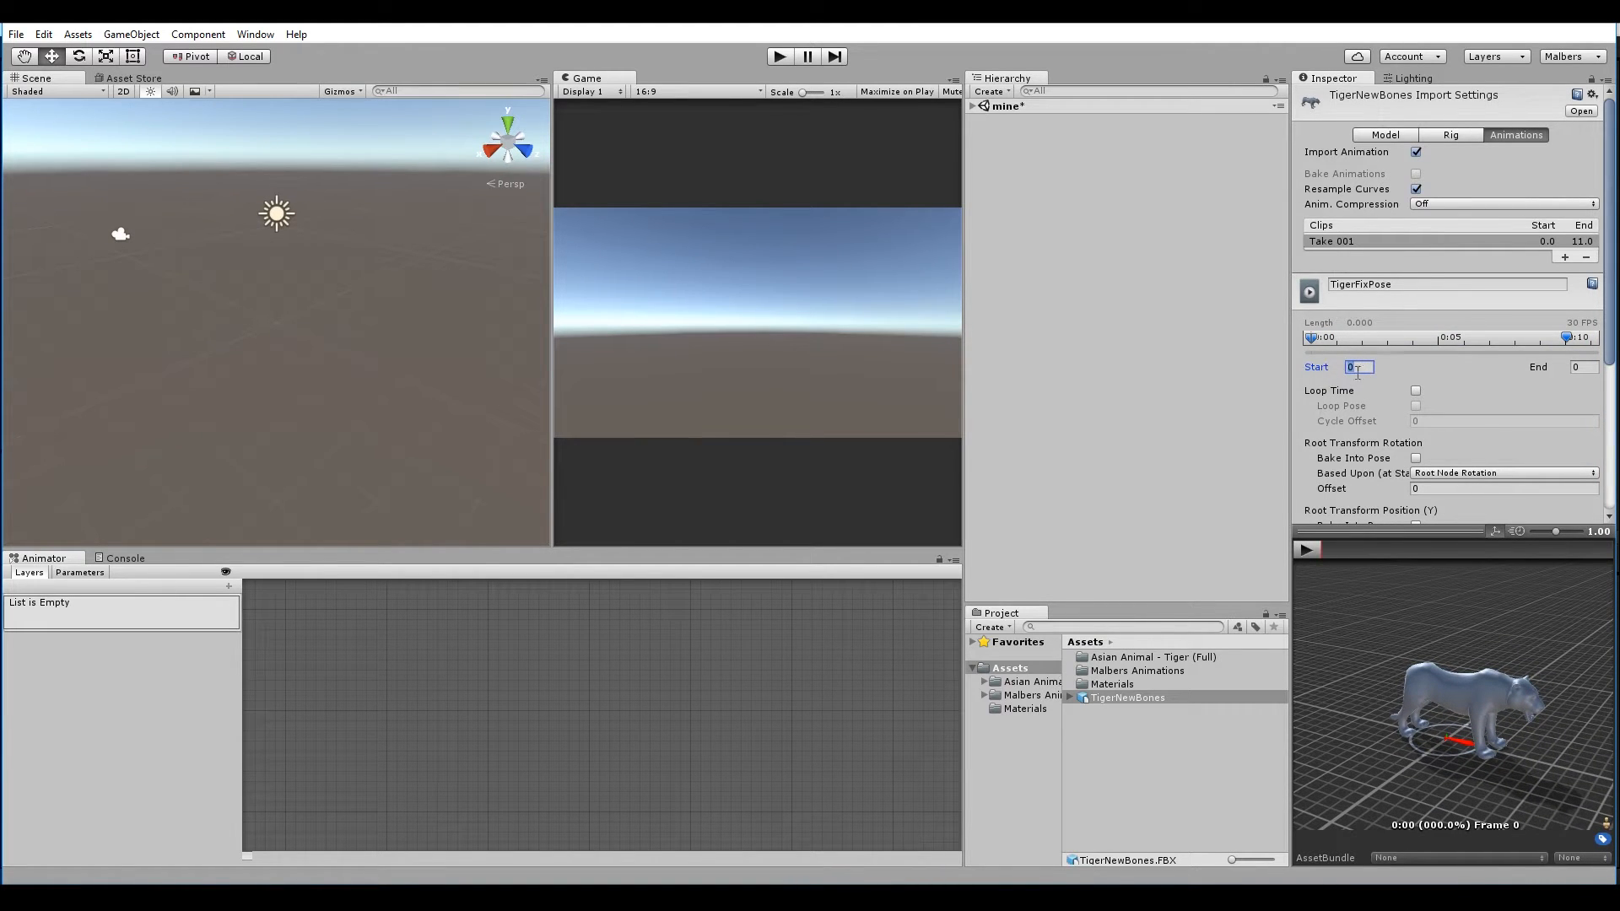
pyautogui.click(1580, 367)
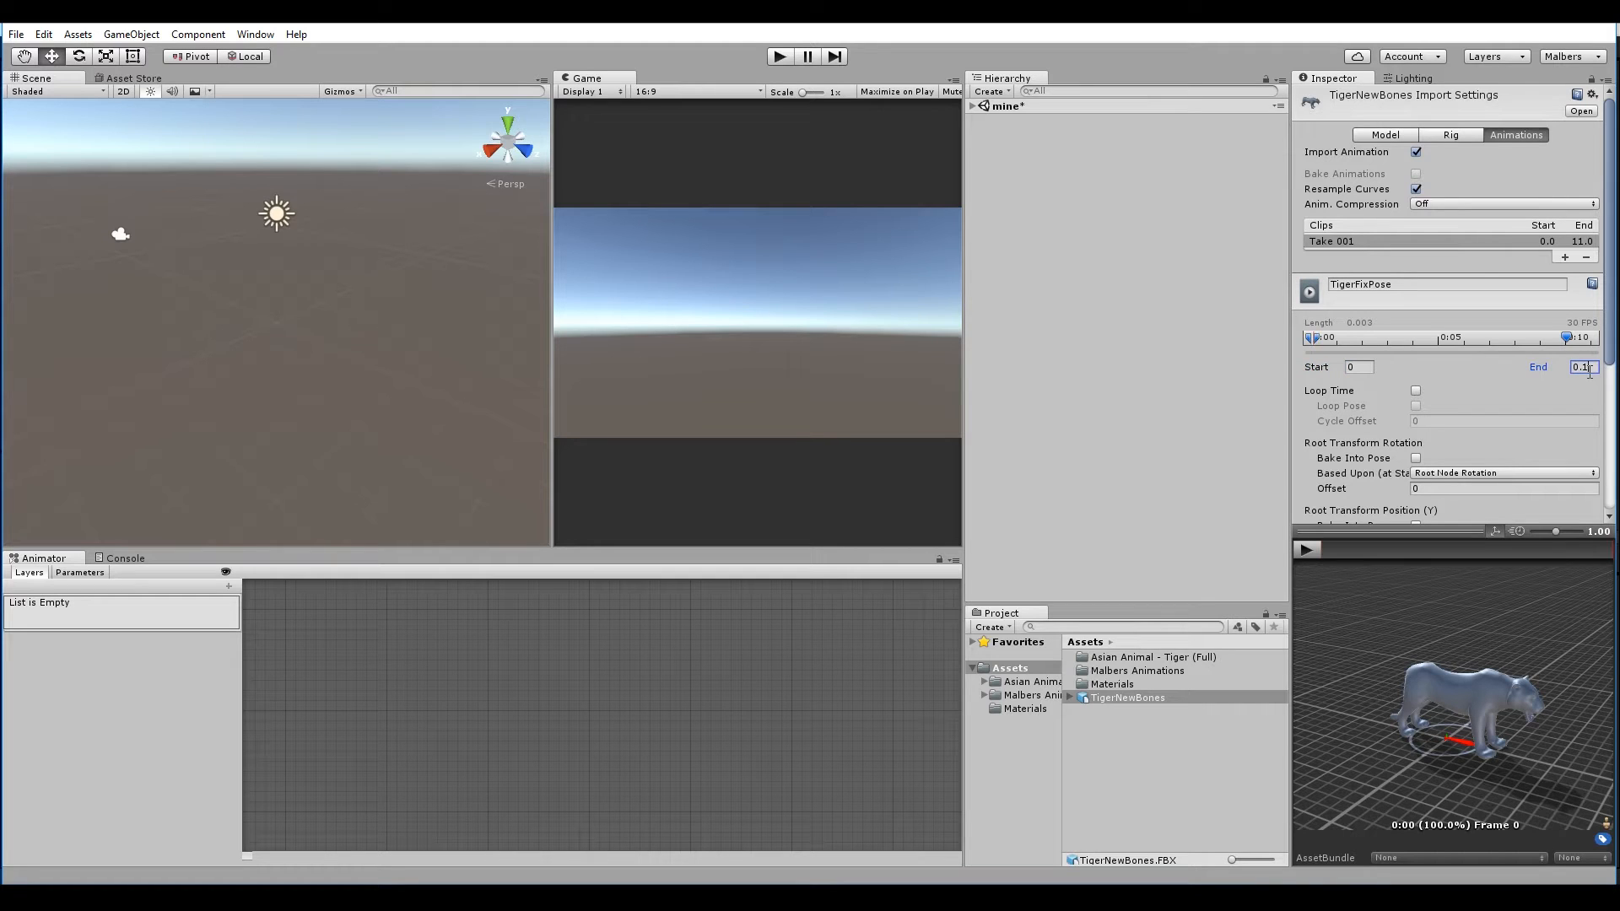
pyautogui.click(1503, 297)
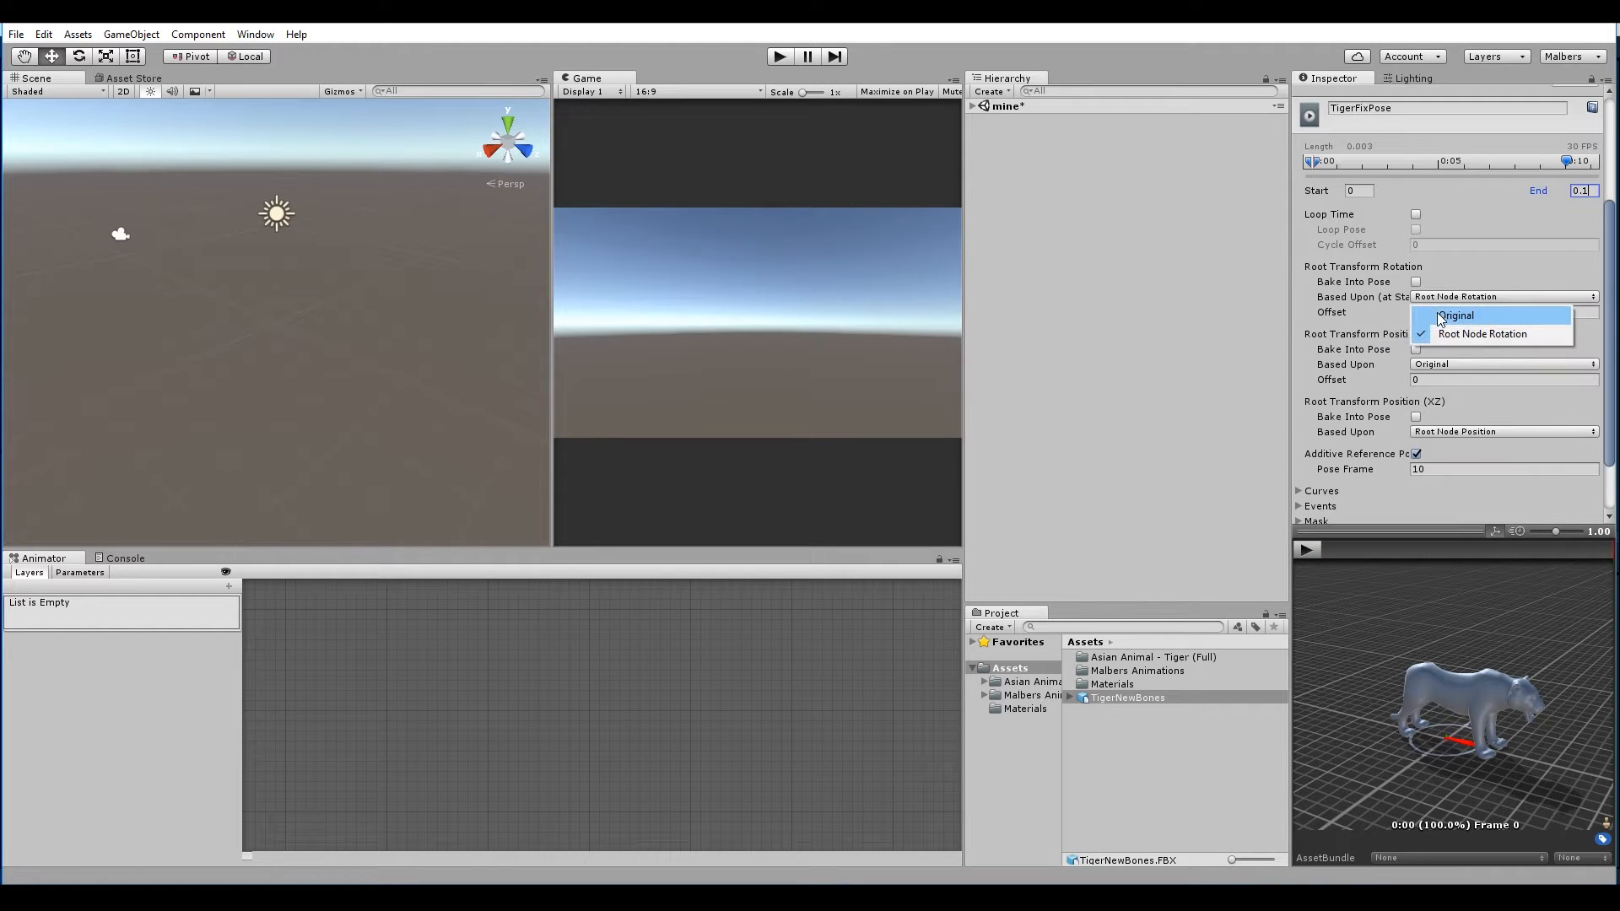
pyautogui.click(1455, 314)
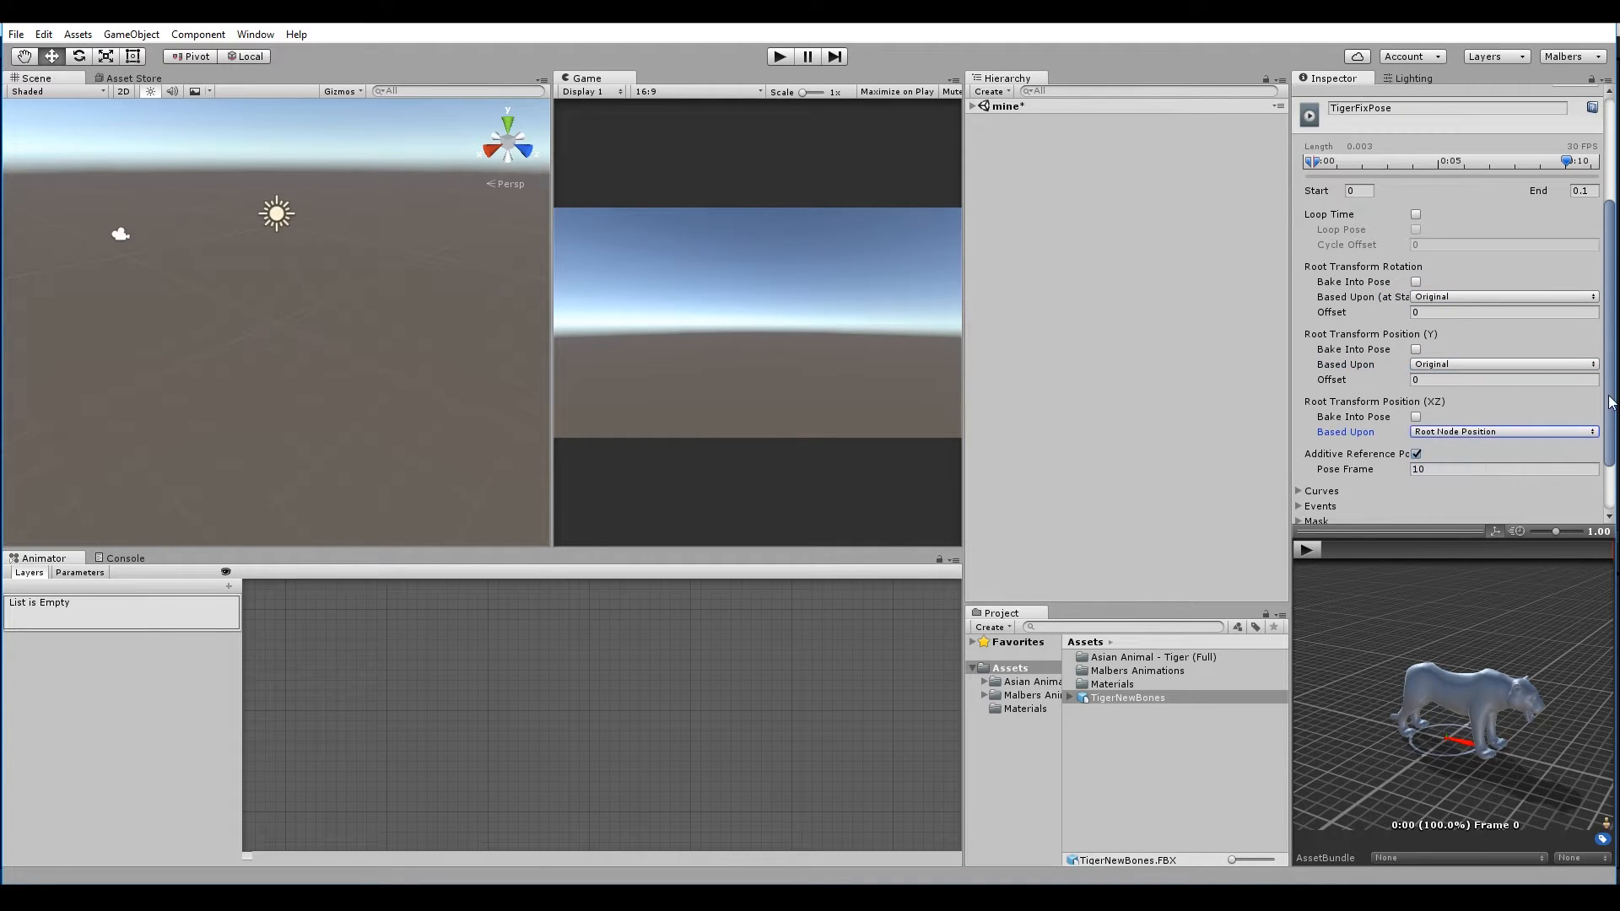
pyautogui.scroll(-3)
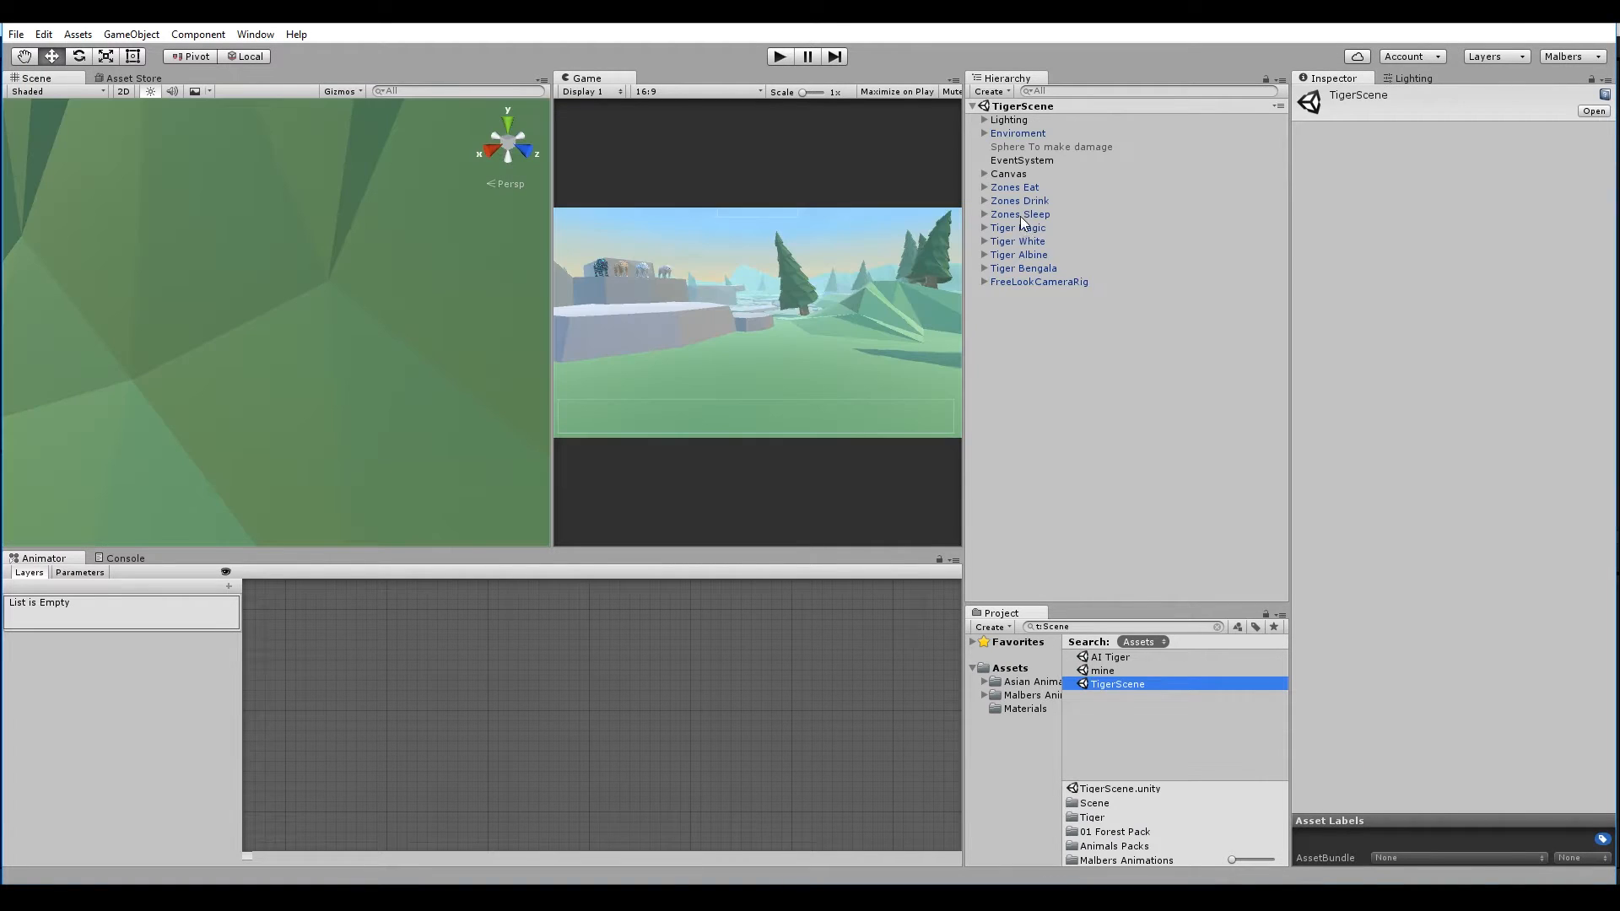
# Select Tiger White and place the TigerNewBones model into the scene beside it
pyautogui.click(1017, 241)
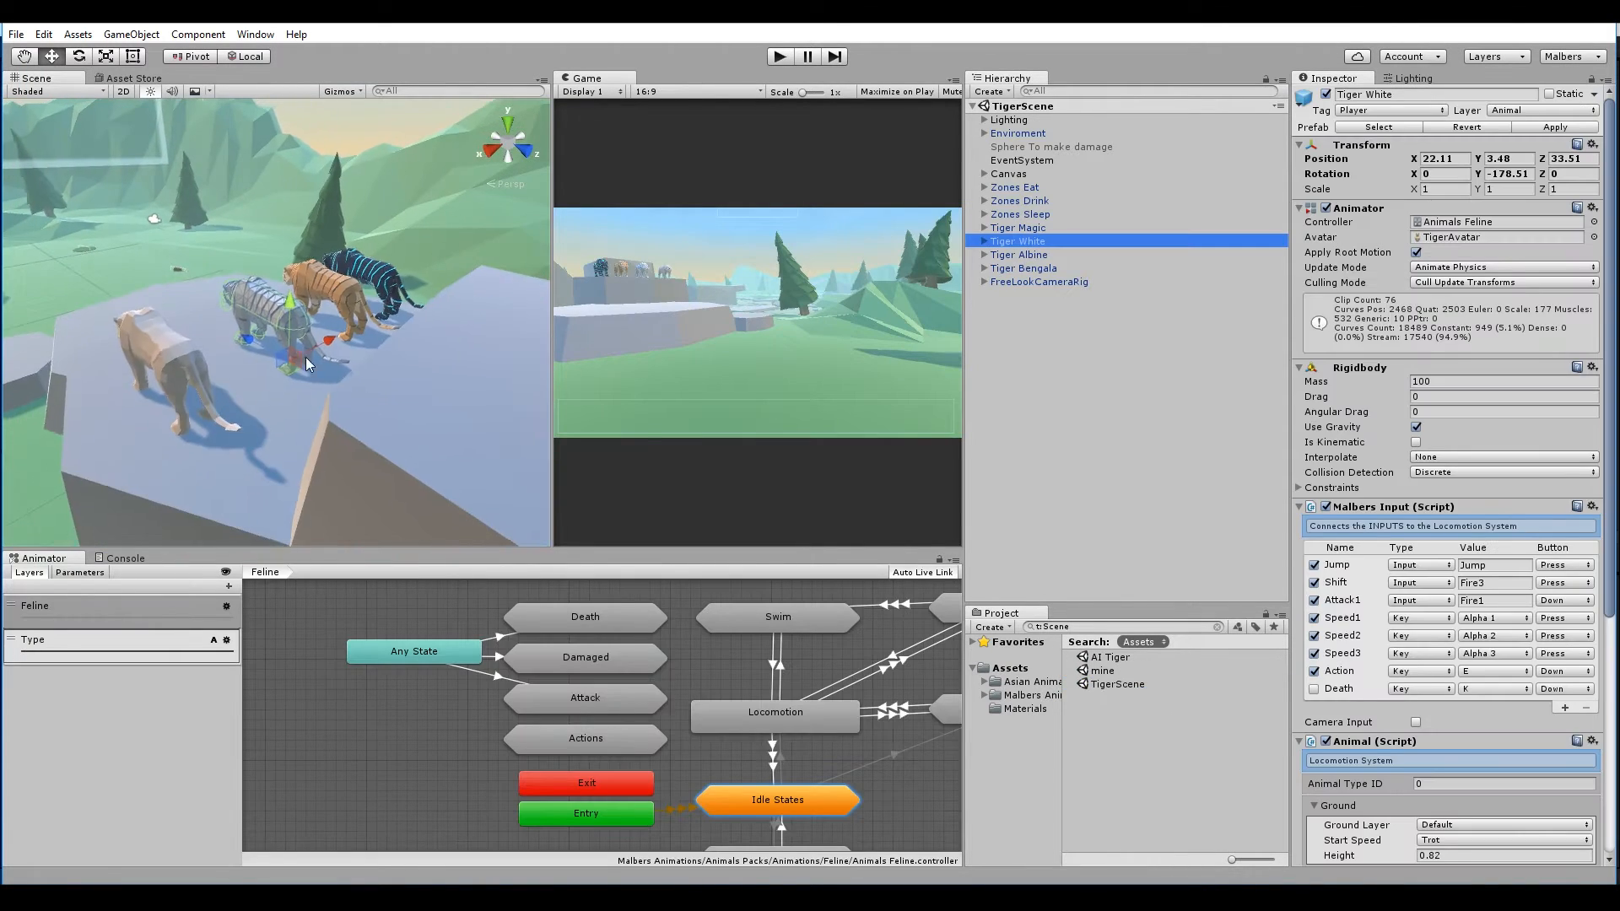
pyautogui.click(1023, 268)
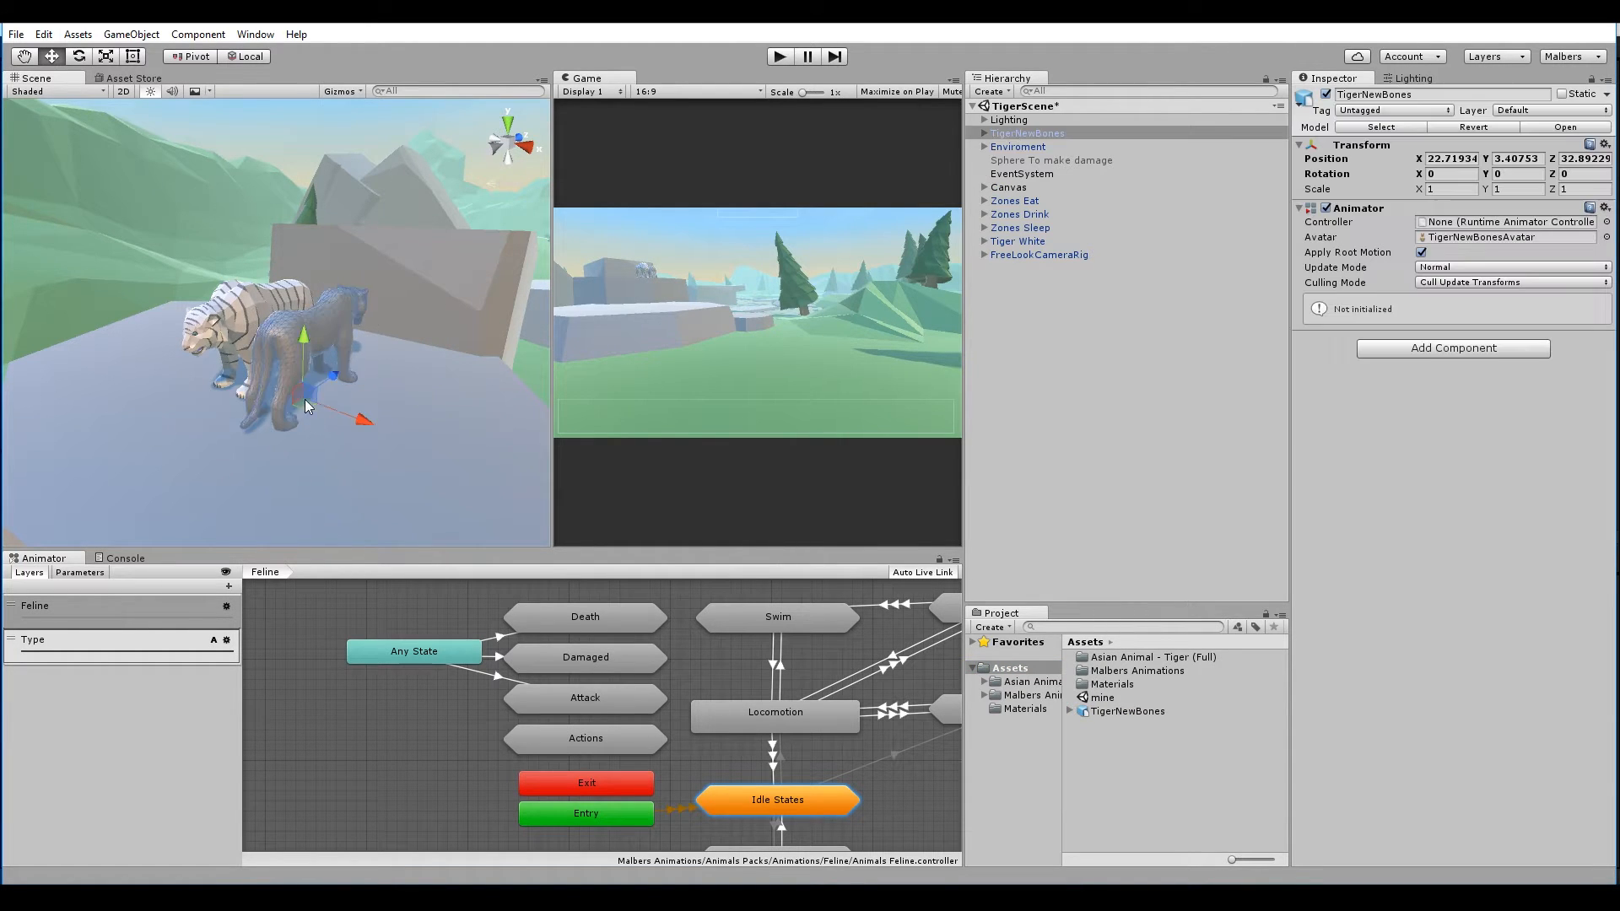
# Child TigerNewBones to Tiger White at zeroed transform and disable the old CG and Tiger objects
pyautogui.click(1017, 241)
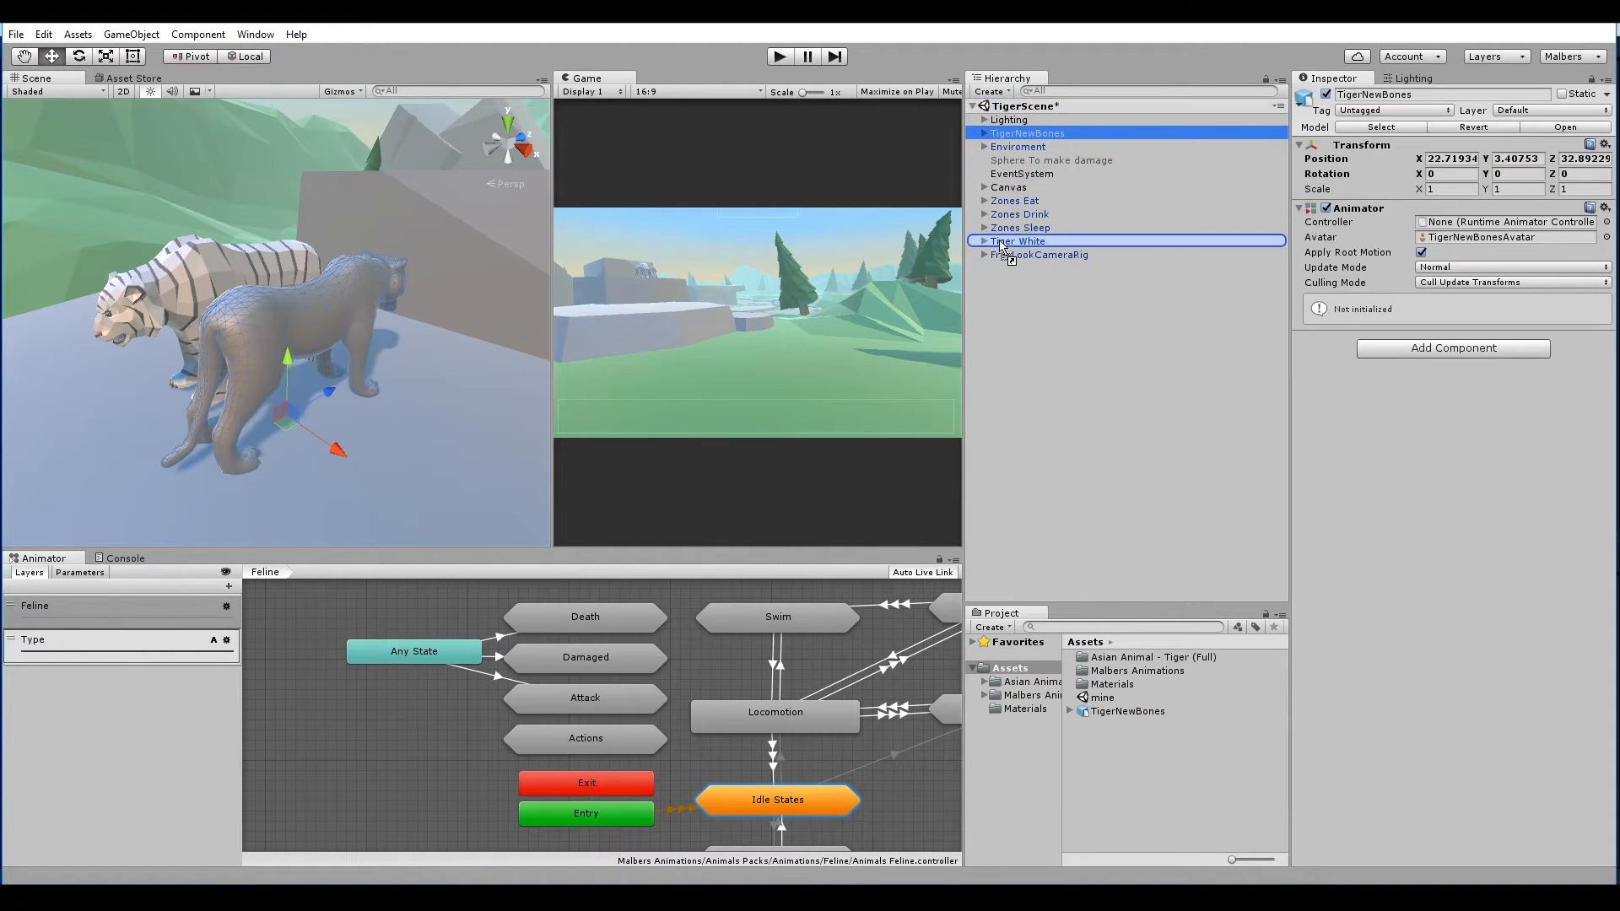
pyautogui.click(983, 241)
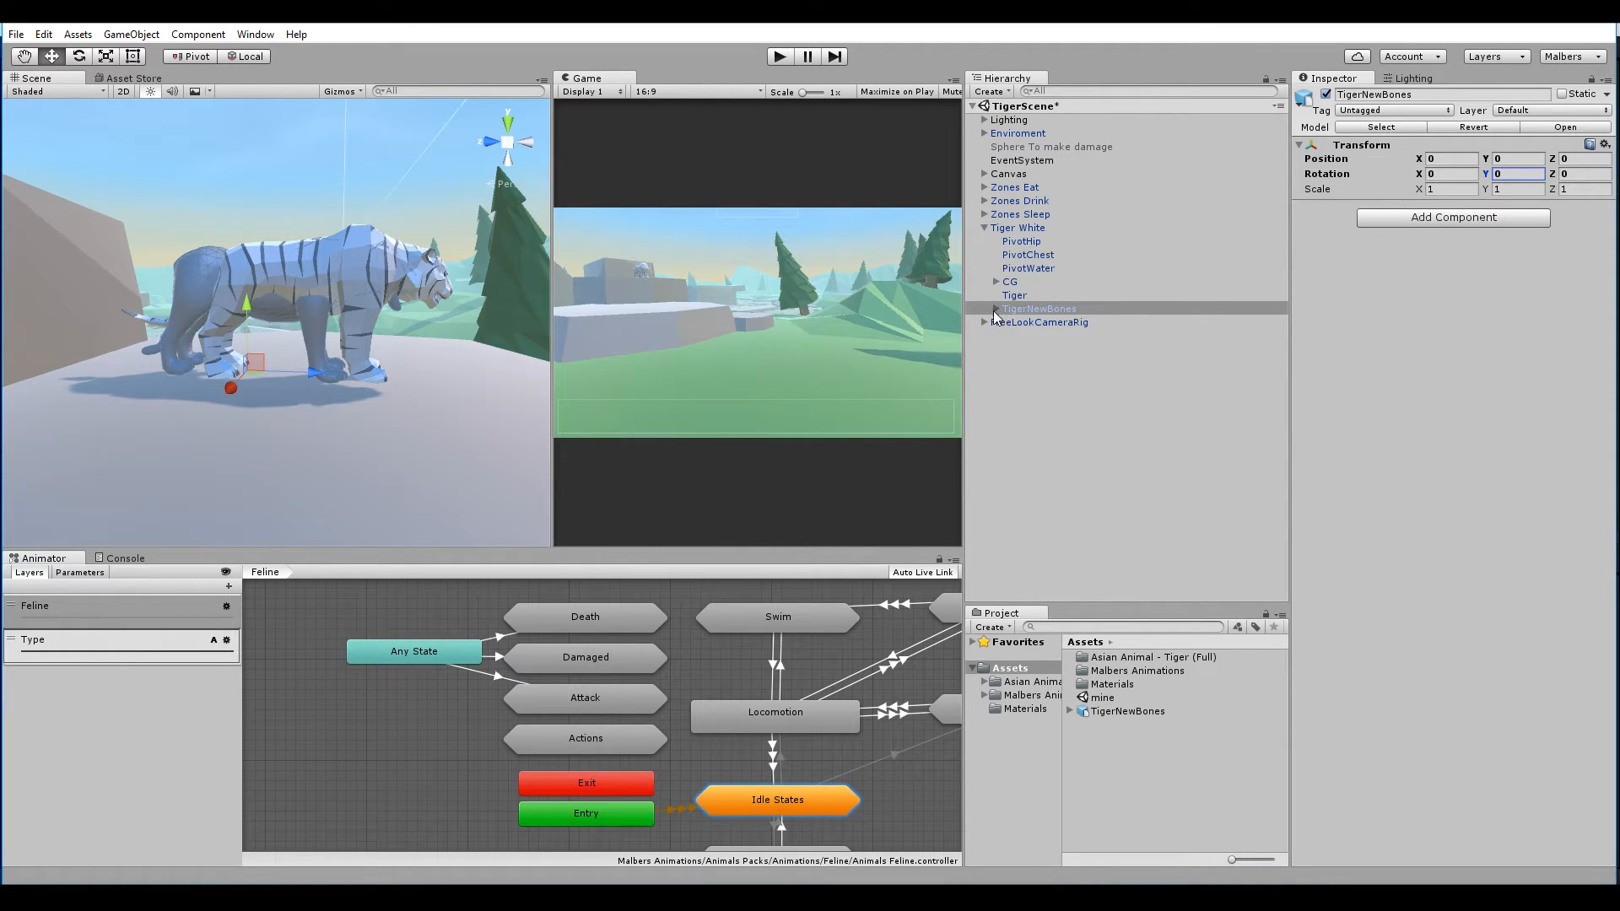
pyautogui.click(1022, 321)
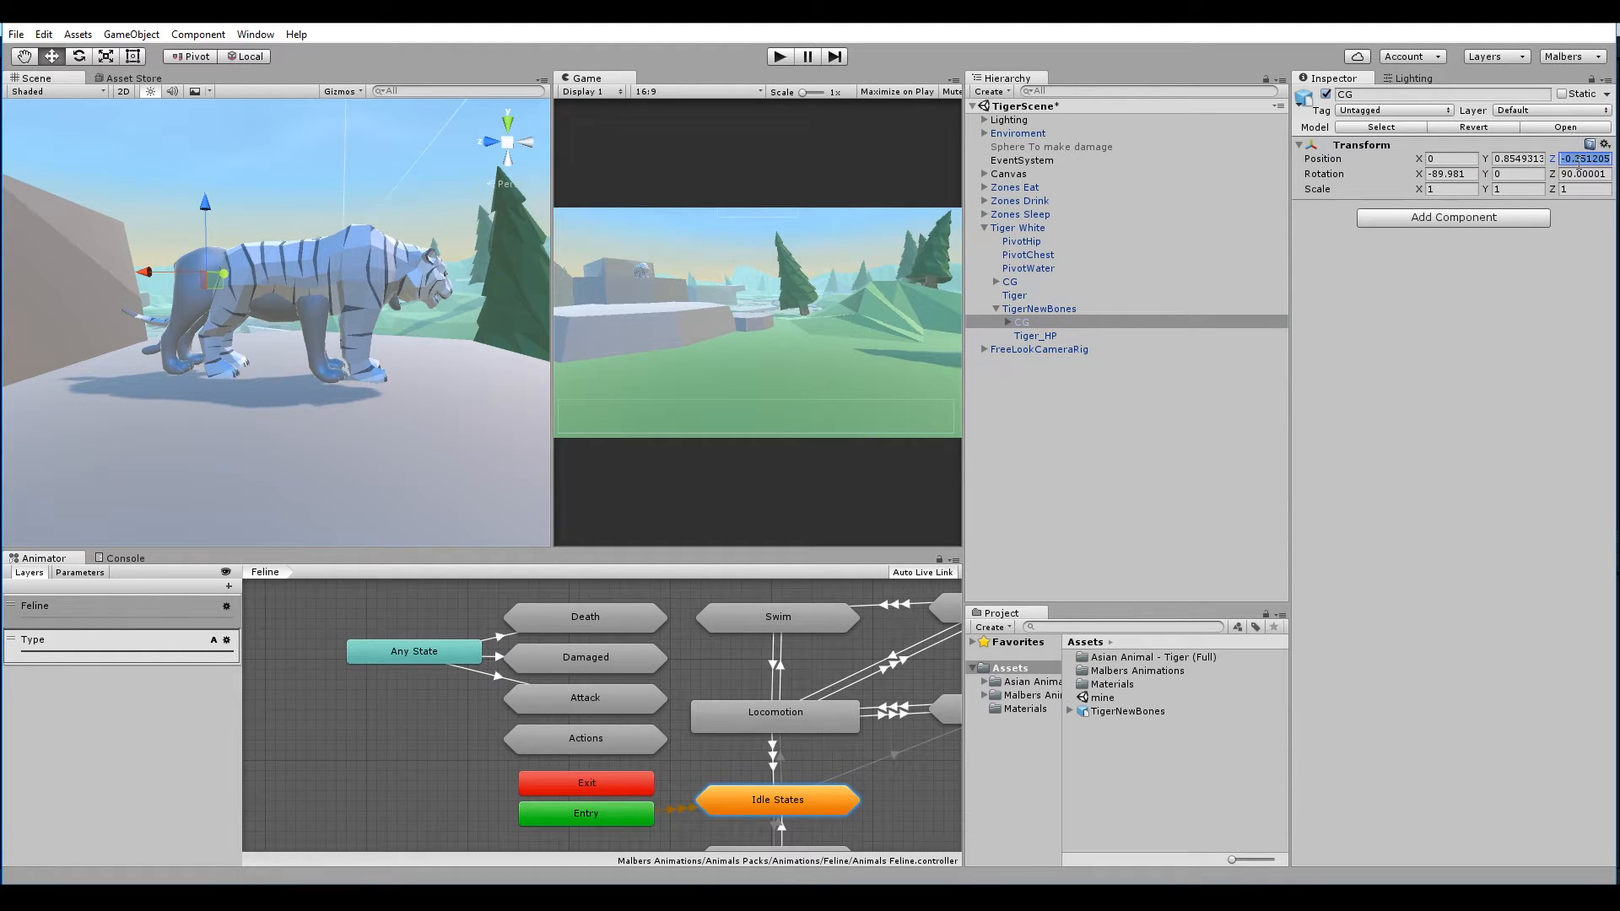
pyautogui.click(1013, 295)
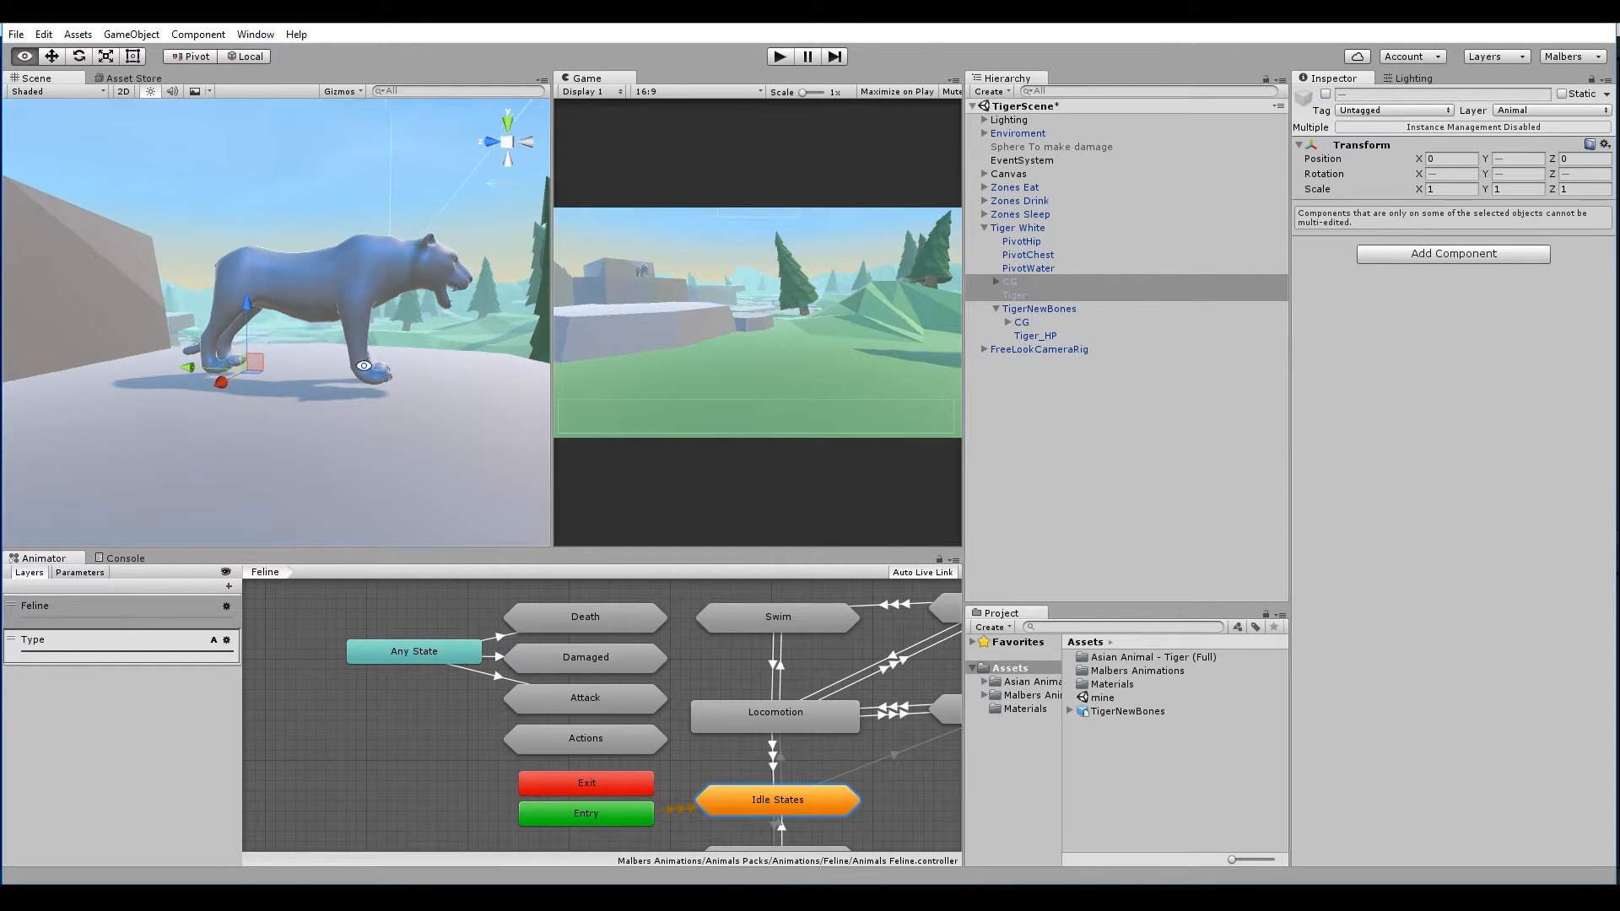
# Assign TigerNewBonesAvatar to Tiger White's Animator so the striped mesh shows
pyautogui.click(1039, 308)
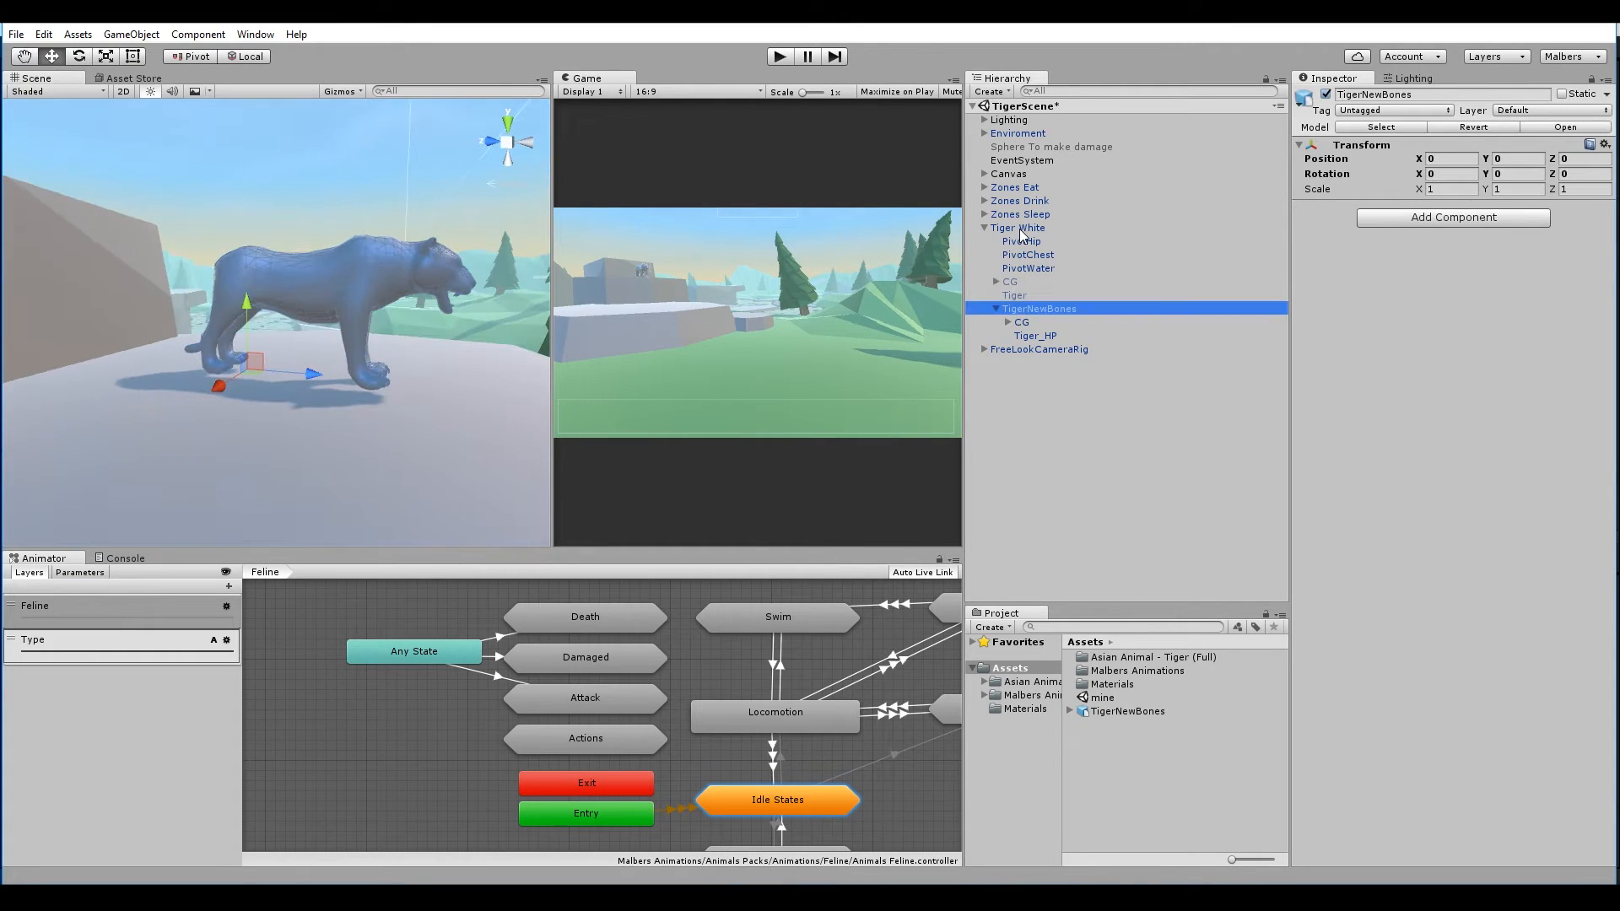
pyautogui.click(1016, 227)
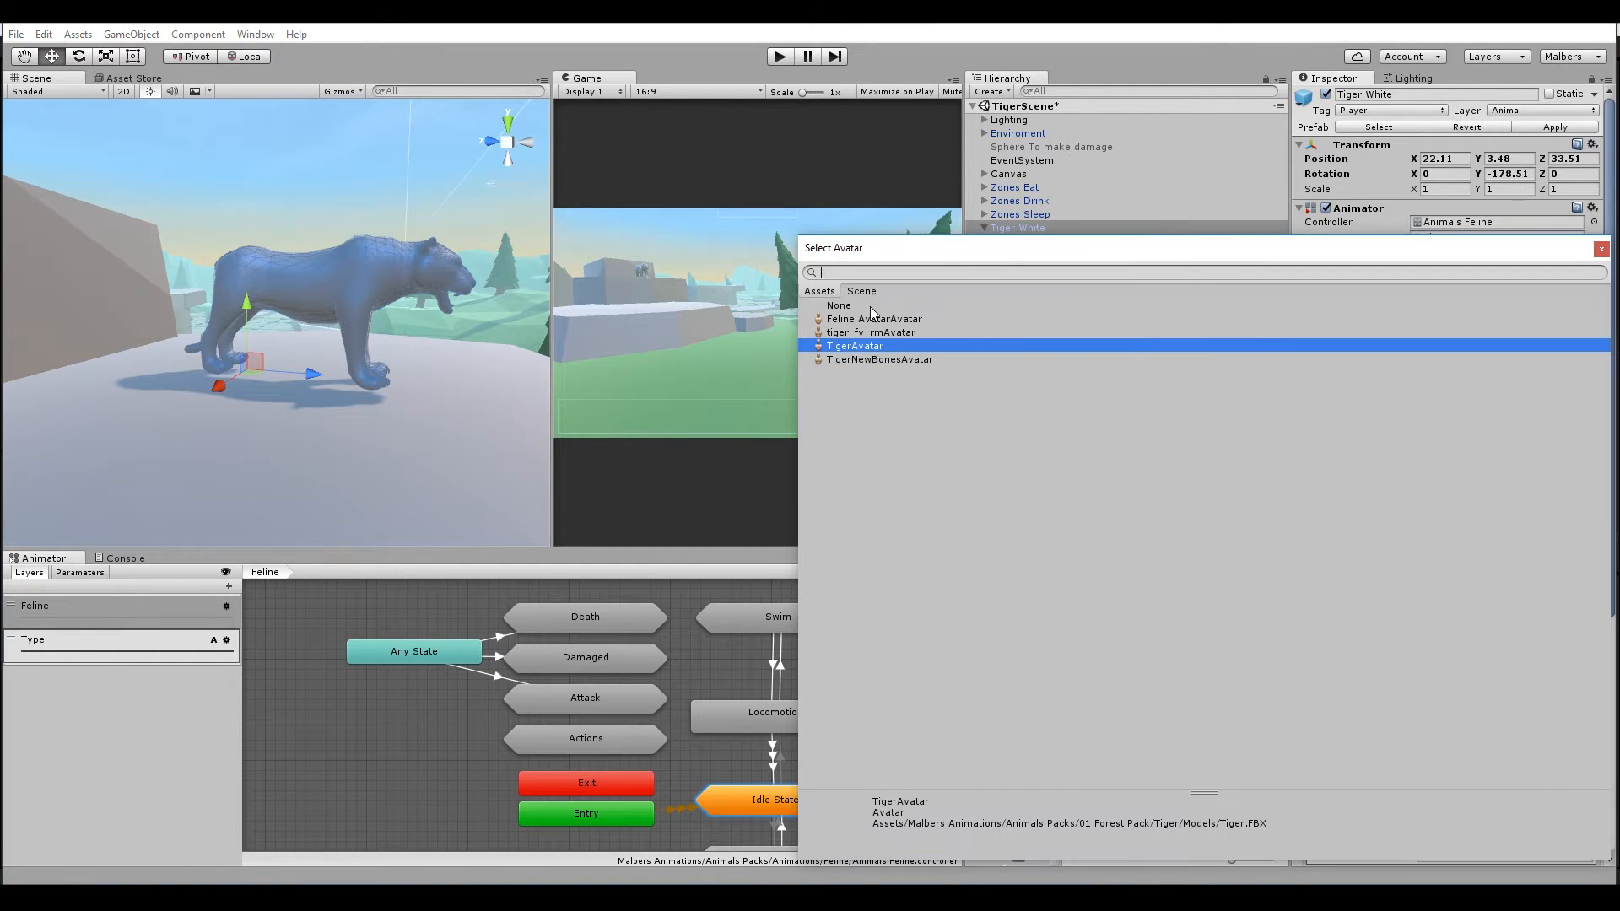
pyautogui.click(879, 359)
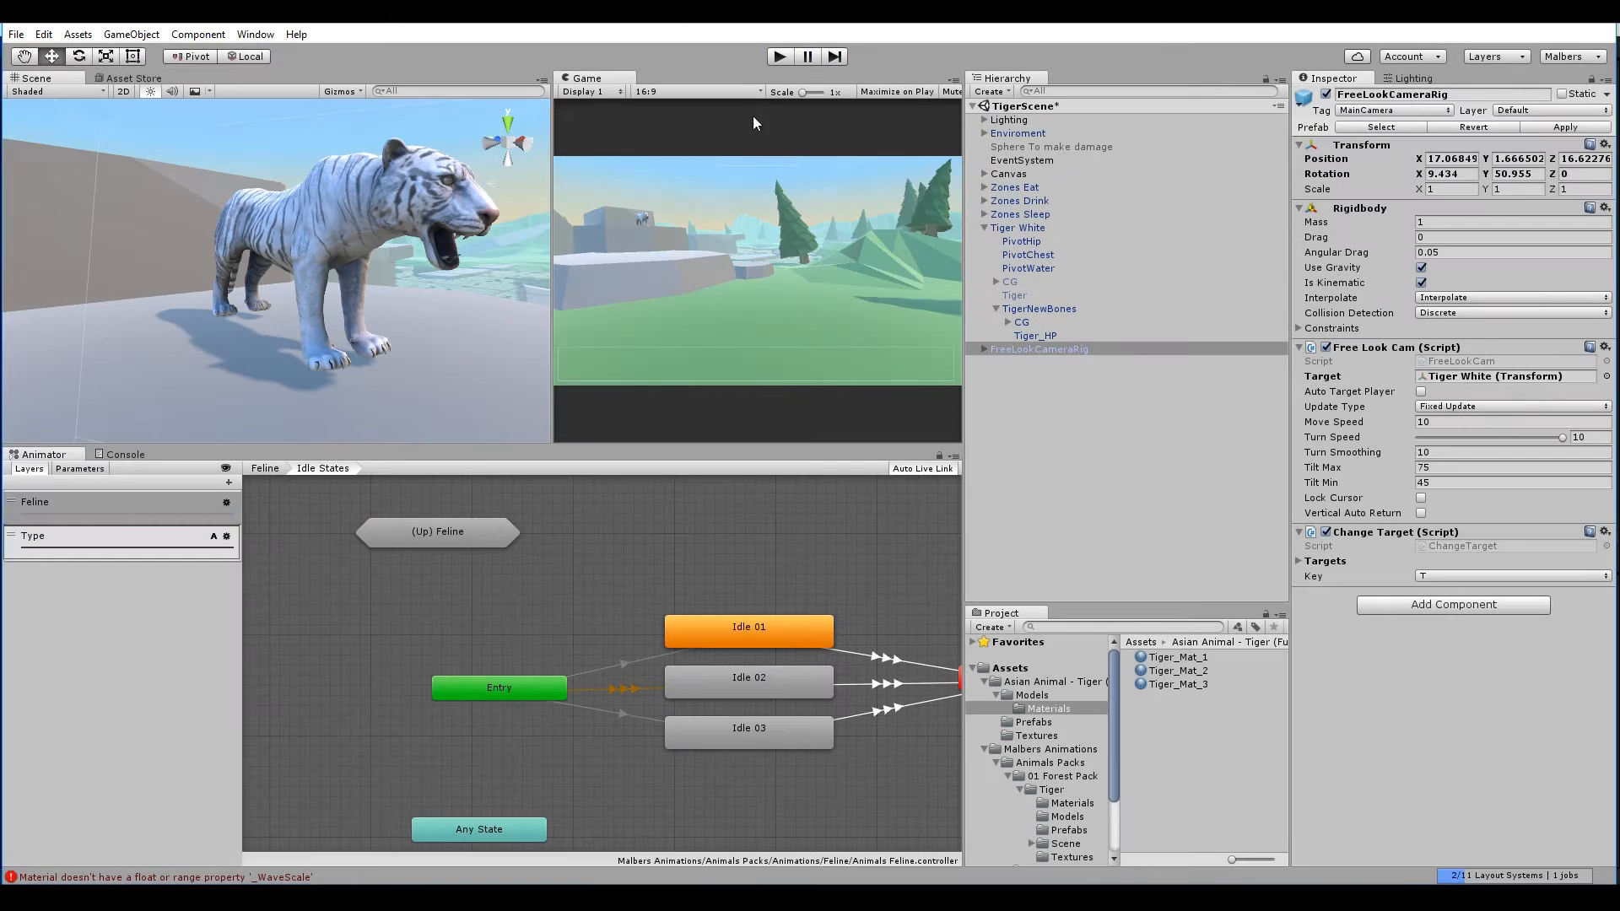
pyautogui.moveTo(953, 334)
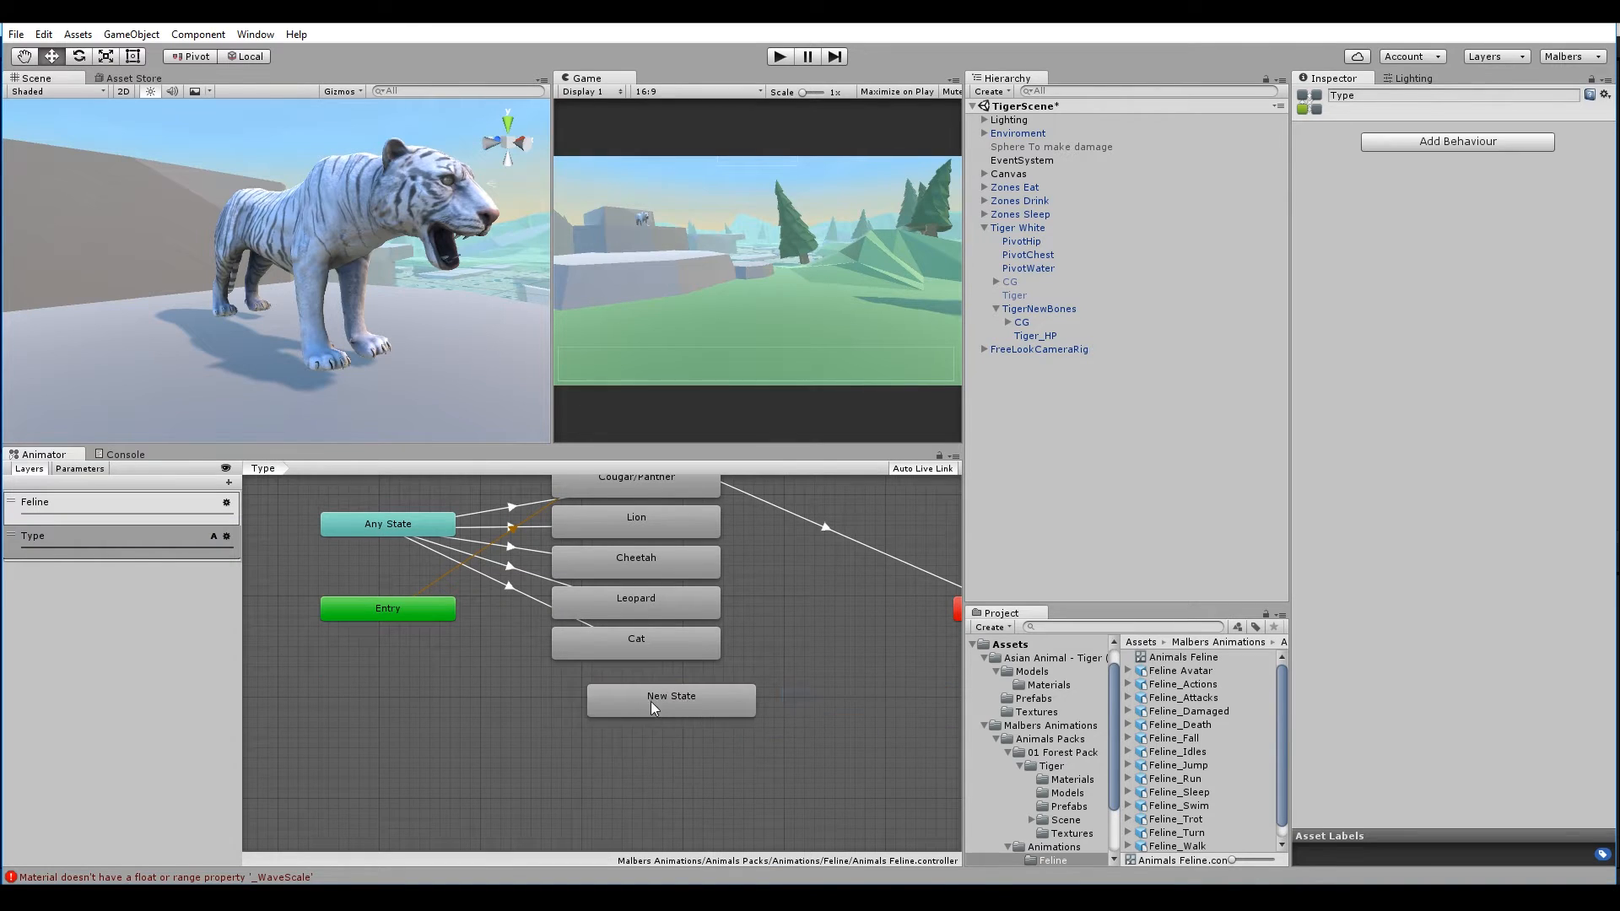
# Rename the new empty state in the Type layer to 'Fix Pose'
pyautogui.click(670, 695)
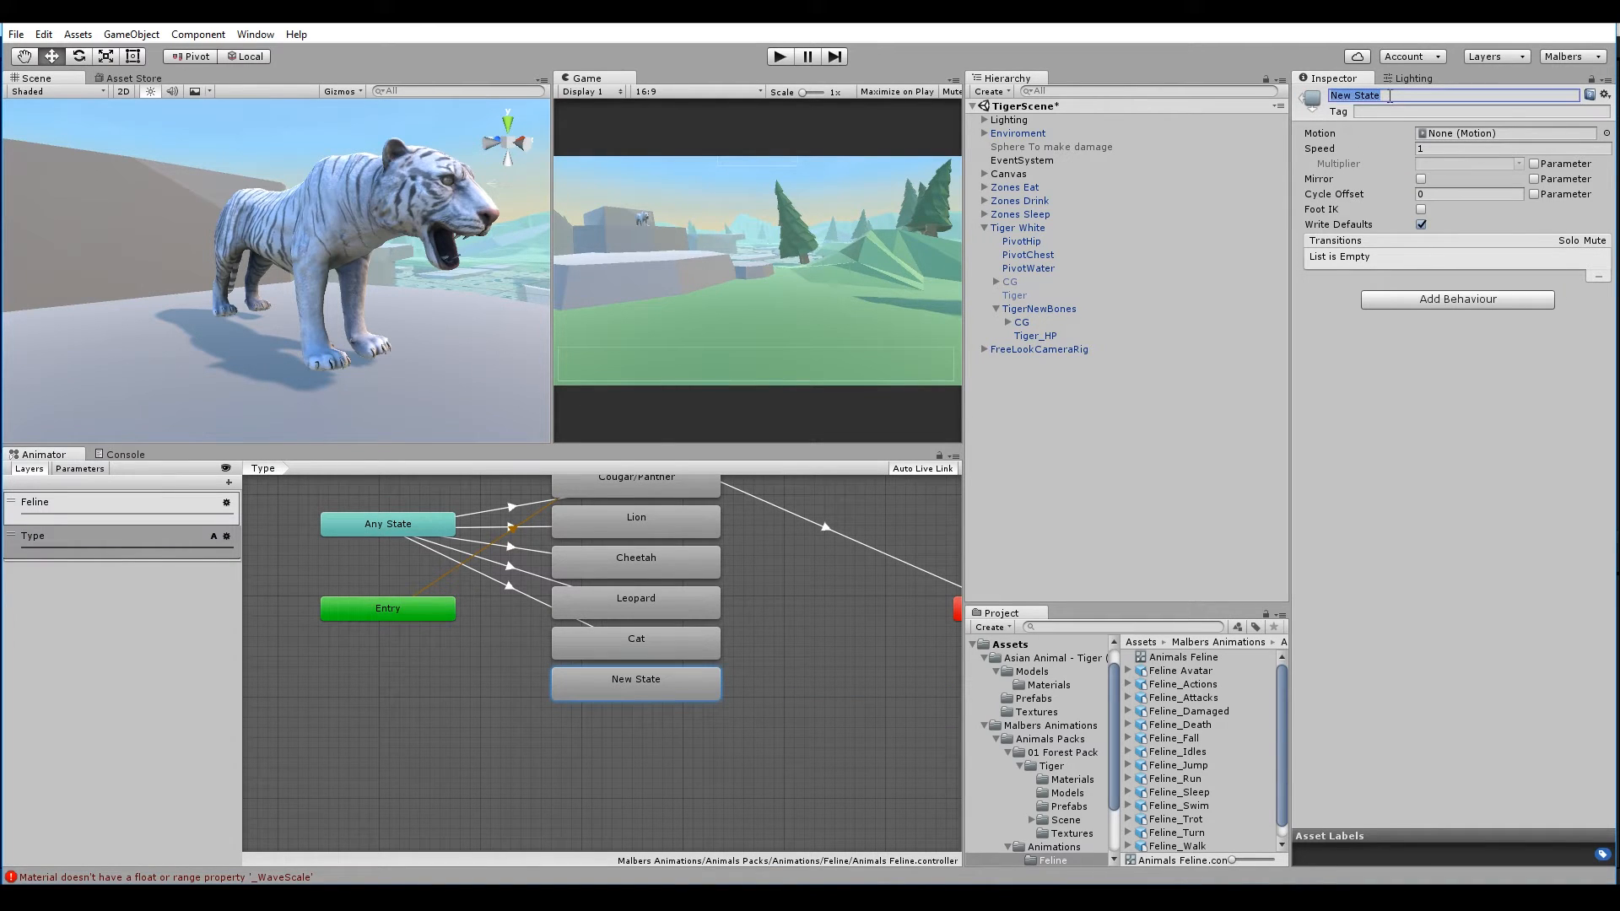
pyautogui.write('Fix Pose')
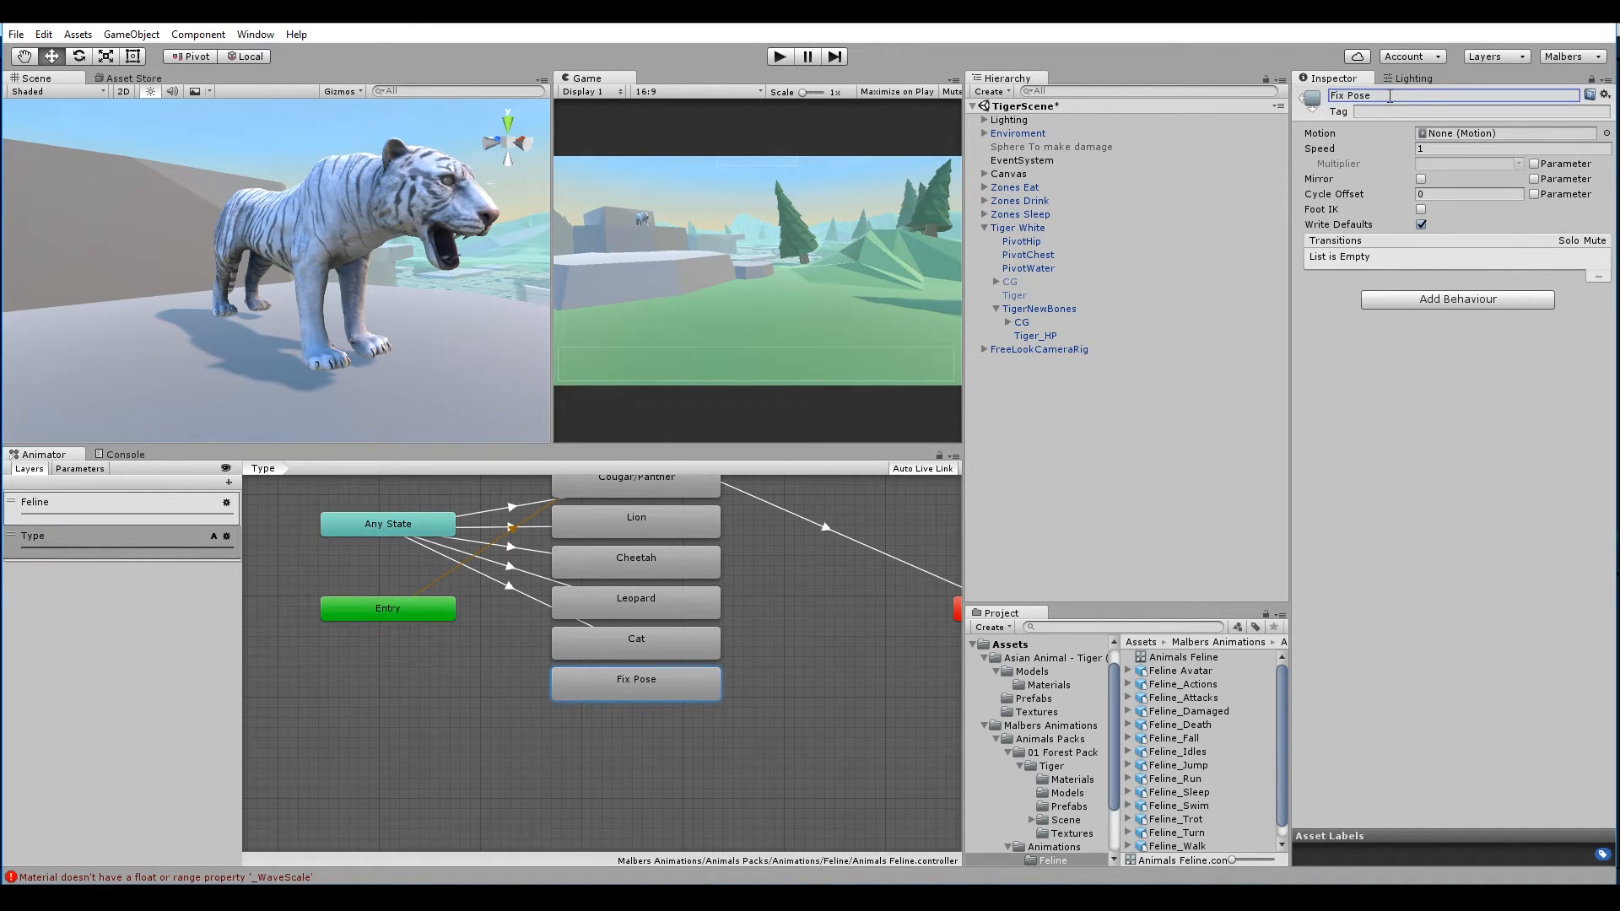
pyautogui.click(387, 524)
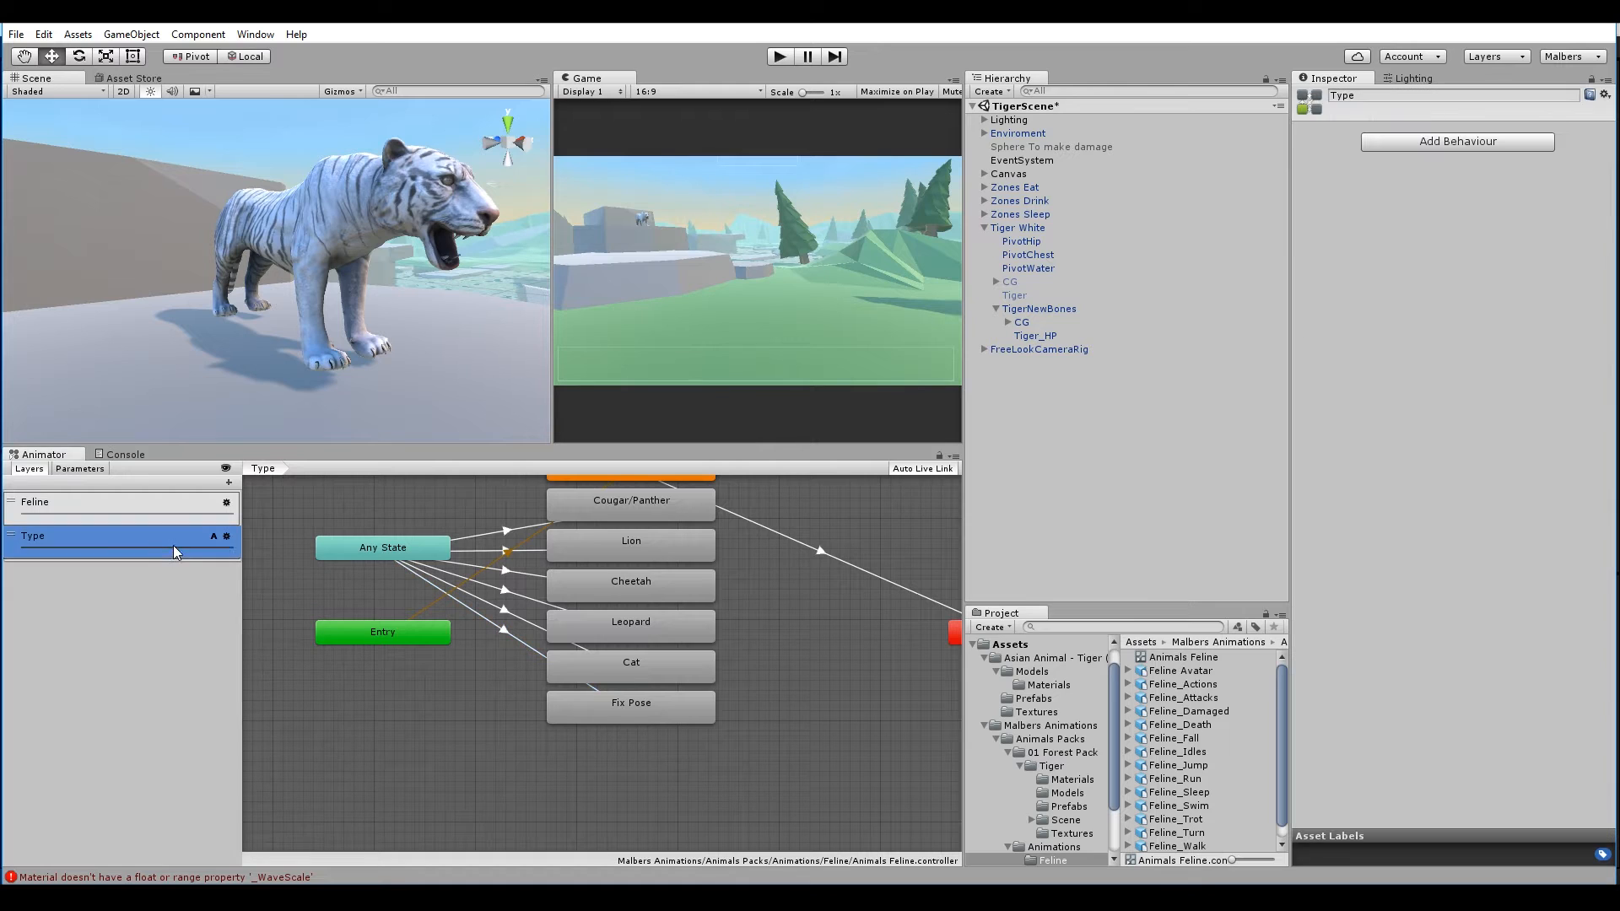
# Raise the Type layer's weight and select the Fix Pose state
pyautogui.click(225, 536)
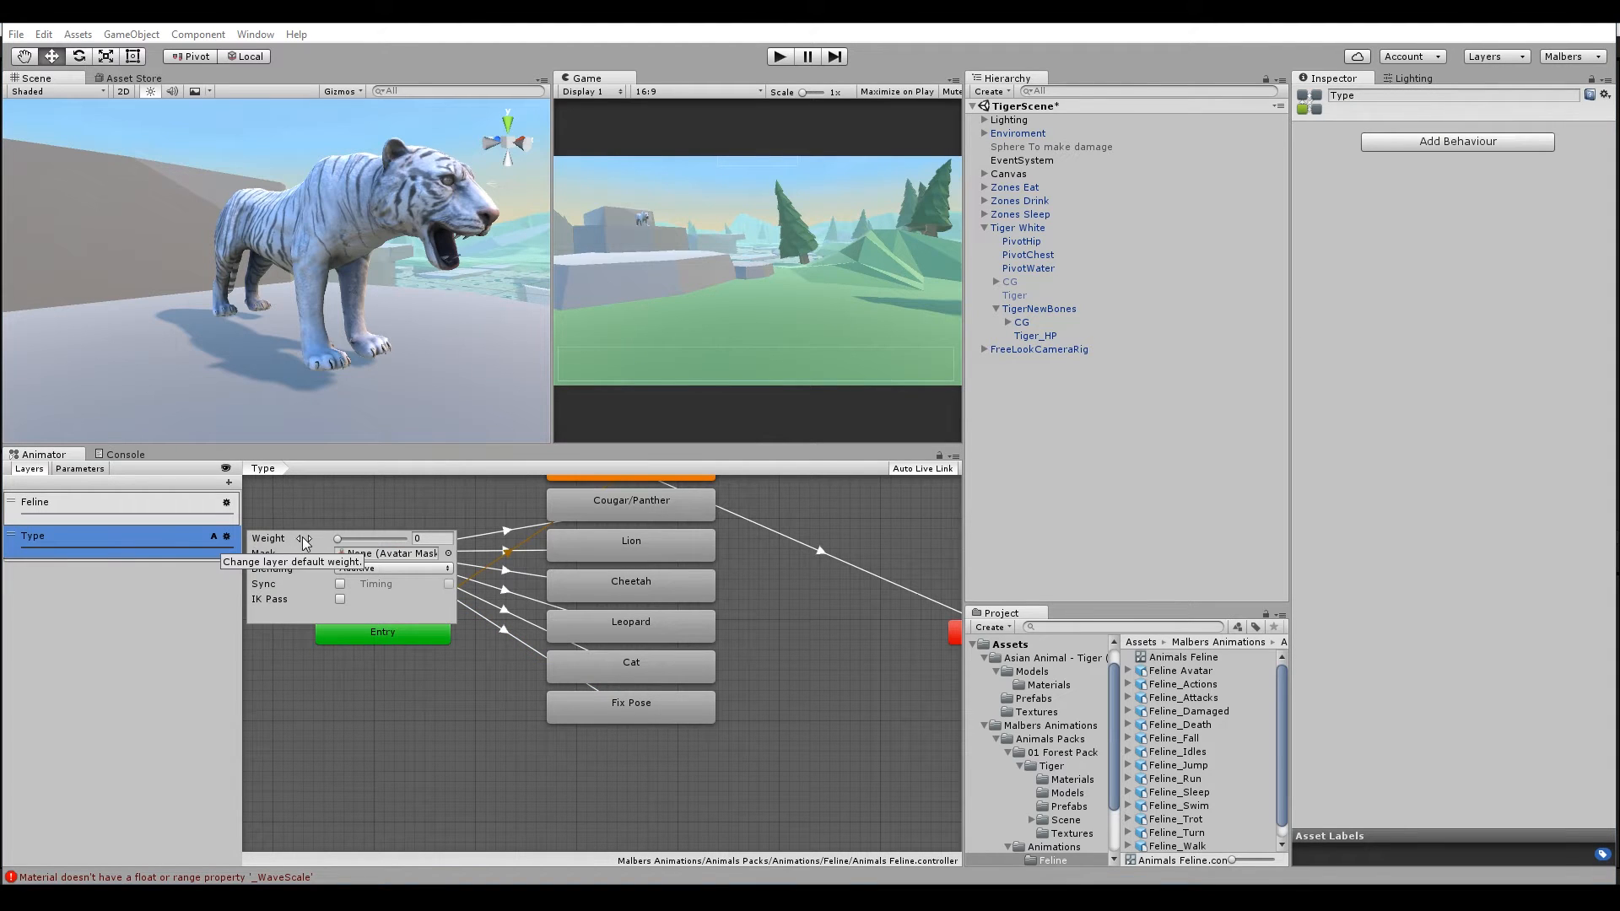
pyautogui.moveTo(337, 539); pyautogui.dragTo(403, 539)
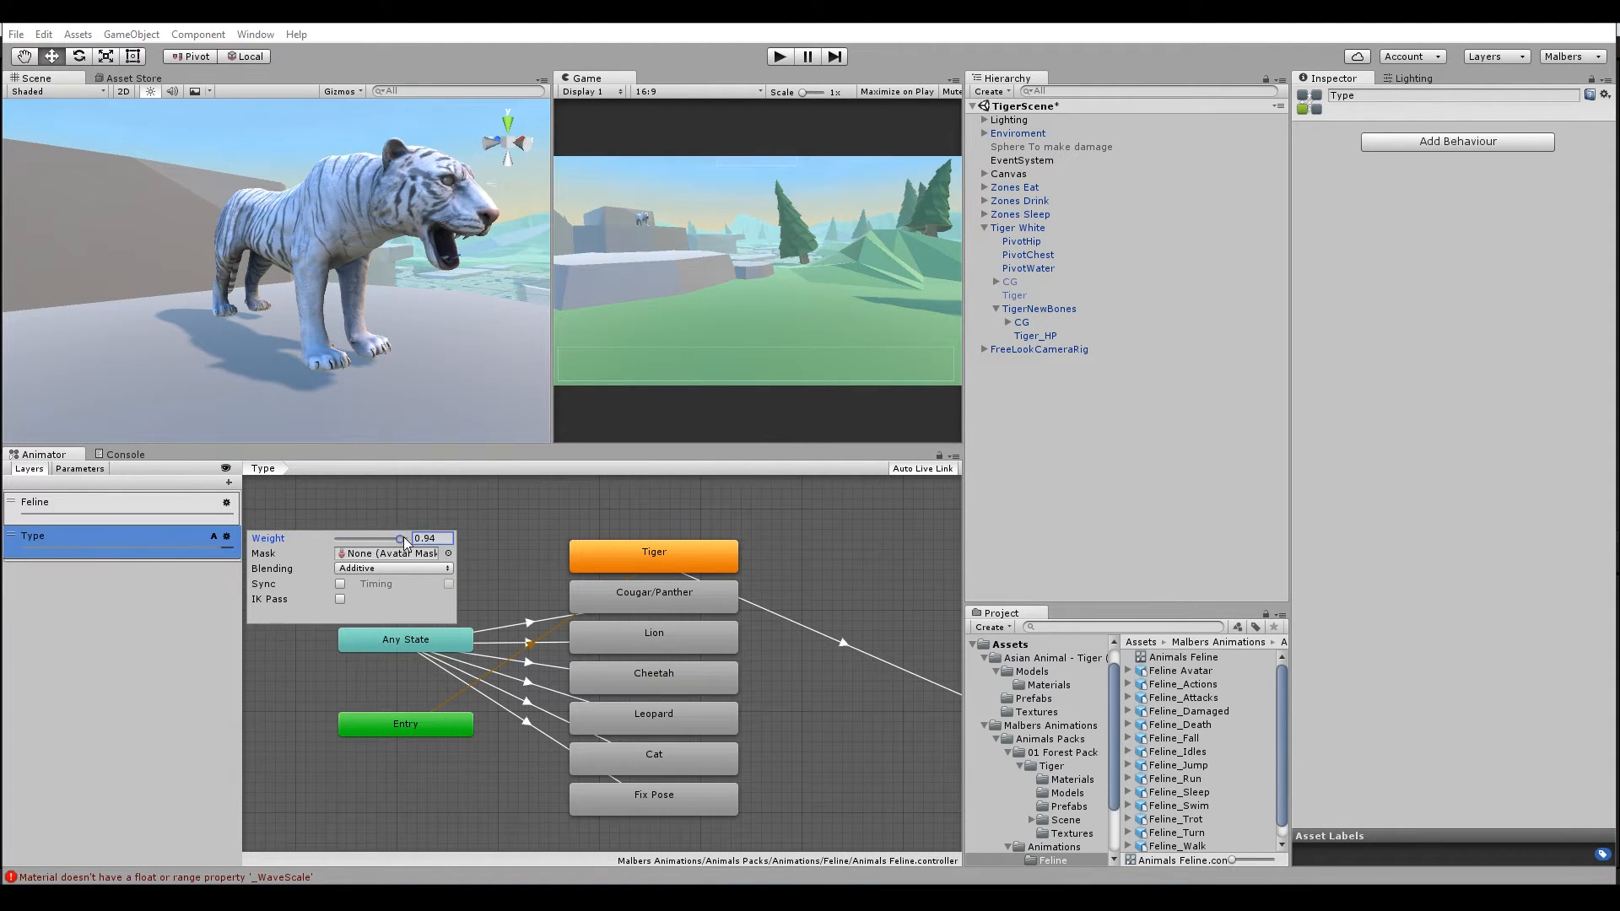
pyautogui.click(497, 700)
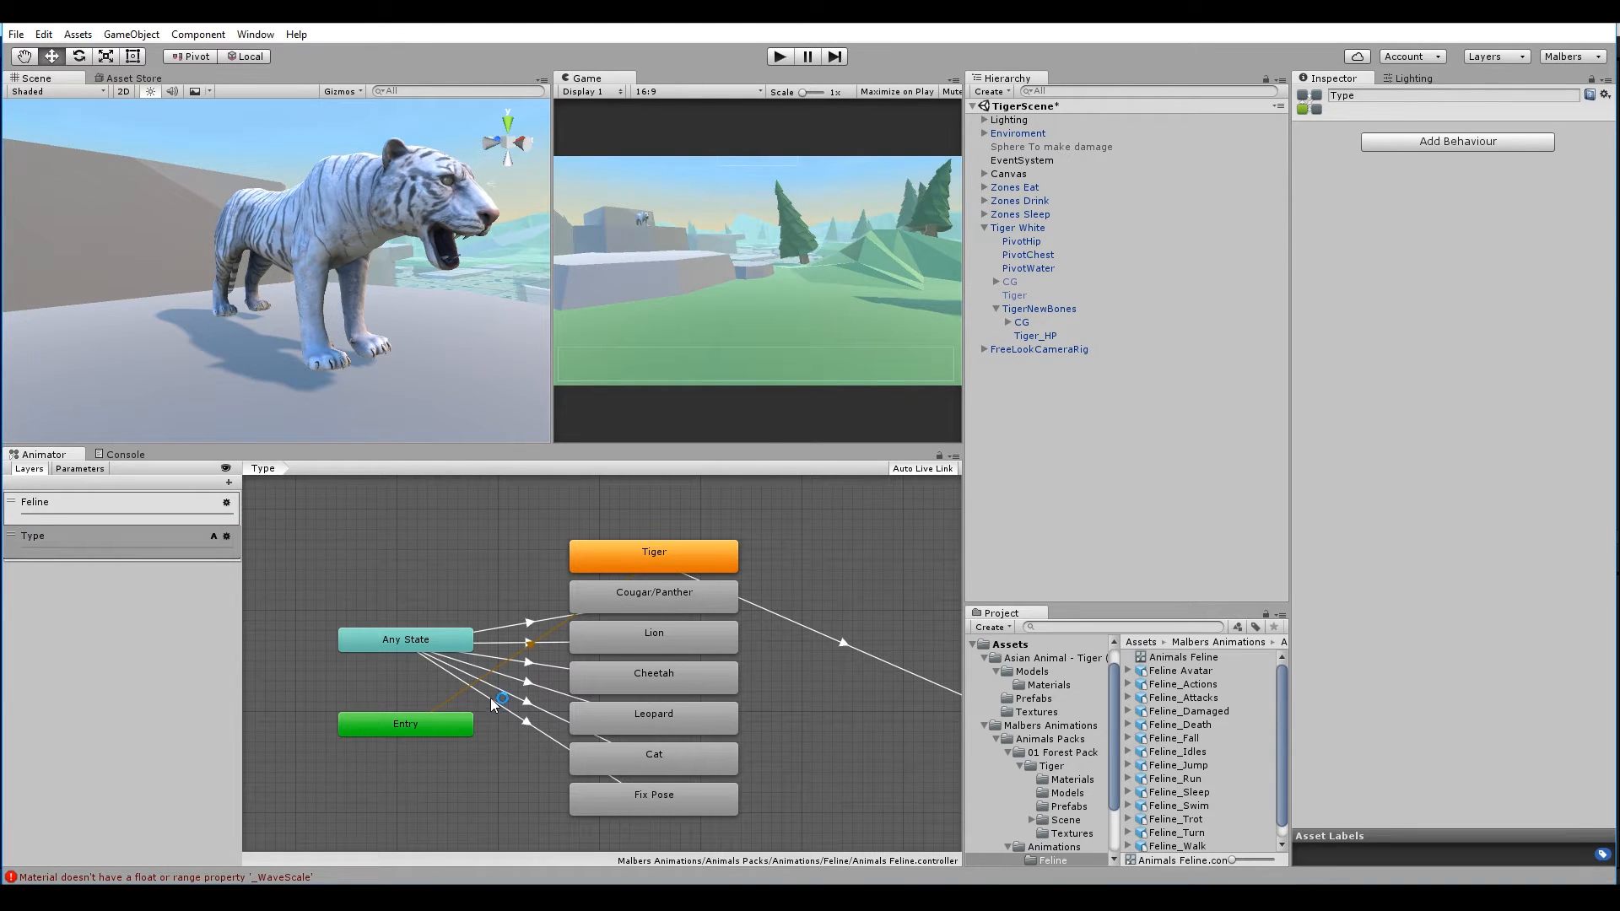
pyautogui.click(653, 795)
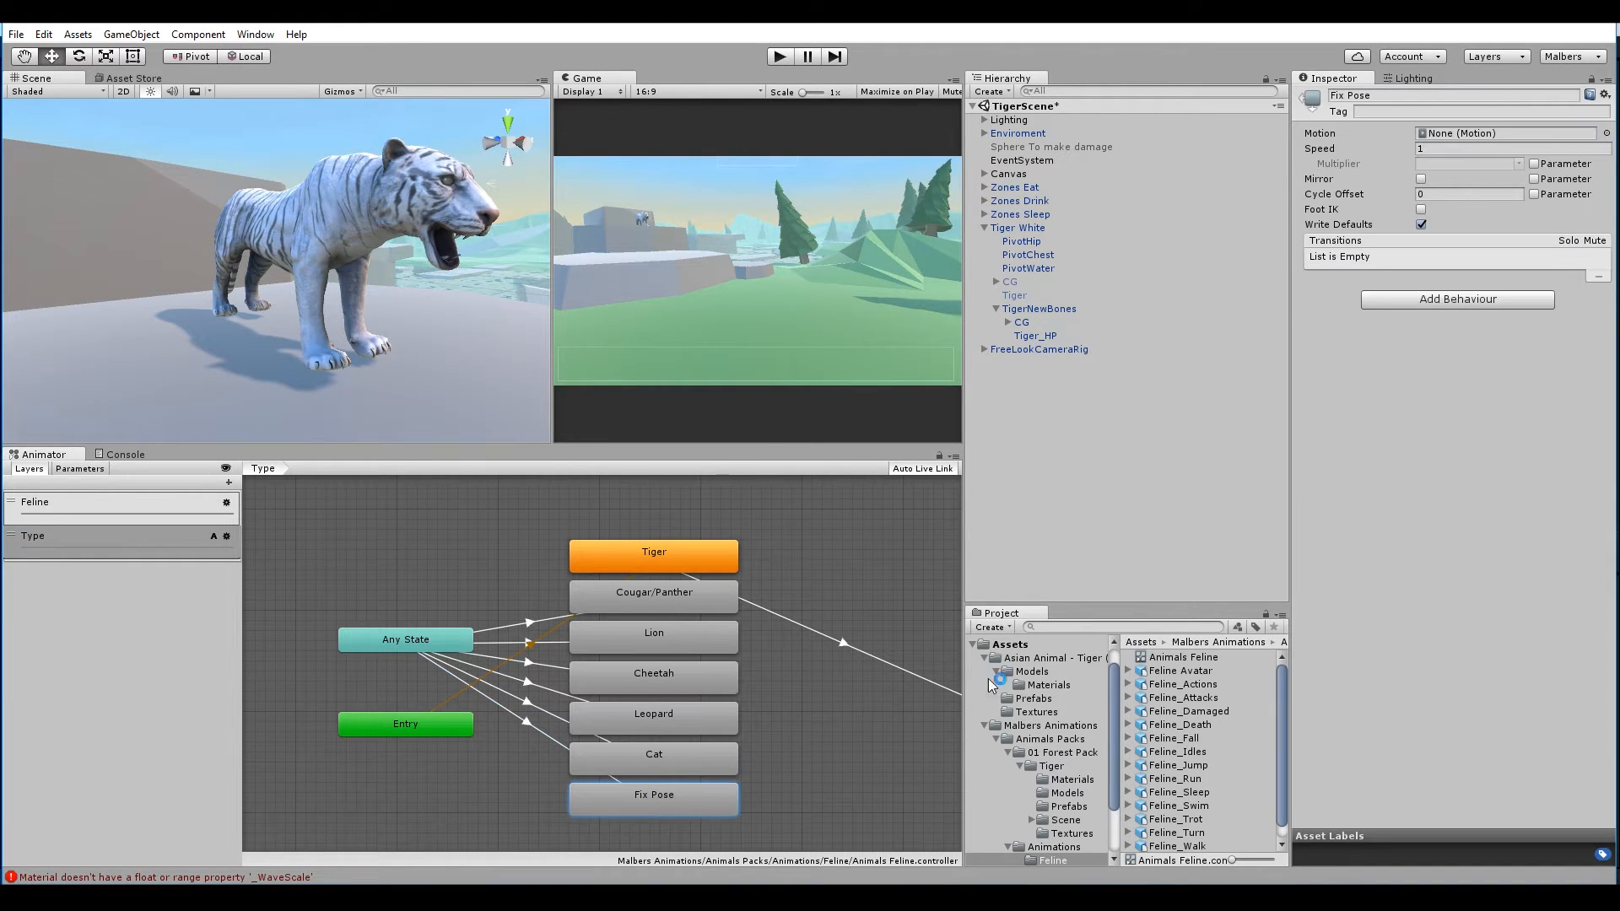
# Reveal the TigerFixPose clip inside TigerNewBones, then select the Tiger White object
pyautogui.click(1006, 643)
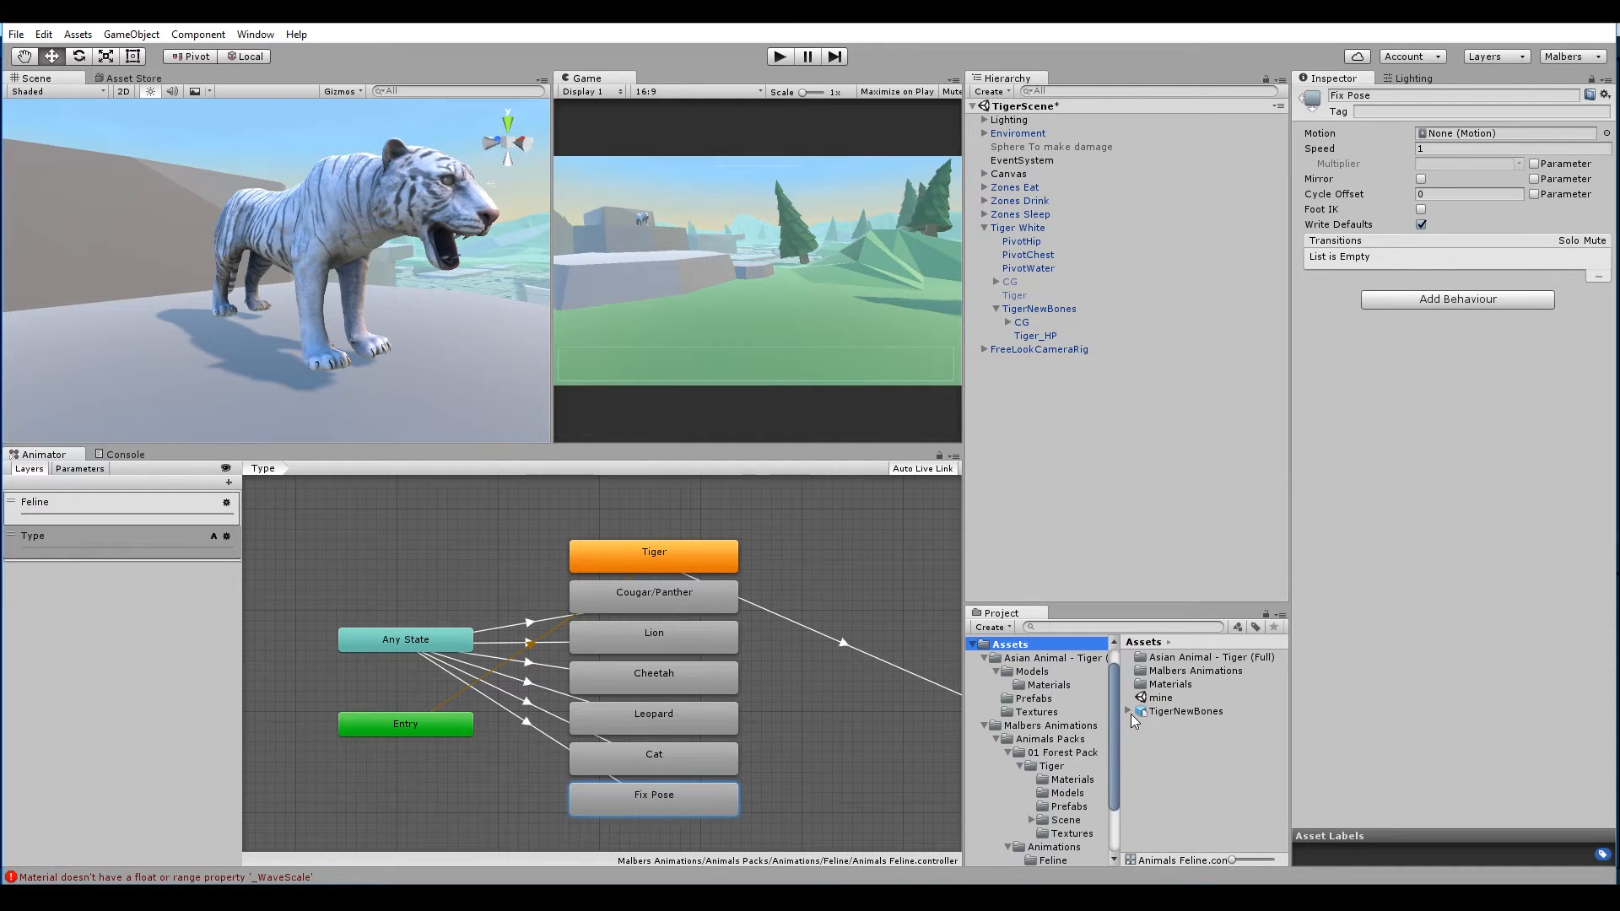
pyautogui.click(1130, 710)
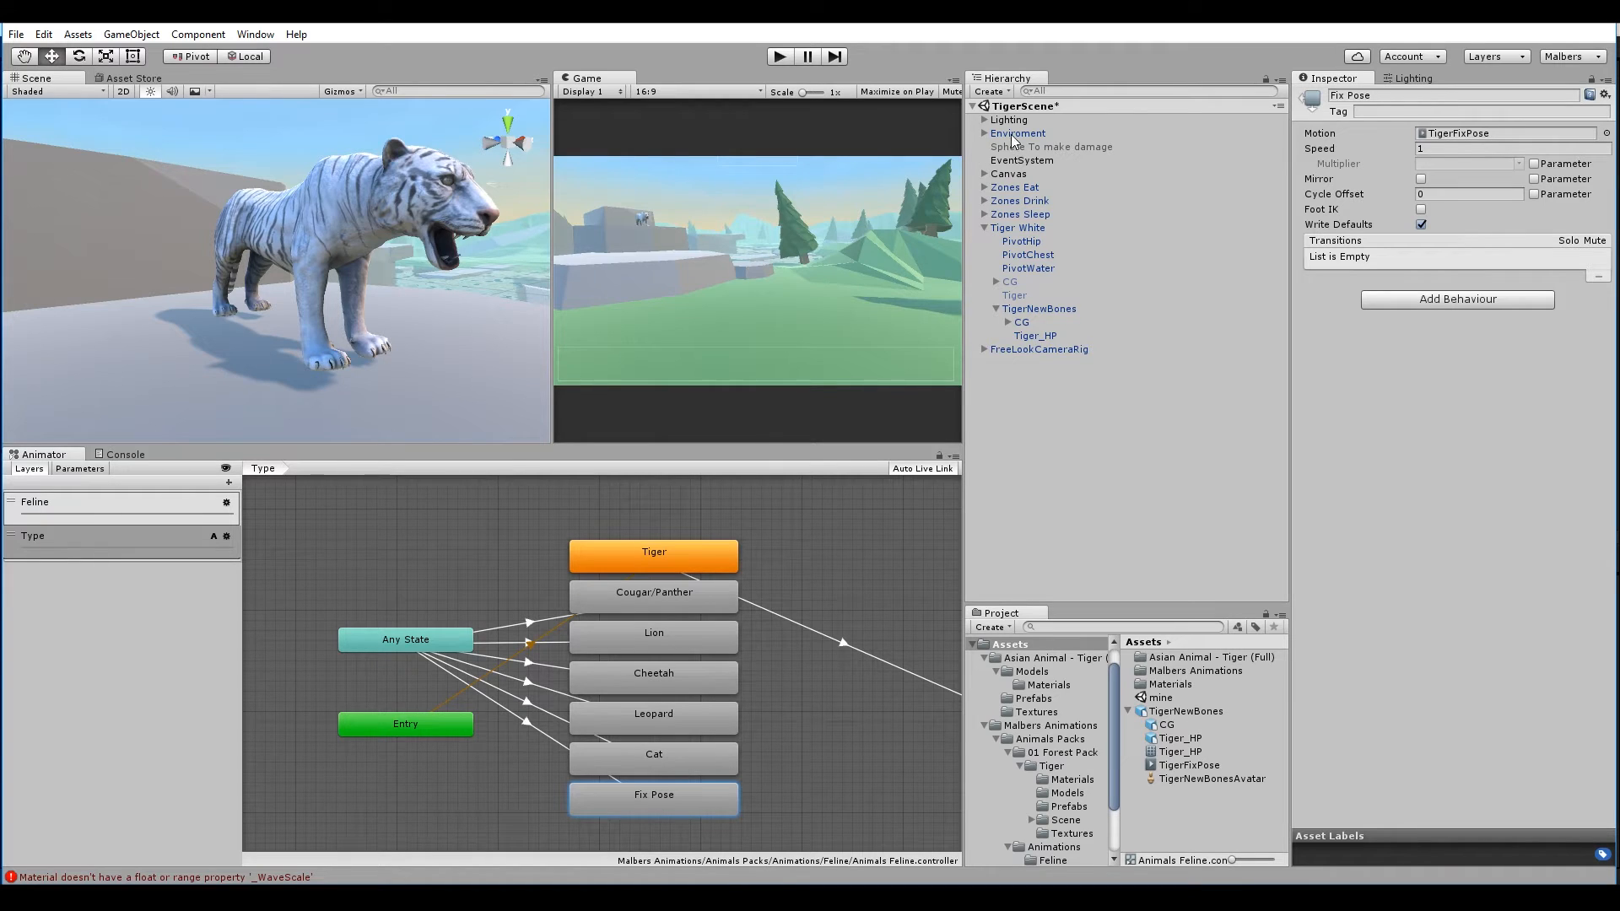
pyautogui.click(1016, 227)
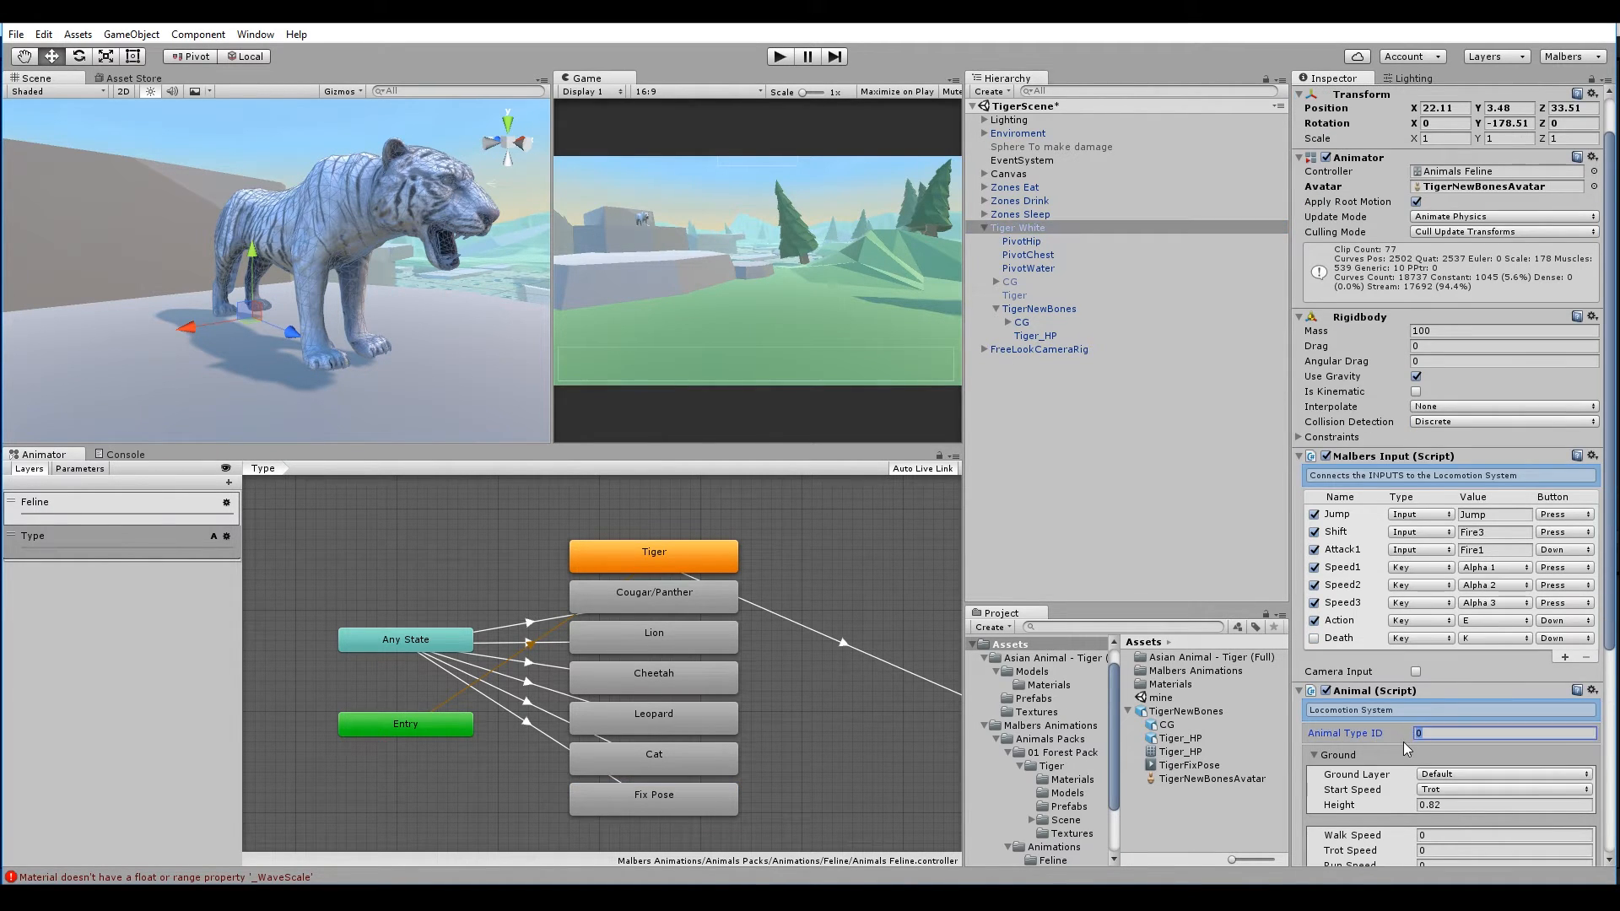
# Set Animal Type ID to 6, adjust the Any State to Fix Pose transition, and run a play test
pyautogui.write('6')
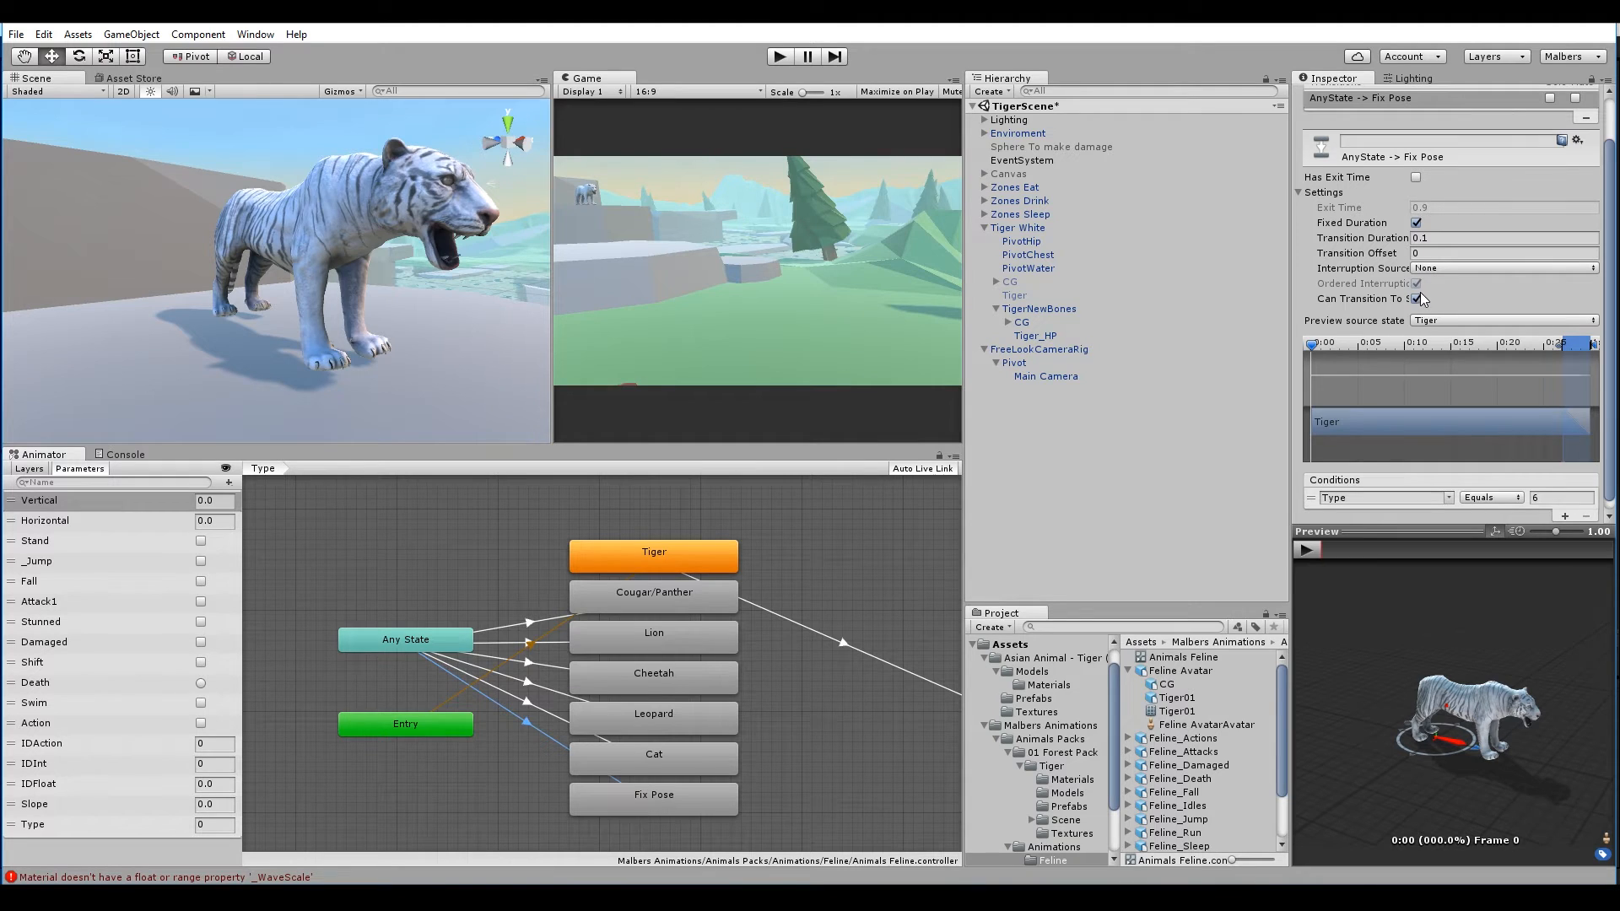
pyautogui.click(1416, 299)
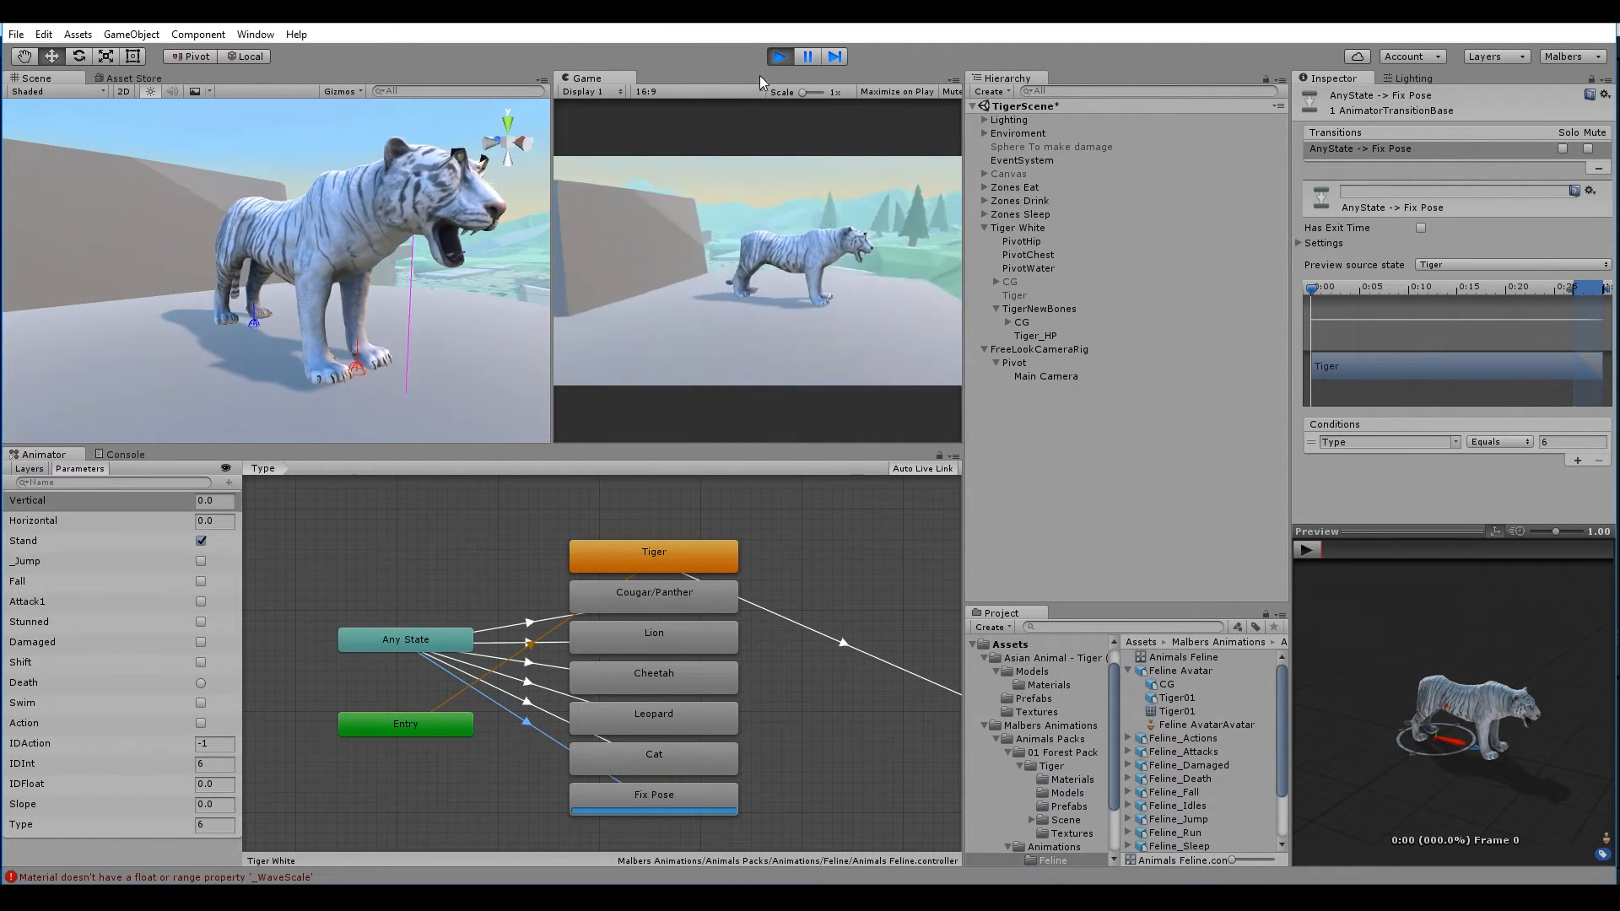
pyautogui.click(778, 55)
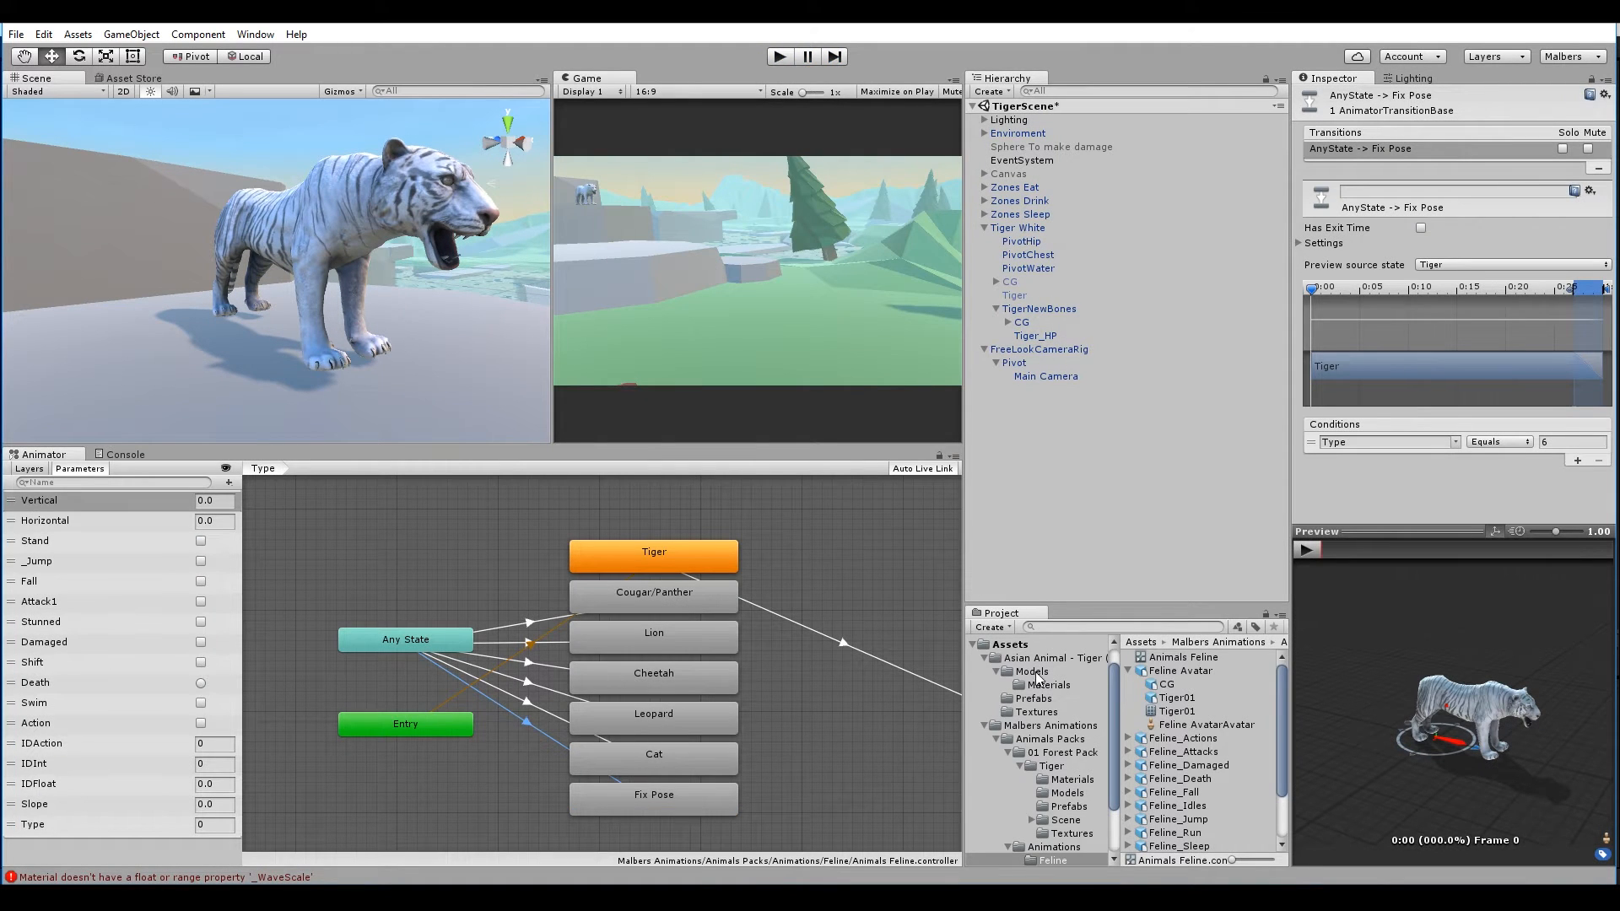
pyautogui.click(1186, 710)
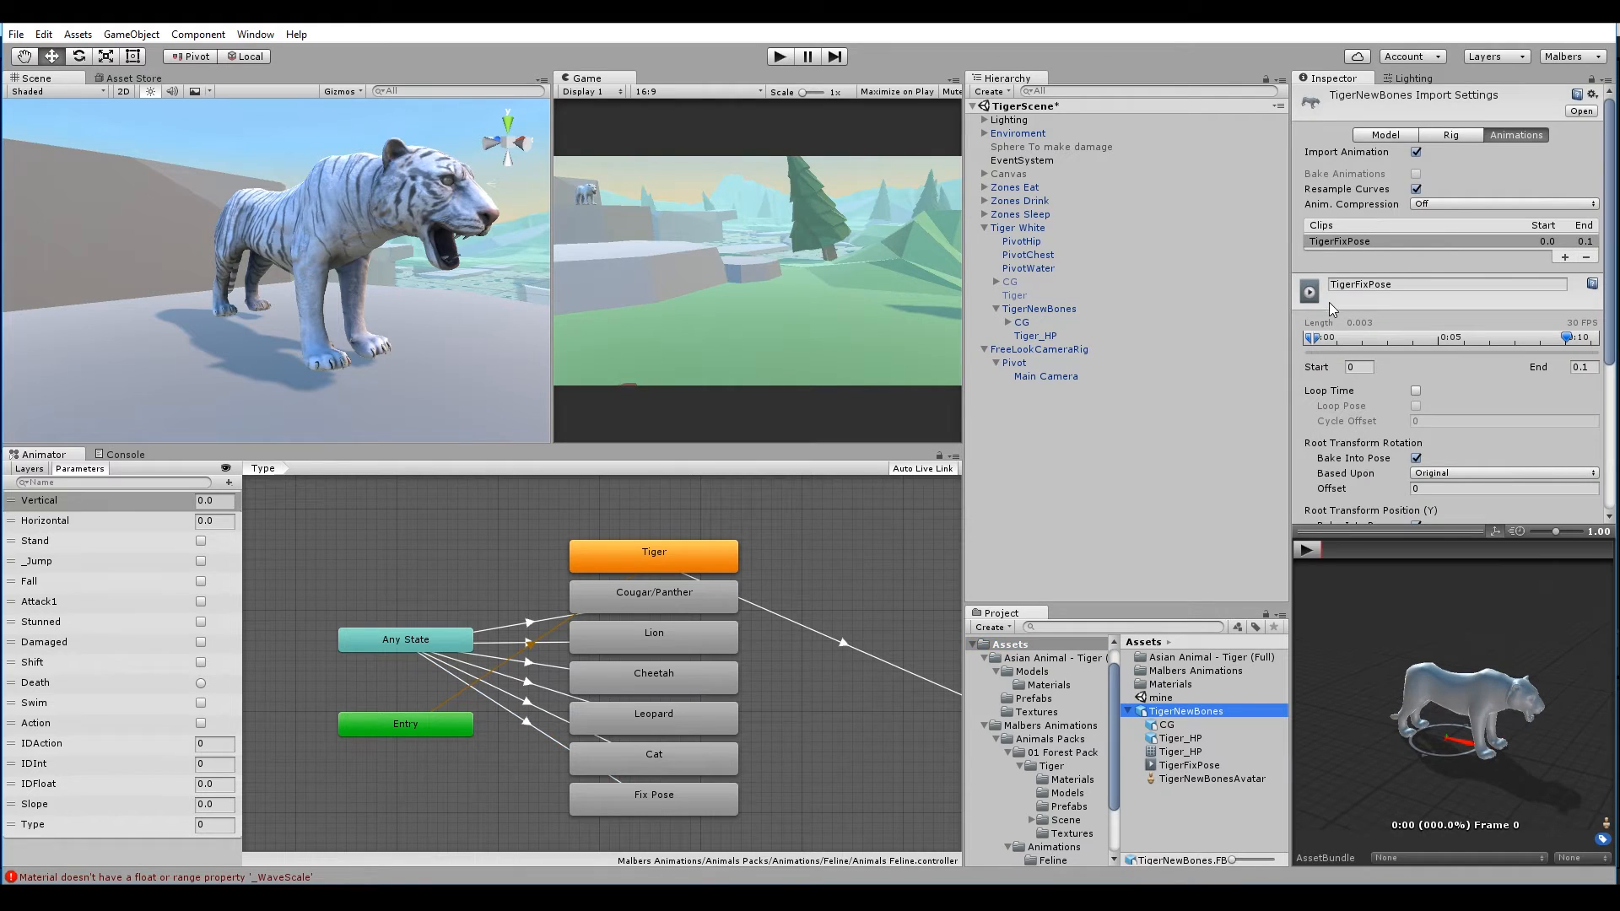
# Scroll through TigerFixPose's Root Transform bake-into-pose options in the import settings
pyautogui.scroll(-3)
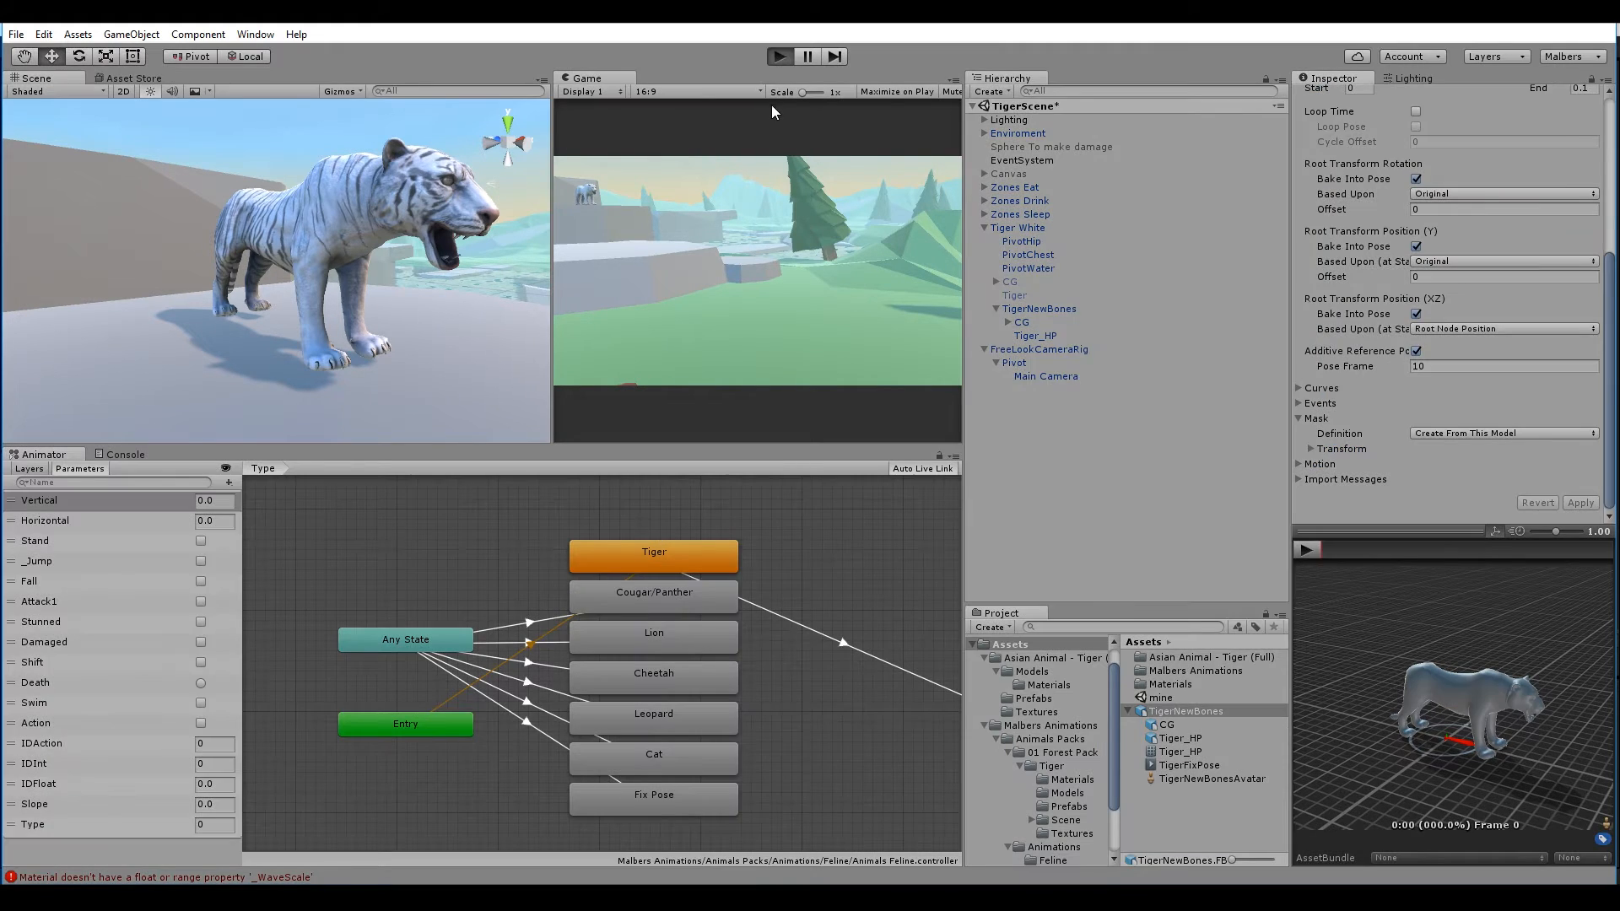
pyautogui.click(778, 55)
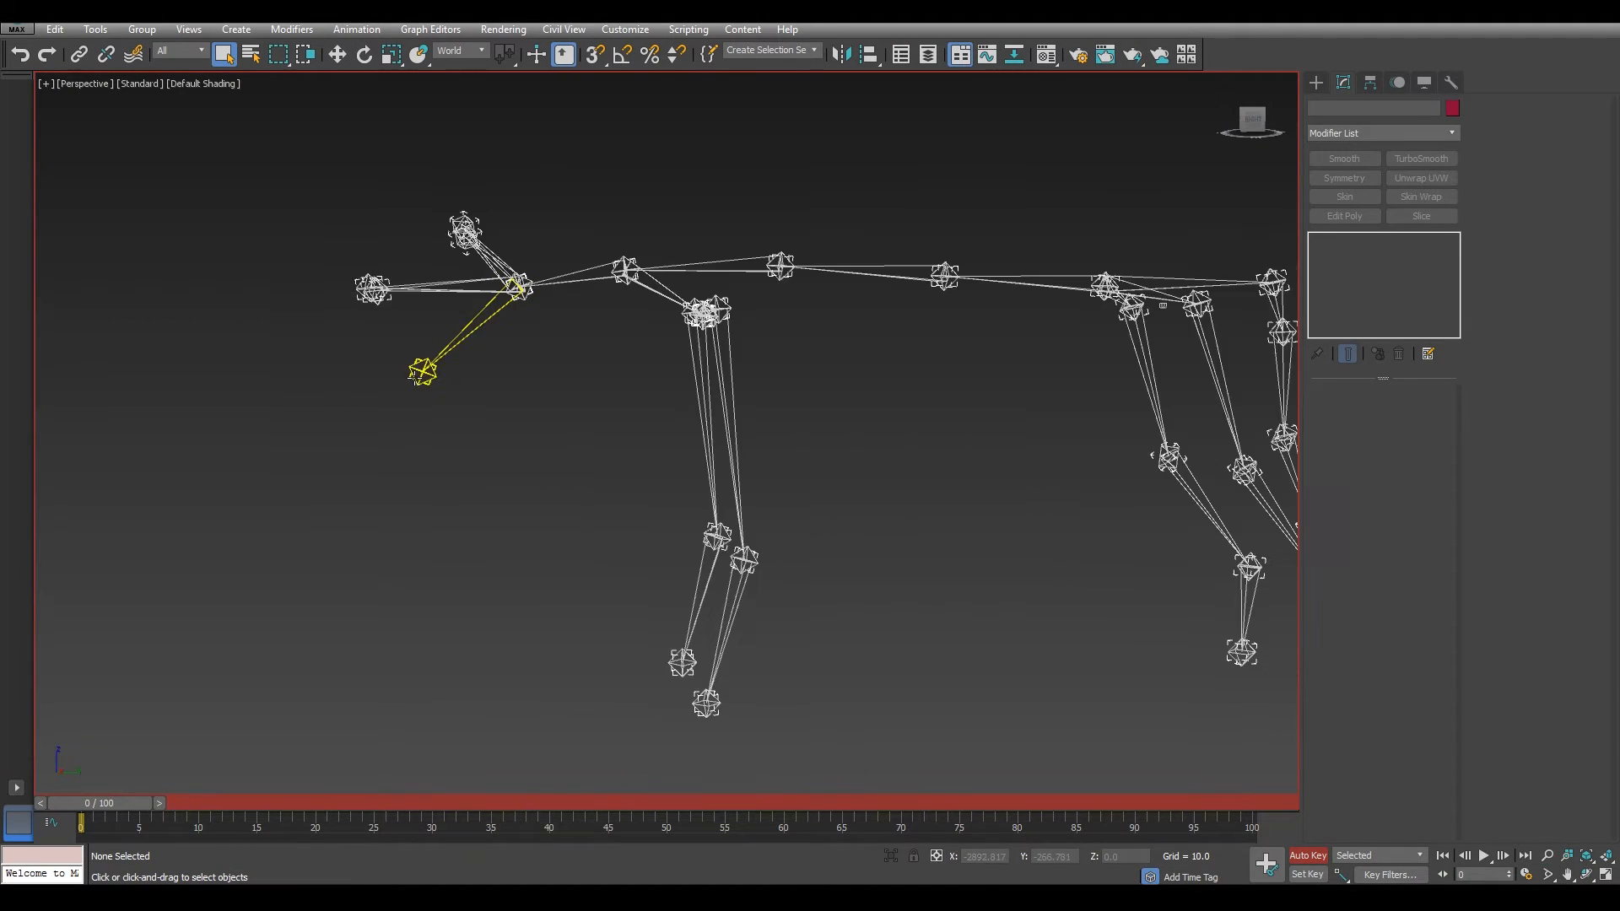
# Rotate the Jaw helper, switch to Move and select the tail dummies in 3ds Max
pyautogui.click(362, 54)
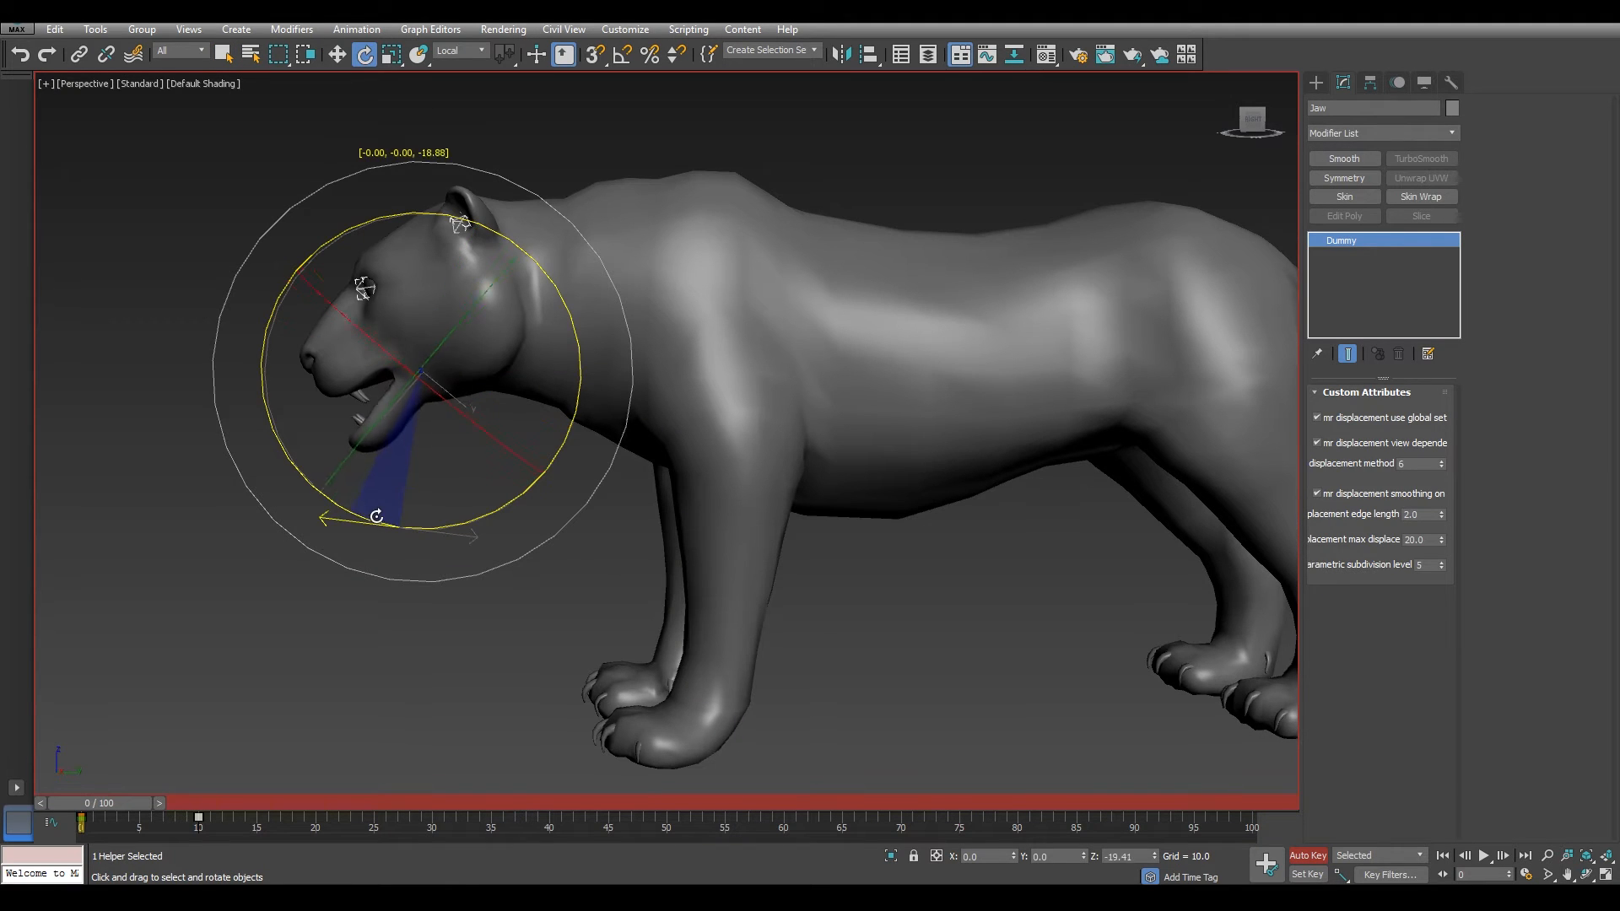
pyautogui.click(336, 53)
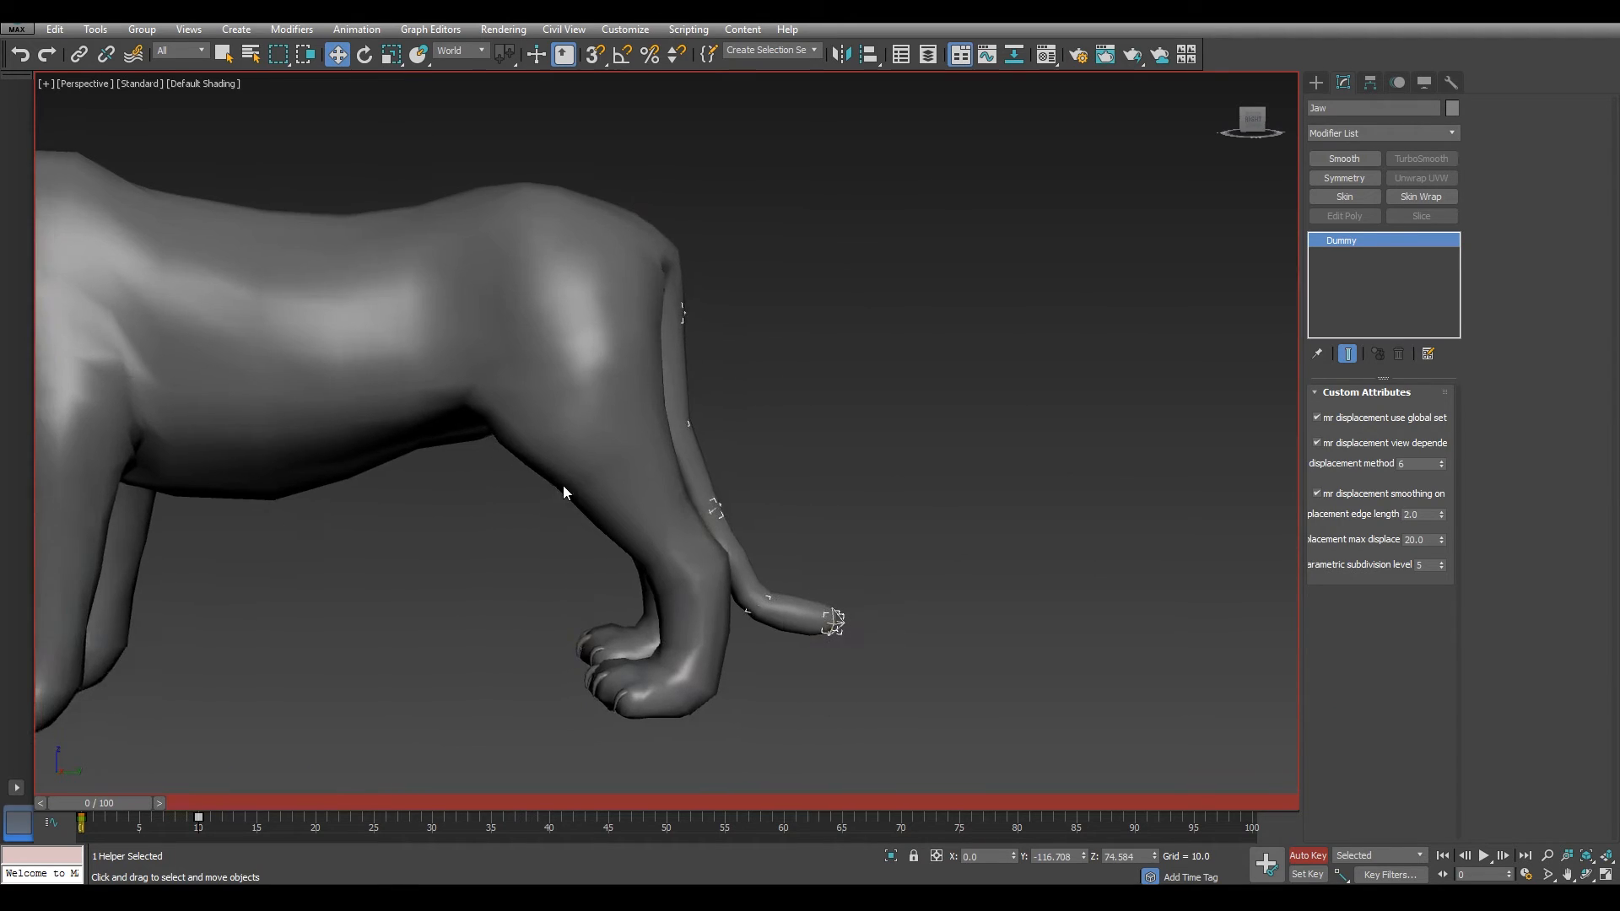
pyautogui.click(682, 315)
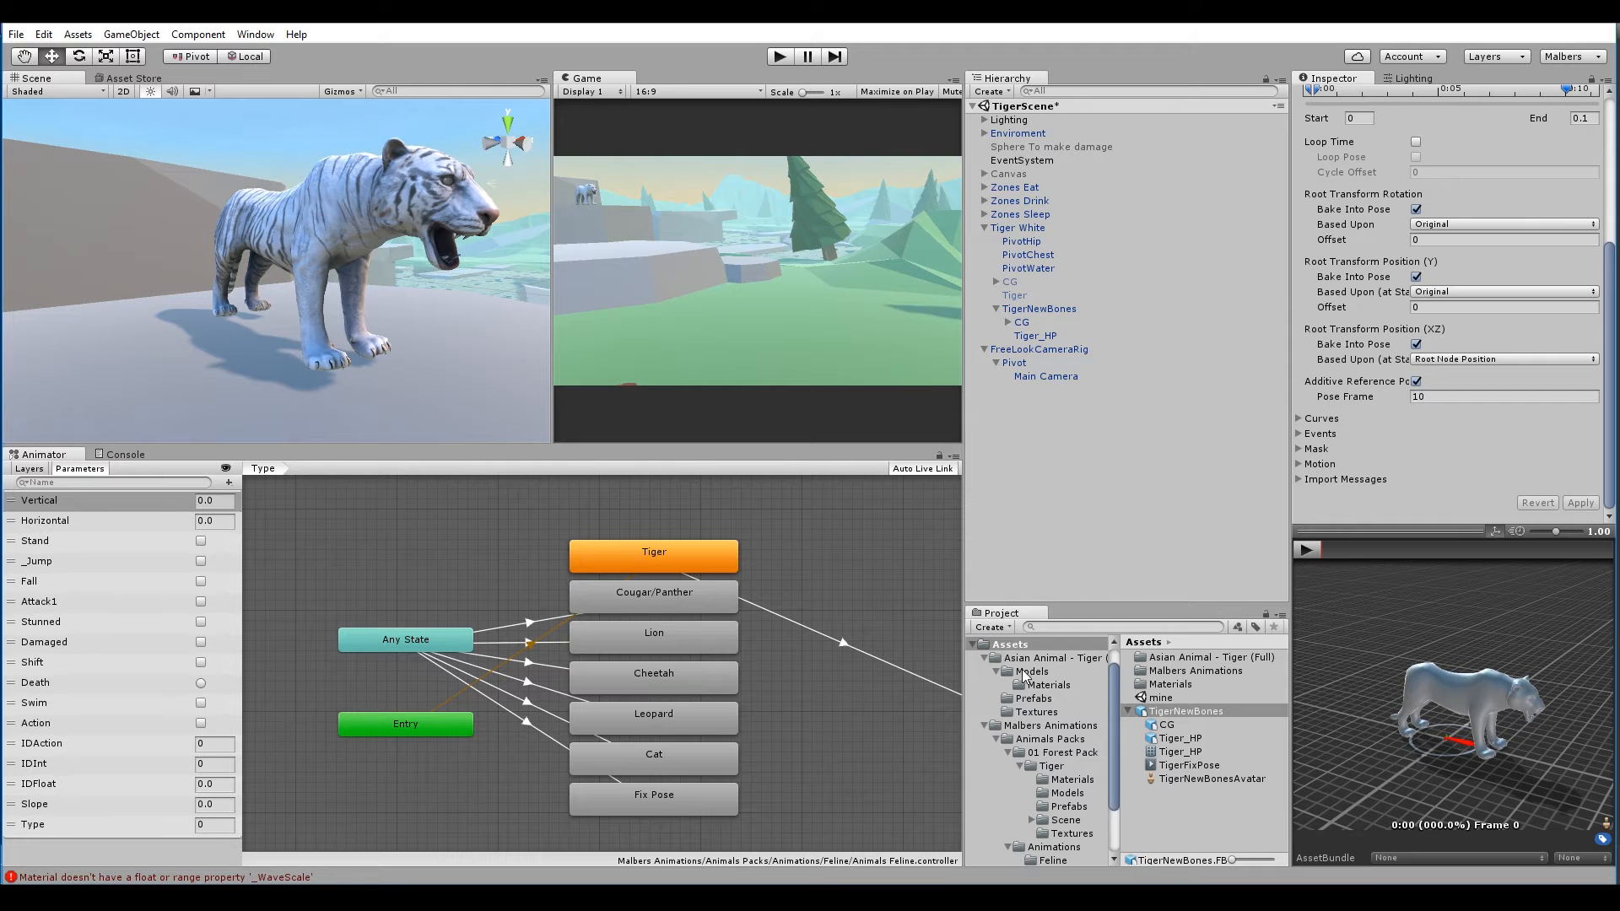
# Show TigerNewBones in File Explorer and copy the Assets folder path
pyautogui.rightClick(1183, 710)
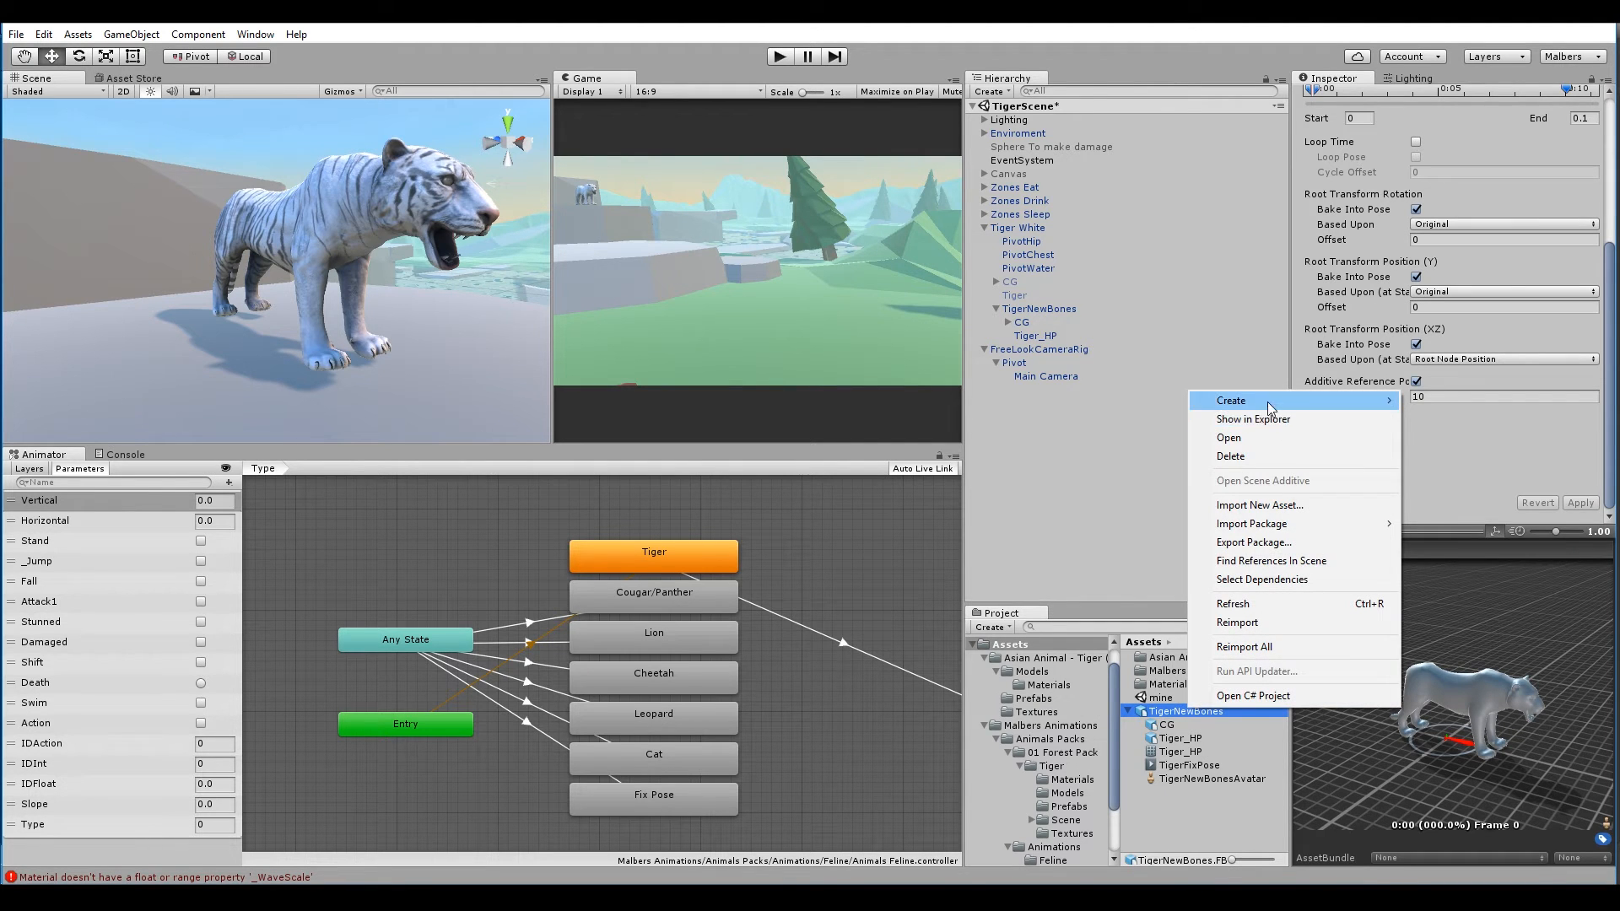
pyautogui.click(1253, 418)
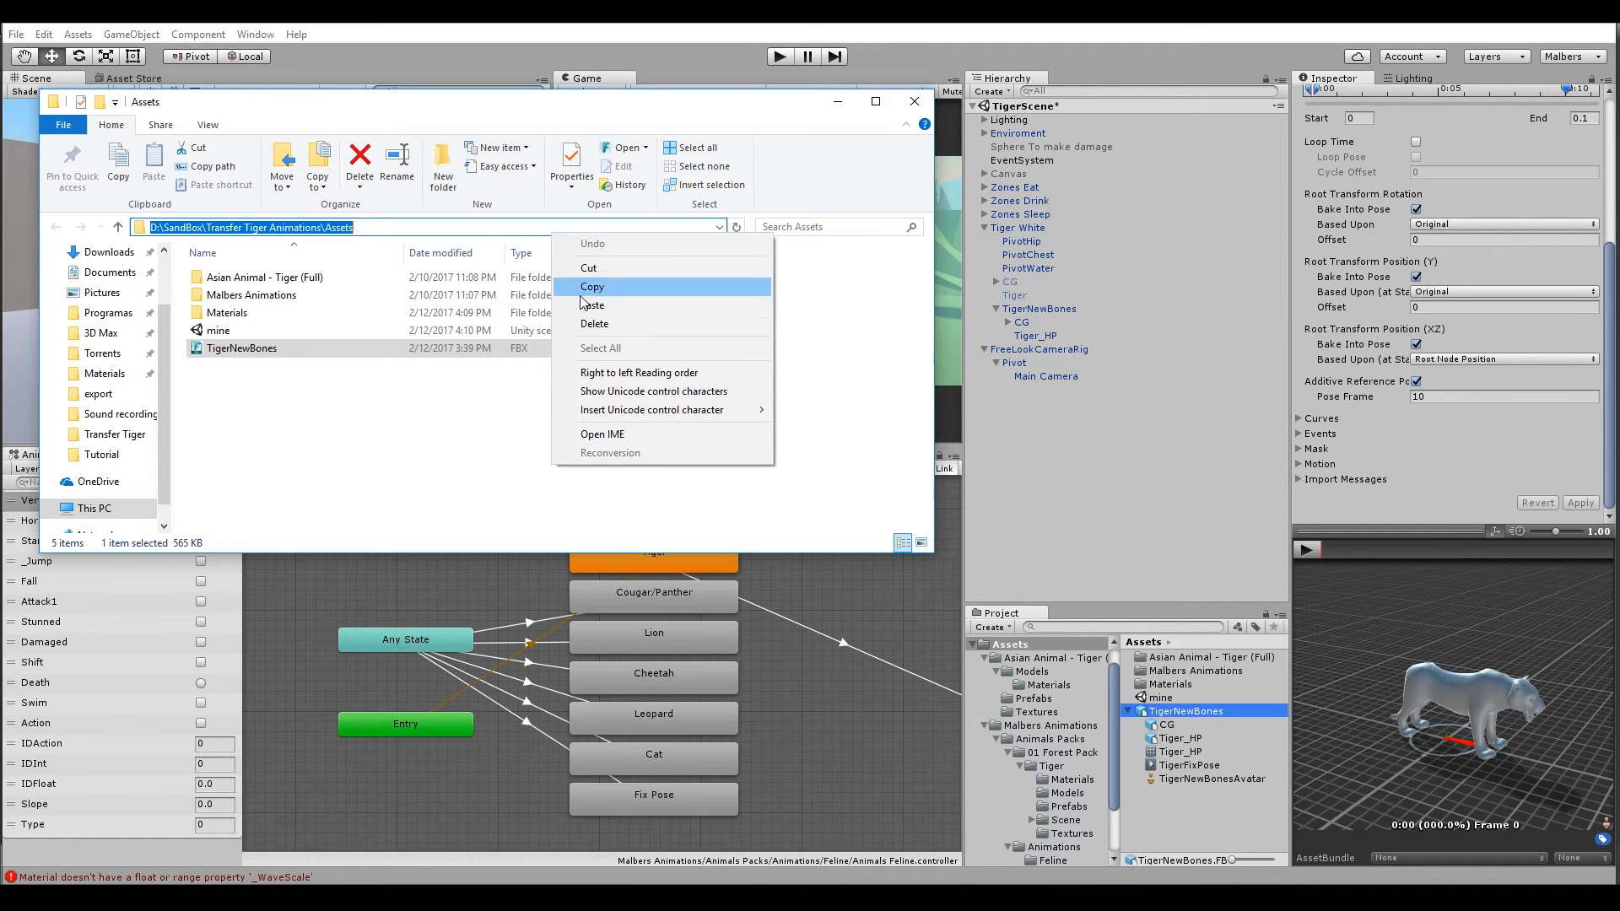
pyautogui.press('alt+tab')
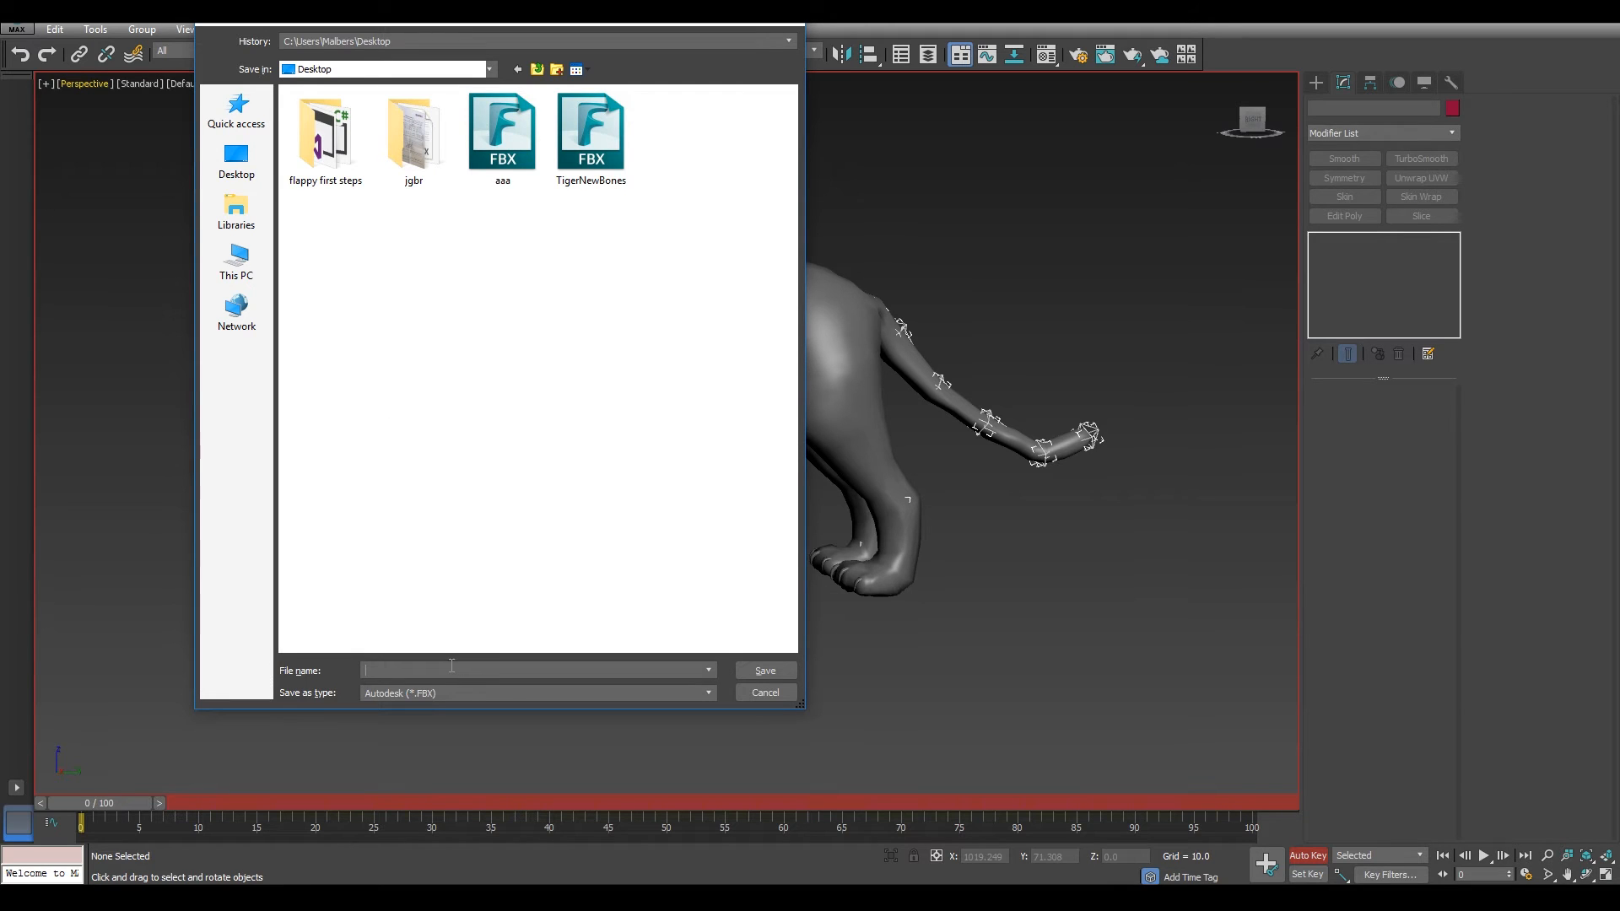
# Export over D:\SandBox\Transfer Tiger Animations\Assets\TigerNewBones.FBX, replacing the existing file
pyautogui.write('D:\\SandBox\\Transfer Tiger Animations\\Assets')
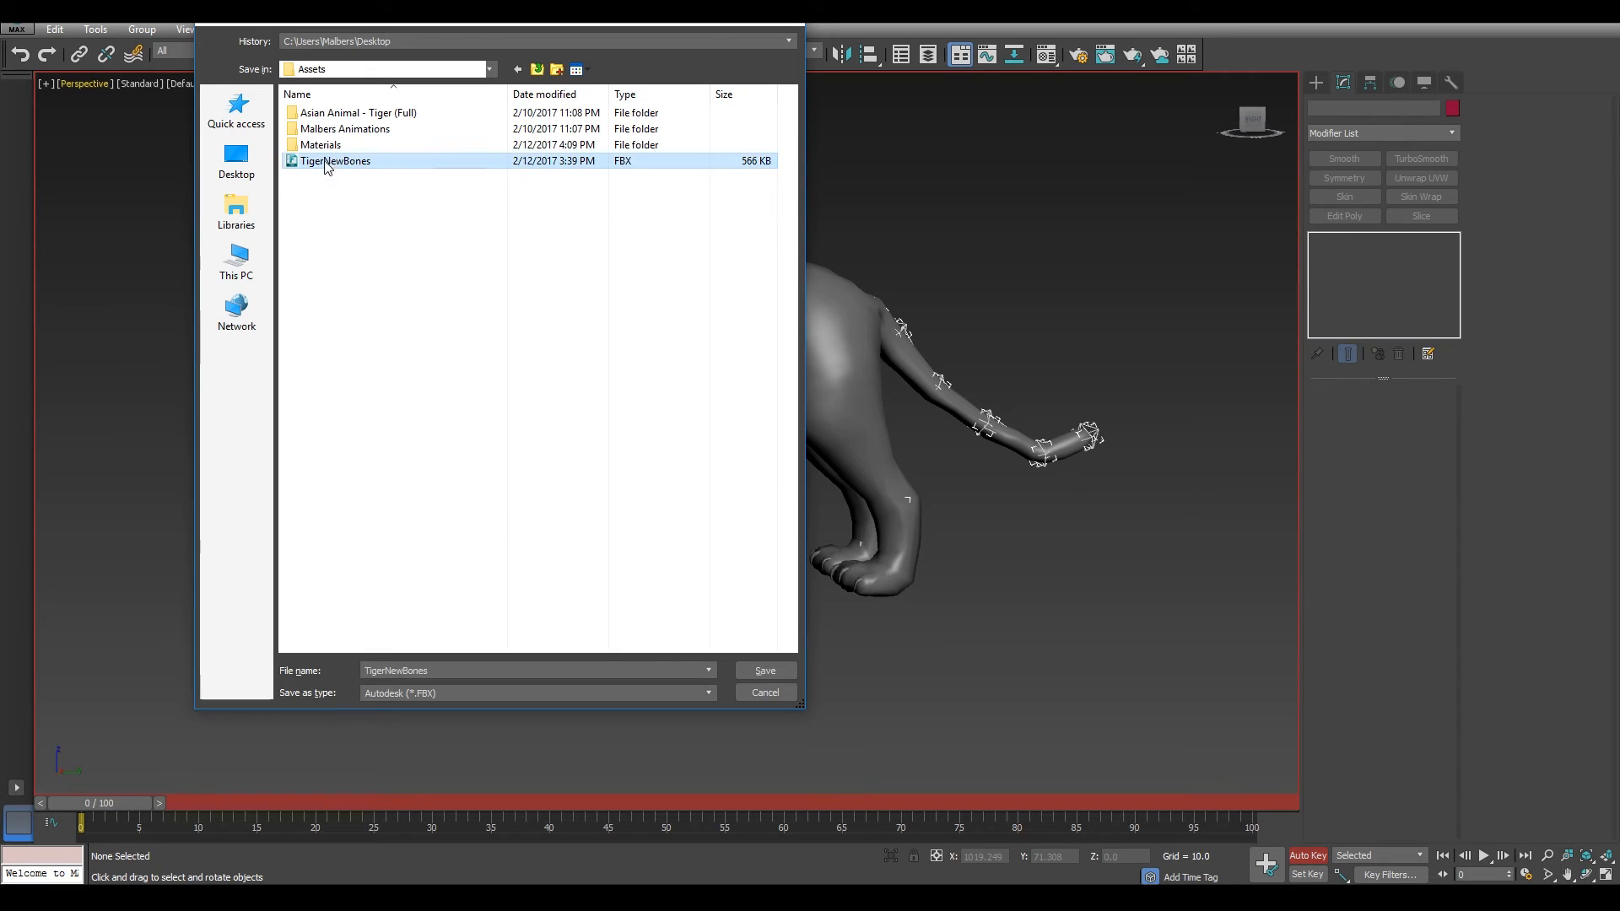
pyautogui.click(764, 670)
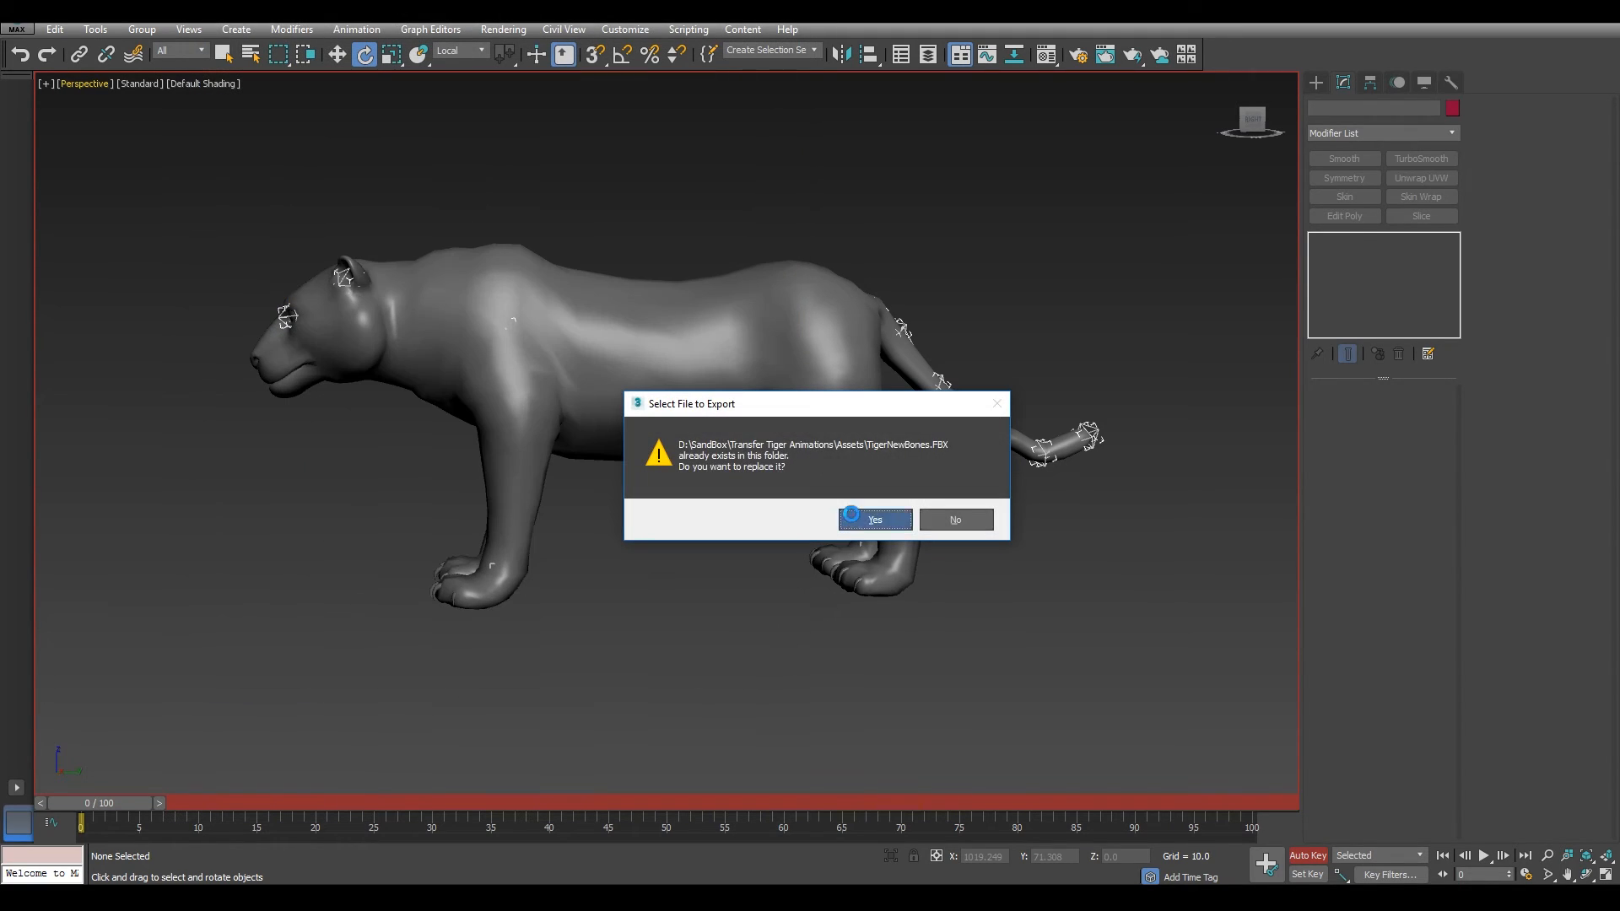
pyautogui.click(874, 519)
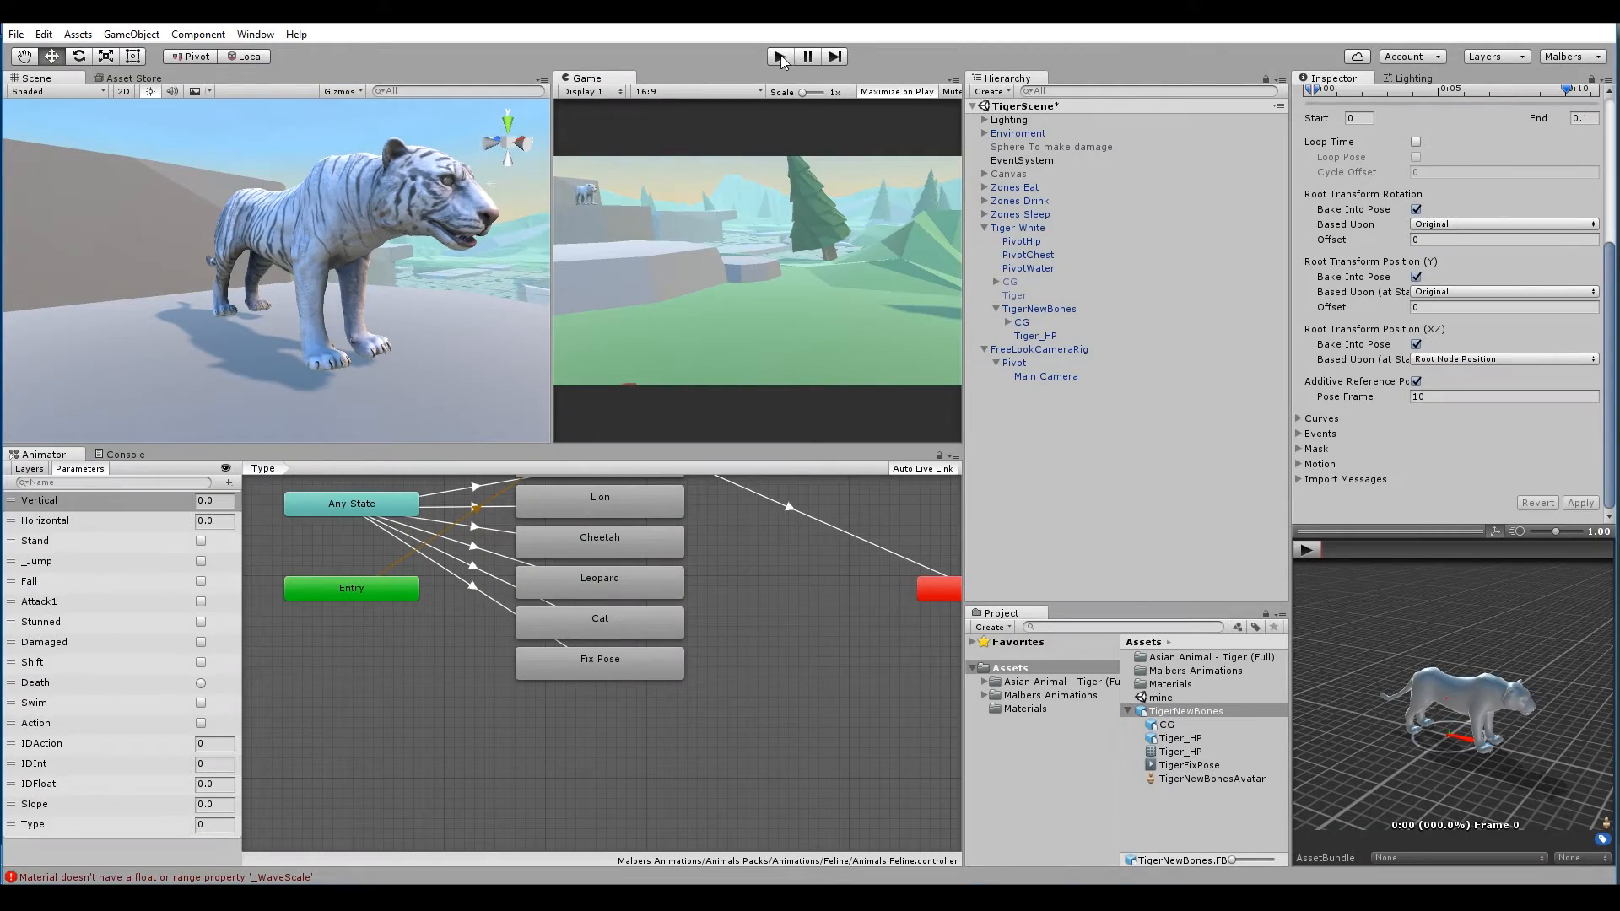
pyautogui.click(778, 56)
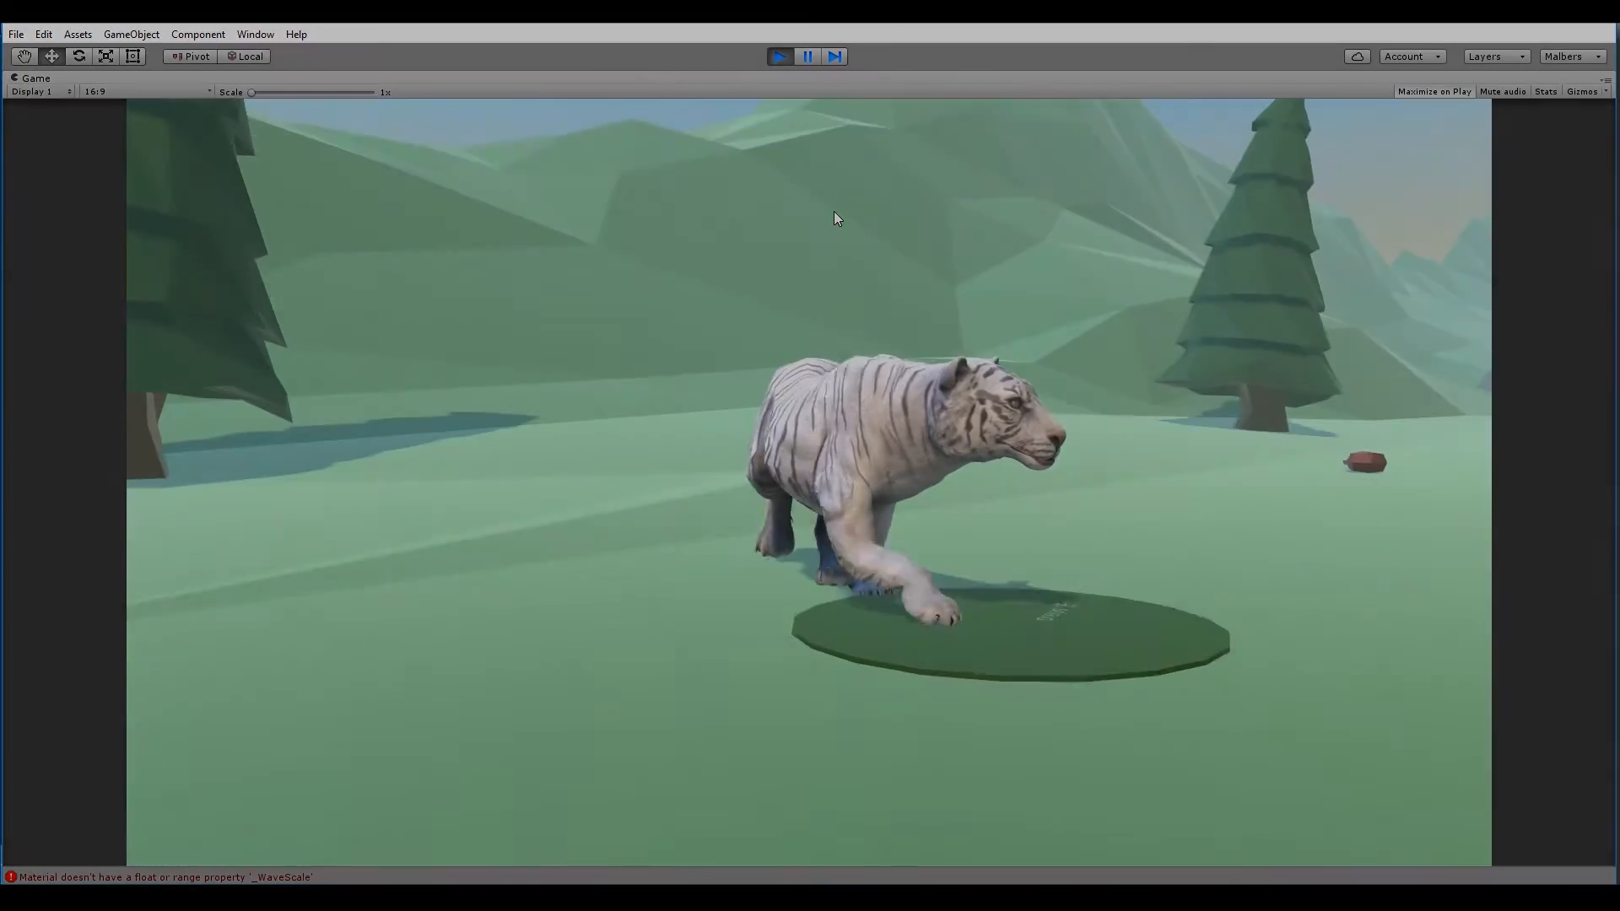
pyautogui.click(779, 56)
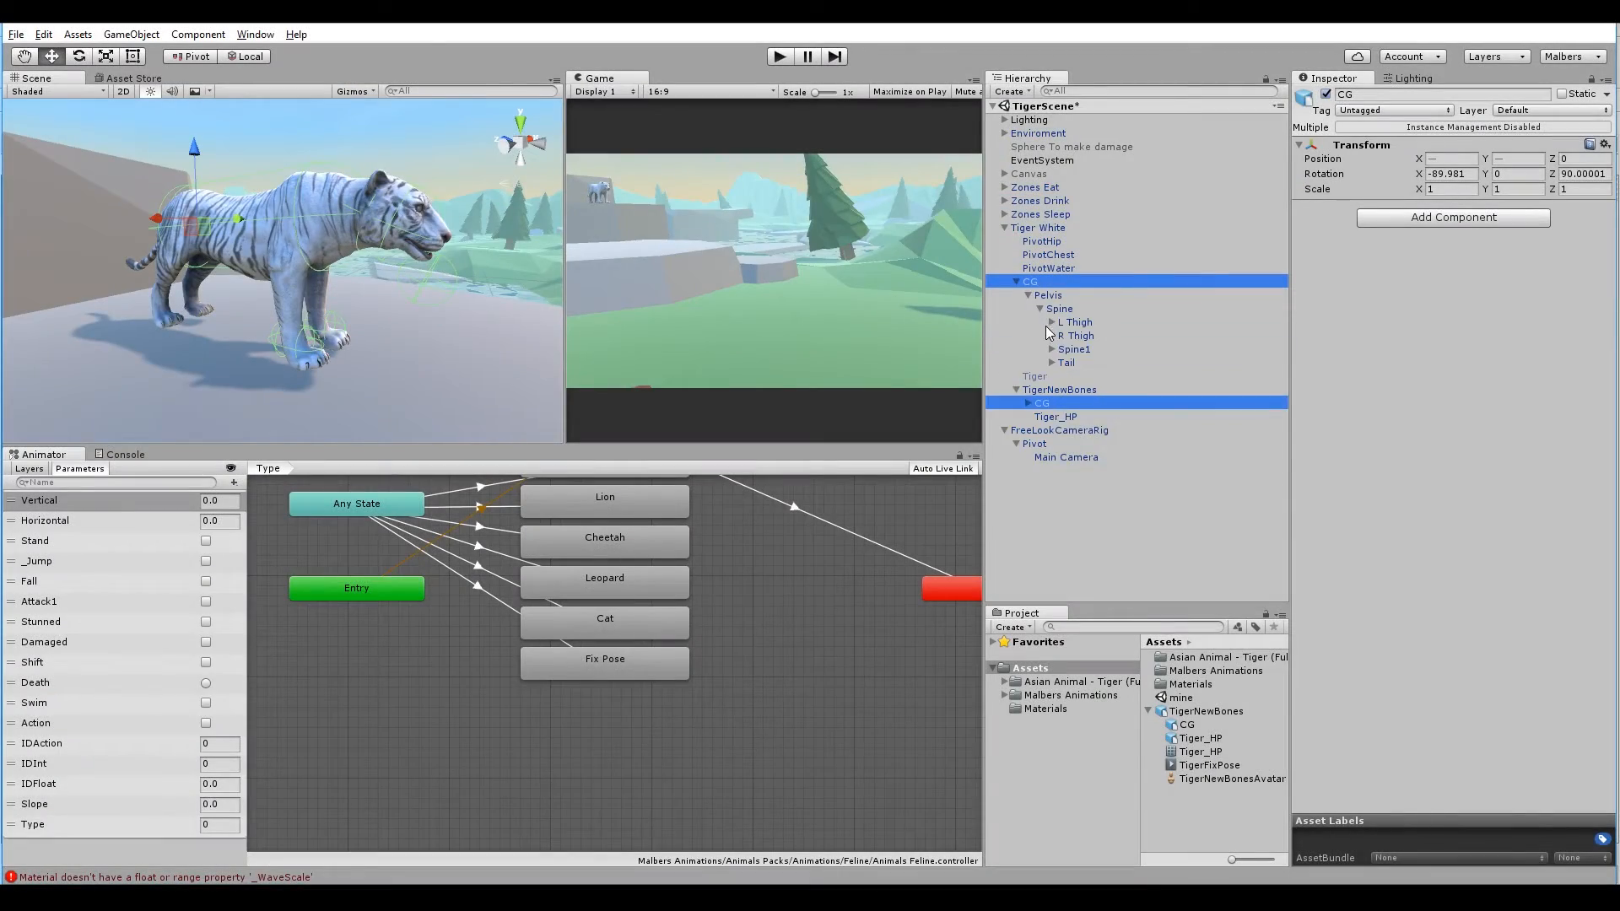
# Copy the old Head's capsule collider and paste it as new onto the TigerNewBones head bone
pyautogui.click(1016, 403)
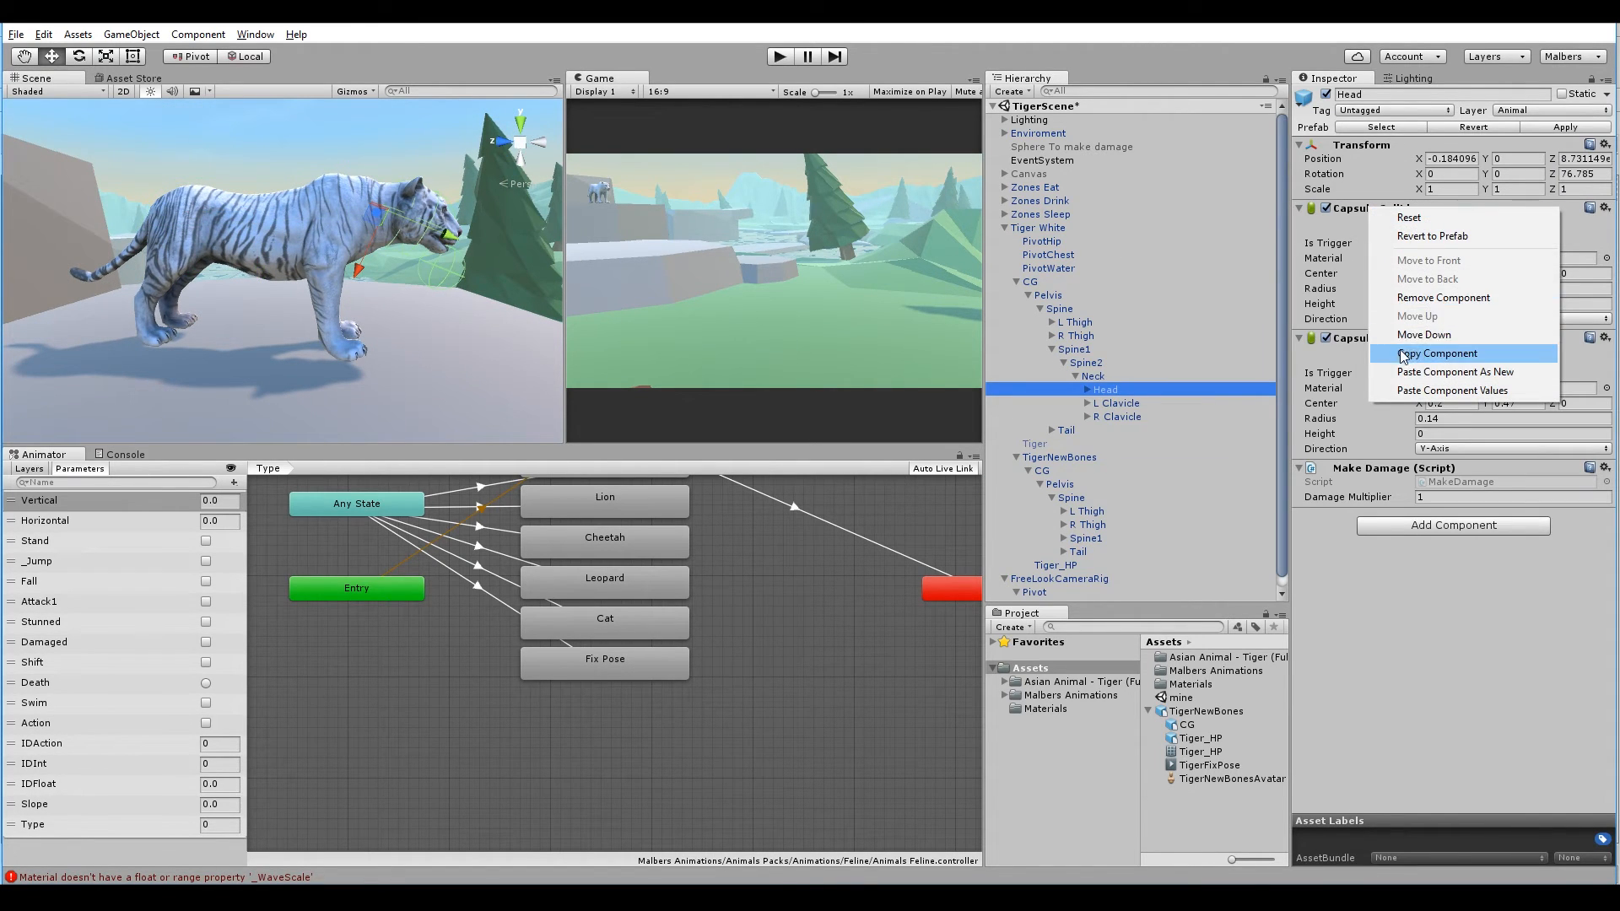
pyautogui.click(1436, 353)
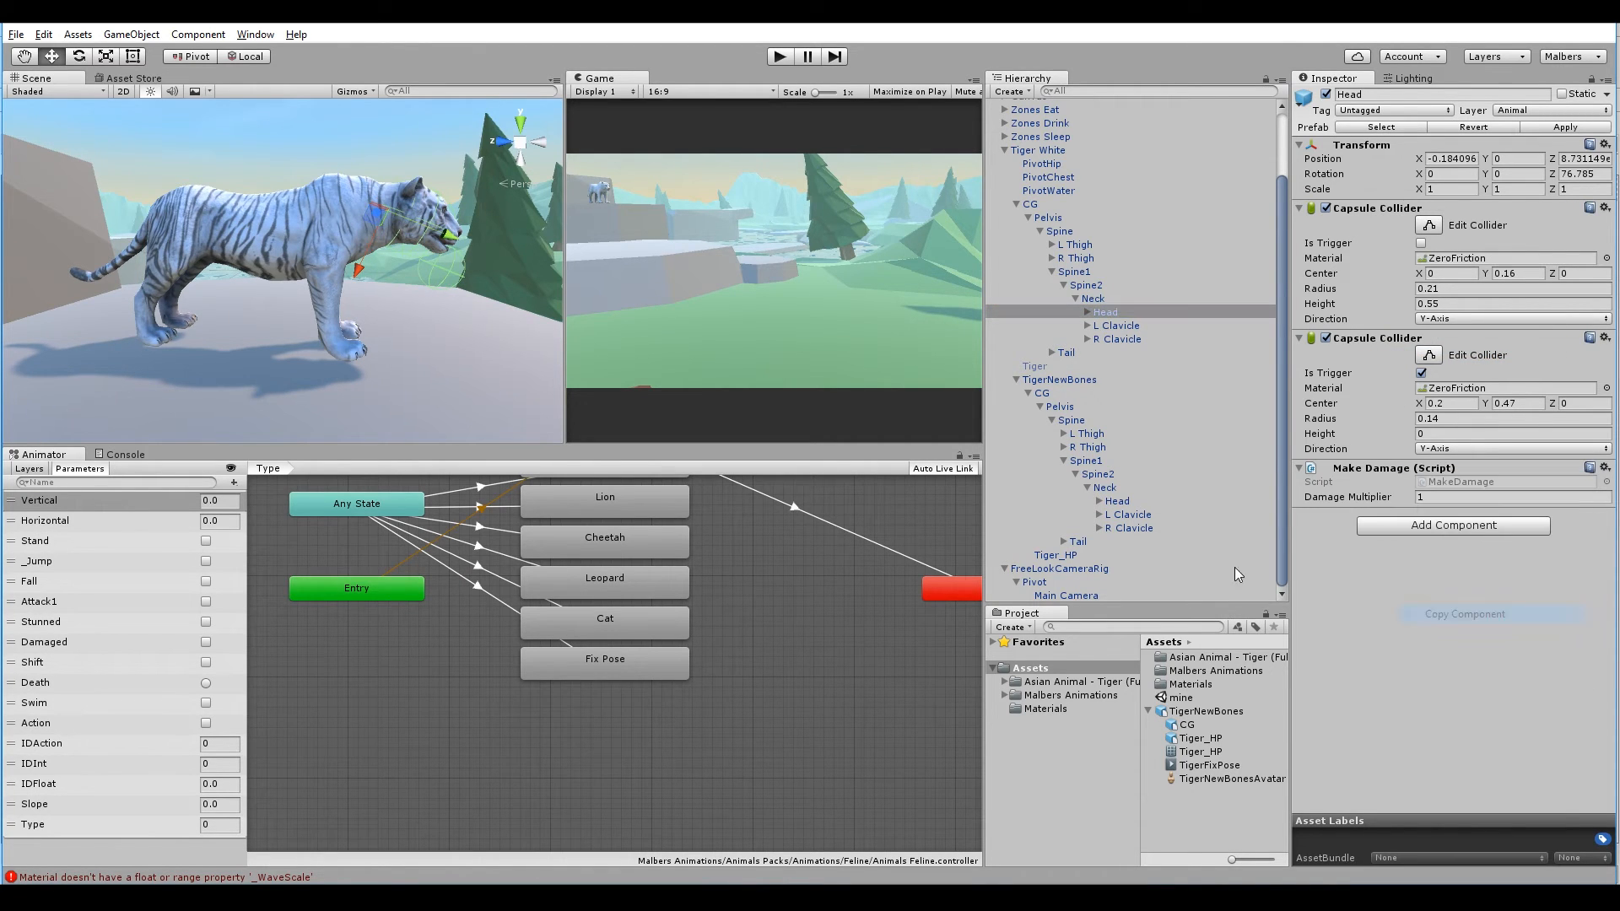
pyautogui.rightClick(1374, 338)
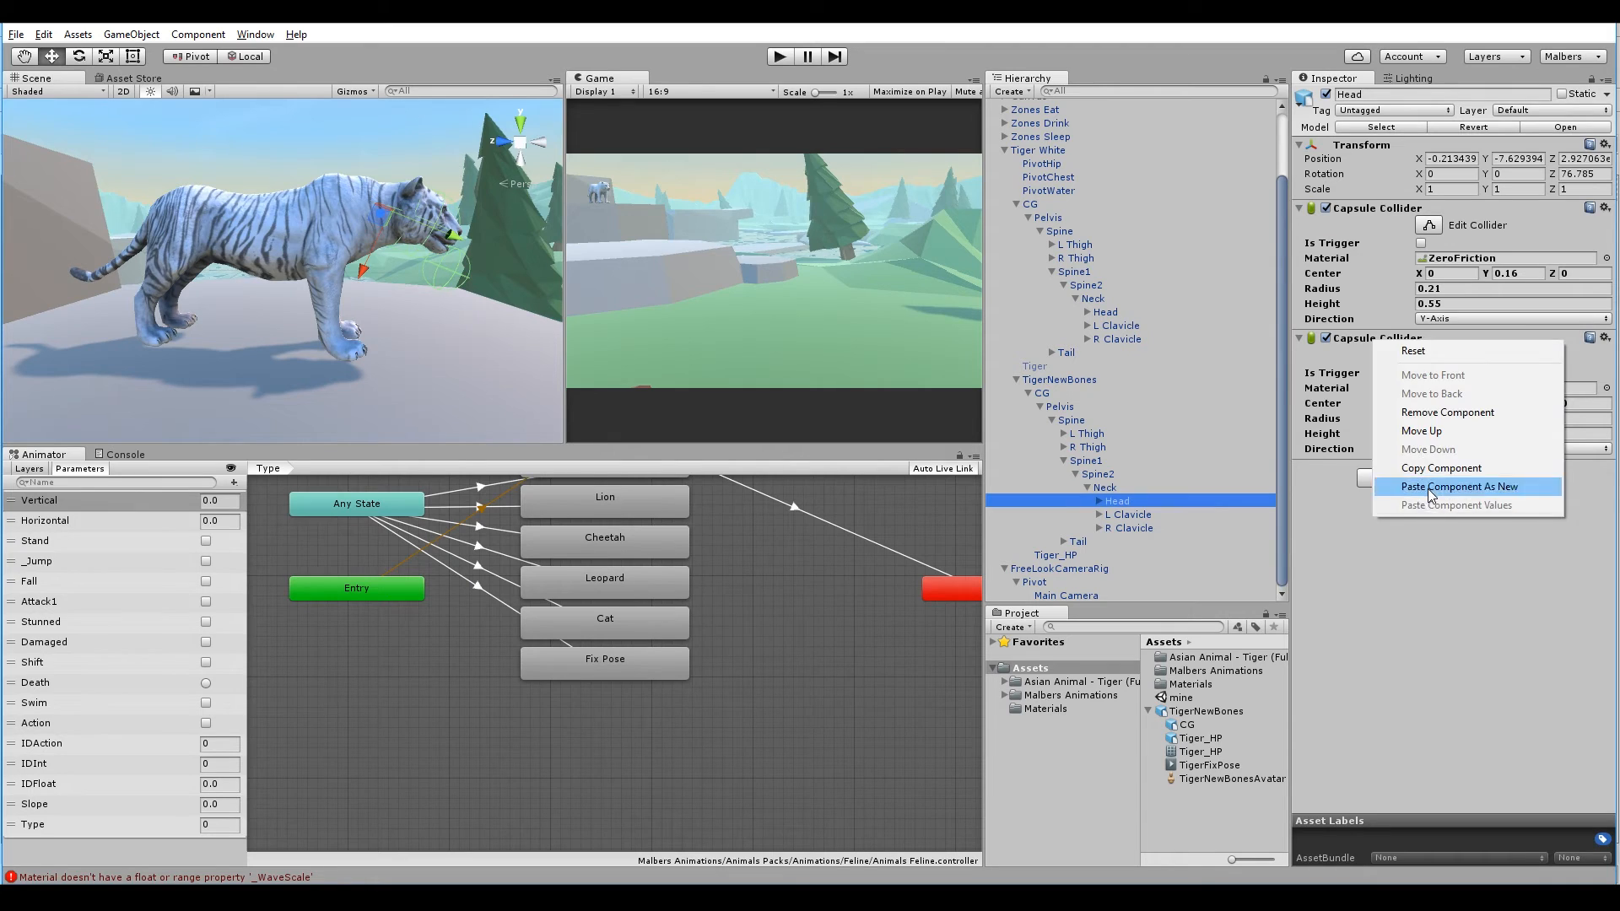
pyautogui.click(1458, 486)
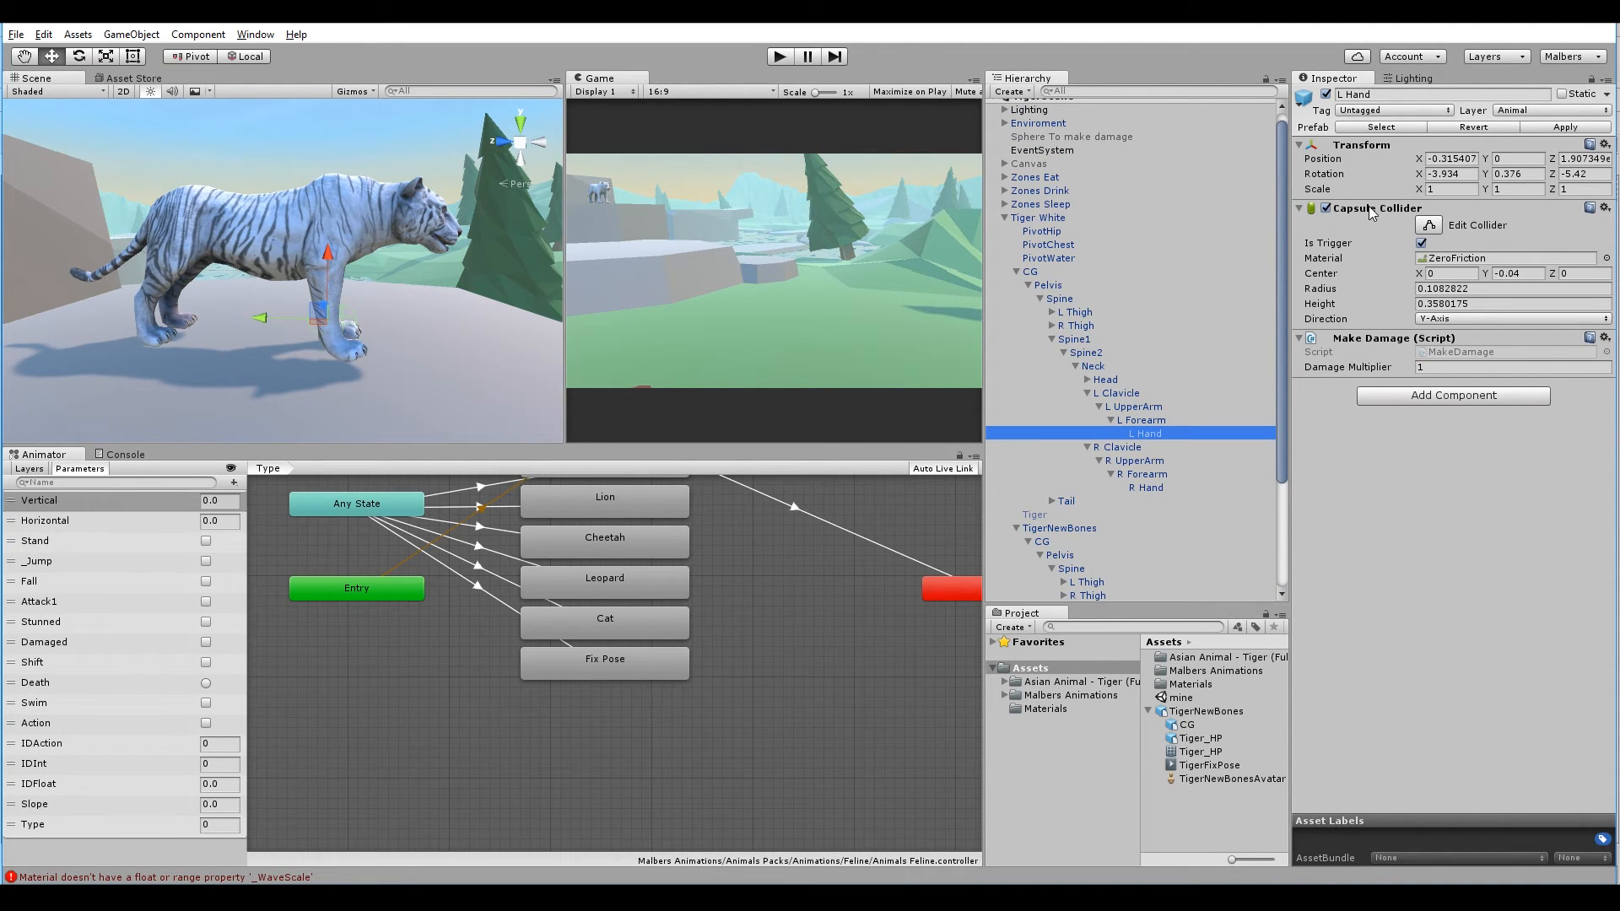
# Give the new hand bone's capsule collider a Center X of -0.06
pyautogui.click(1299, 208)
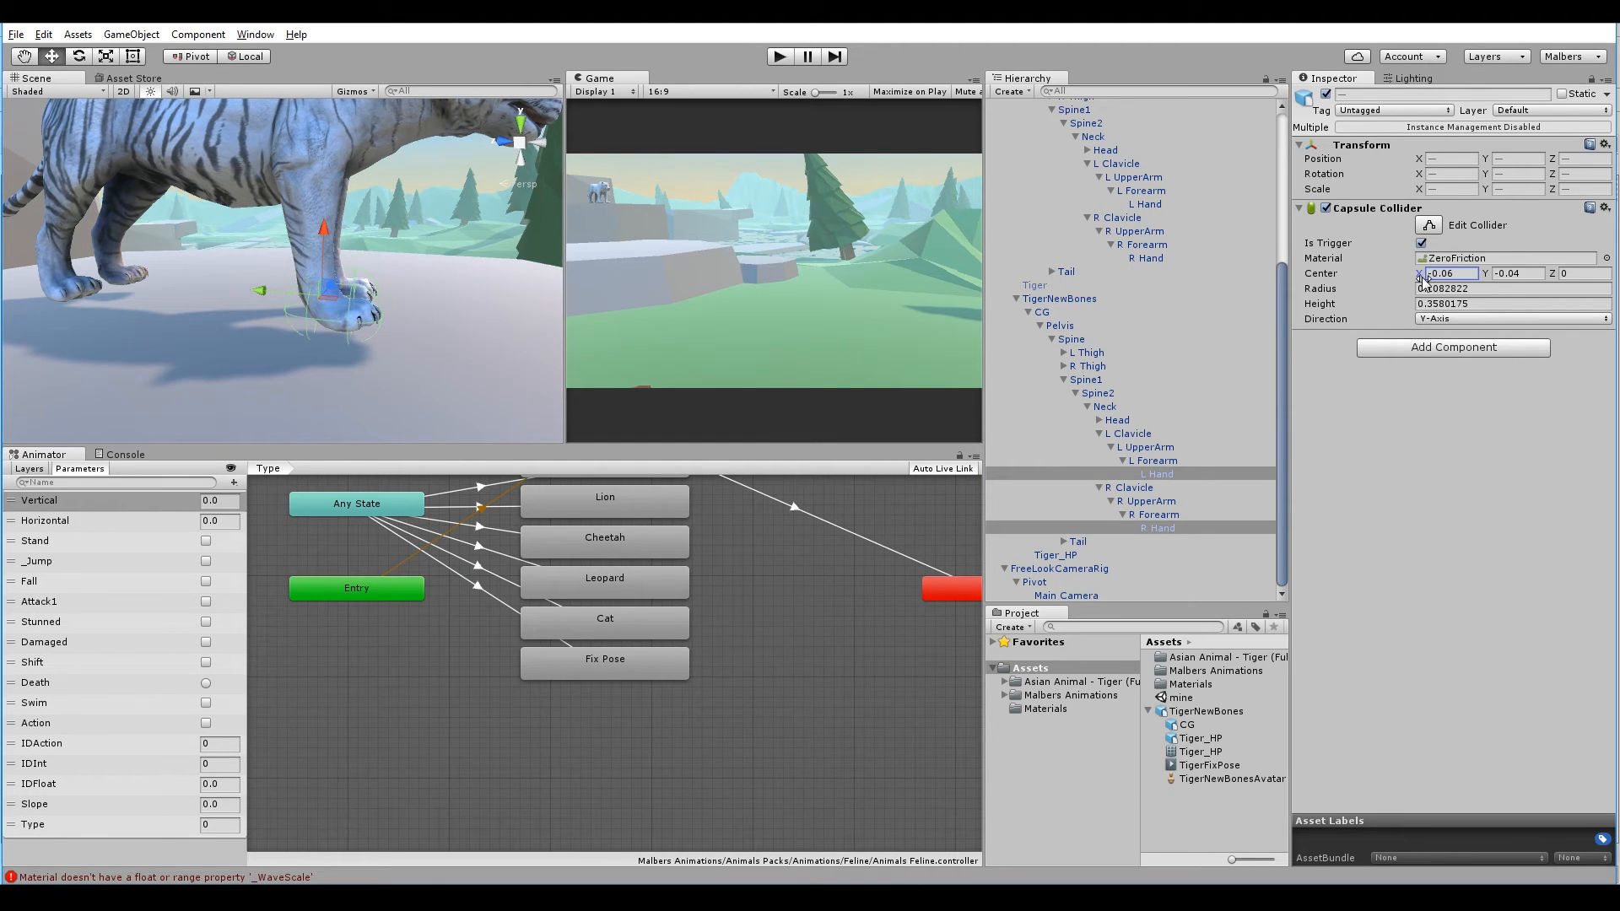
pyautogui.write('-0.06')
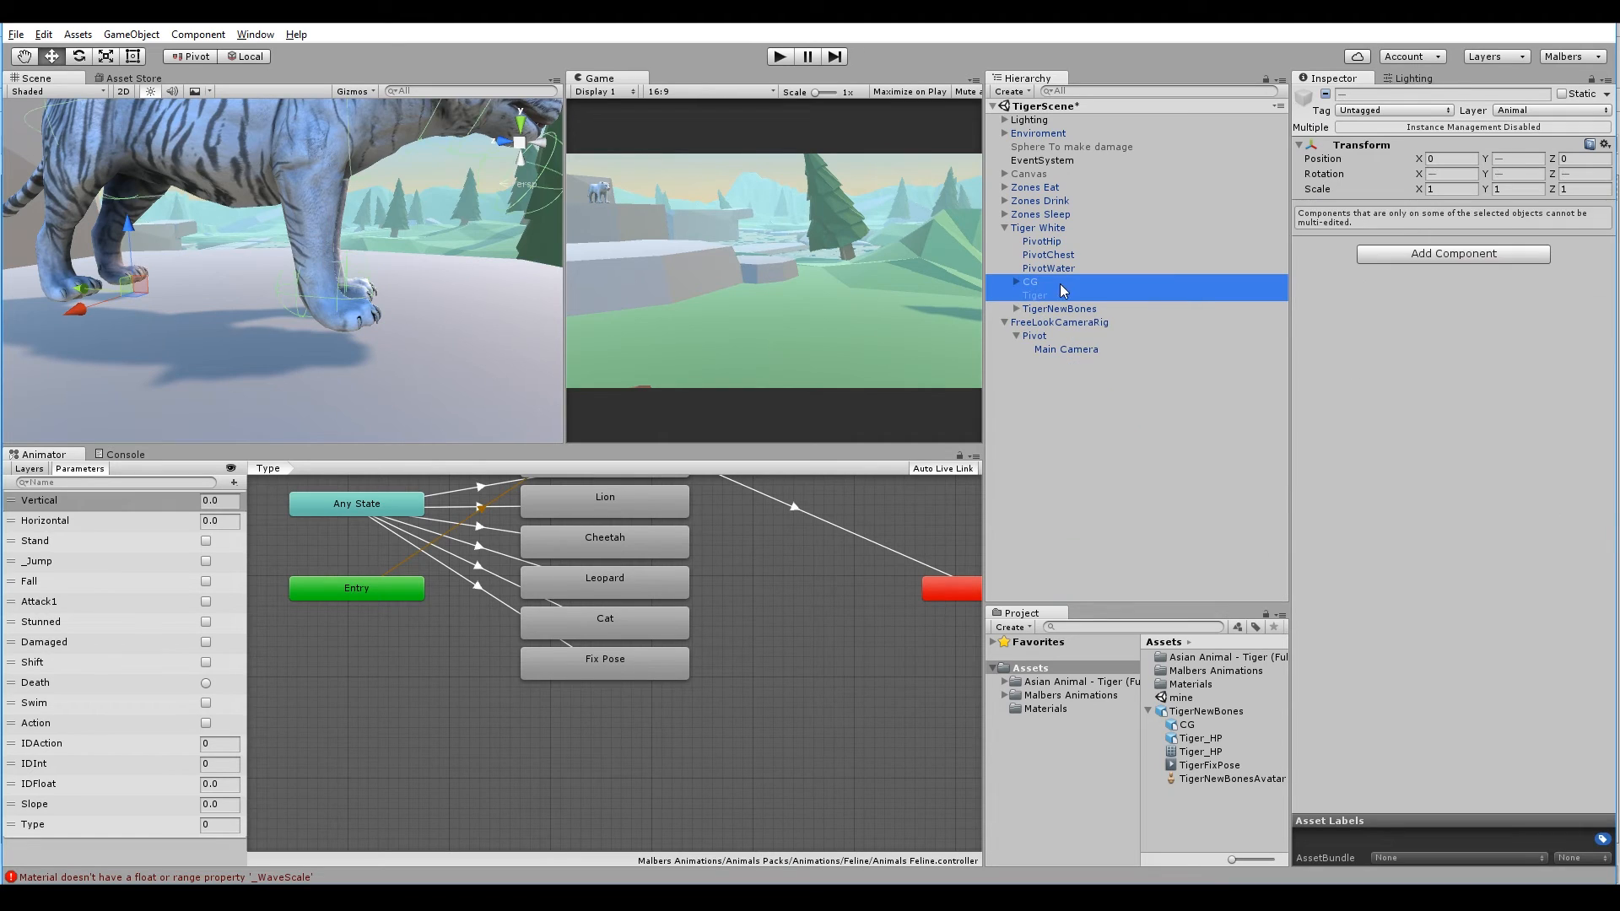
# Select the old CG bones and Tiger mesh and confirm breaking the prefab link
pyautogui.click(1004, 281)
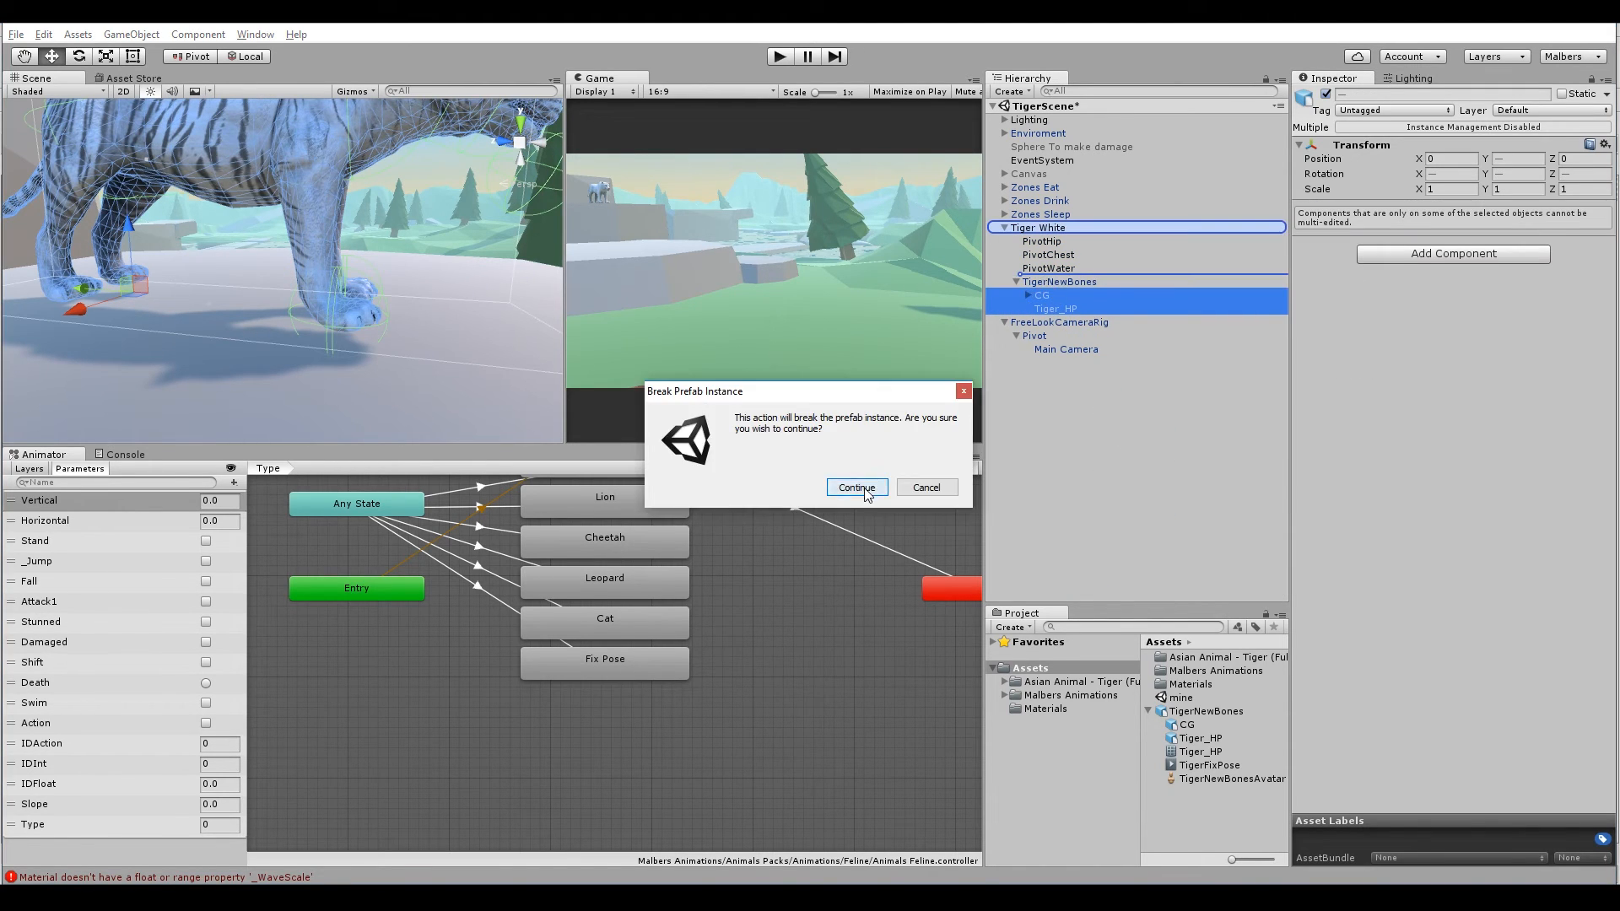
pyautogui.click(855, 487)
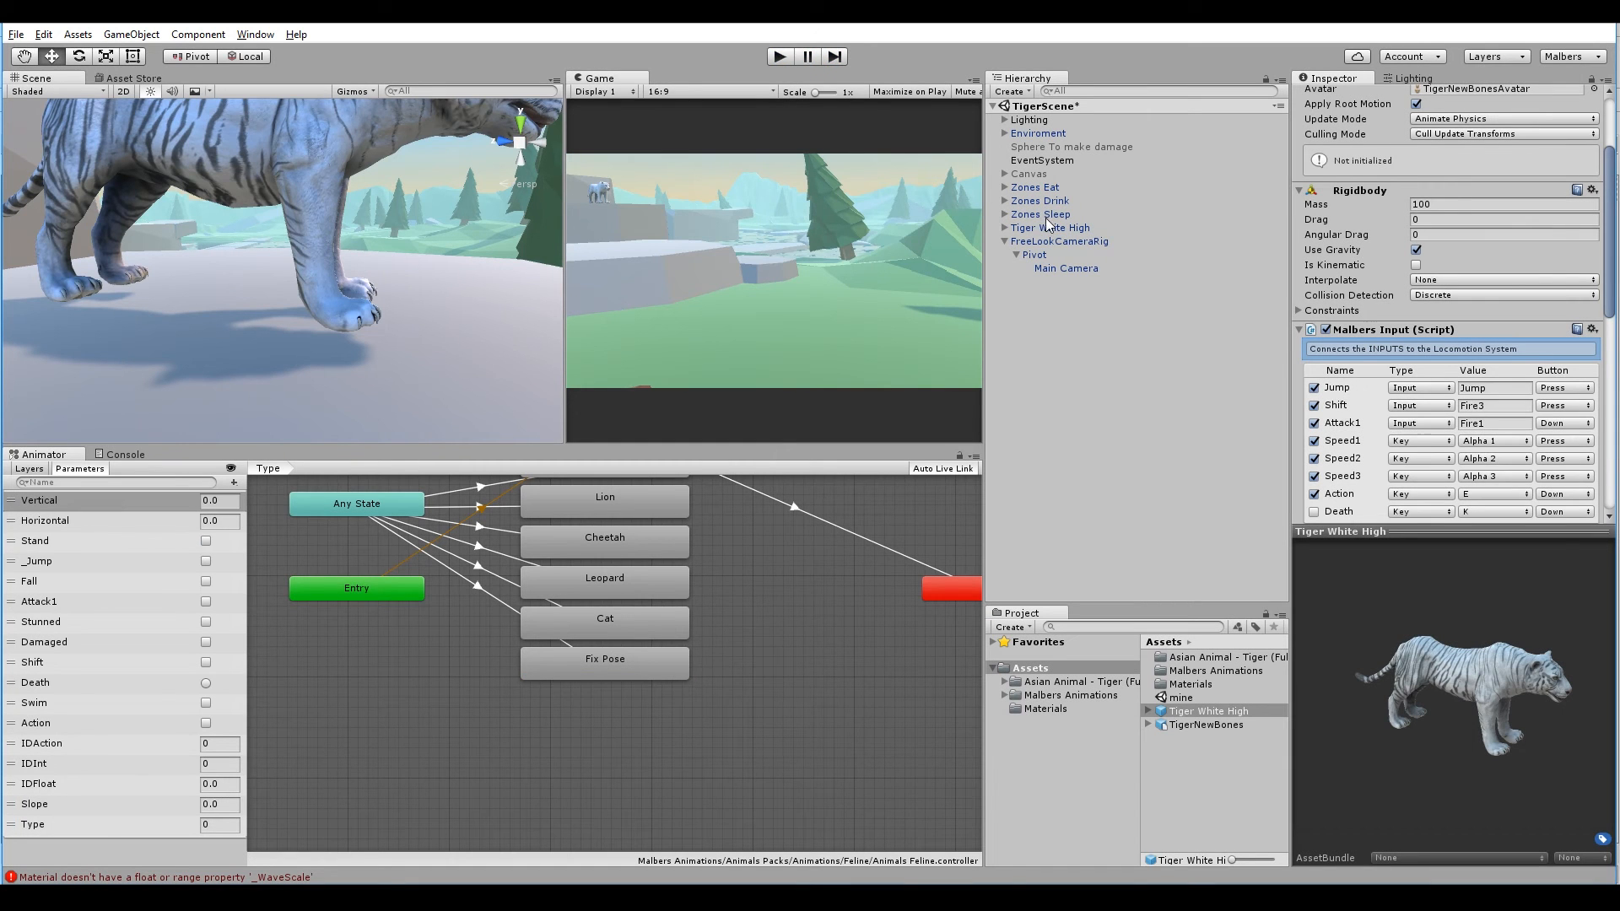
# Assign the Animal layer to the tiger and all its children, then play the scene
pyautogui.click(1050, 227)
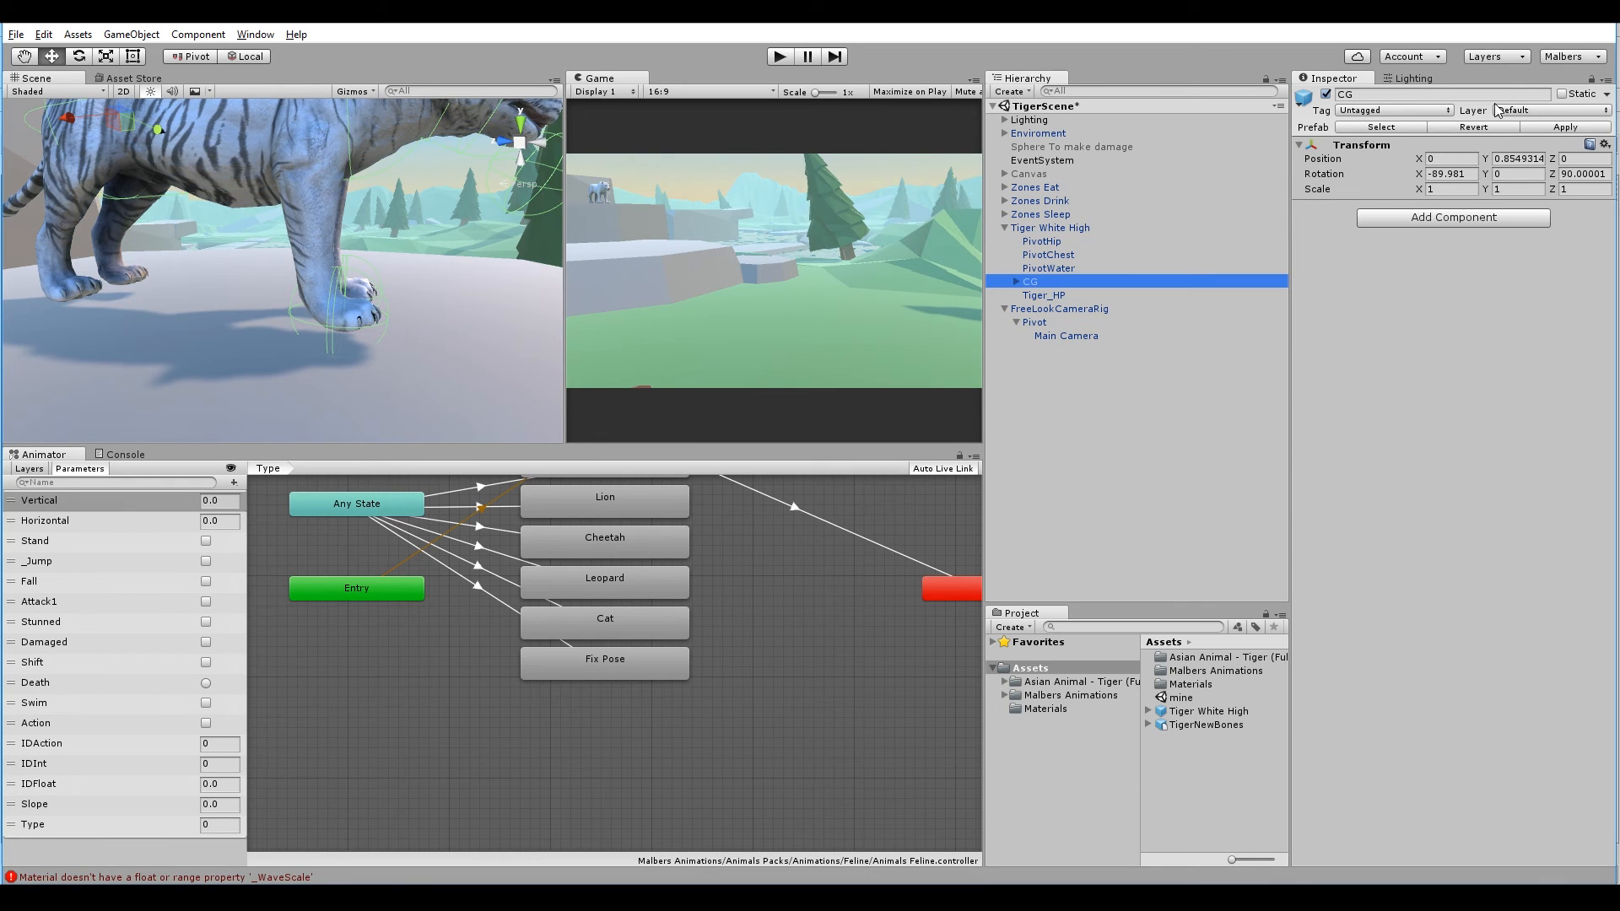
pyautogui.click(1538, 111)
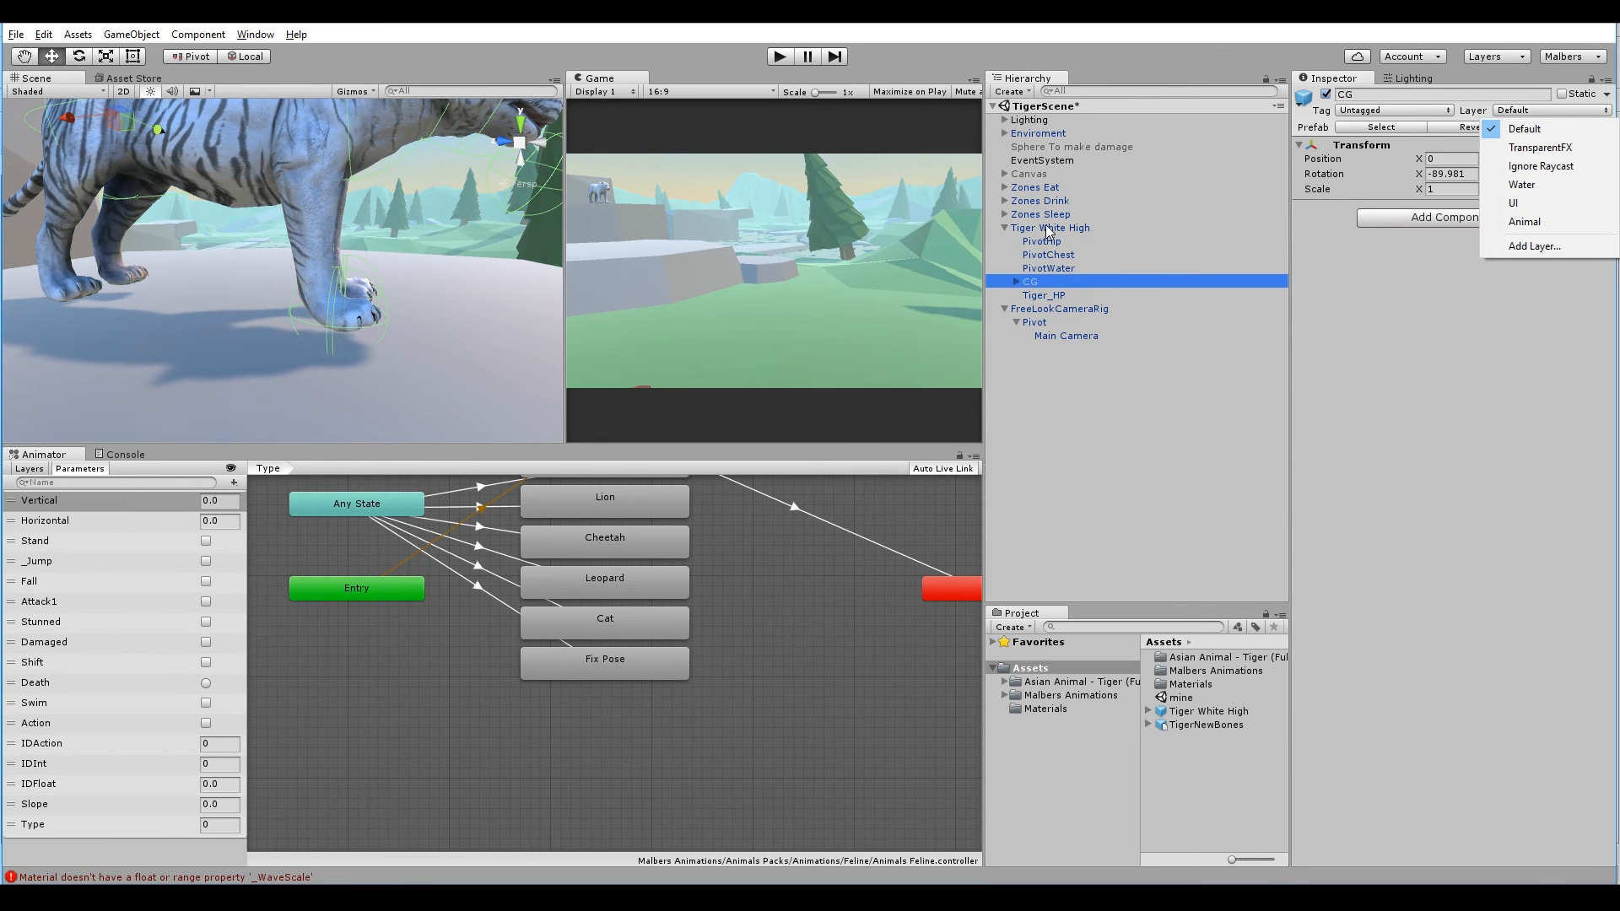
pyautogui.click(1527, 221)
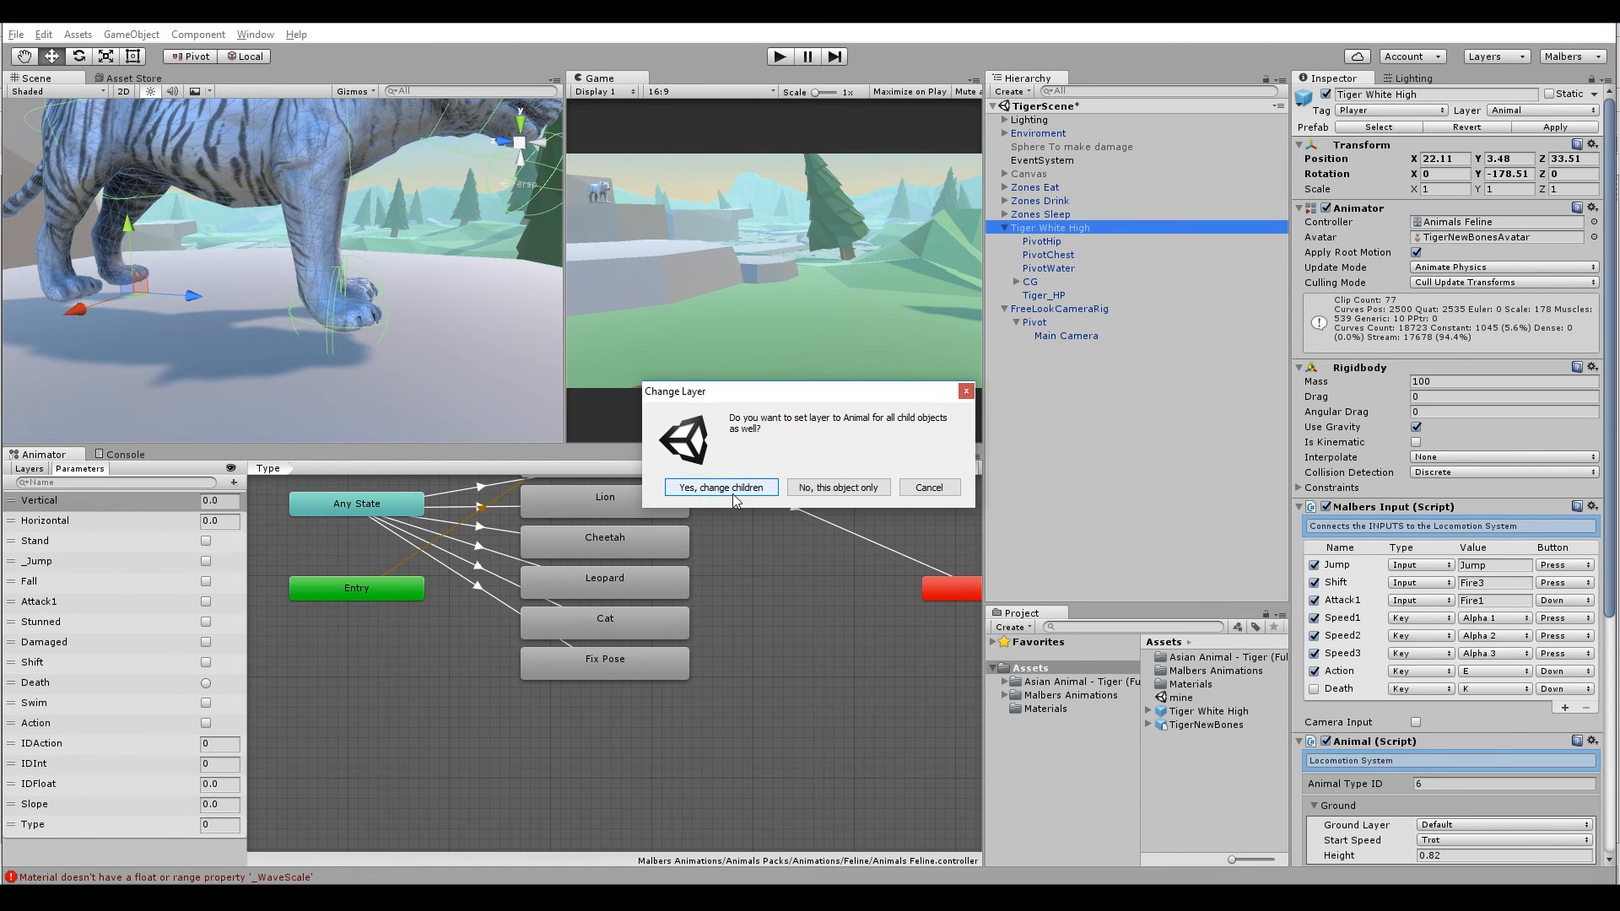
pyautogui.click(722, 487)
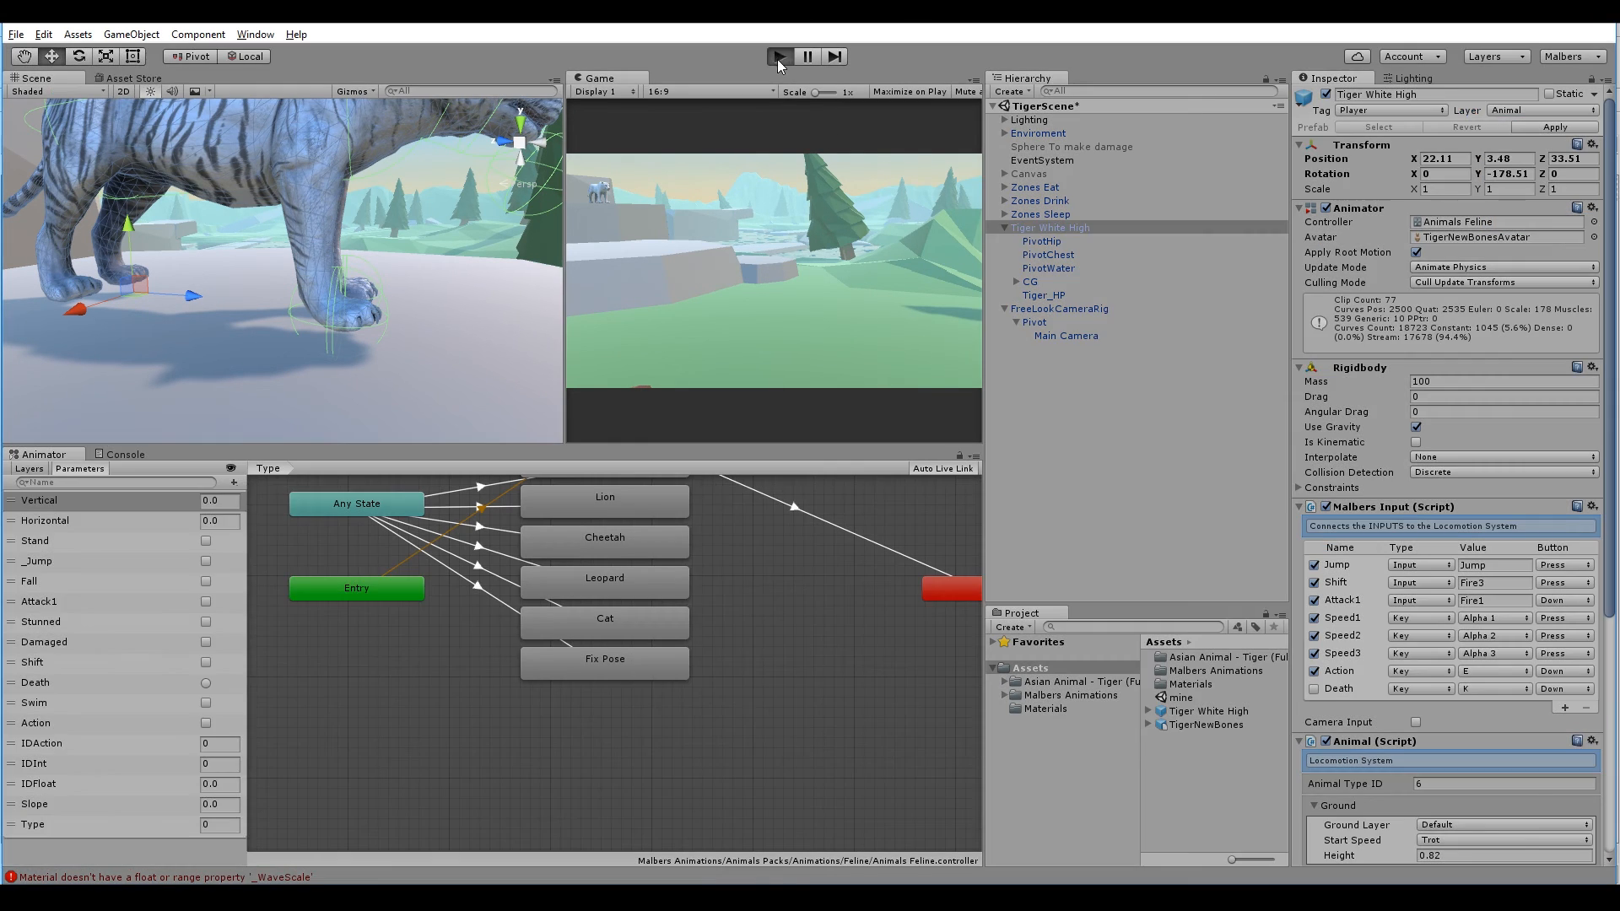
pyautogui.click(778, 56)
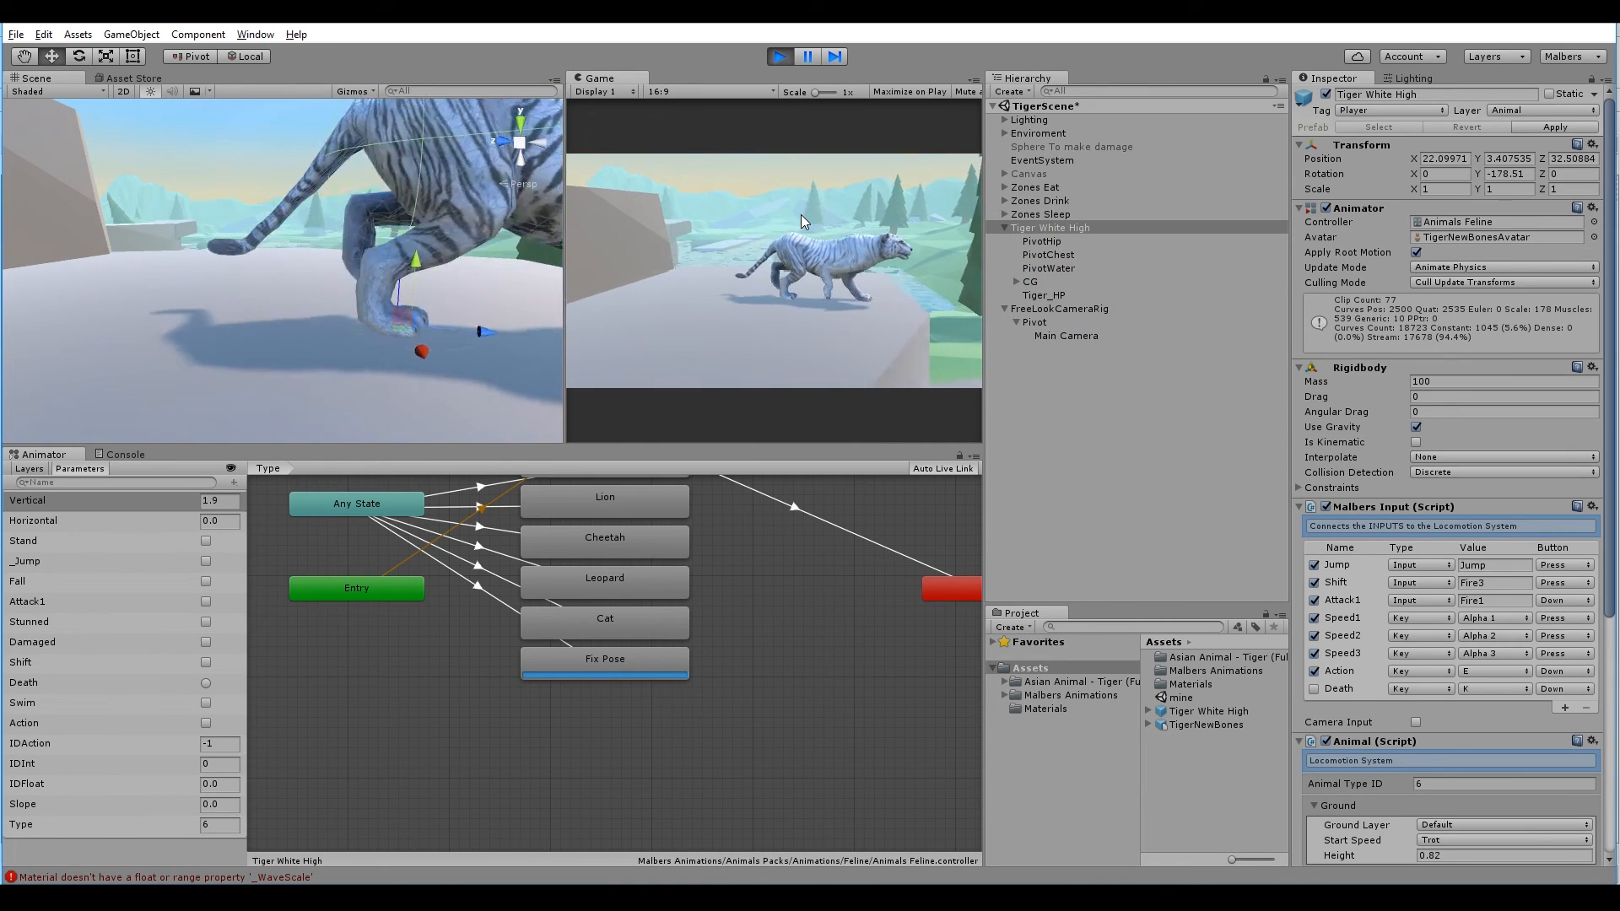